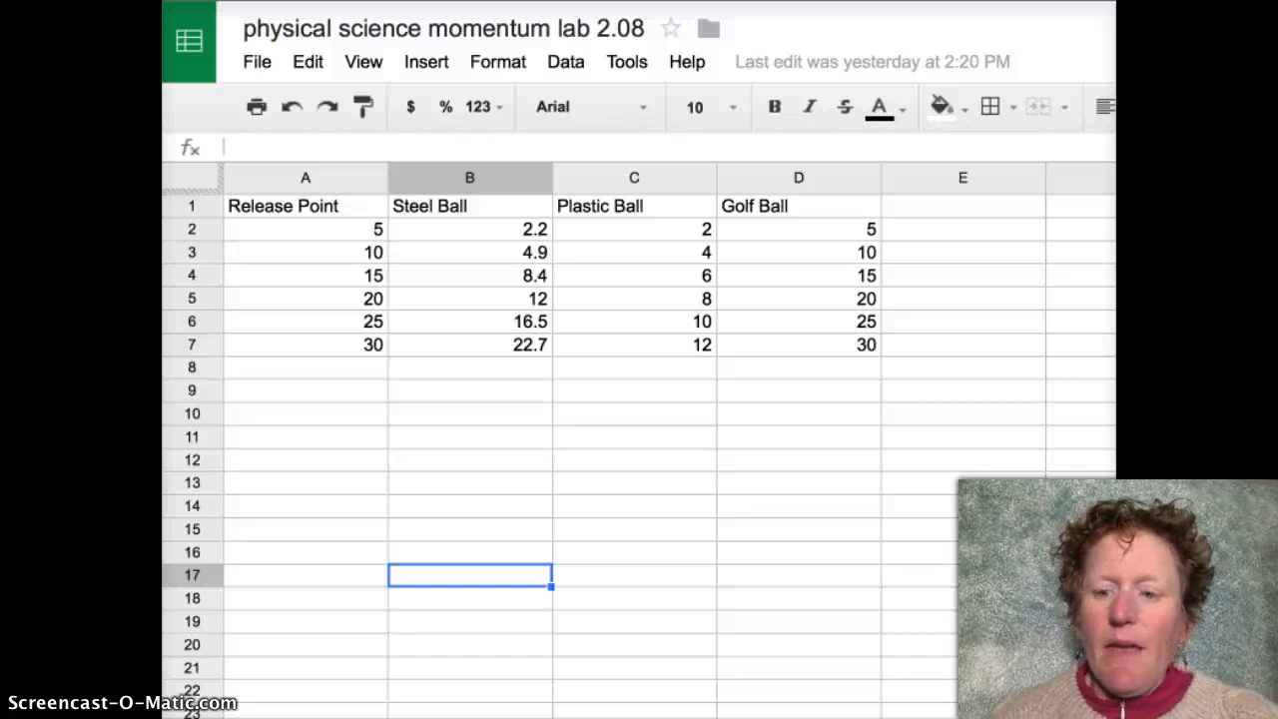
pyautogui.moveTo(261, 458)
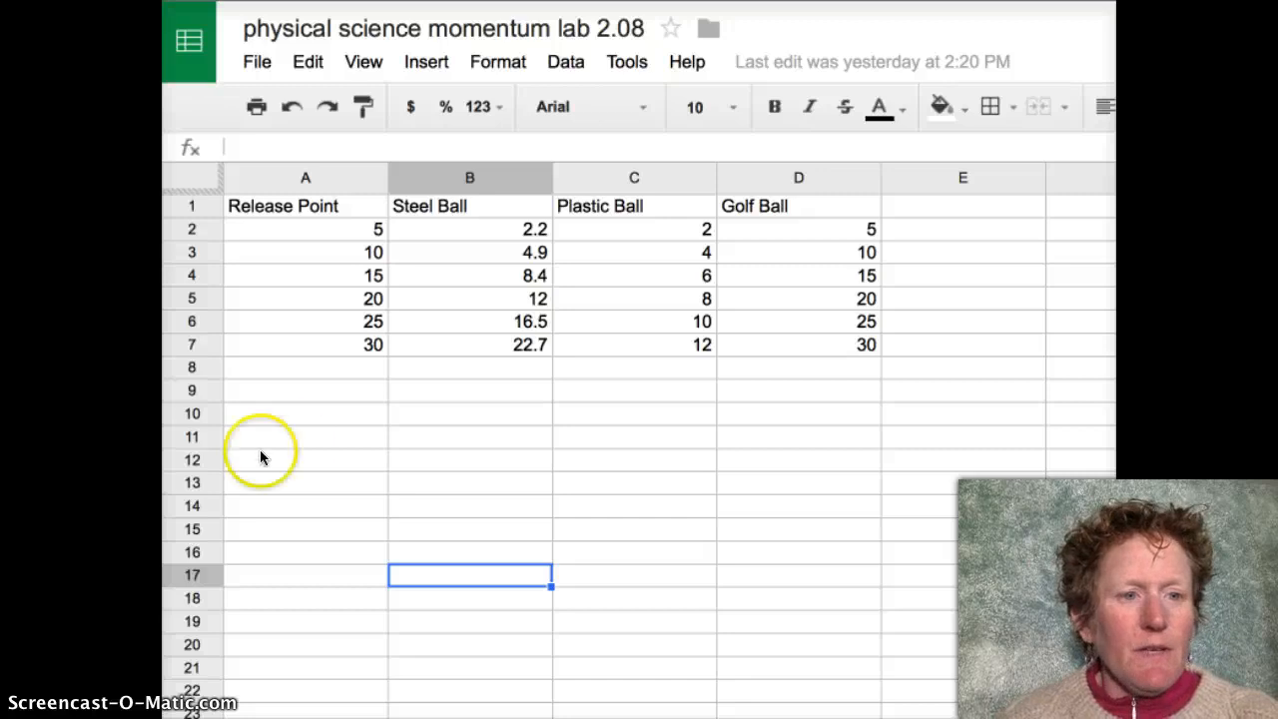
pyautogui.moveTo(292, 442)
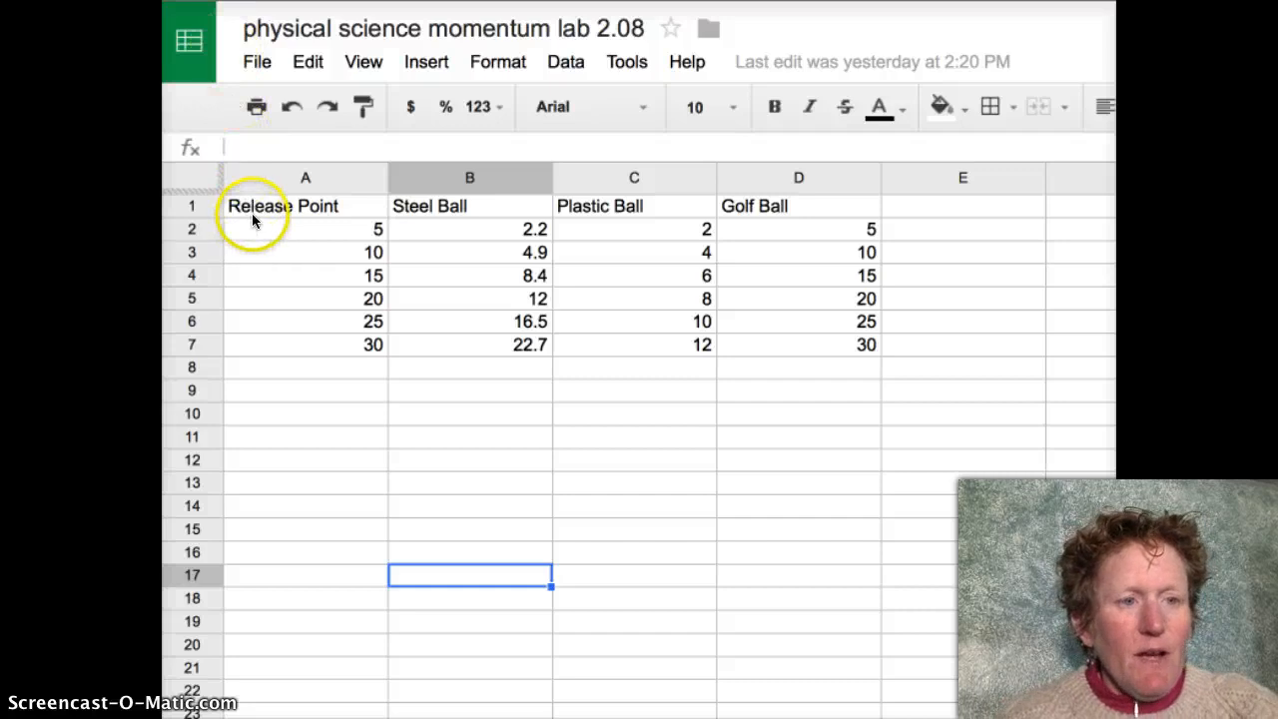
pyautogui.moveTo(290, 292)
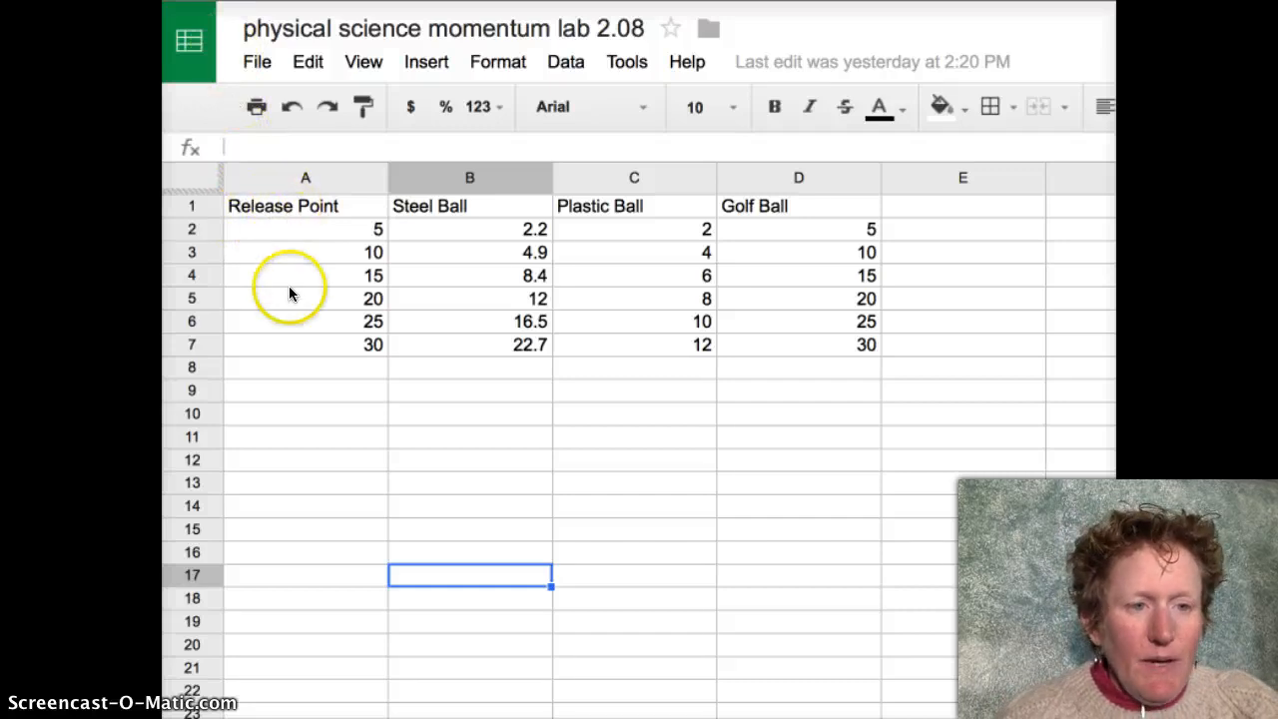
pyautogui.moveTo(243, 222)
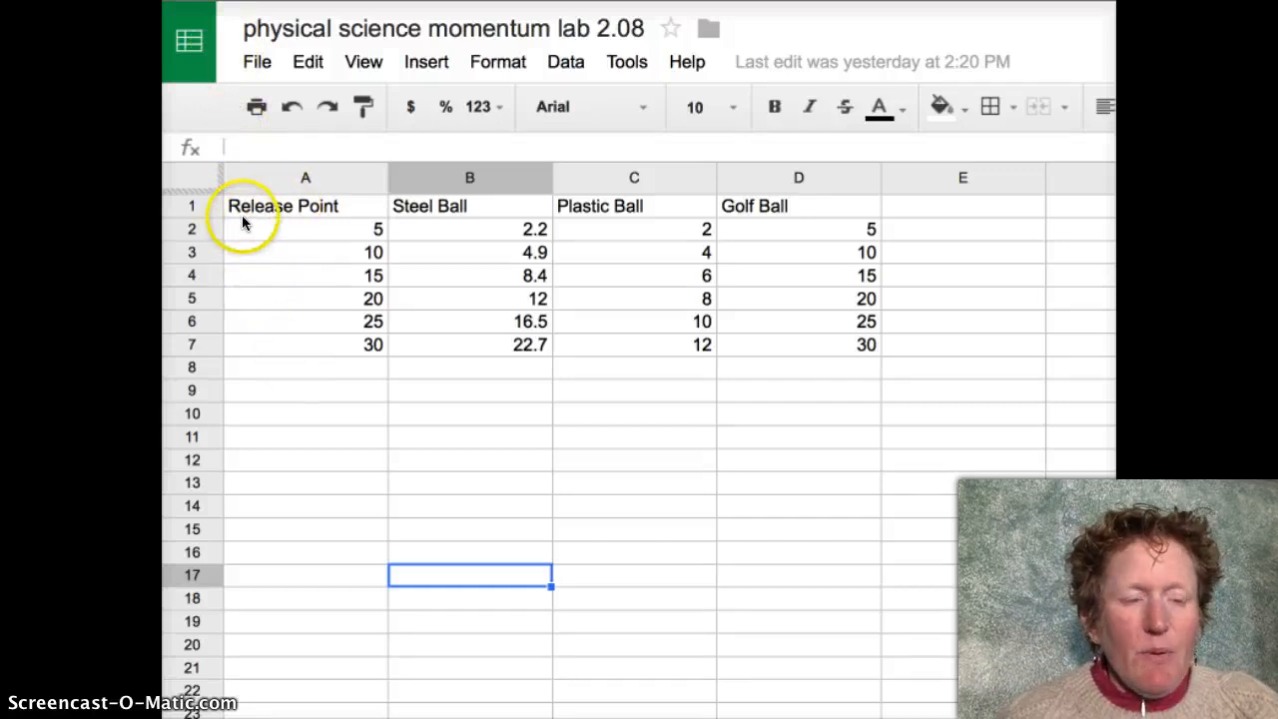
# - Retitle header cell A1 as 'Independent Variable: Release Point'
pyautogui.click(283, 206)
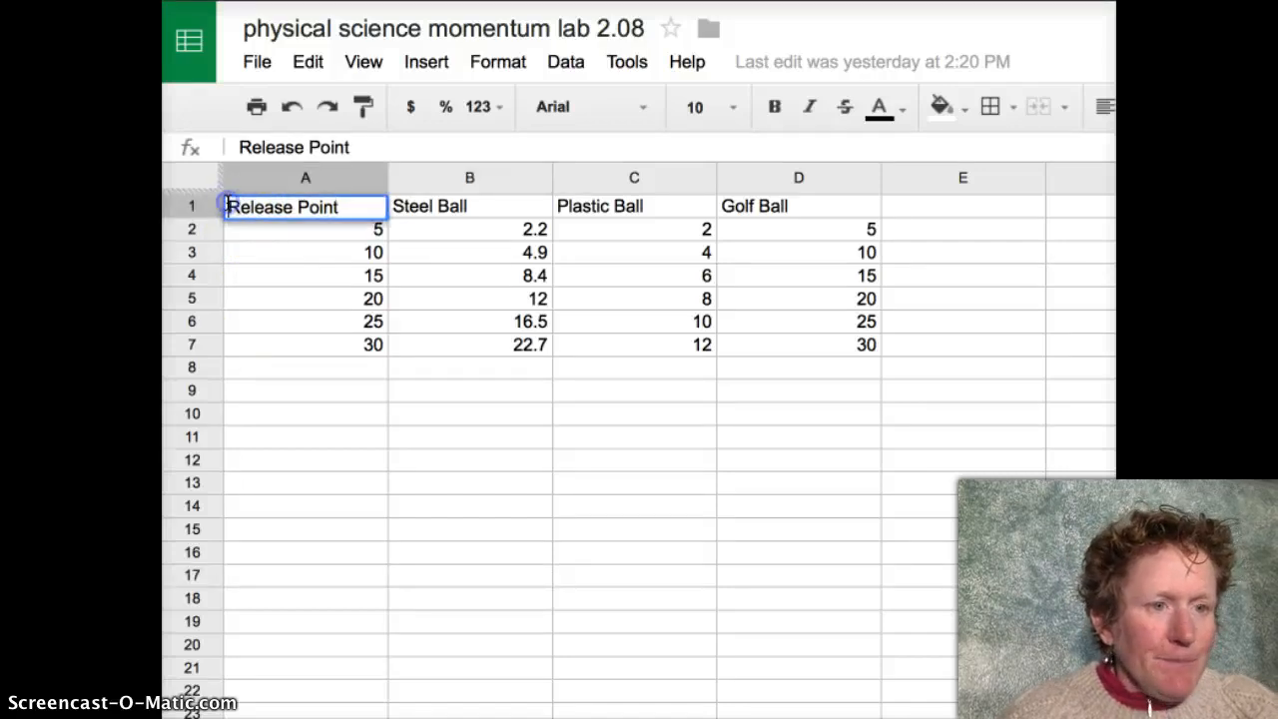
pyautogui.write('INd')
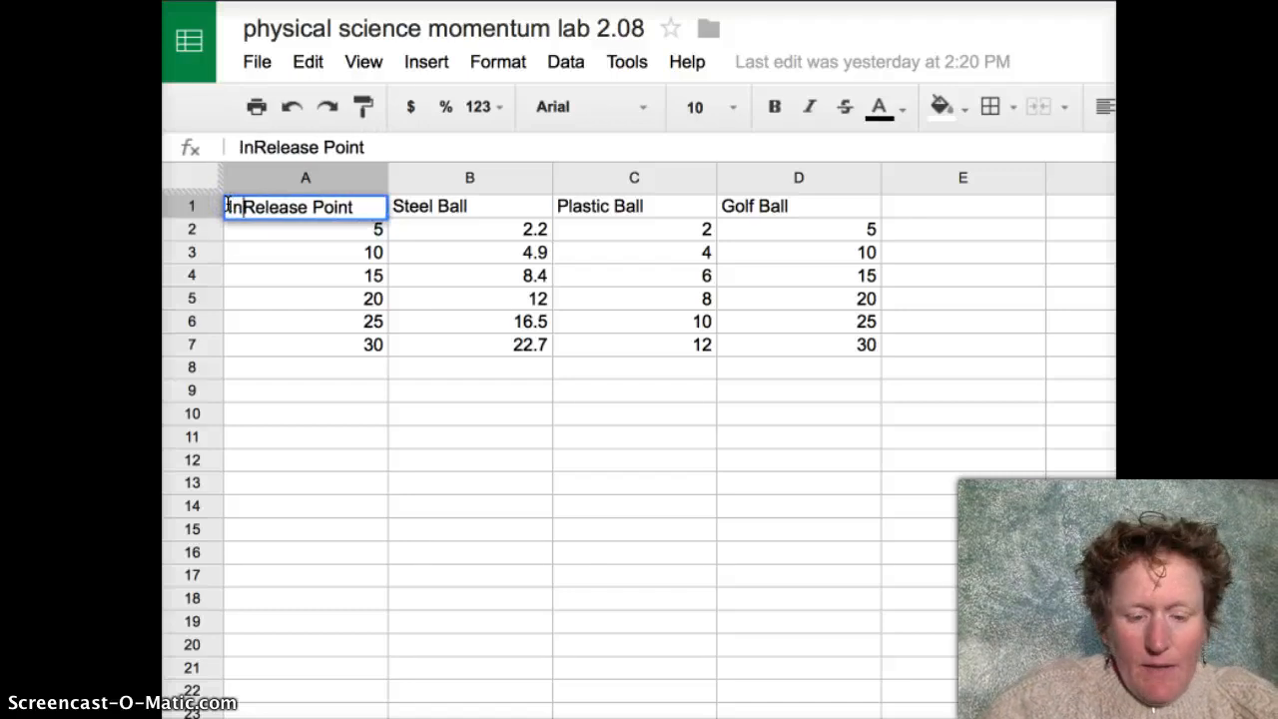
pyautogui.write('Independt')
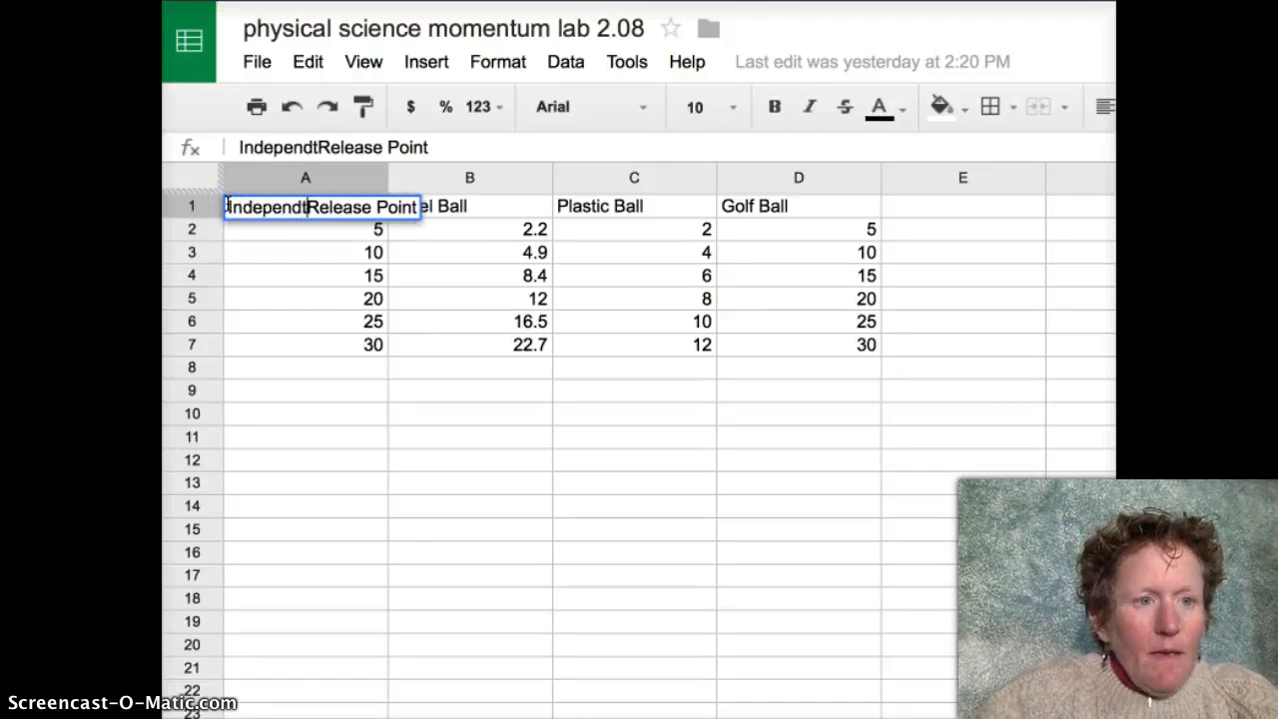
pyautogui.press('Backspace')
pyautogui.write('ent Va')
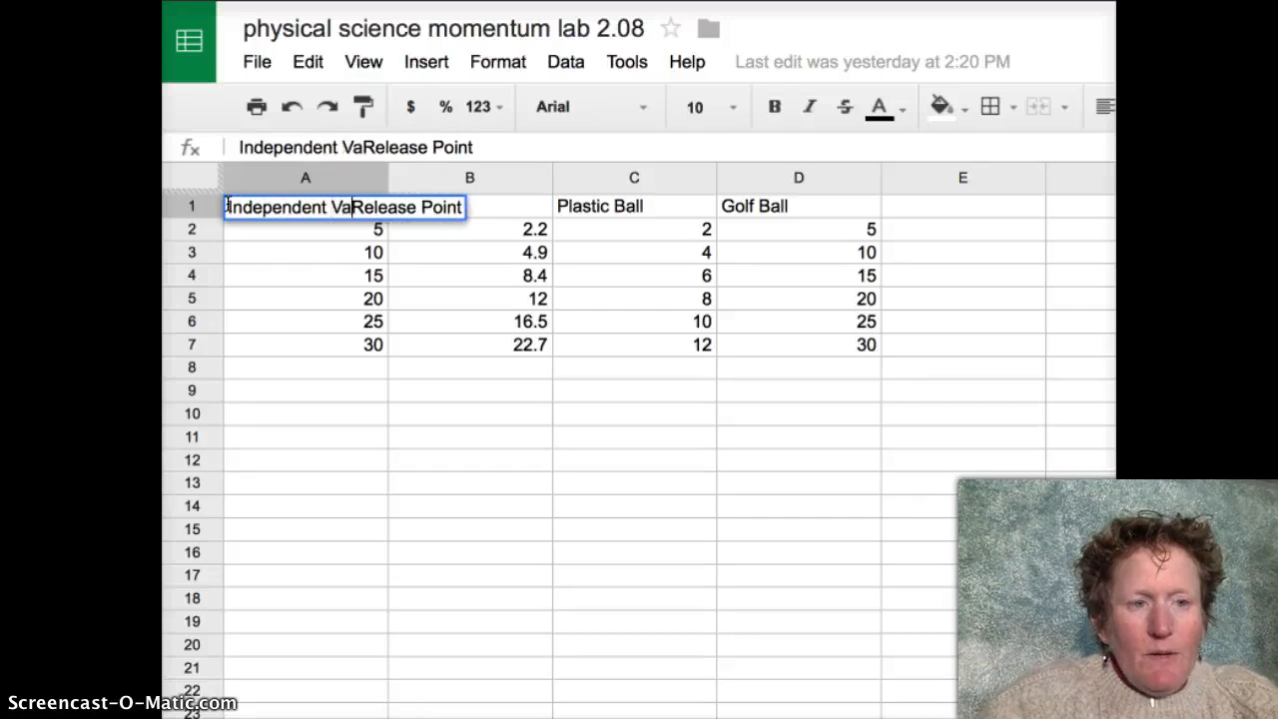
pyautogui.write('riable')
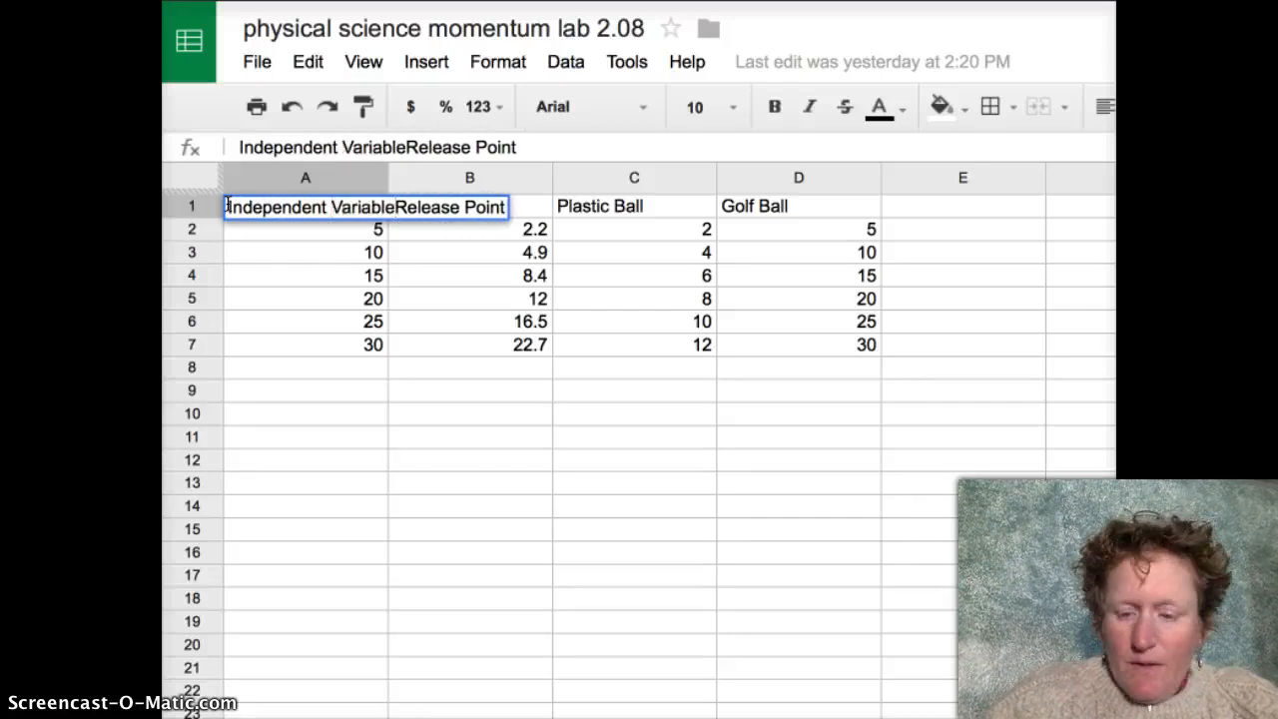
pyautogui.write(':')
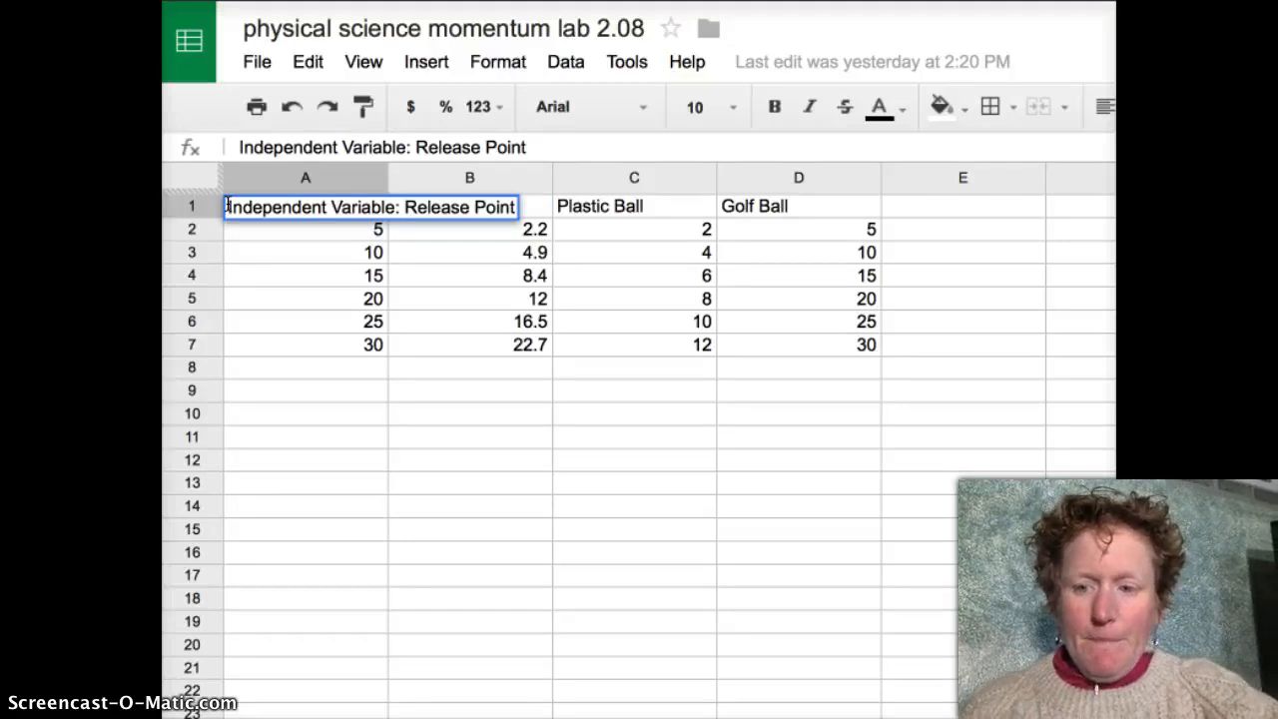
pyautogui.moveTo(367, 189)
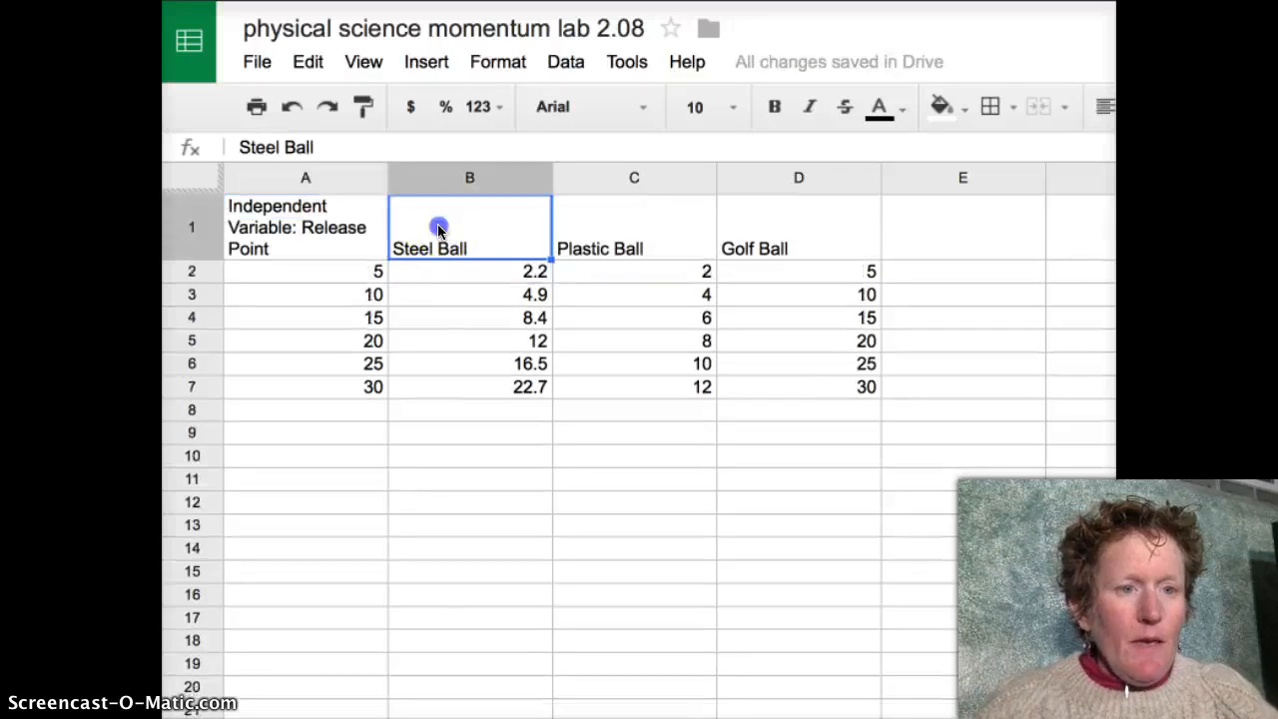
# - Prefix the Steel Ball and Plastic Ball headings with 'Dependent variable: '
pyautogui.doubleClick(469, 226)
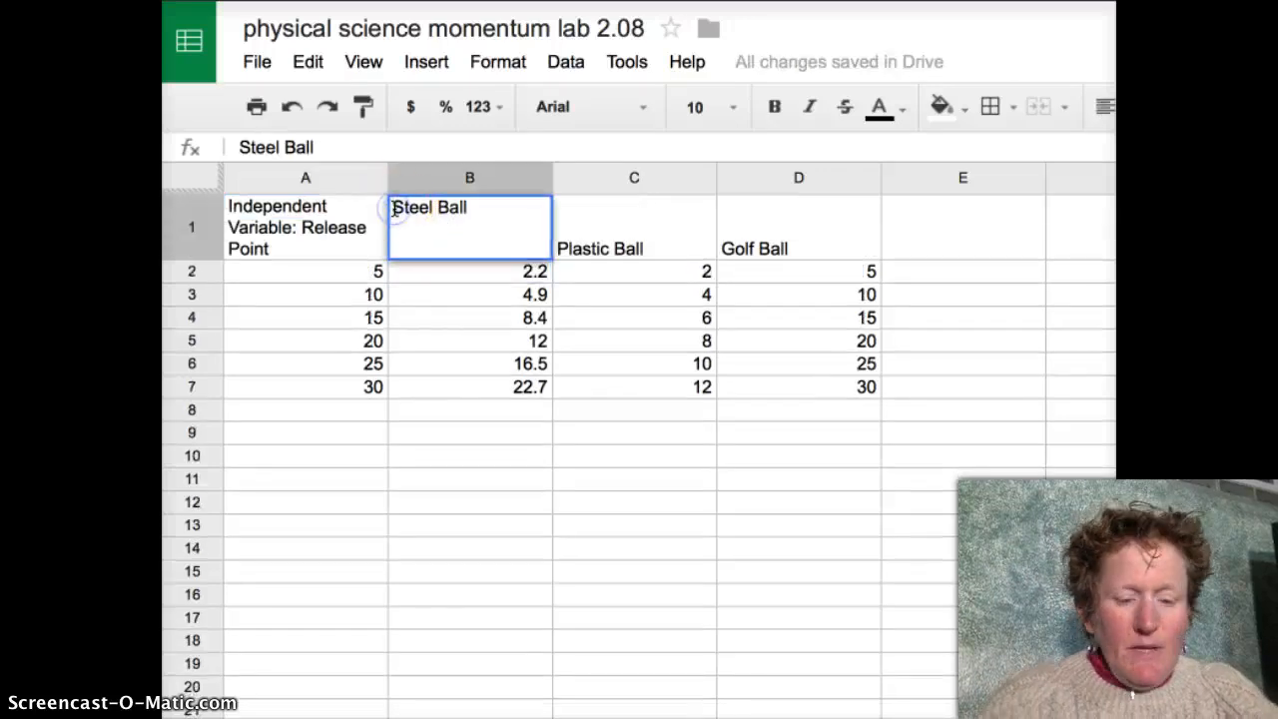
pyautogui.write('Depde')
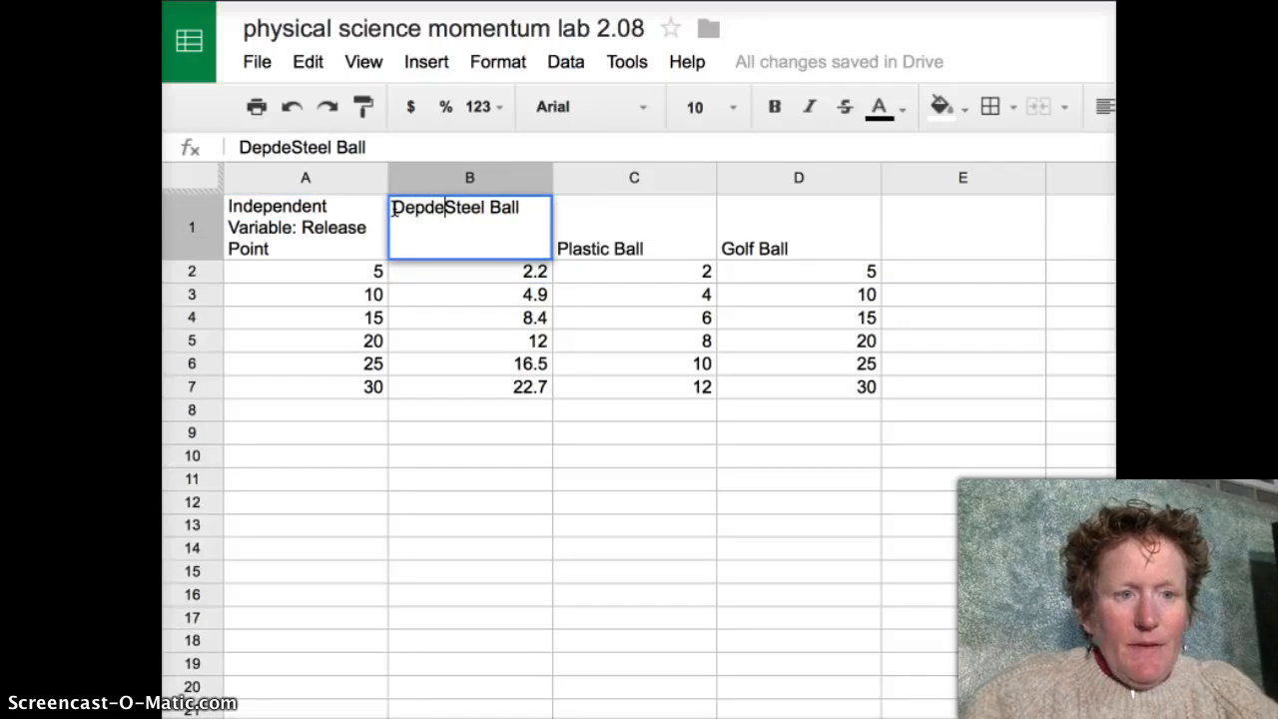
pyautogui.write('ndent vari')
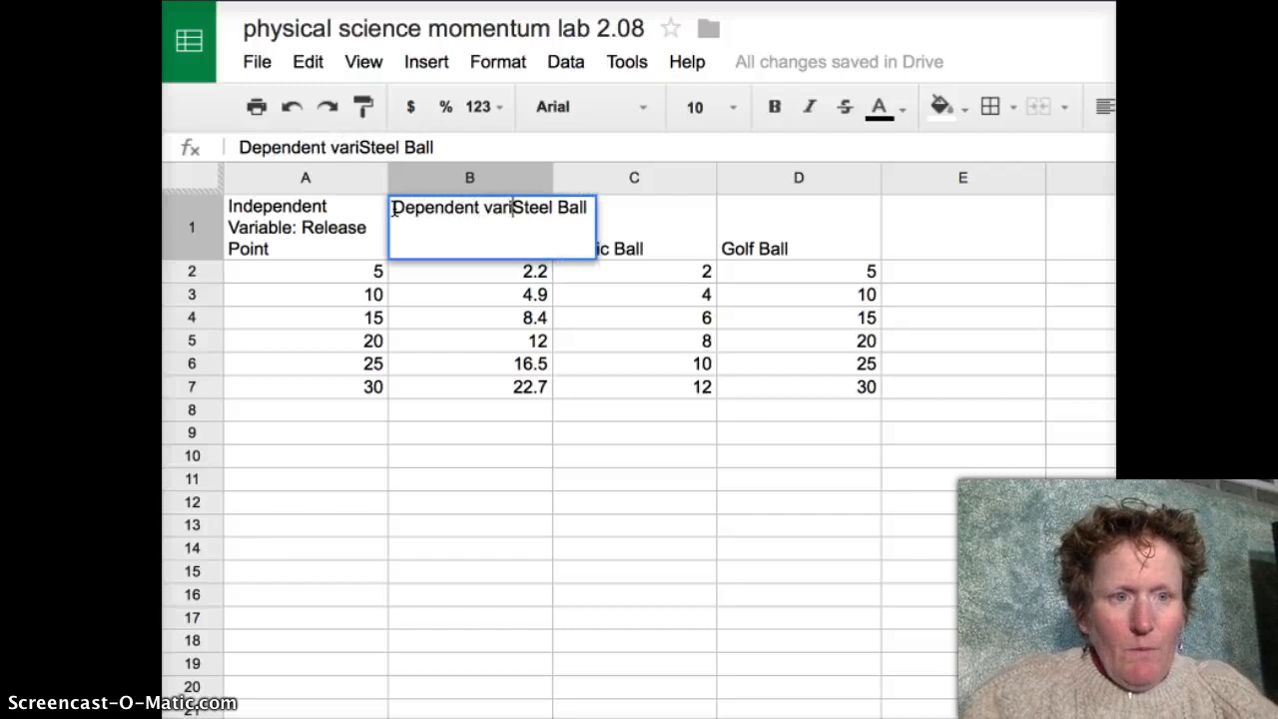
pyautogui.write('ables:')
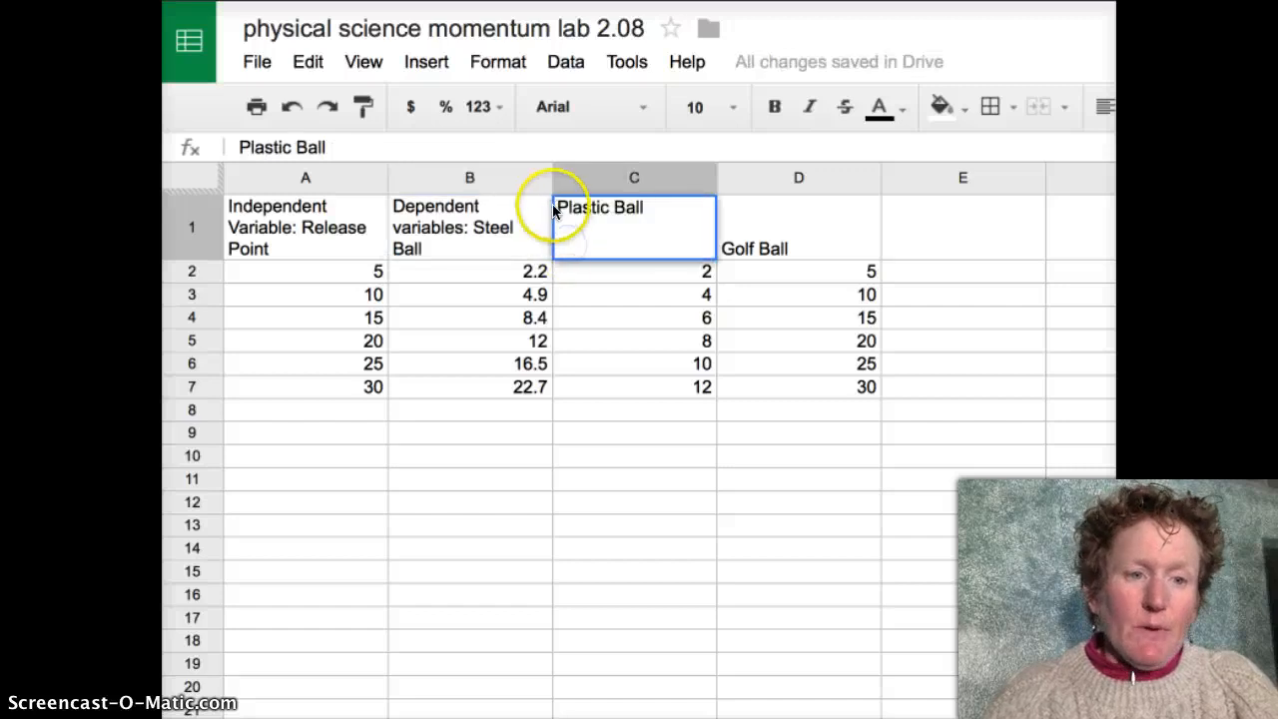
pyautogui.write('D')
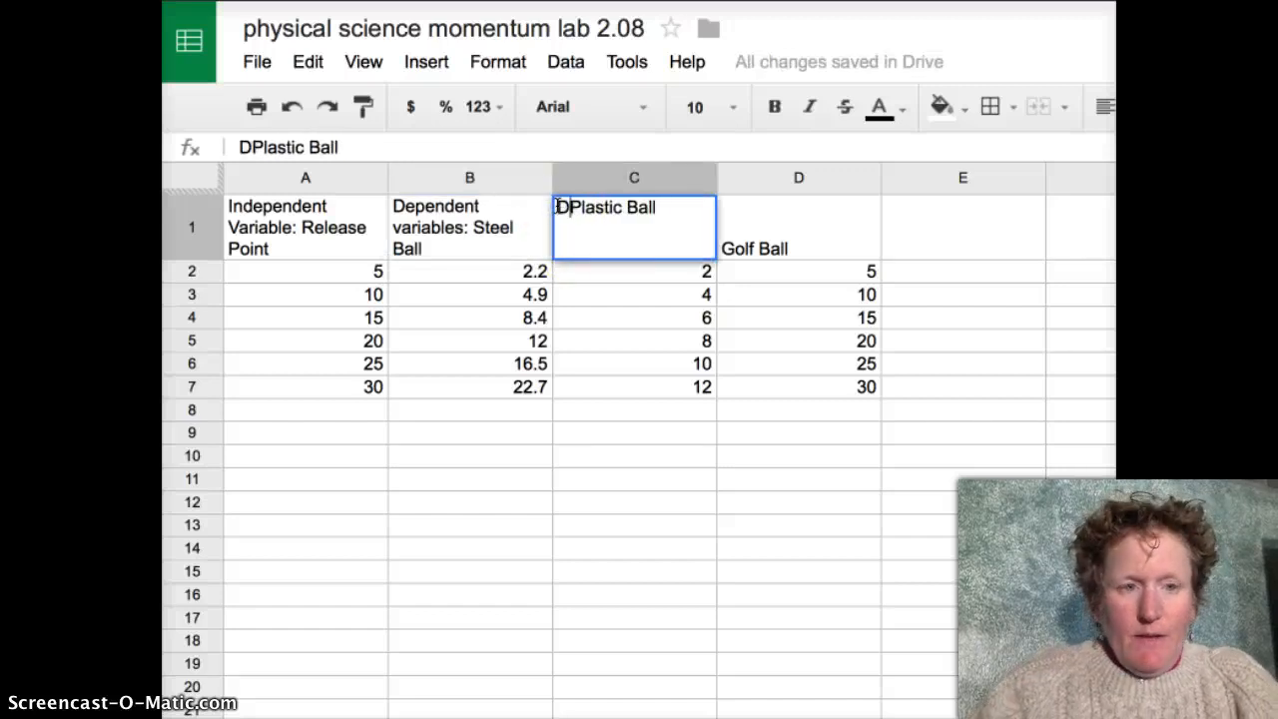
pyautogui.write('ependent v')
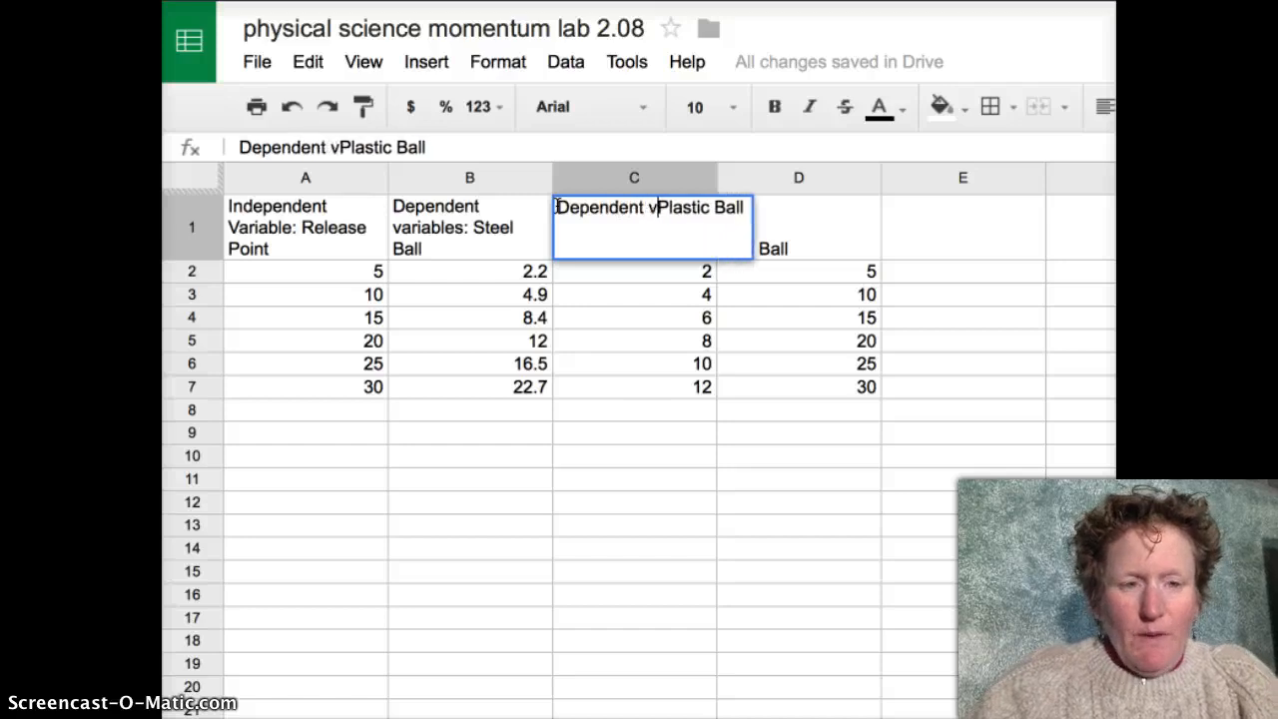
pyautogui.write('ariable:')
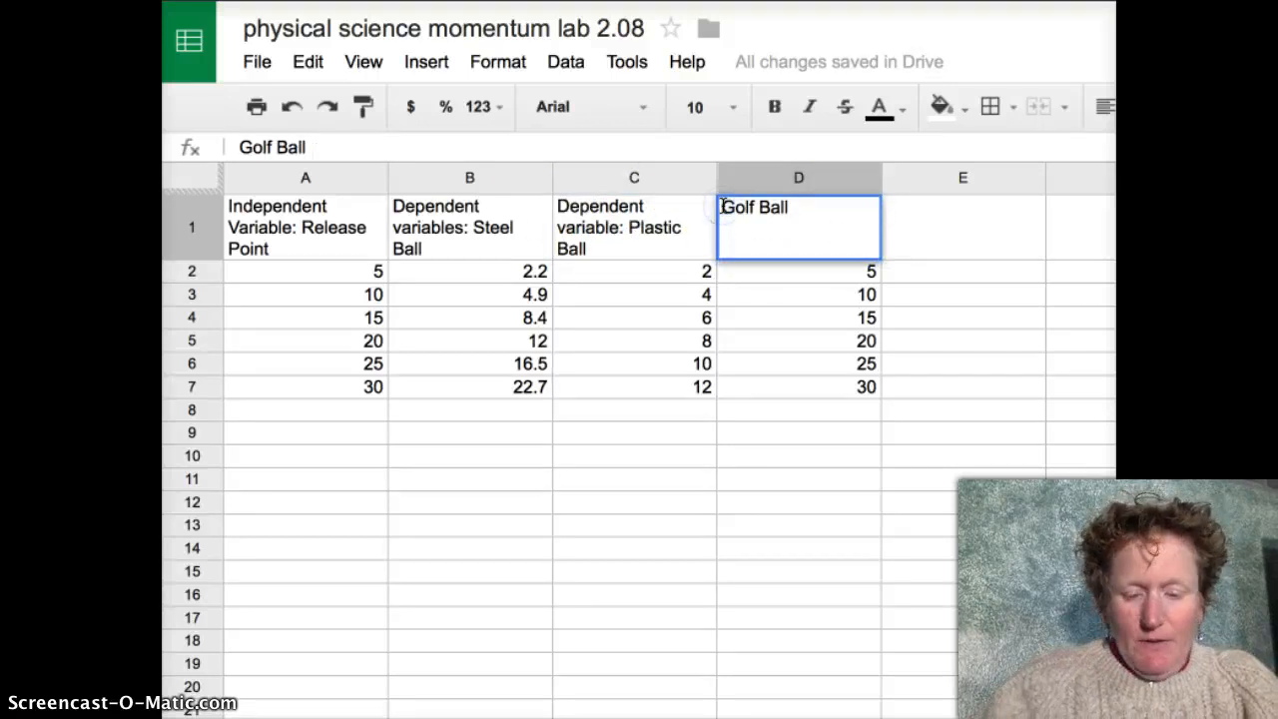
# - Add the 'Dependent variable: ' prefix to the Golf Ball heading and confirm the edits
pyautogui.write('Depe')
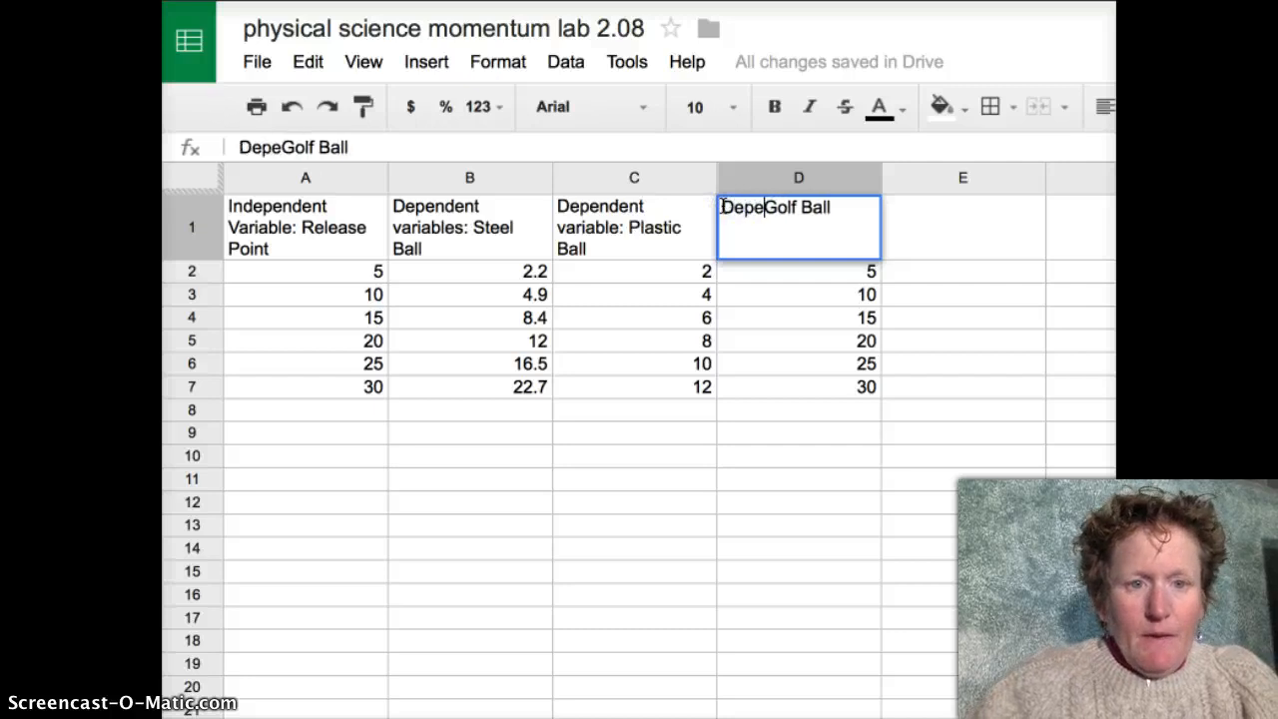
pyautogui.write('ndent')
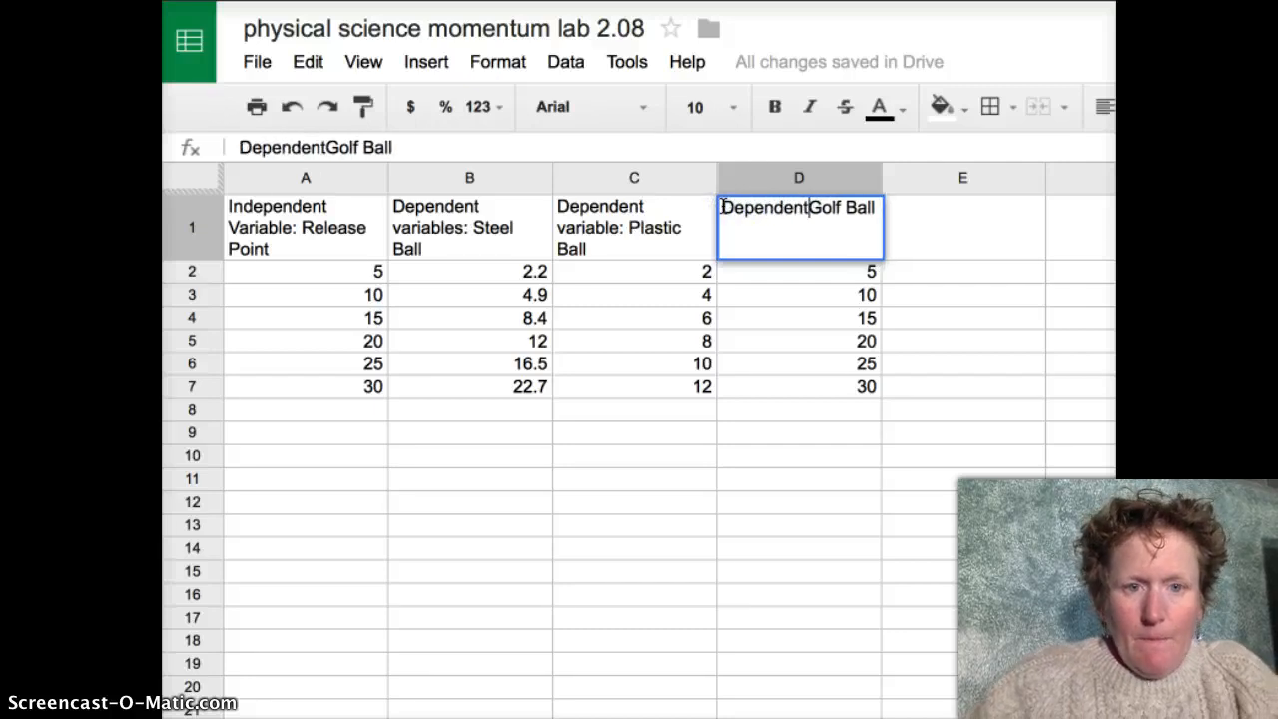
pyautogui.write('variable')
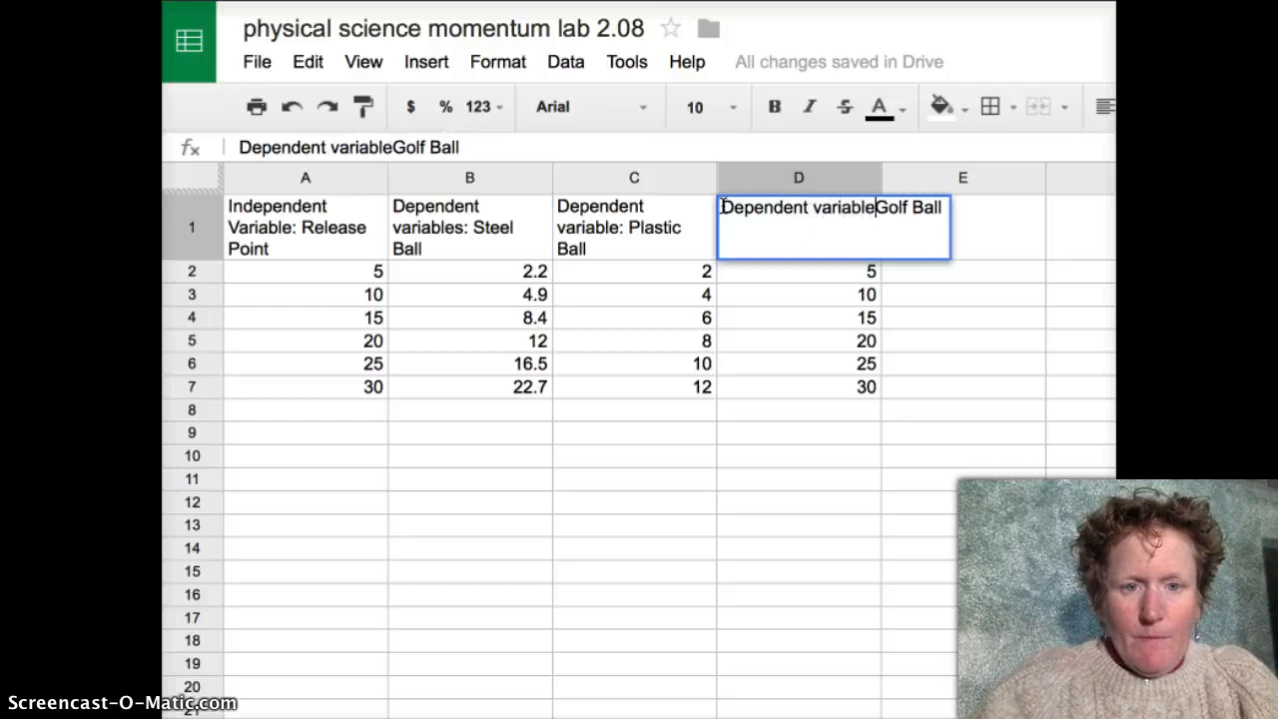
pyautogui.write(':')
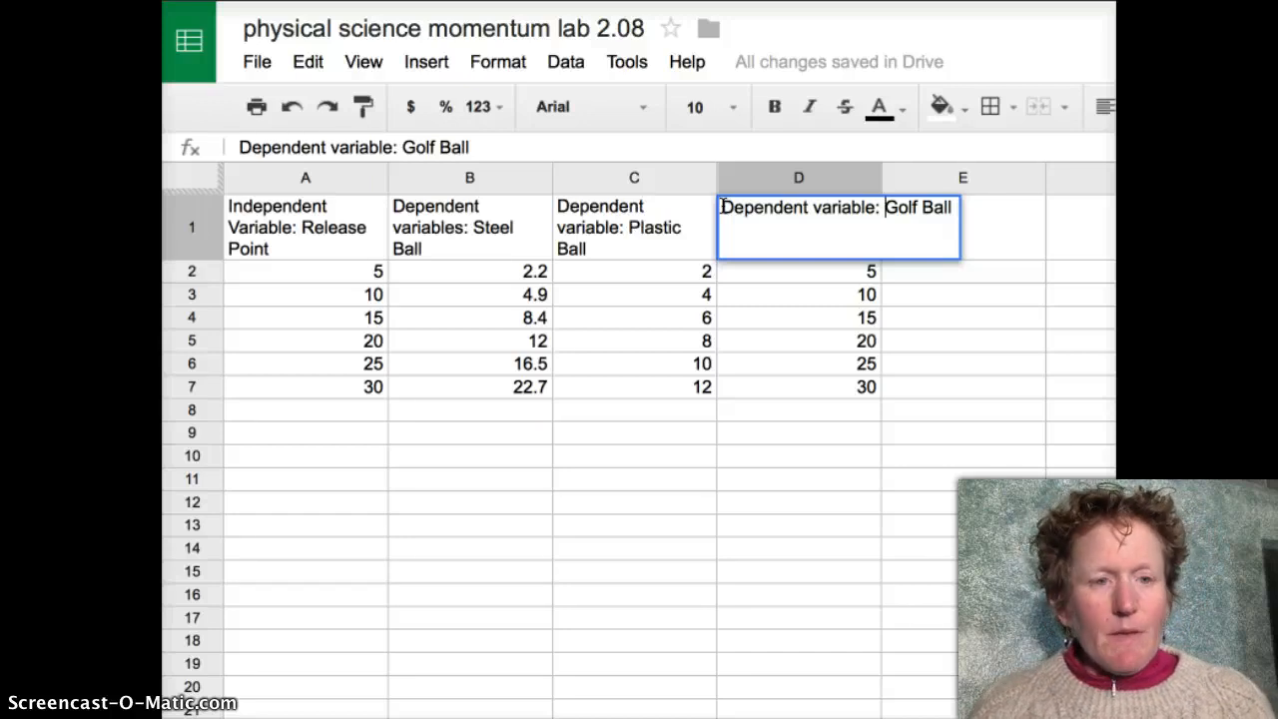
pyautogui.moveTo(519, 224)
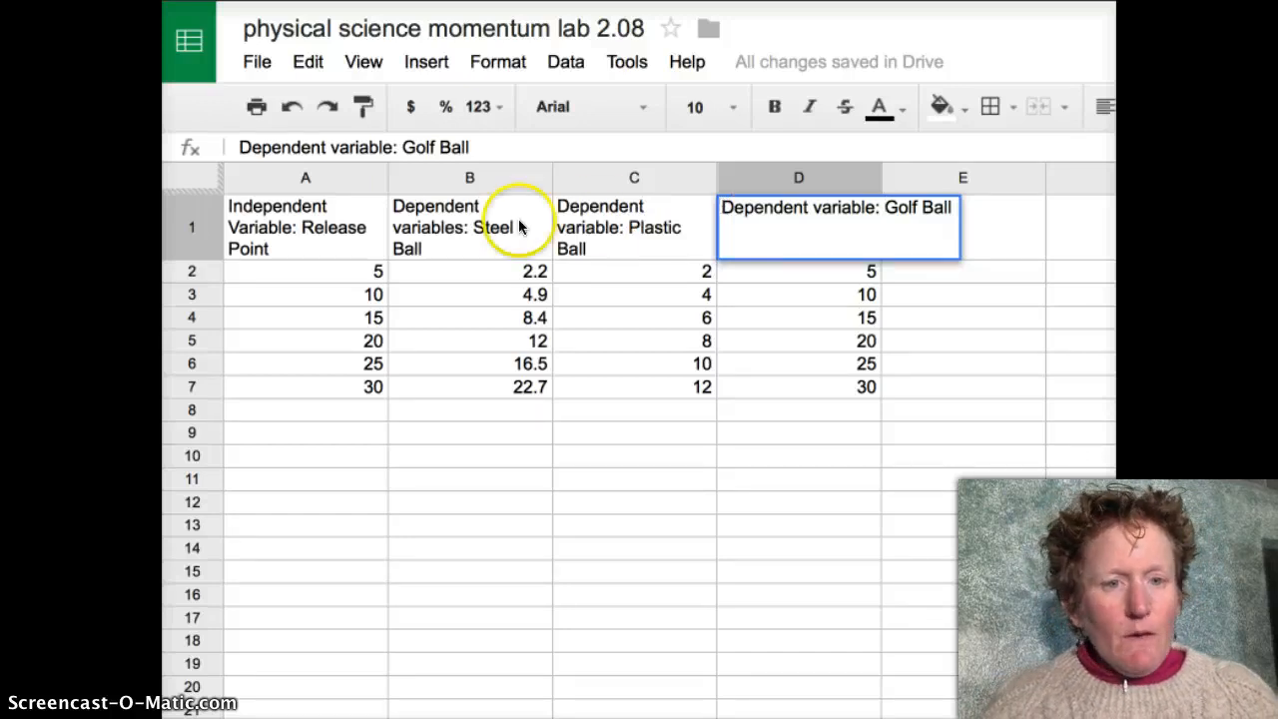
pyautogui.click(634, 270)
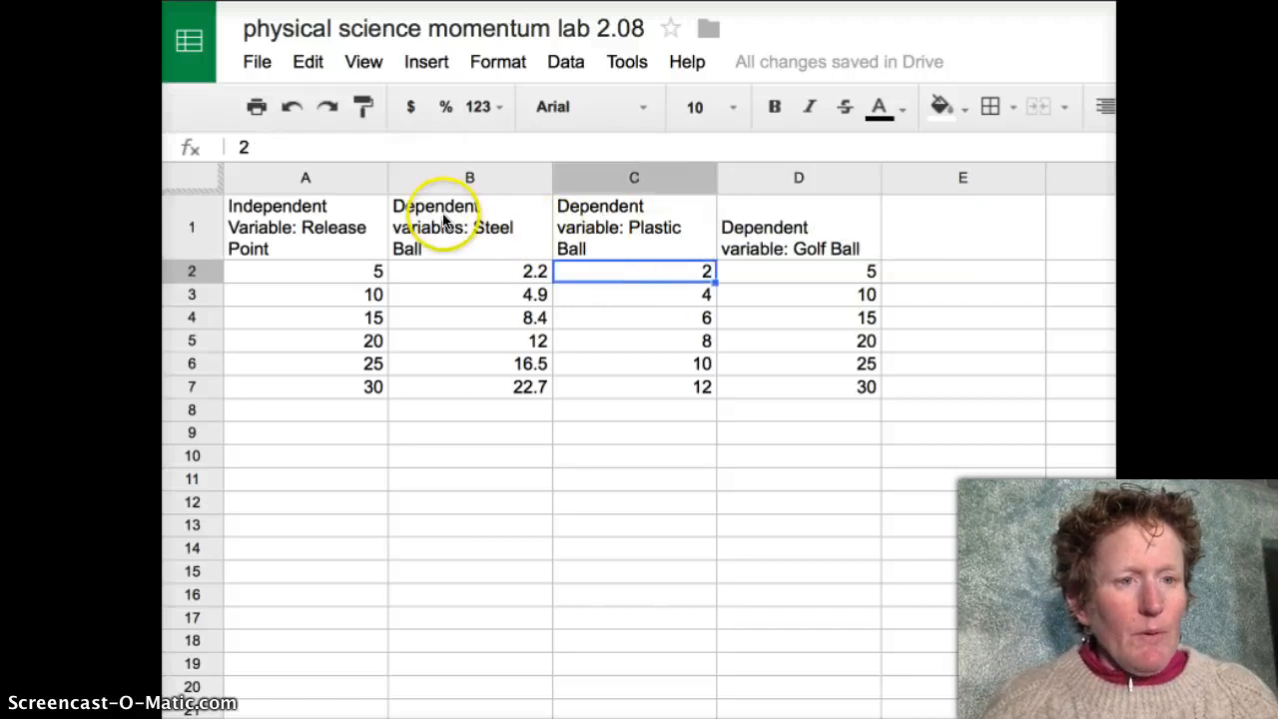
pyautogui.click(634, 226)
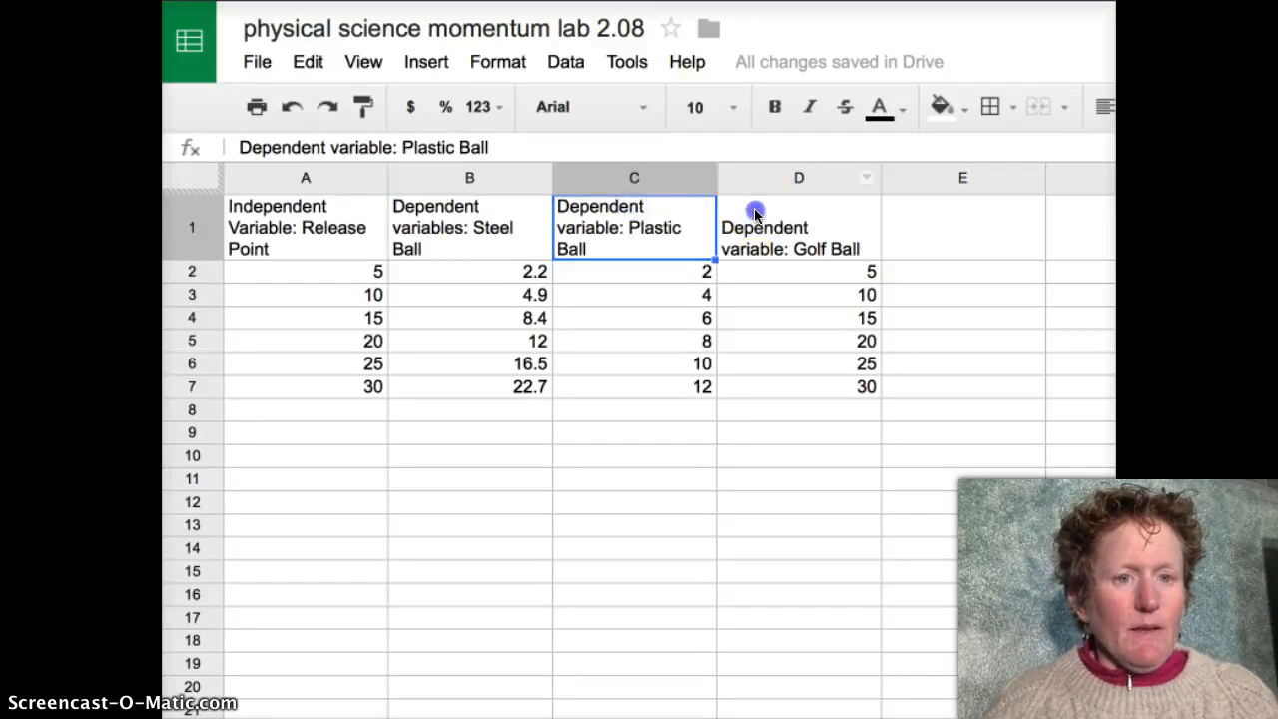
pyautogui.click(798, 227)
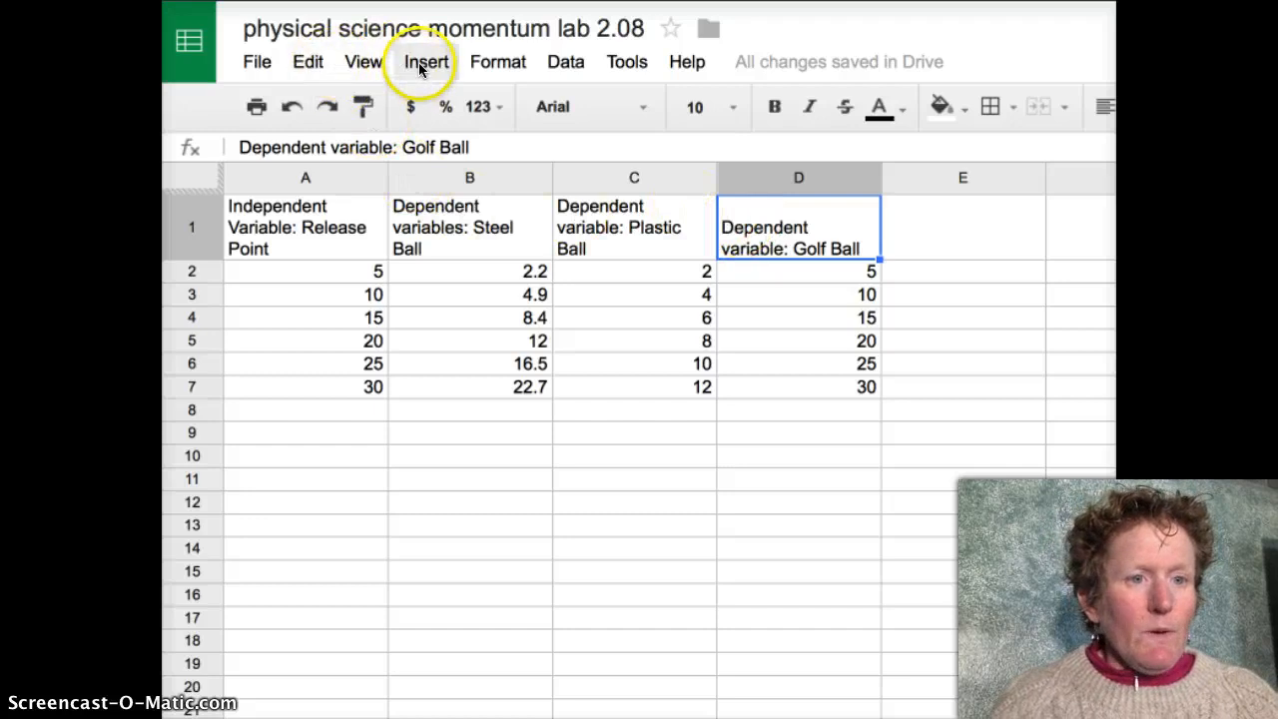
pyautogui.click(426, 60)
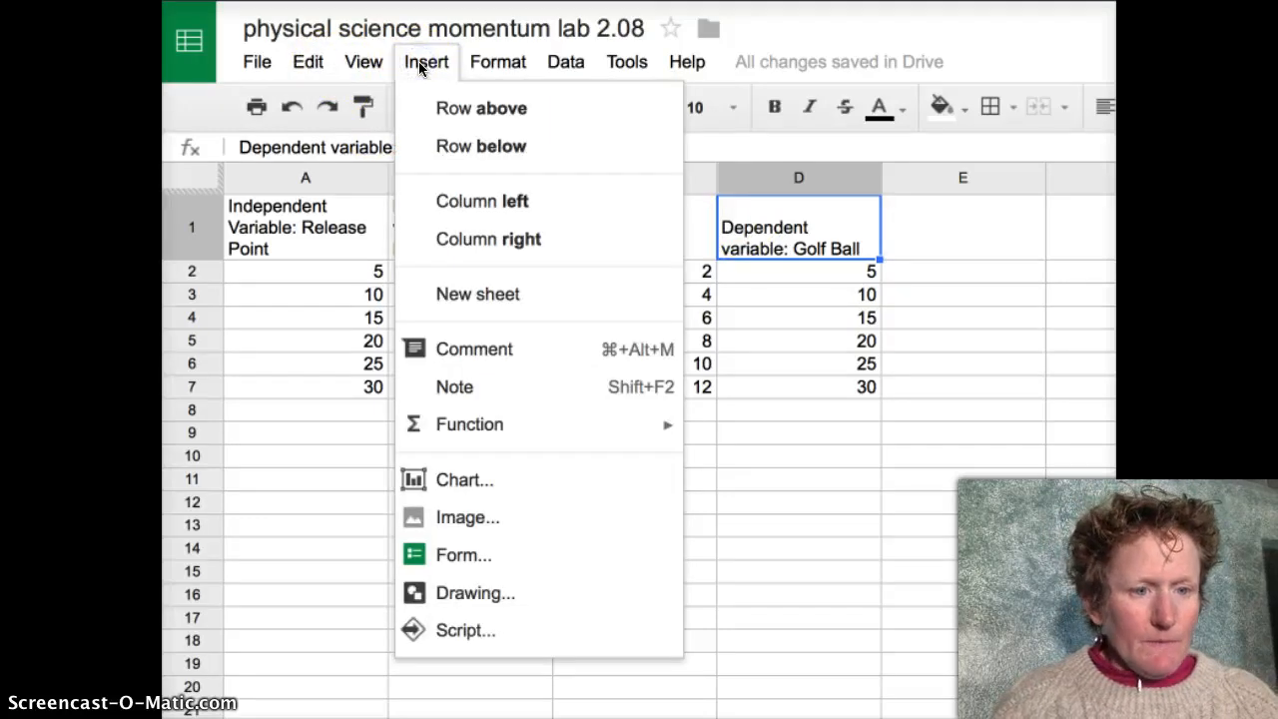
pyautogui.moveTo(463, 480)
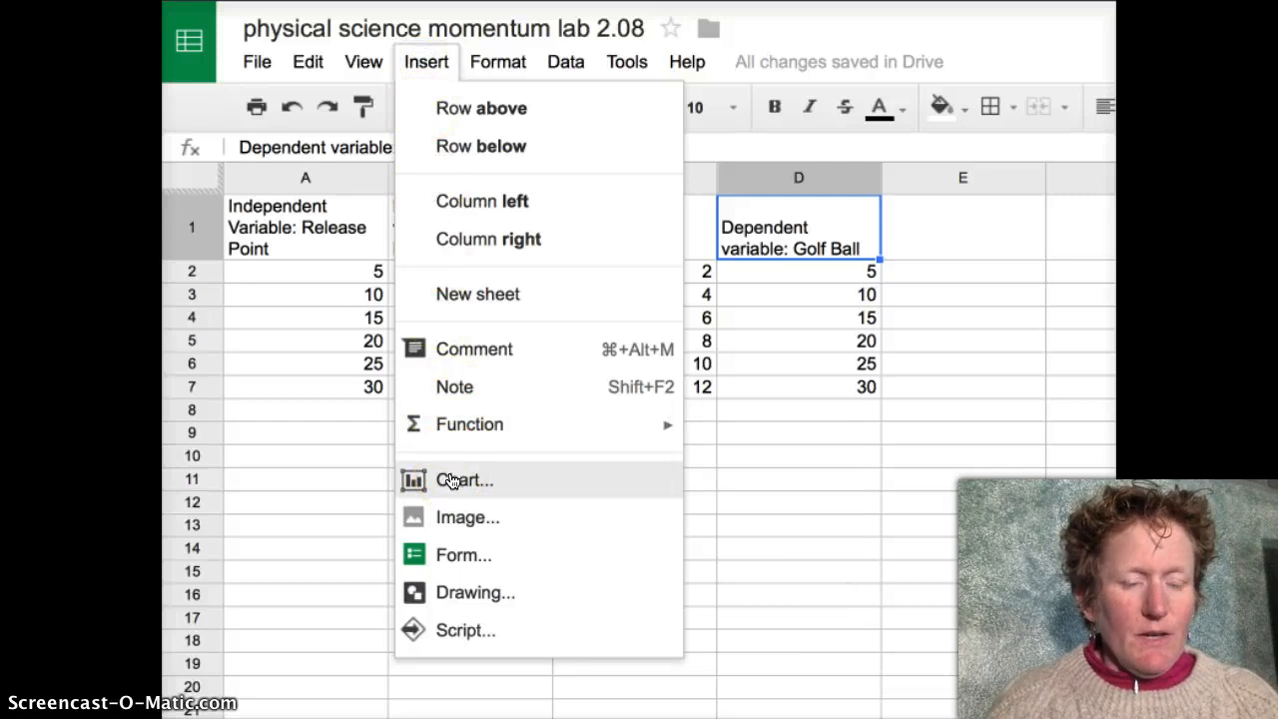
pyautogui.click(464, 481)
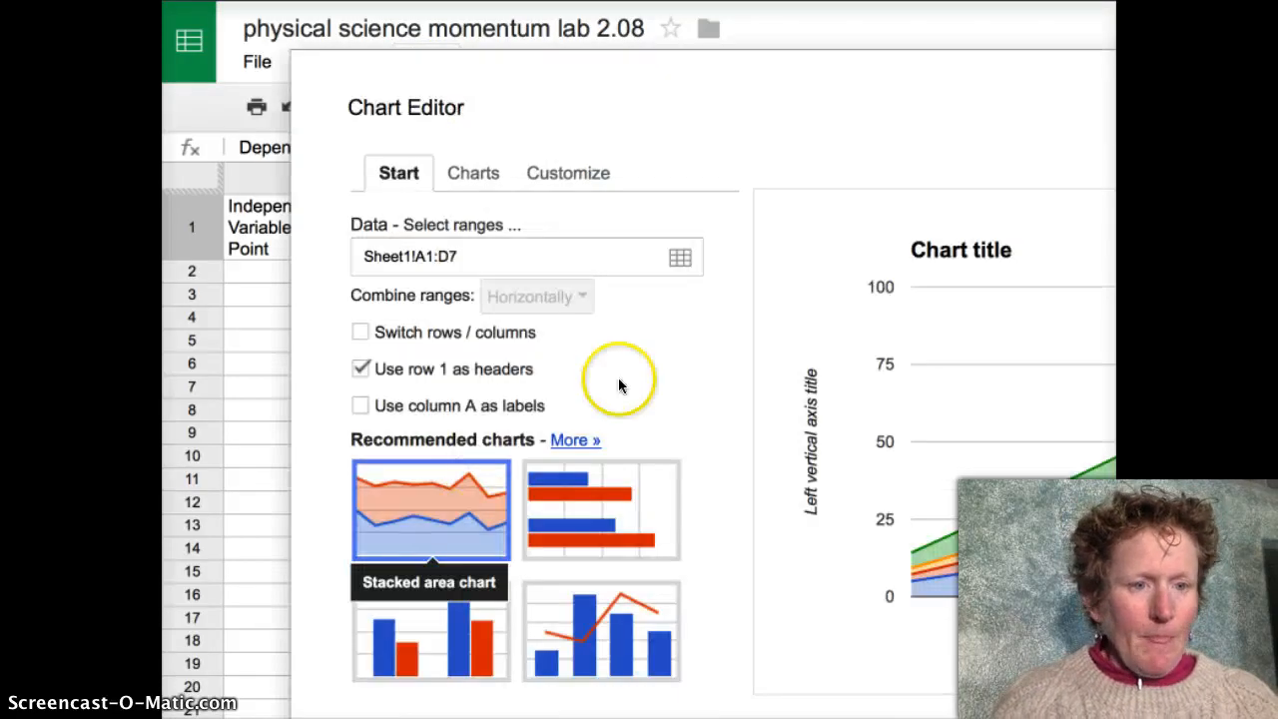
pyautogui.moveTo(619, 385)
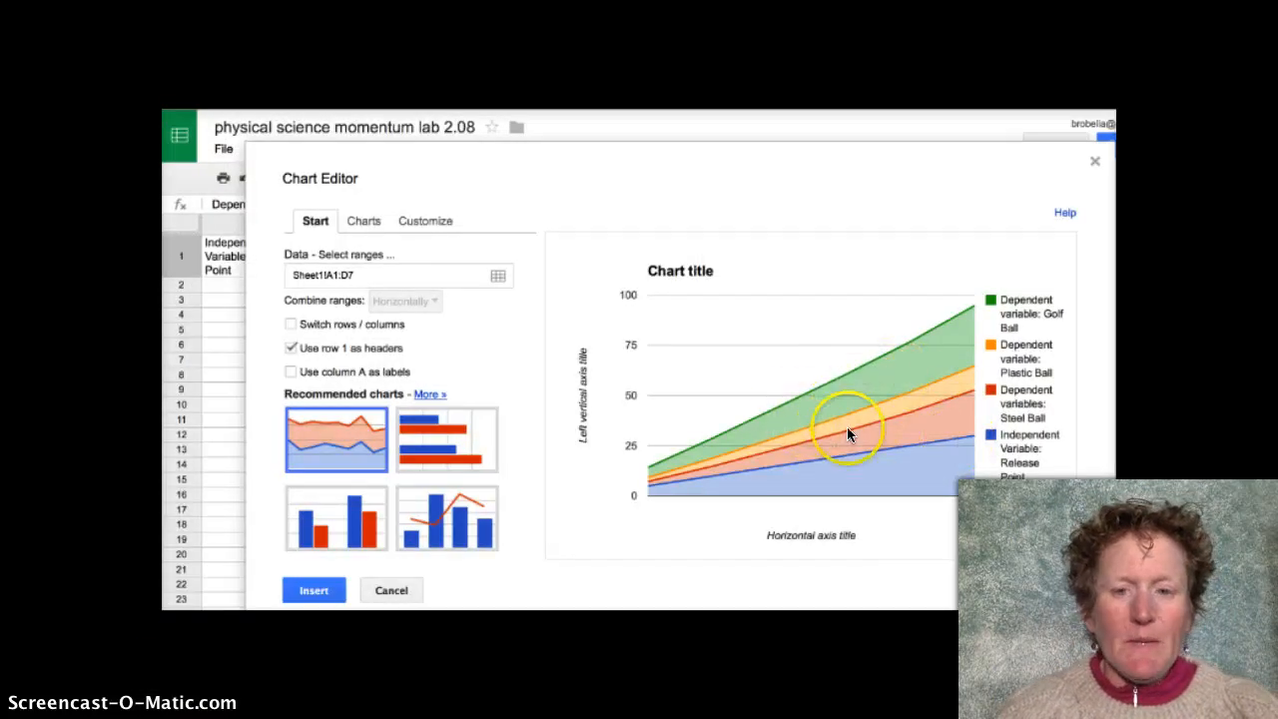
pyautogui.moveTo(817, 441)
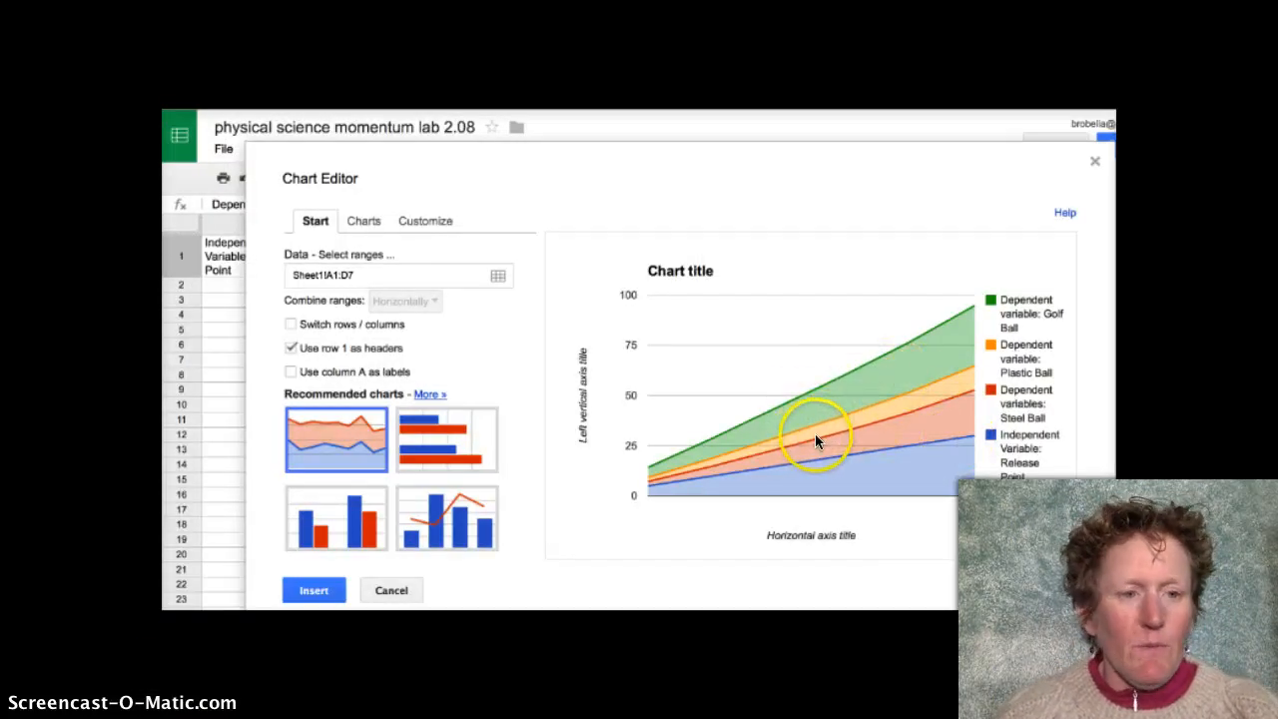
pyautogui.moveTo(449, 270)
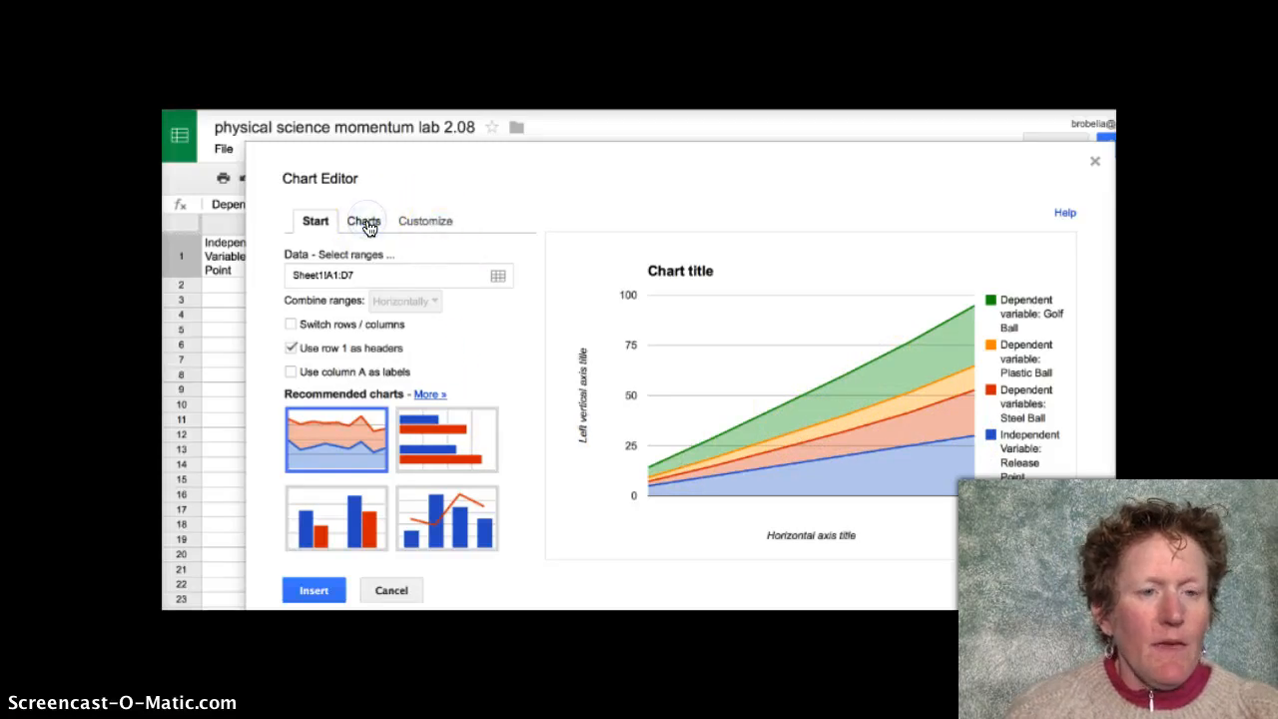
# - Change the chart type to the first scatter chart, plotting steel, plastic and golf ball data
pyautogui.click(362, 221)
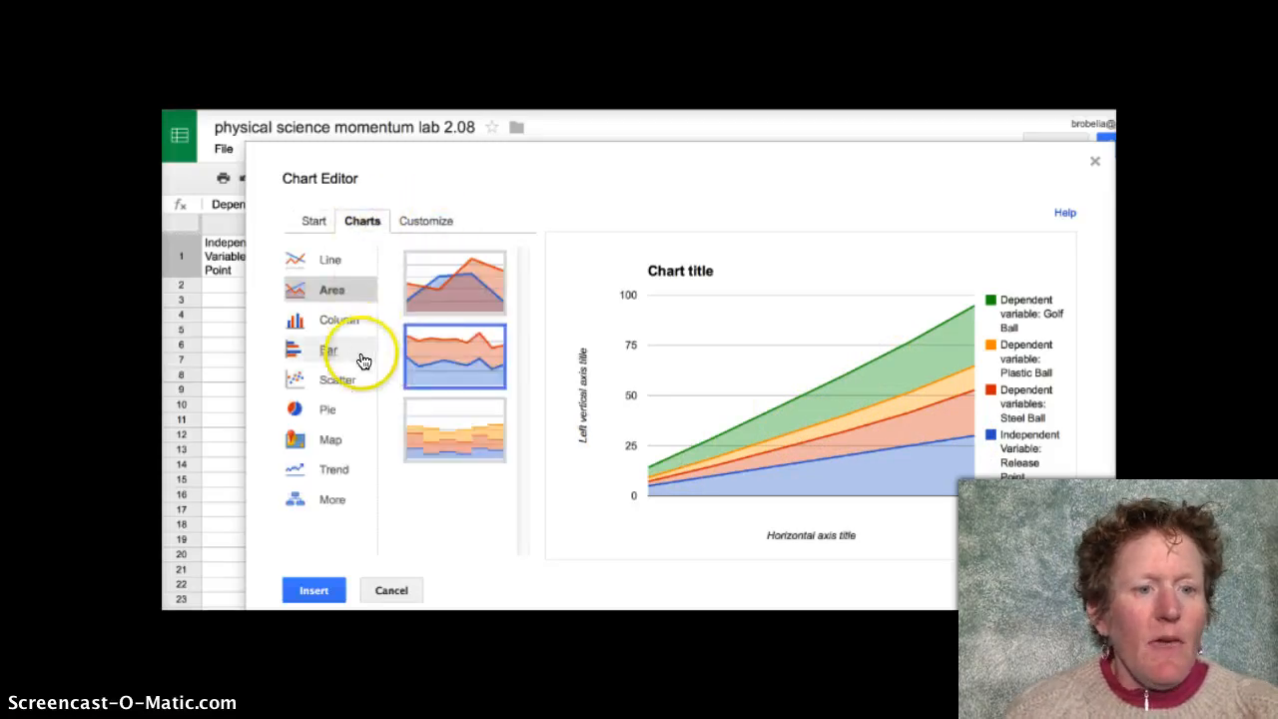
pyautogui.moveTo(337, 380)
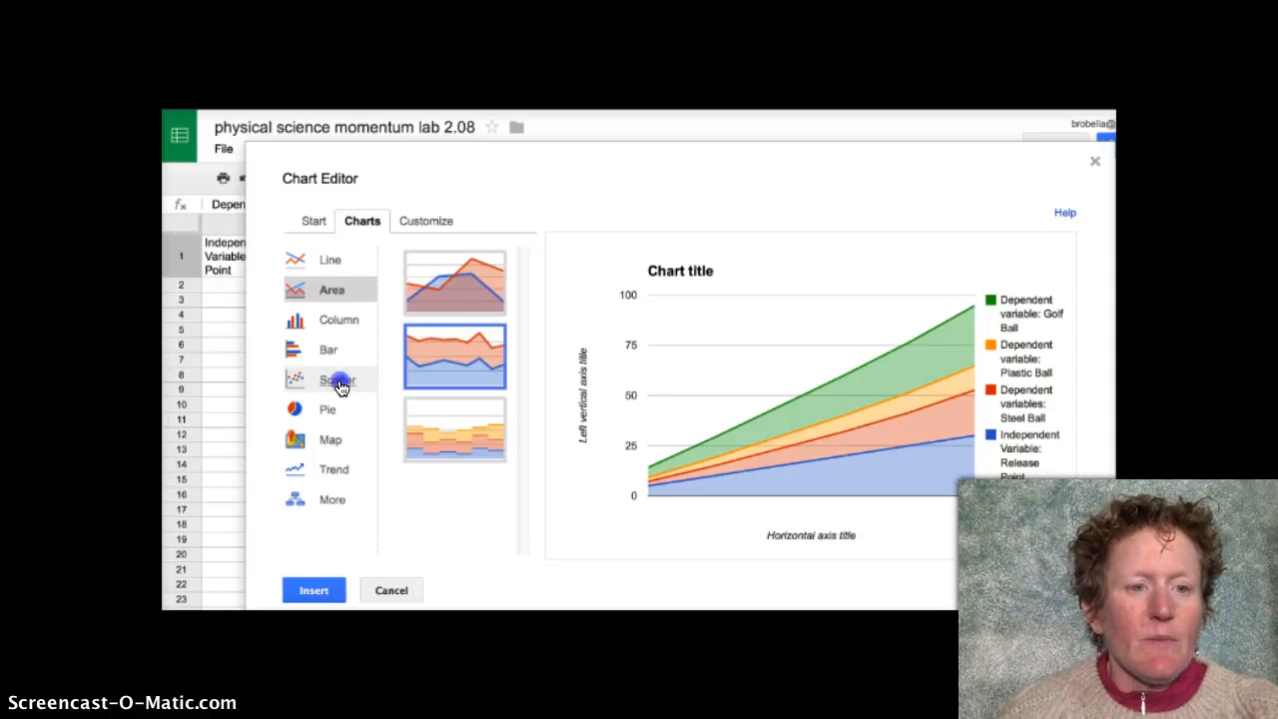
pyautogui.click(337, 379)
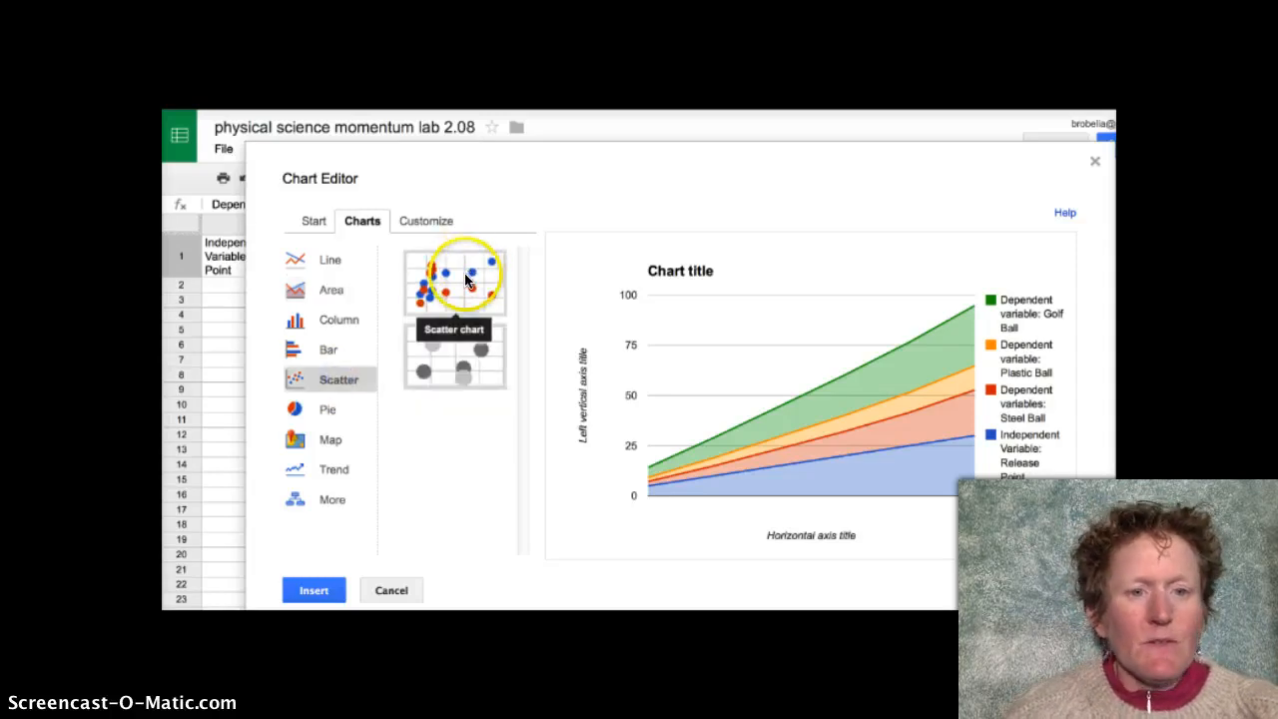
pyautogui.click(454, 282)
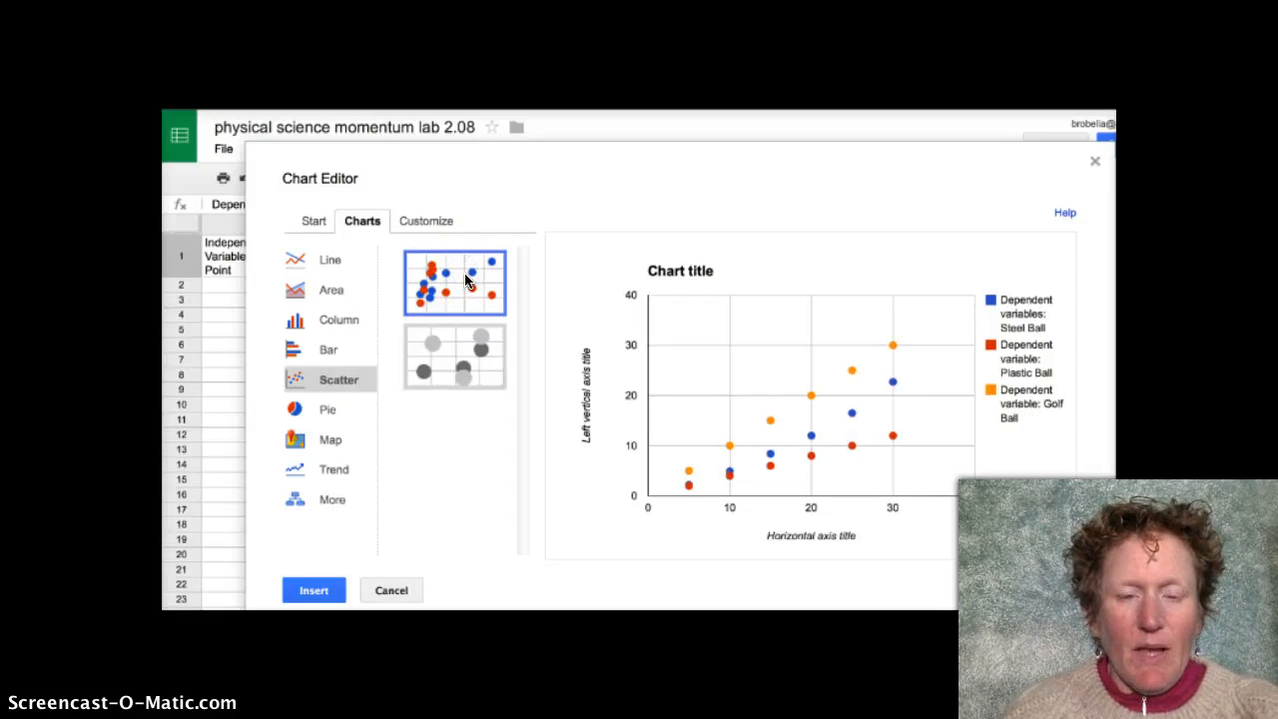
pyautogui.moveTo(958, 349)
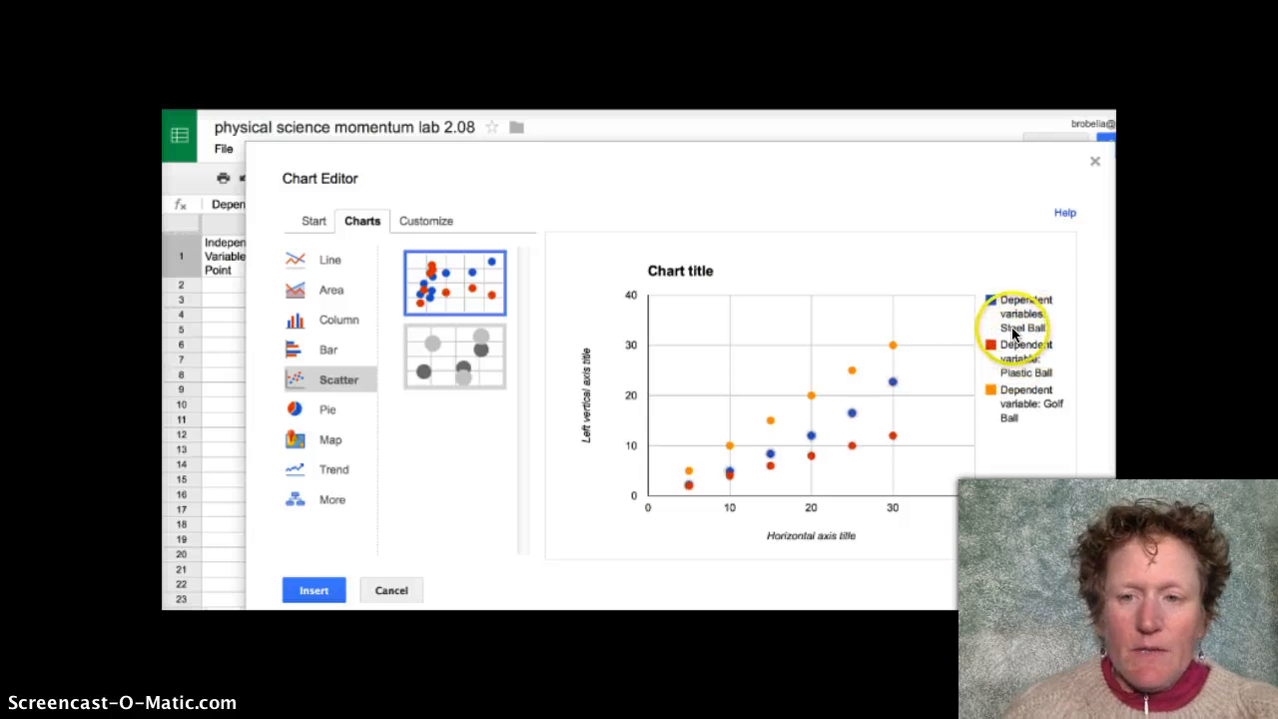
pyautogui.moveTo(1013, 416)
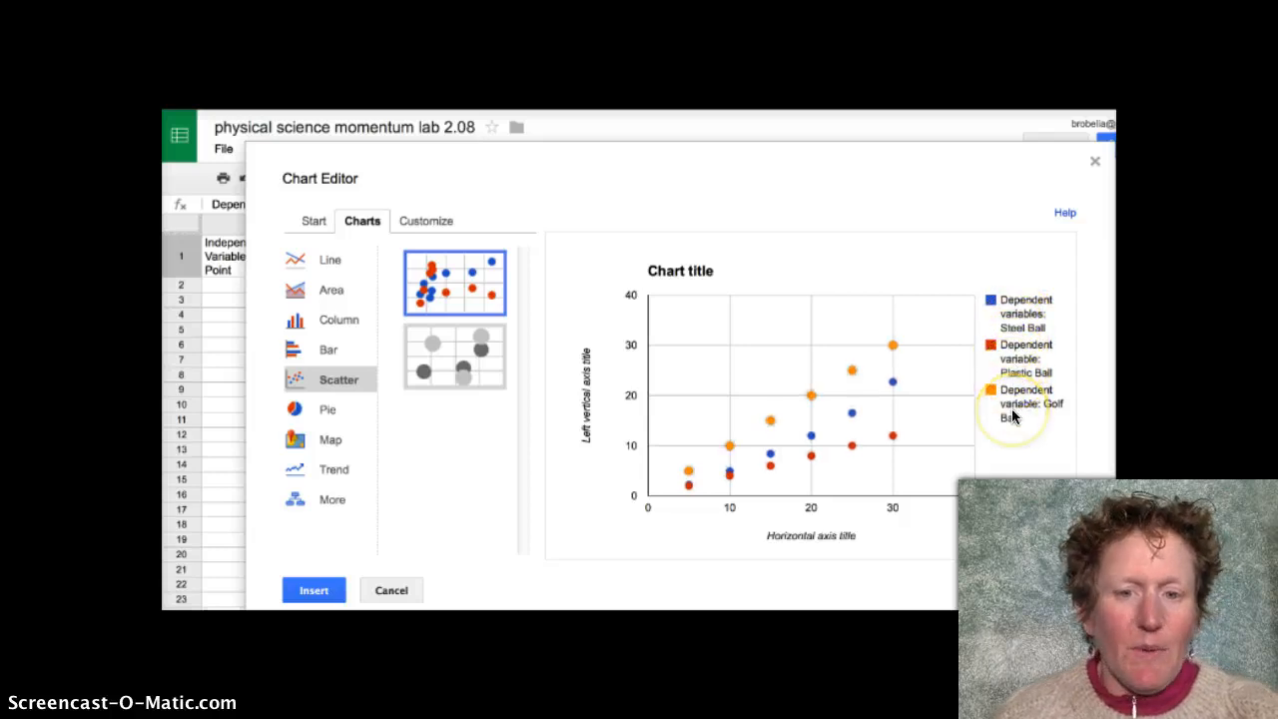
pyautogui.moveTo(851, 411)
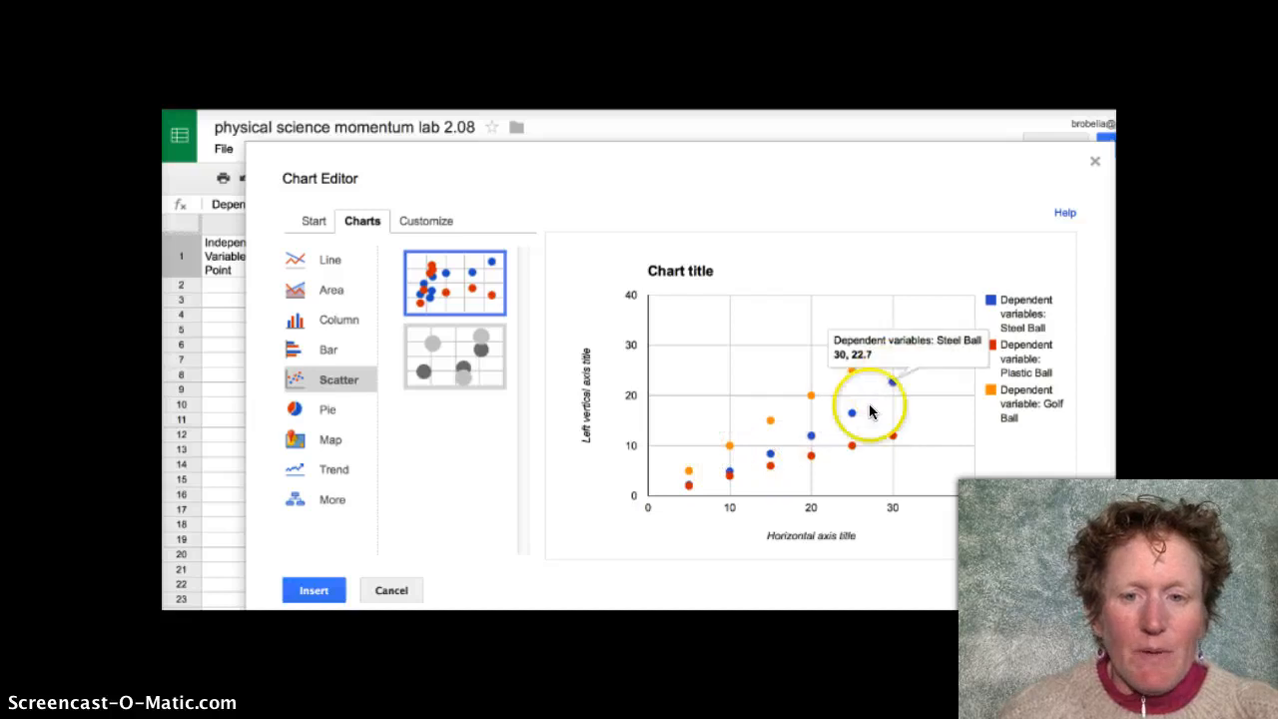
pyautogui.moveTo(429, 504)
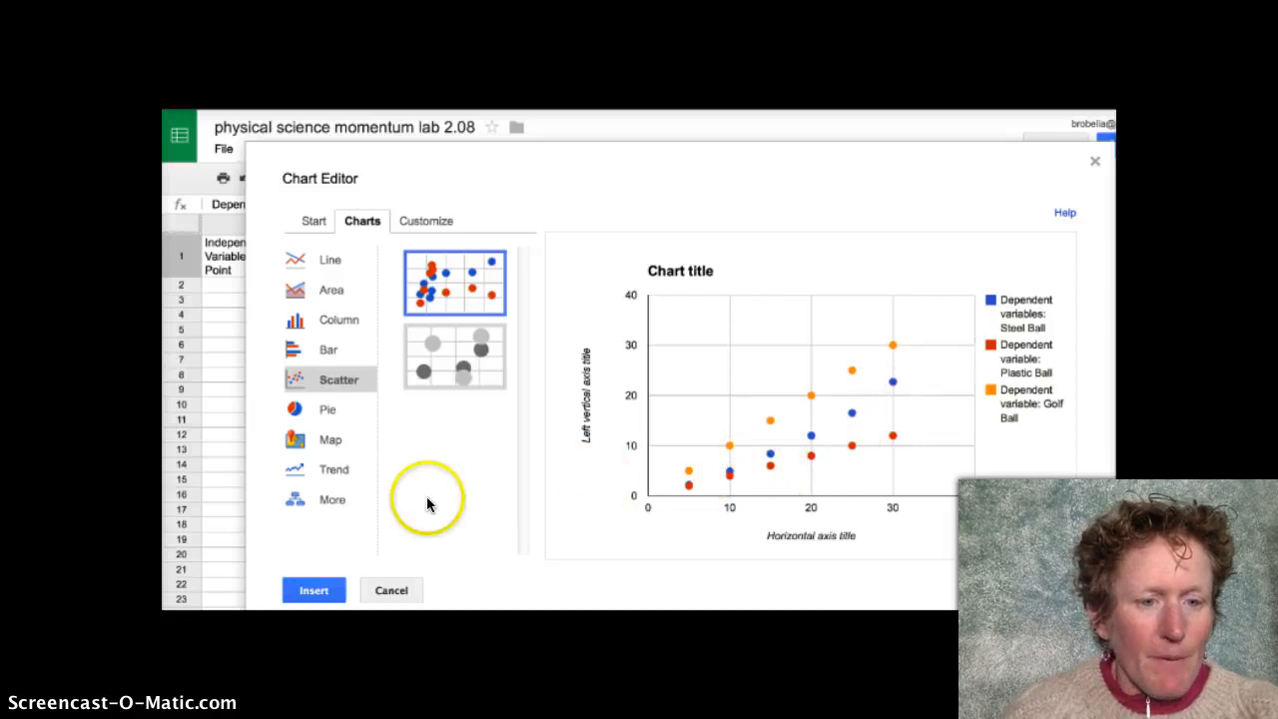
pyautogui.moveTo(417, 261)
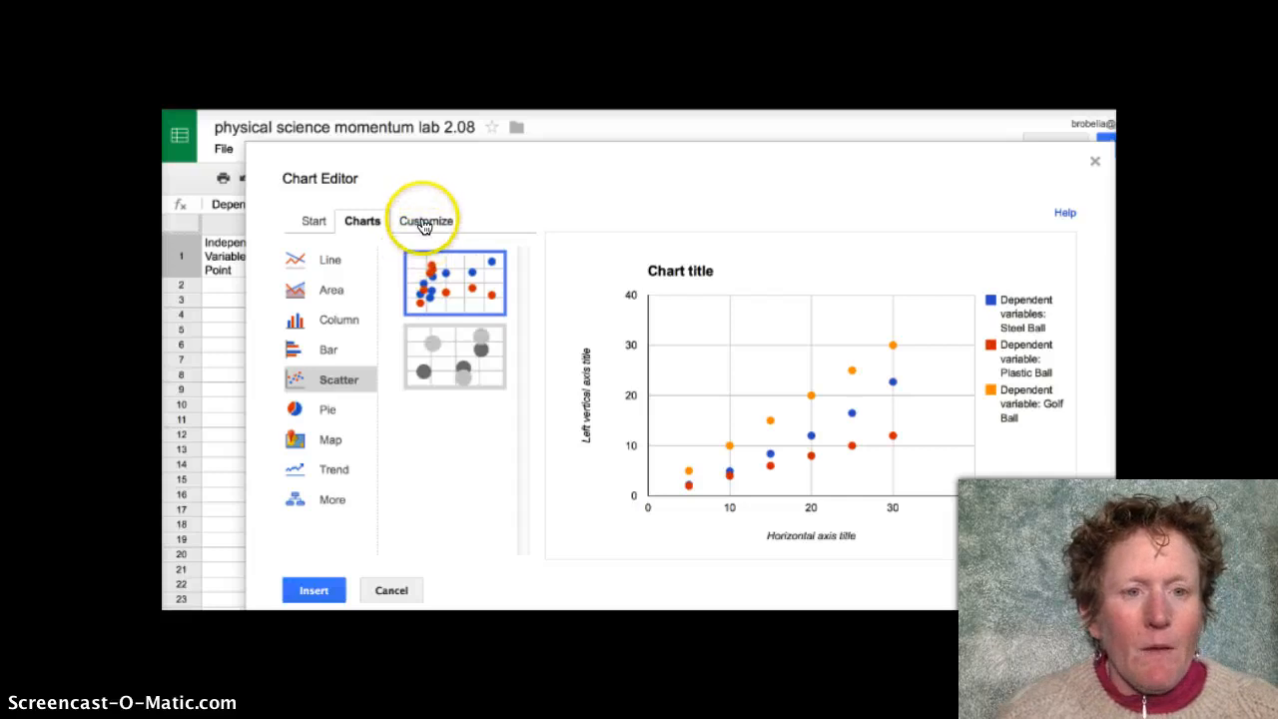
pyautogui.moveTo(310, 535)
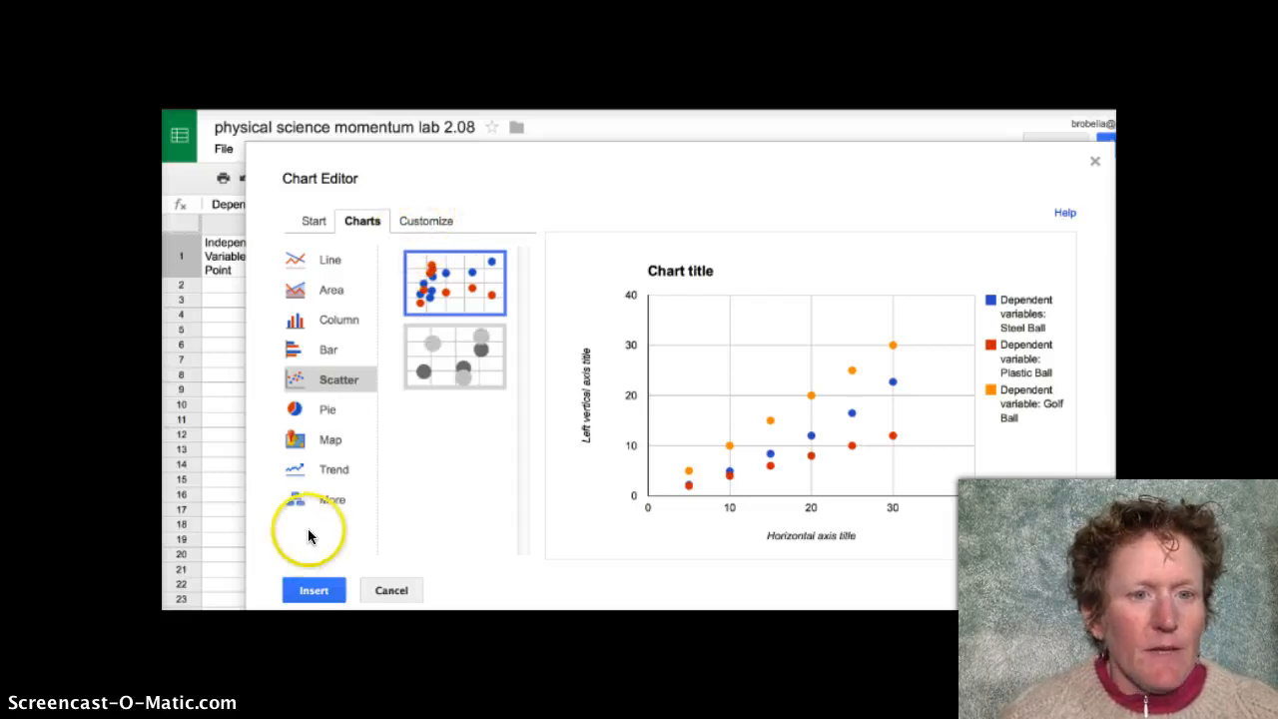
pyautogui.moveTo(419, 226)
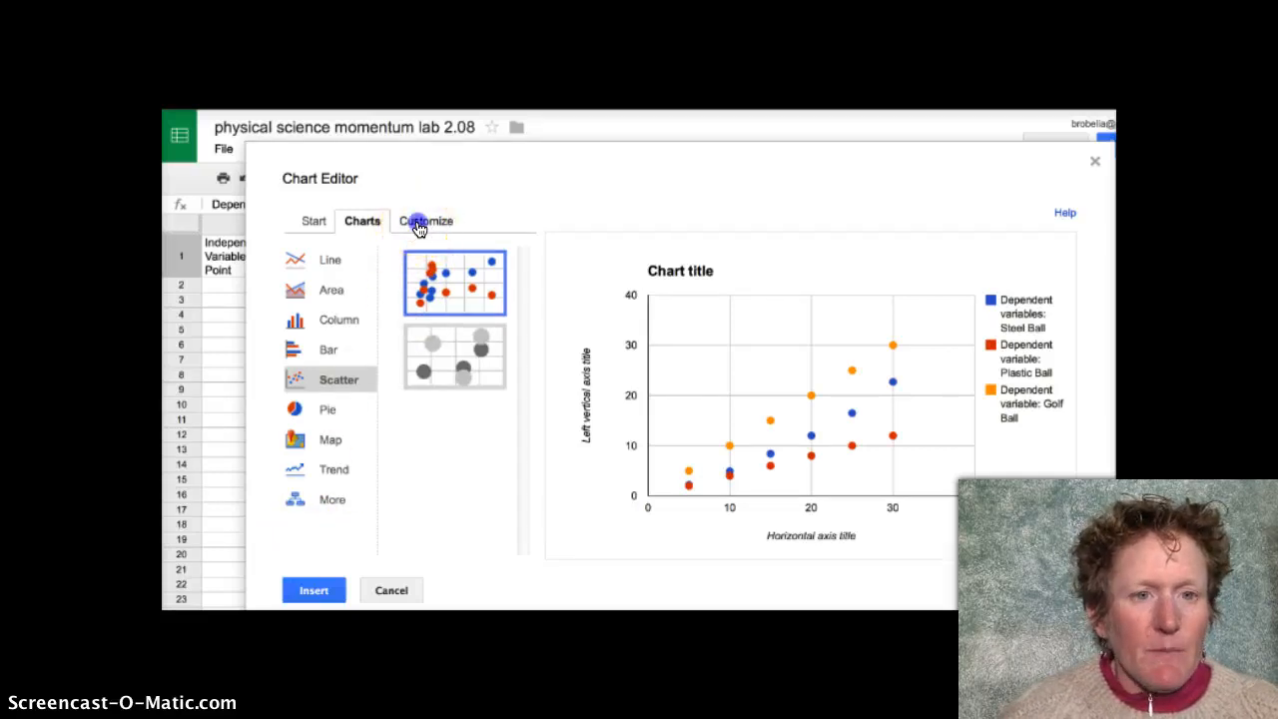
# - Set the chart title to 'Momentum of Different Sports Balls' in the Customize settings
pyautogui.click(426, 221)
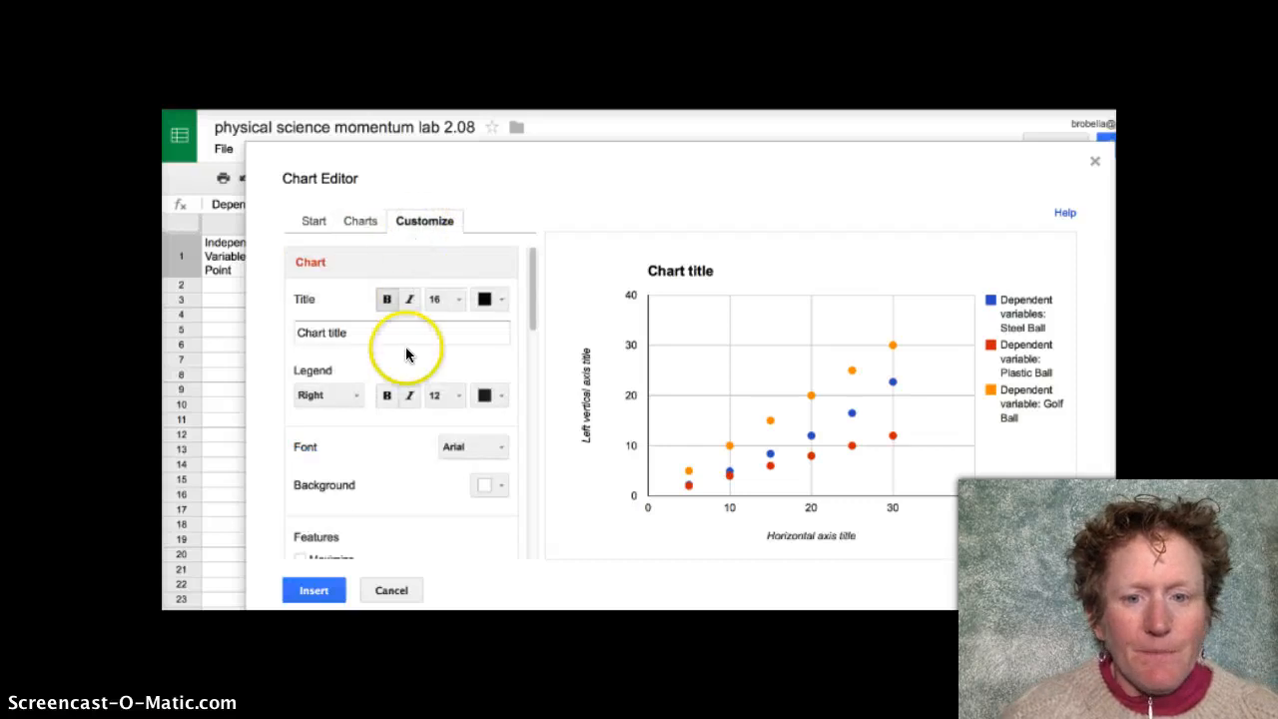
pyautogui.moveTo(614, 381)
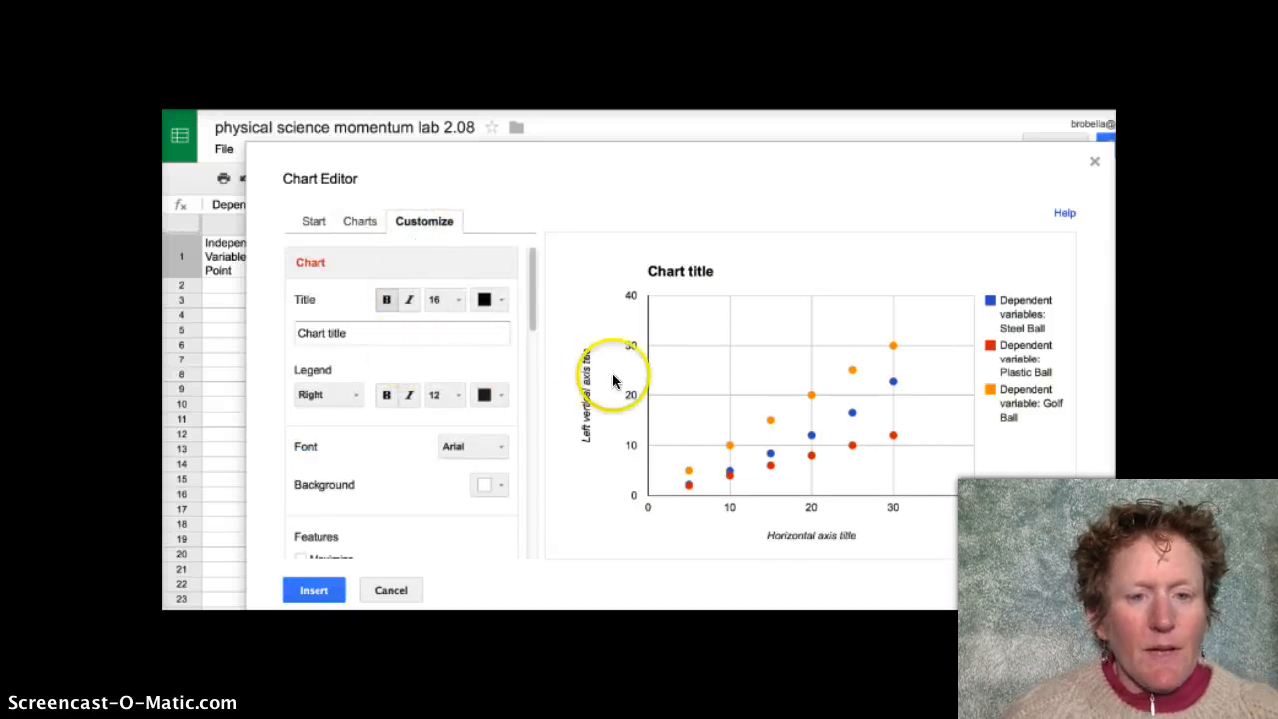
pyautogui.moveTo(587, 457)
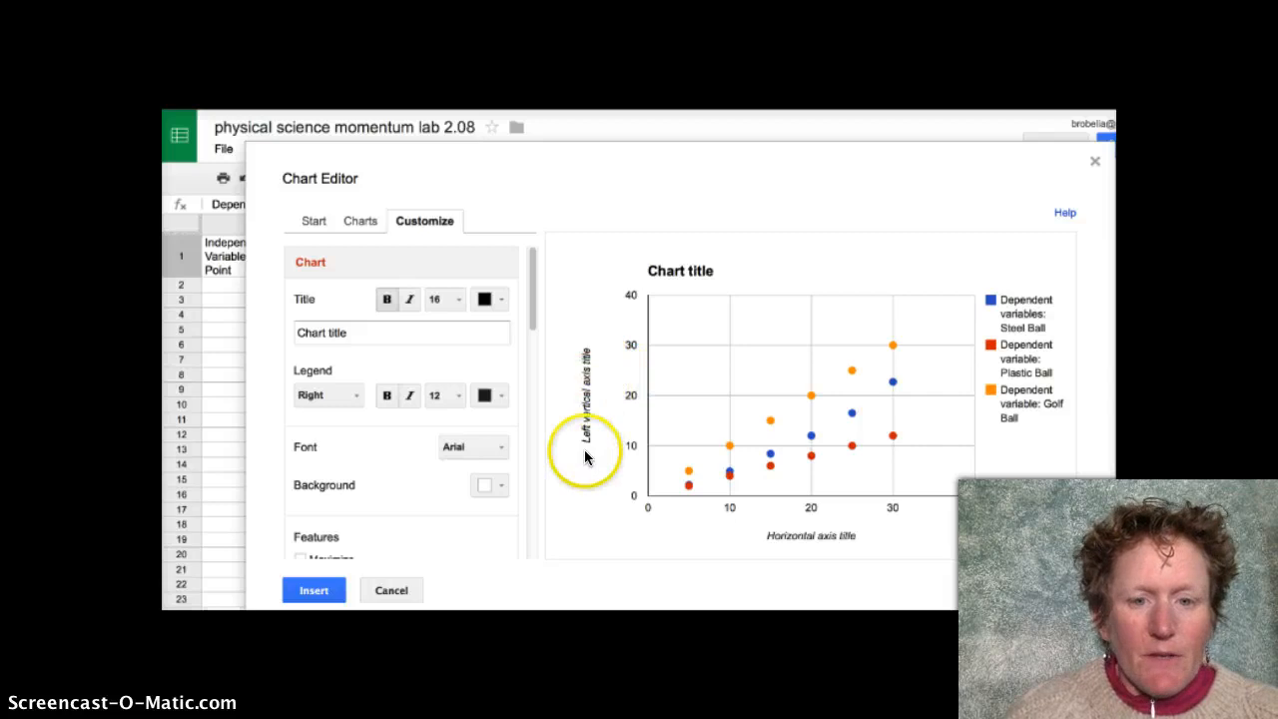
pyautogui.moveTo(844, 540)
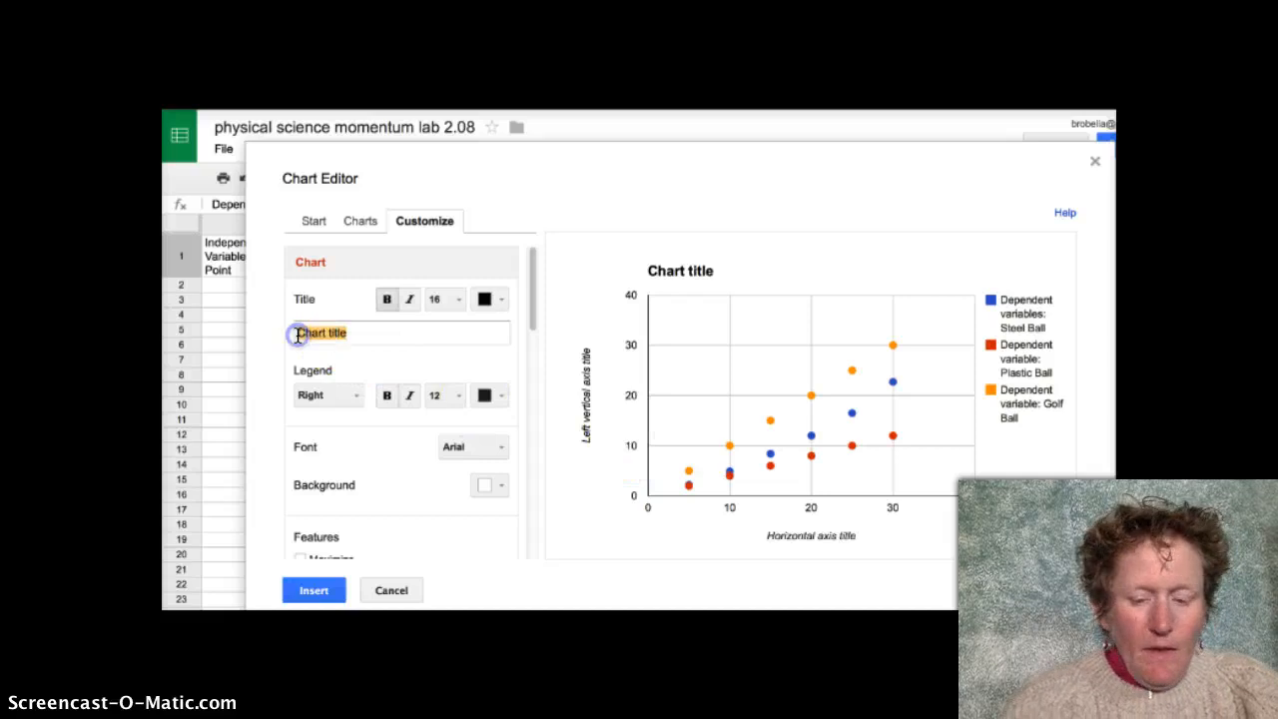
pyautogui.write('Momentum of')
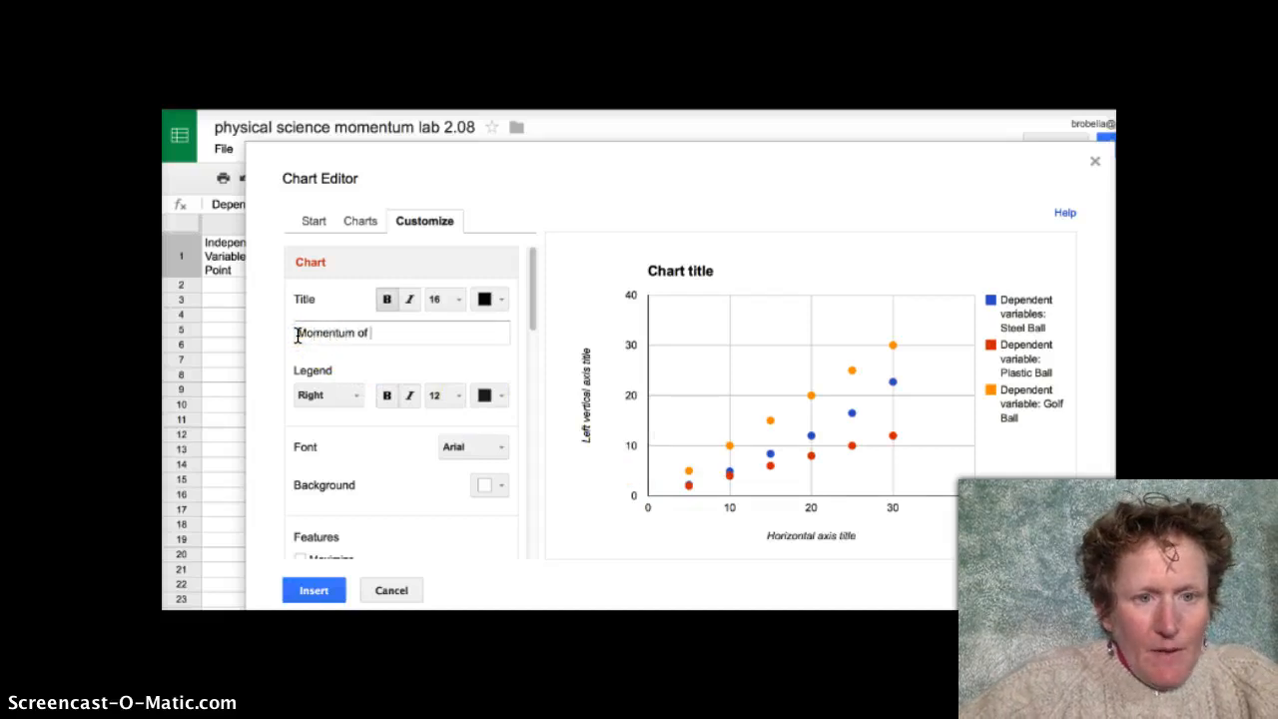
pyautogui.write('Diff')
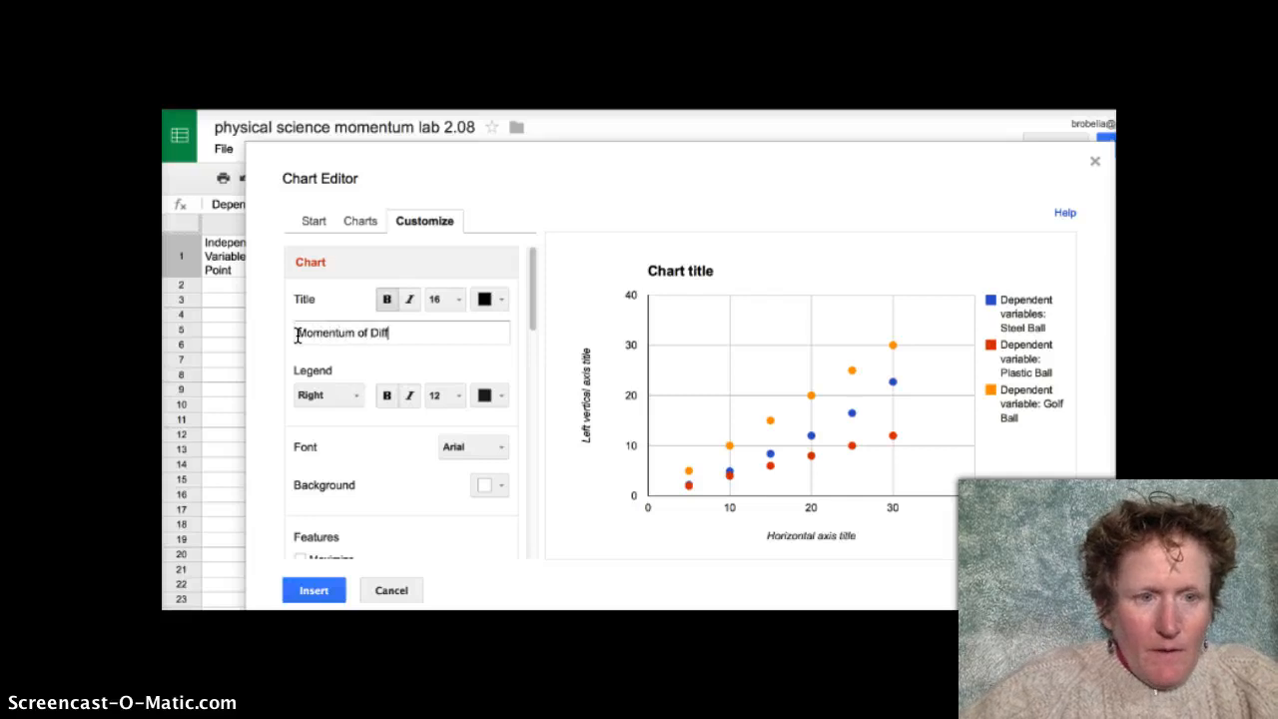
pyautogui.write('erent Sp')
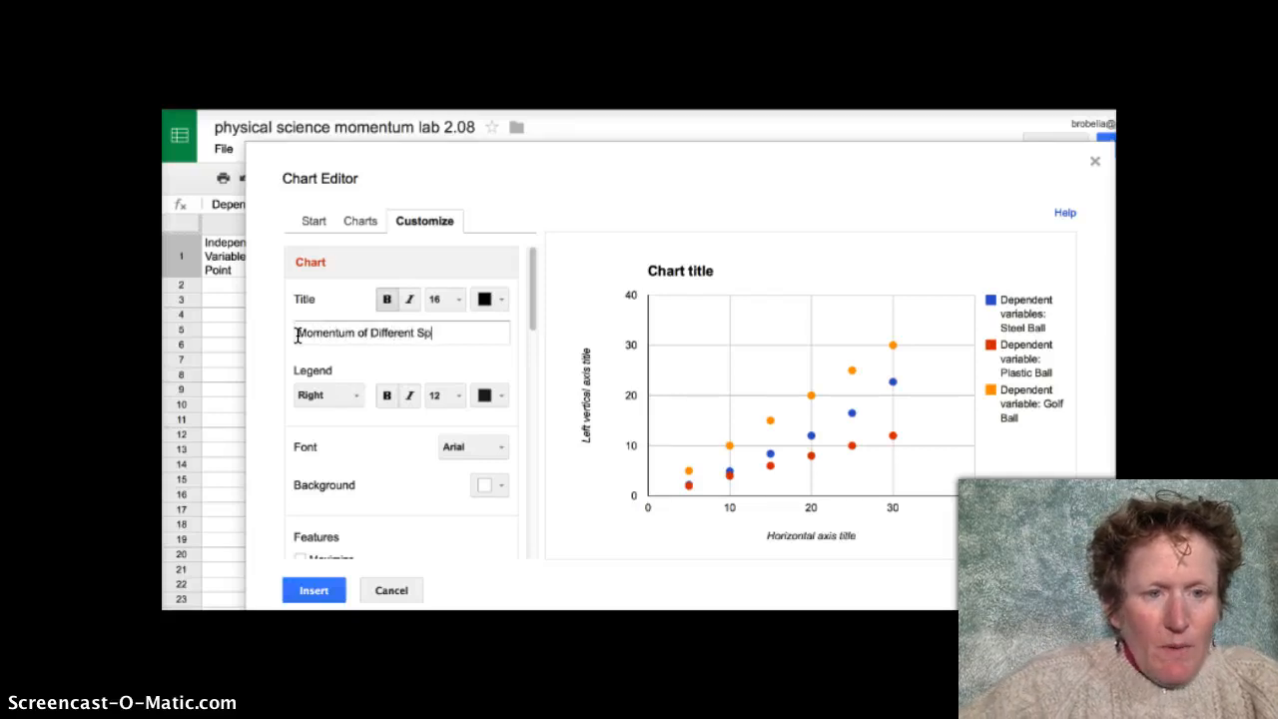
pyautogui.write('orts Ball')
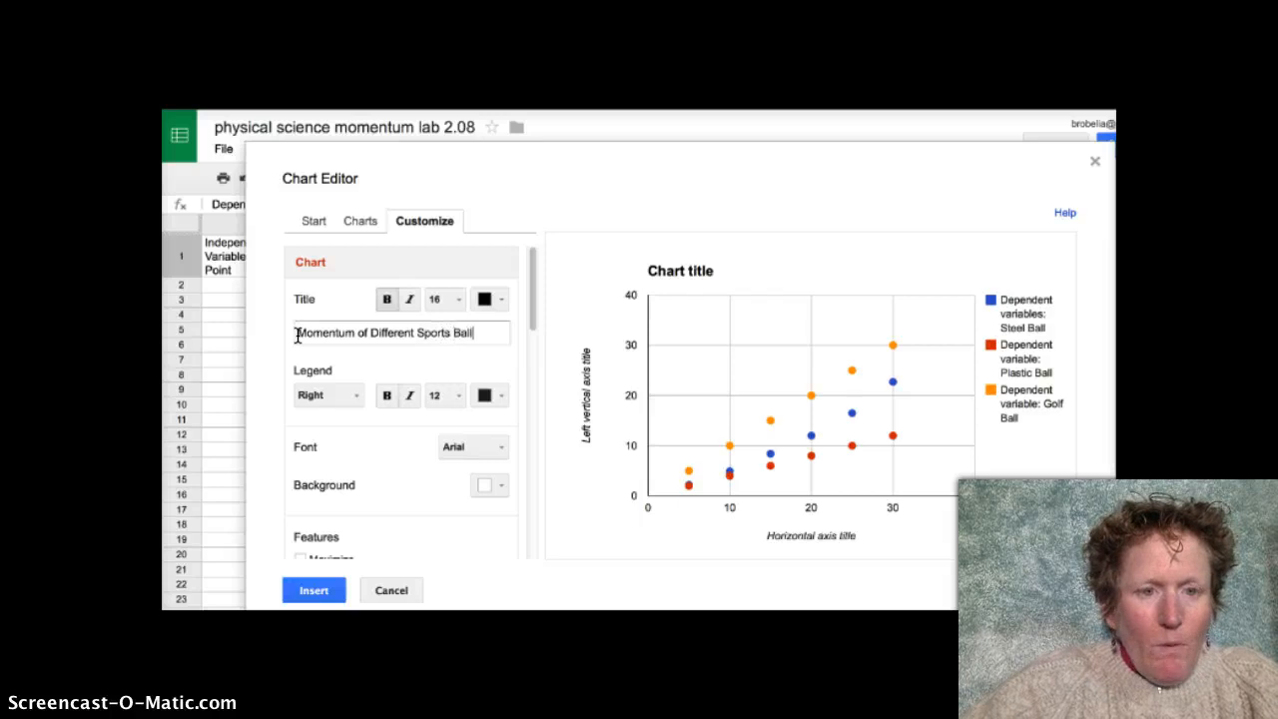
pyautogui.write('s')
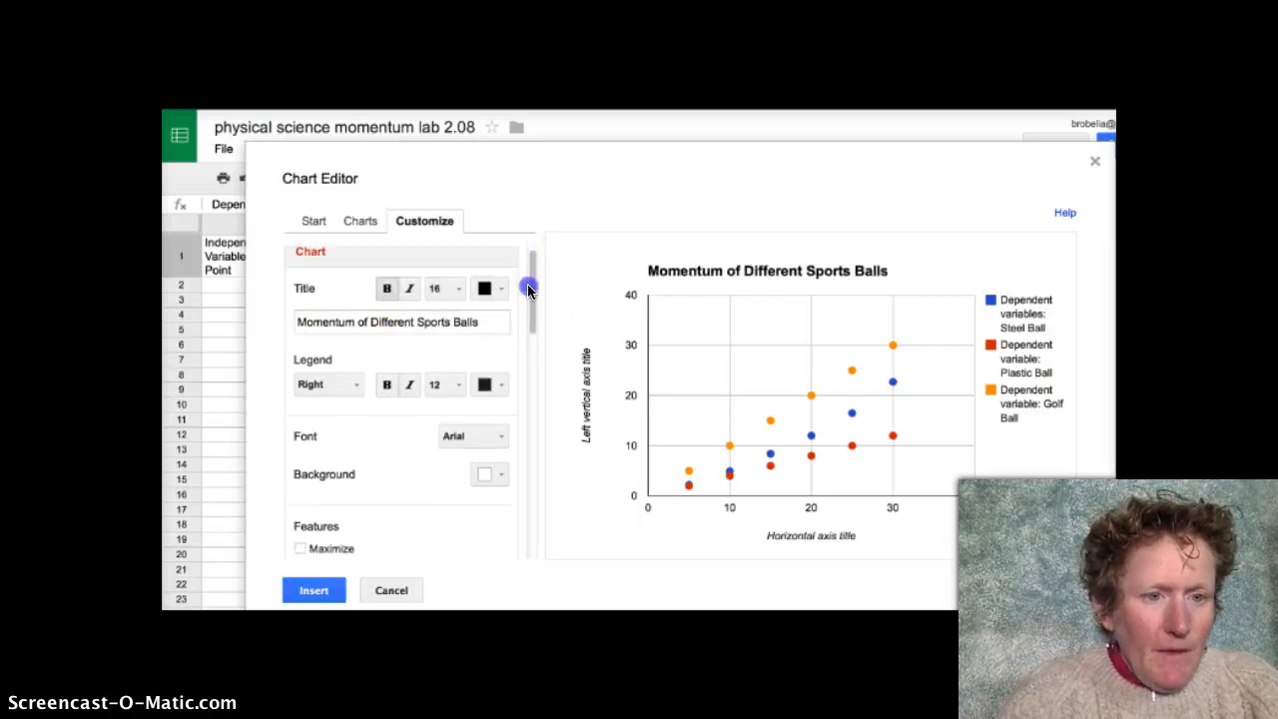
# - Enter 'Independent Variable: Release Point' as the horizontal axis title
pyautogui.scroll(-3)
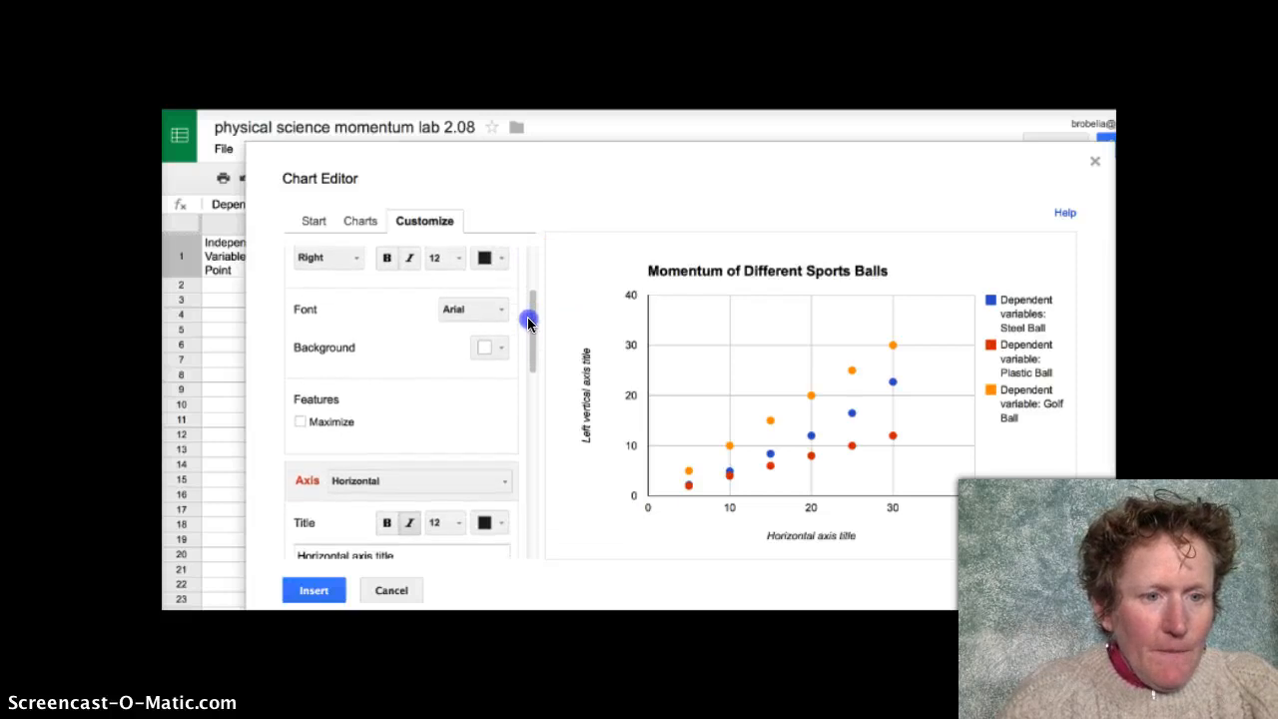
pyautogui.scroll(-3)
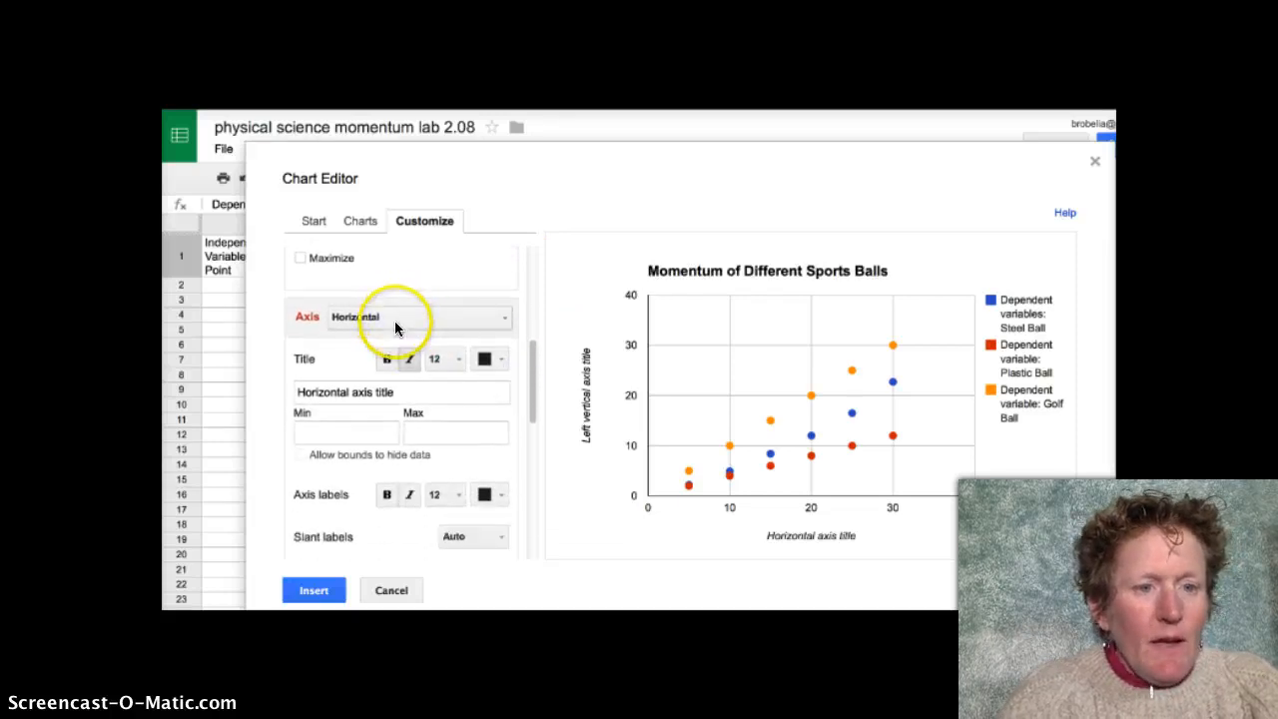
pyautogui.moveTo(403, 392)
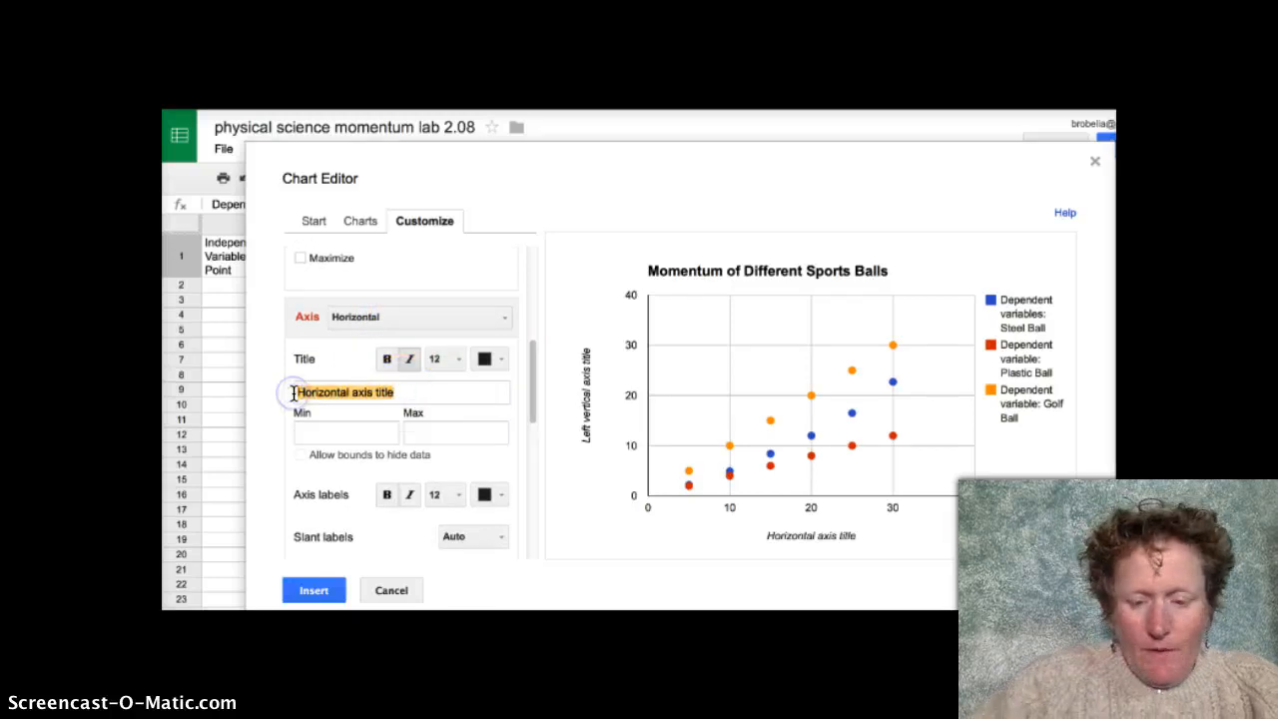
pyautogui.write('In')
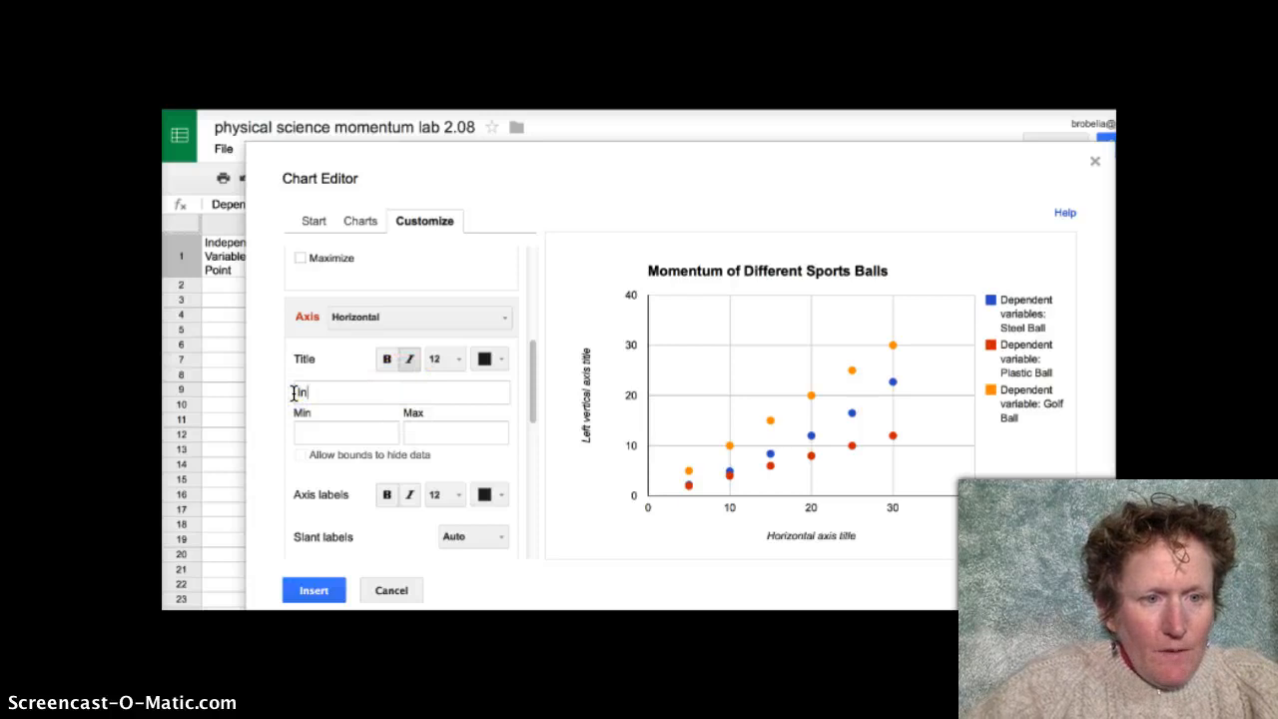
pyautogui.write('Independ')
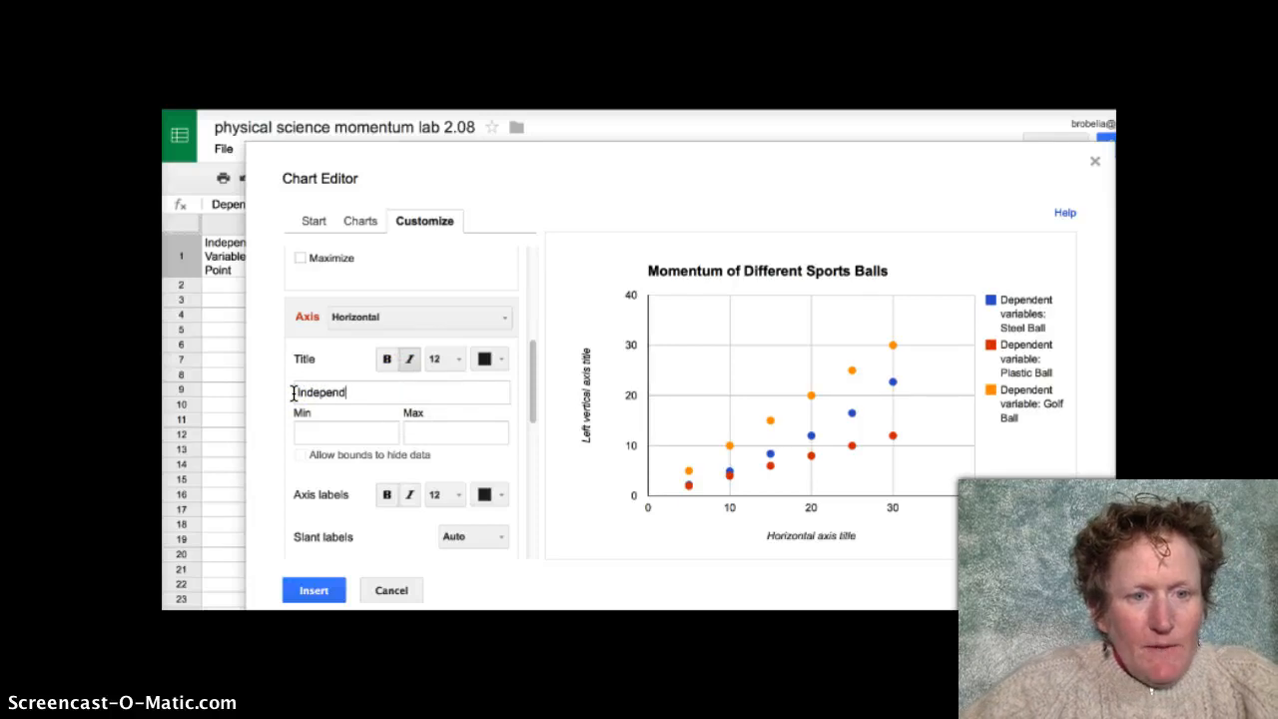
pyautogui.write('ent Vaiable')
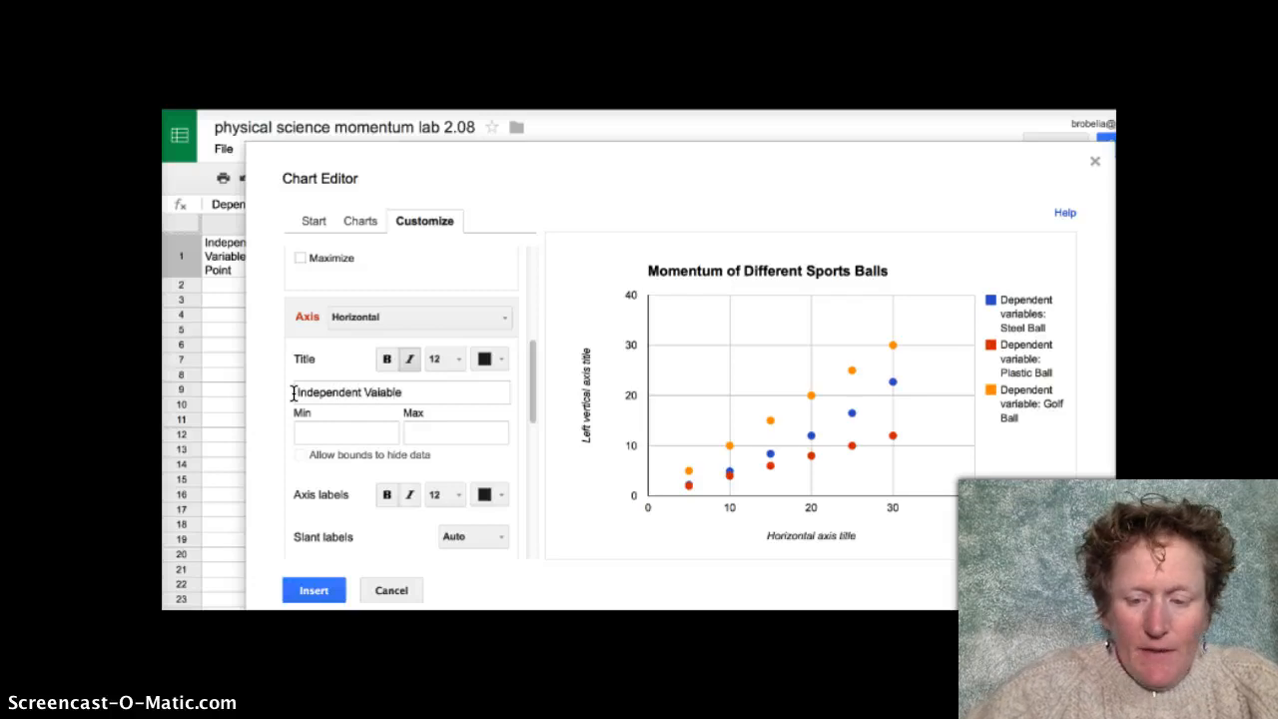
pyautogui.write(':')
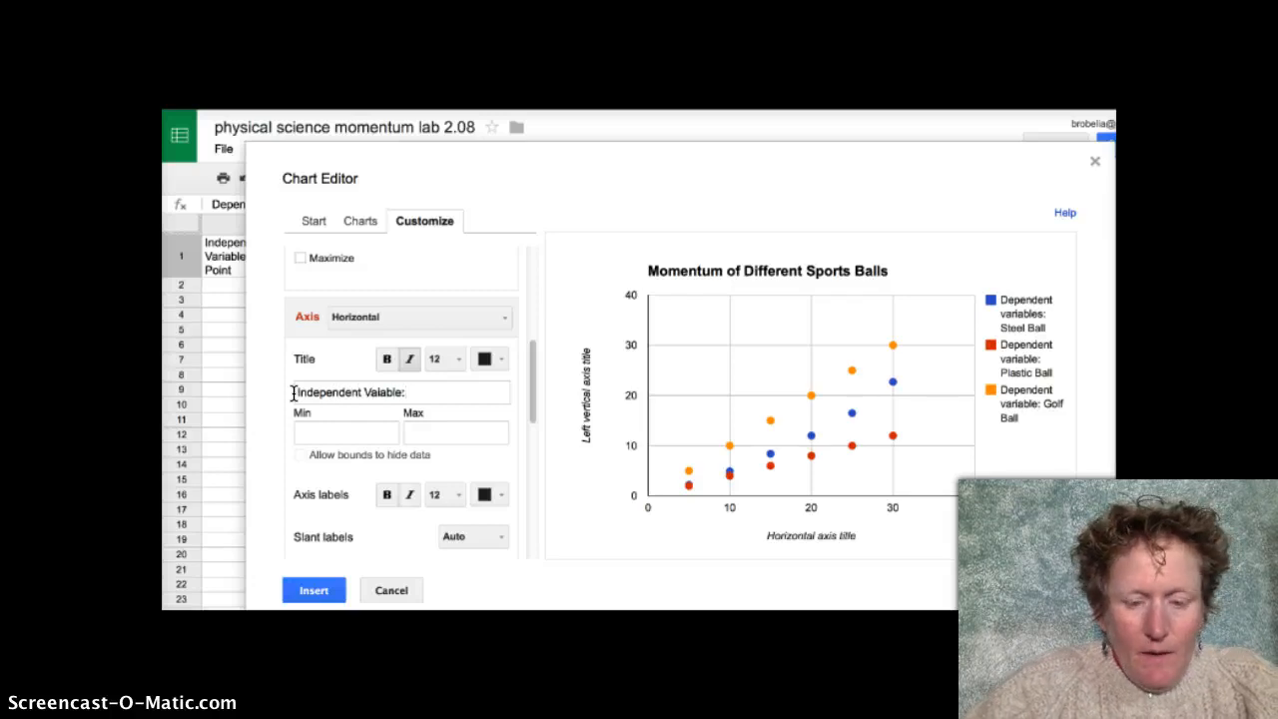
pyautogui.write('Rela')
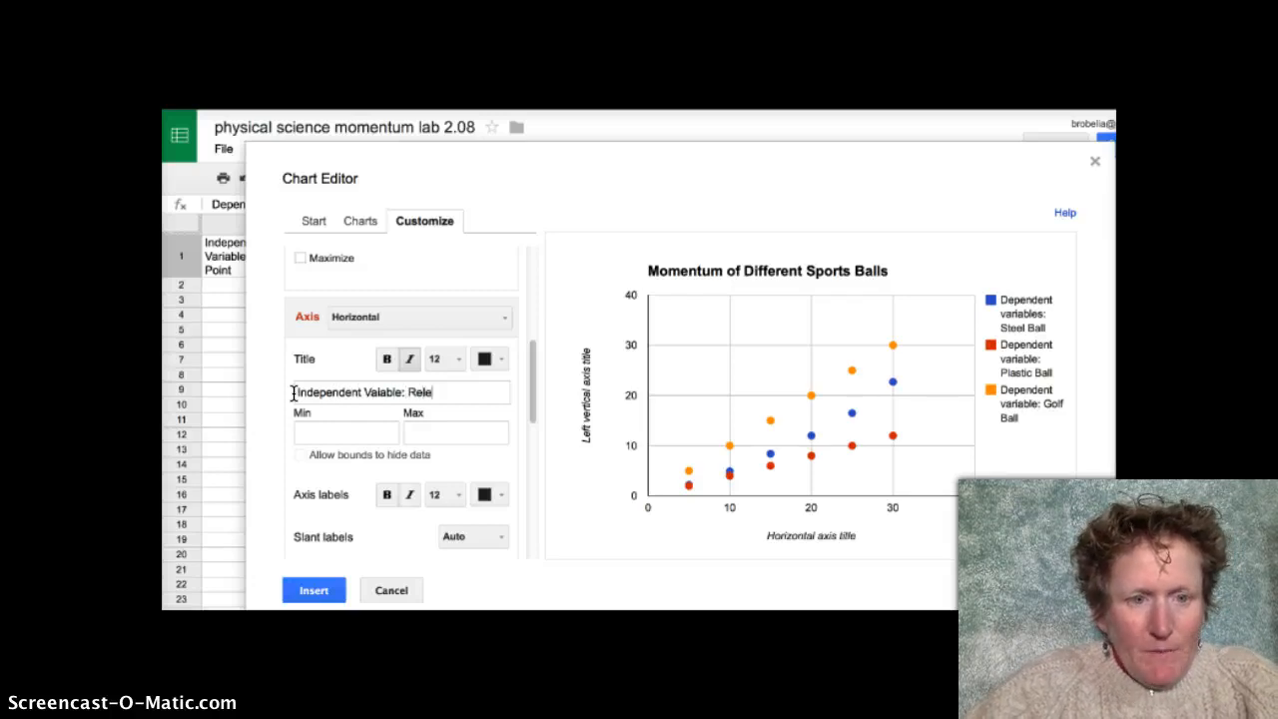
pyautogui.write('ase P')
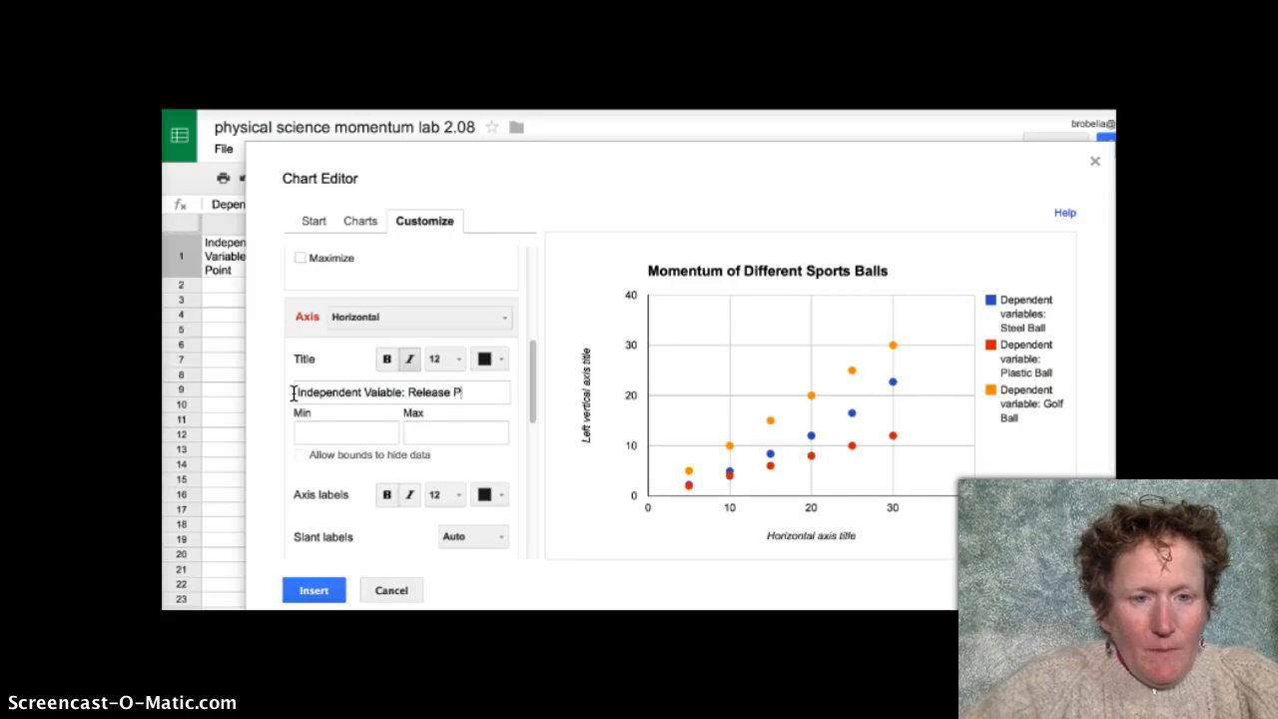
pyautogui.write('oint')
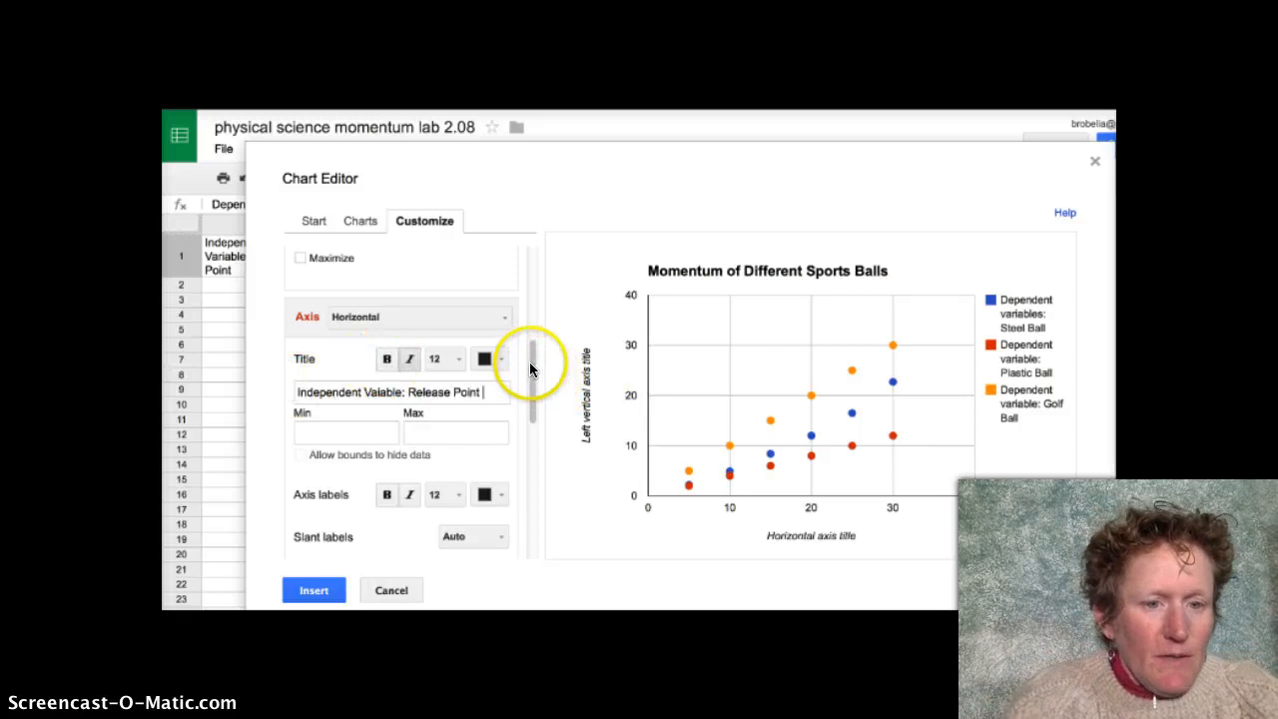
pyautogui.scroll(-3)
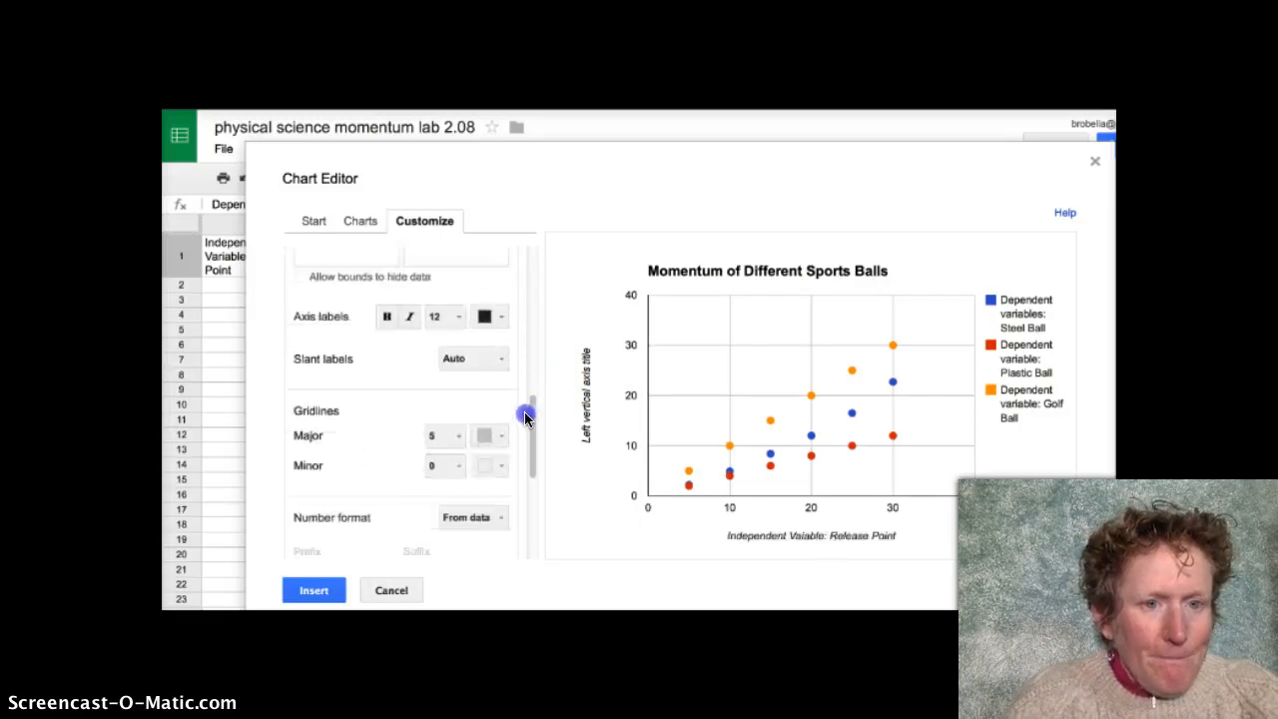
# - Replace the vertical axis placeholder title with 'Dependent Variable: cup distance', fixing a typo
pyautogui.scroll(3)
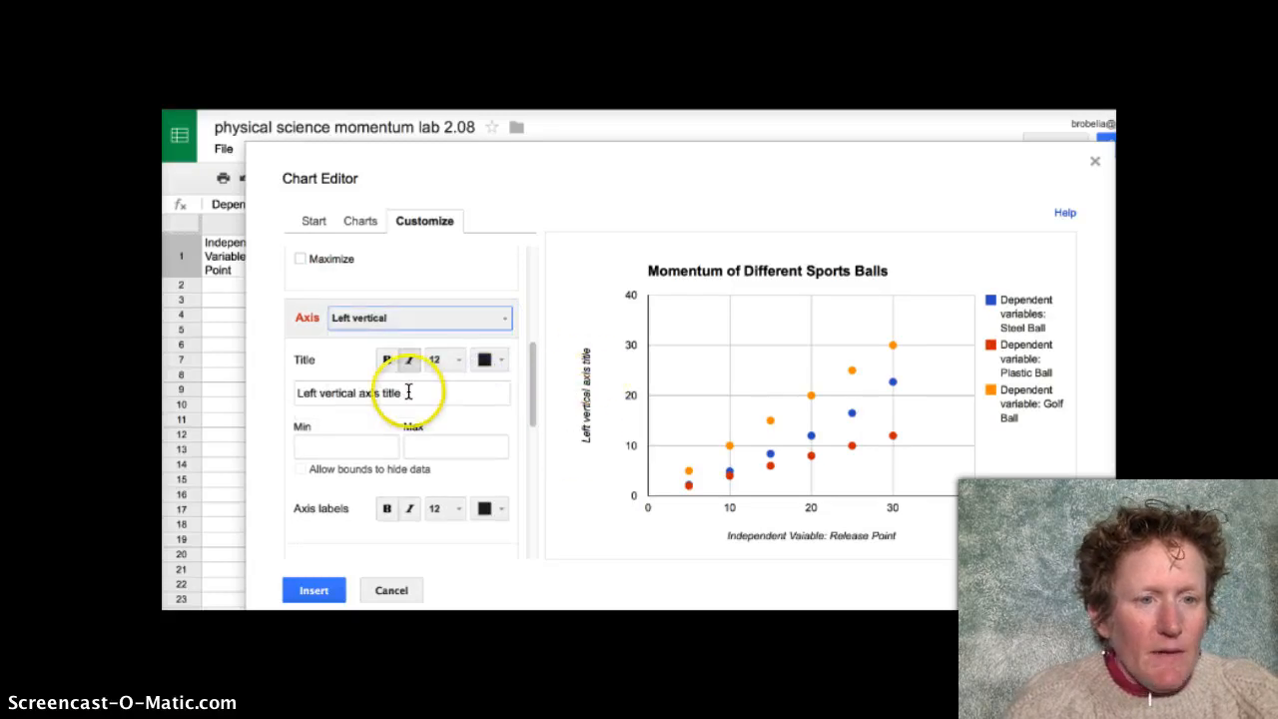
pyautogui.moveTo(430, 323)
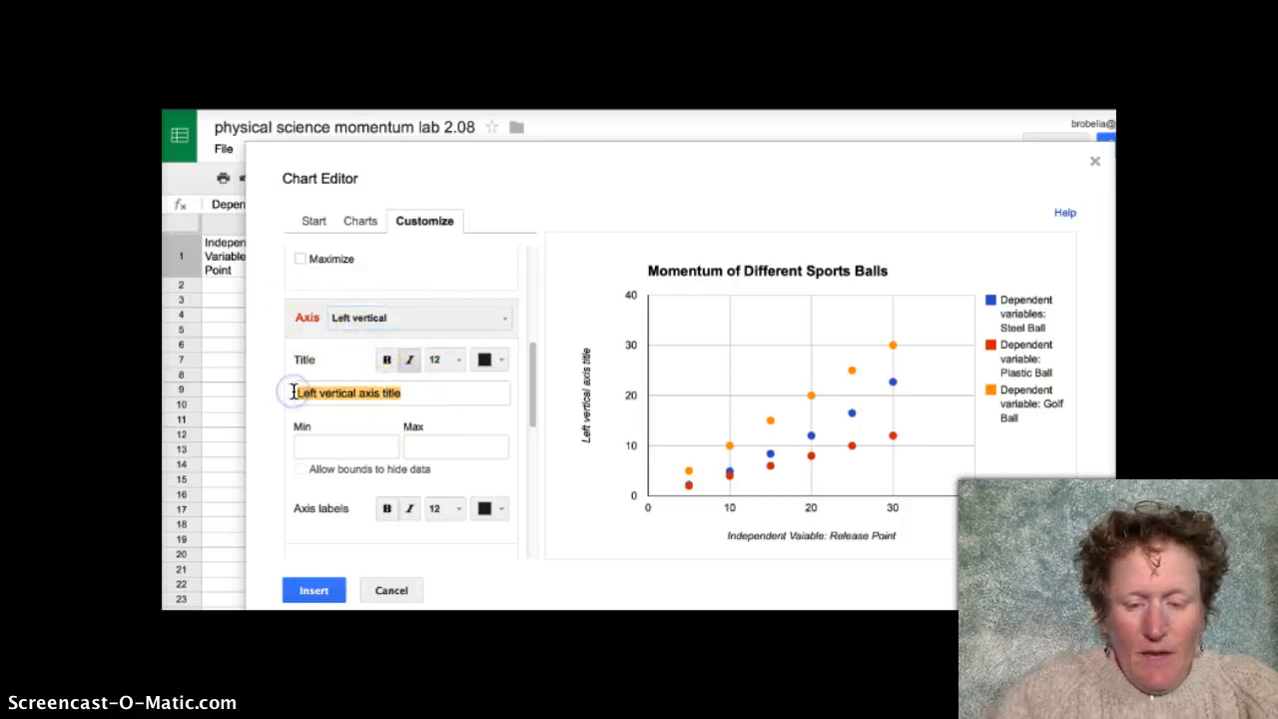
pyautogui.write('Depd')
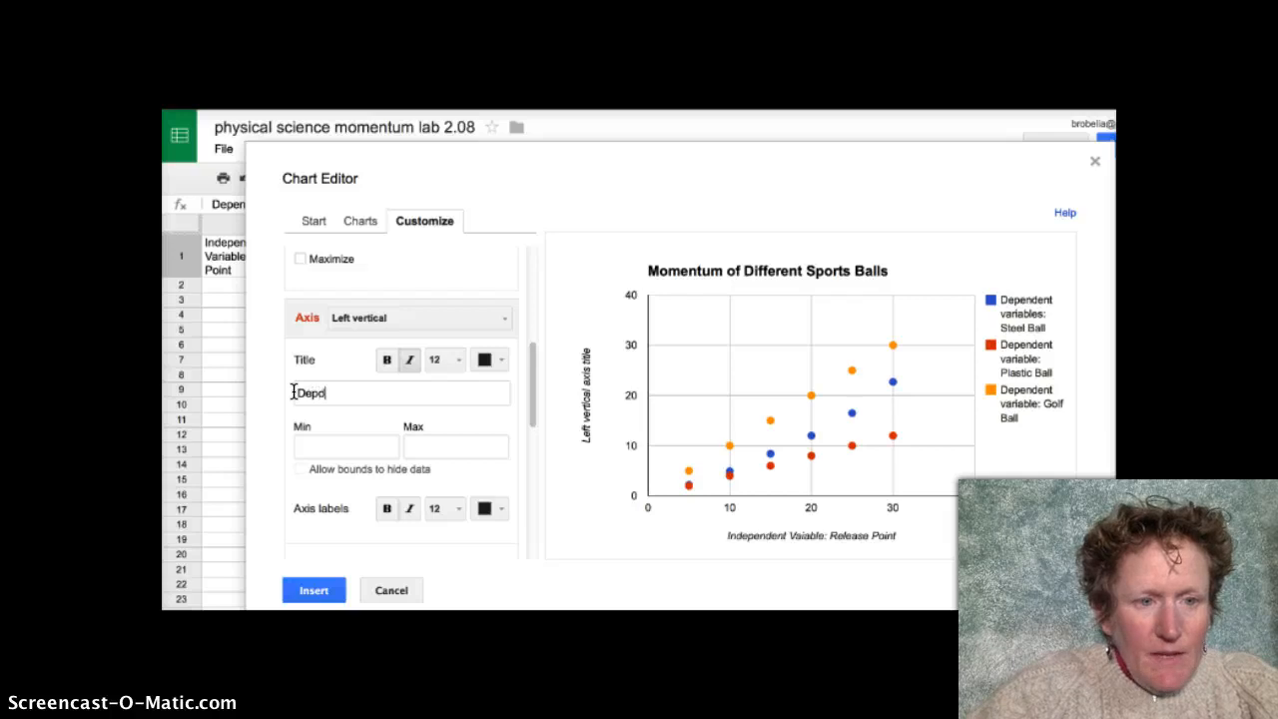
pyautogui.write('ependent')
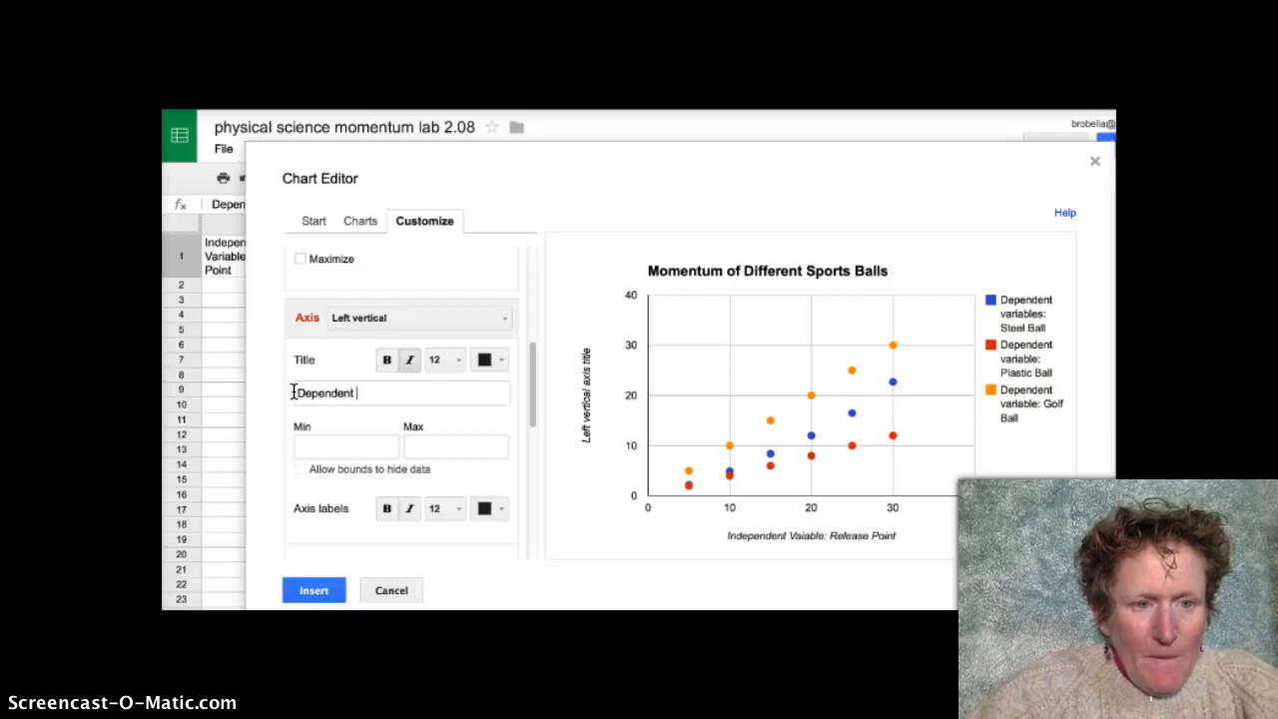
pyautogui.write('Vari')
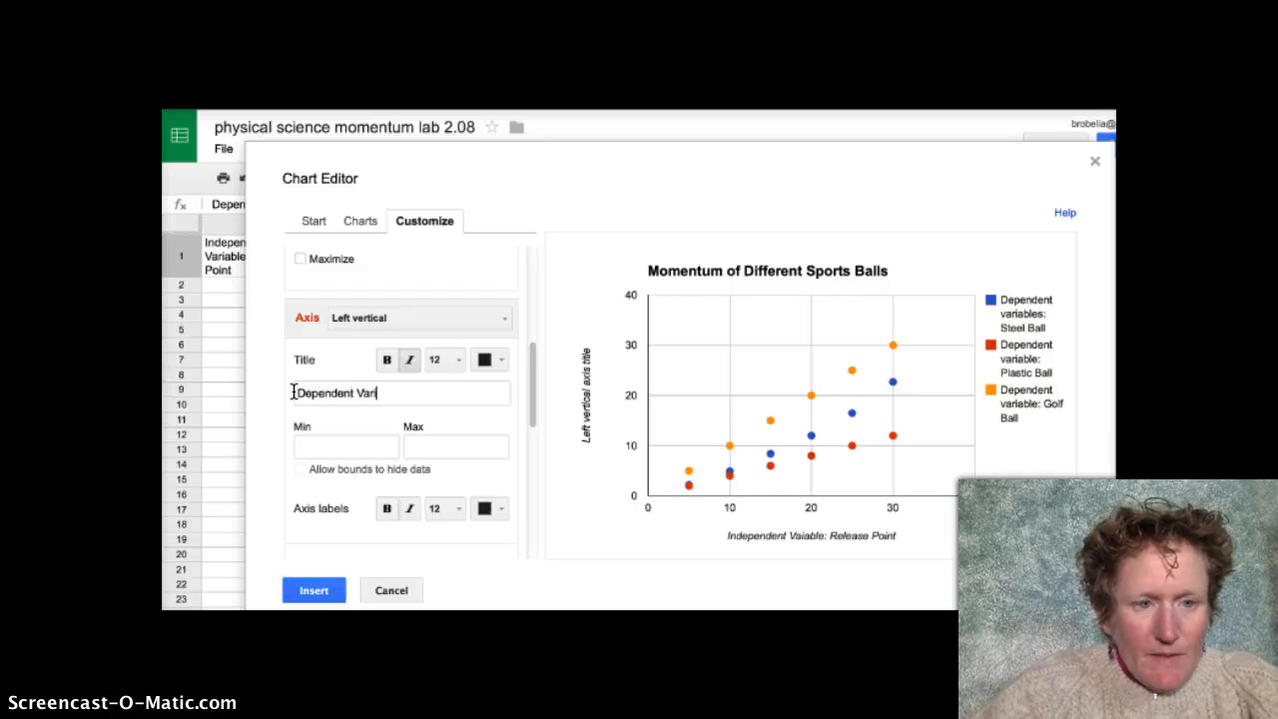
pyautogui.write('ables:')
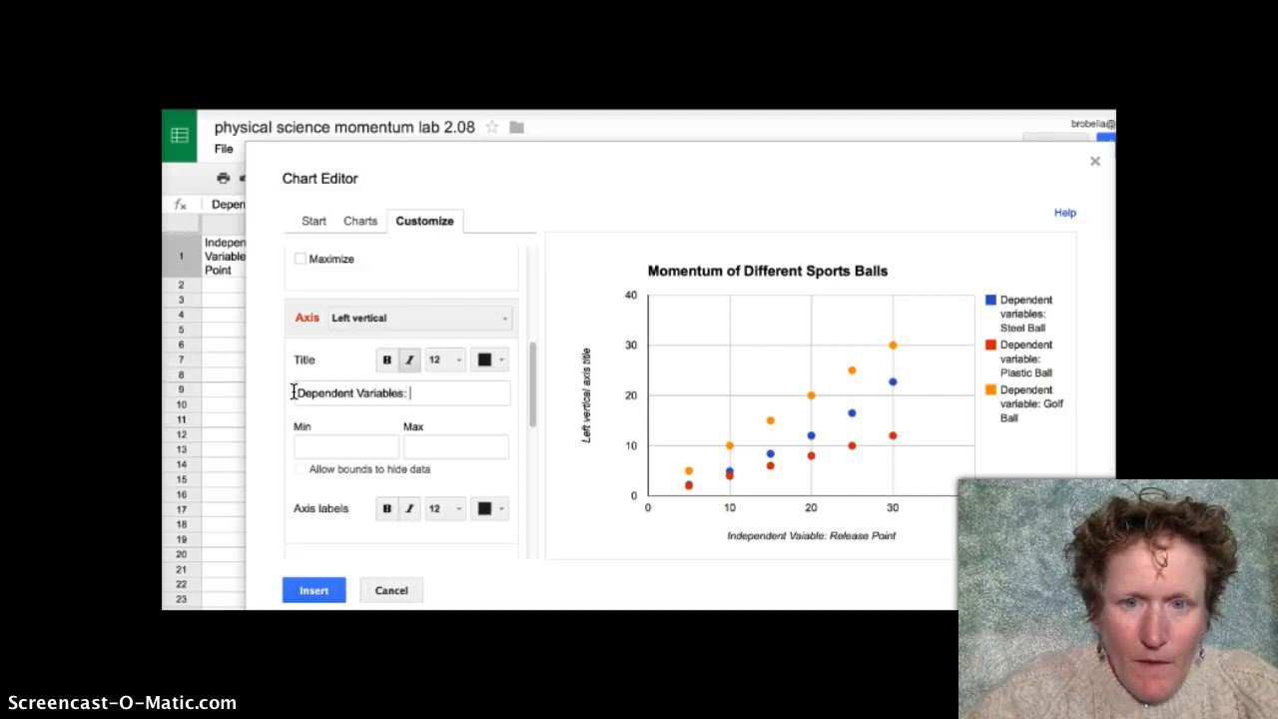
pyautogui.press('Backspace')
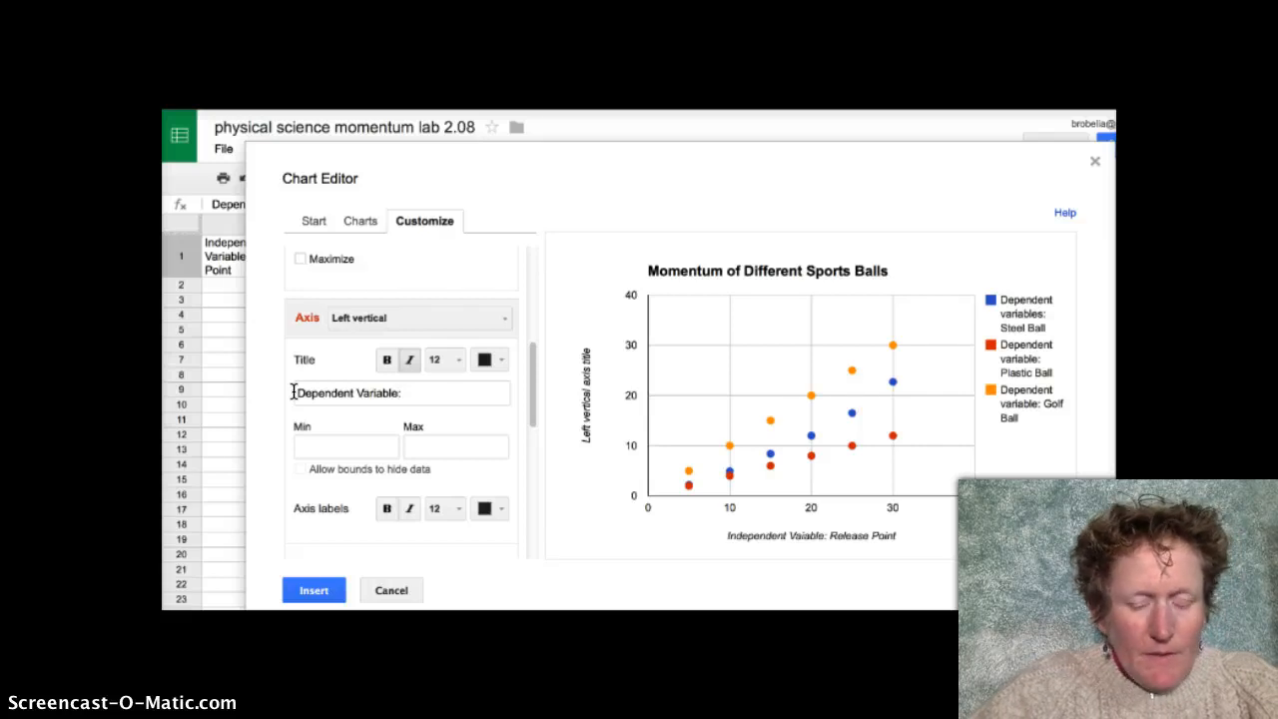
pyautogui.write('cup distance')
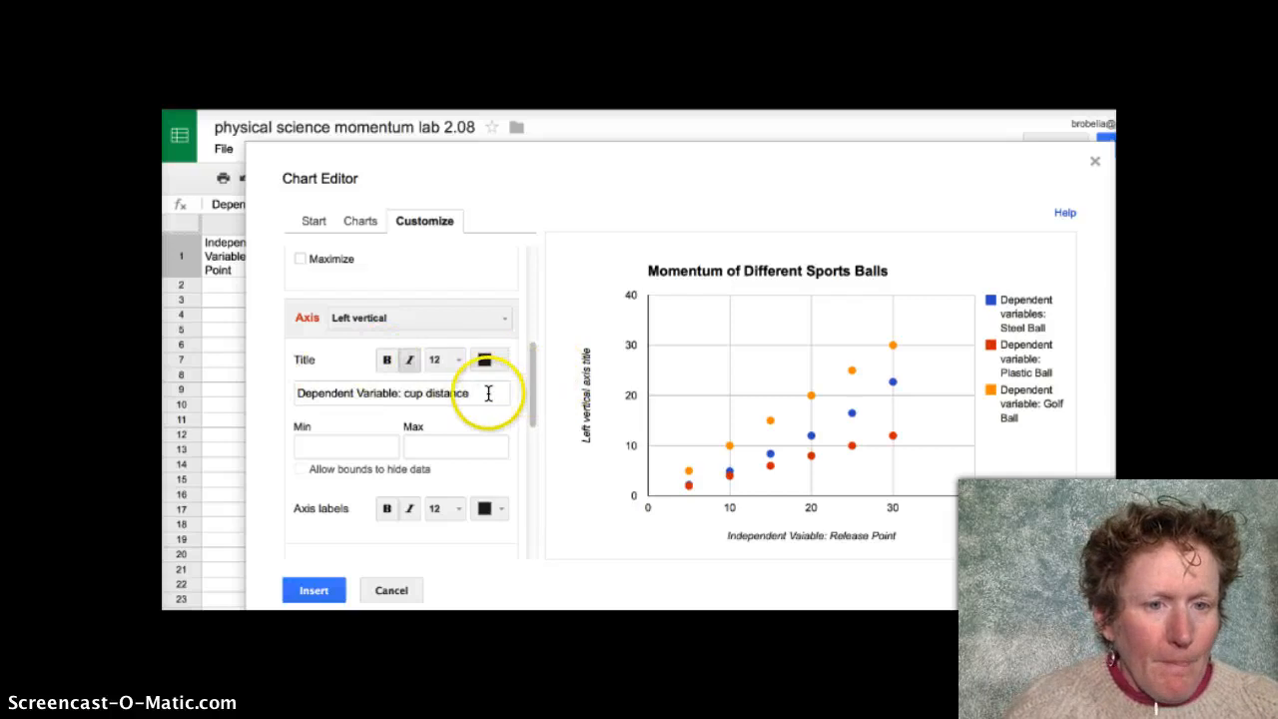
# - Verify the cup distance axis title in the preview and keep major gridlines at 5
pyautogui.scroll(-3)
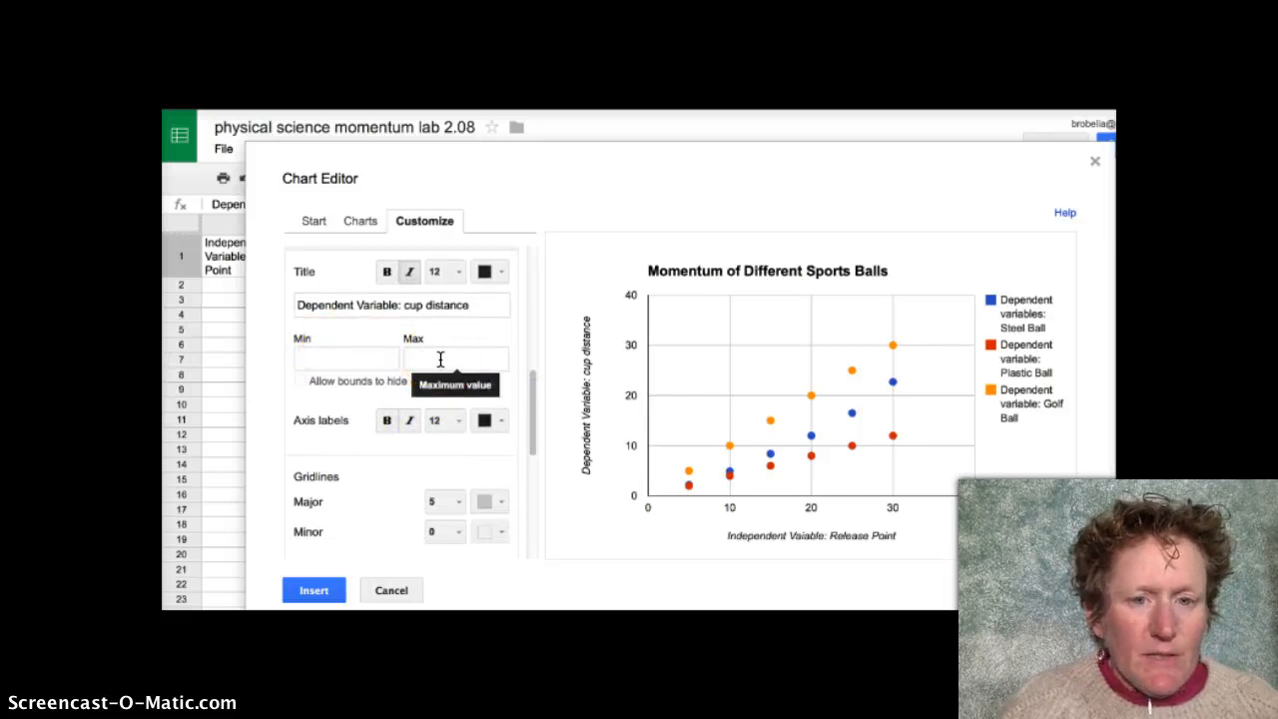
pyautogui.moveTo(647, 273)
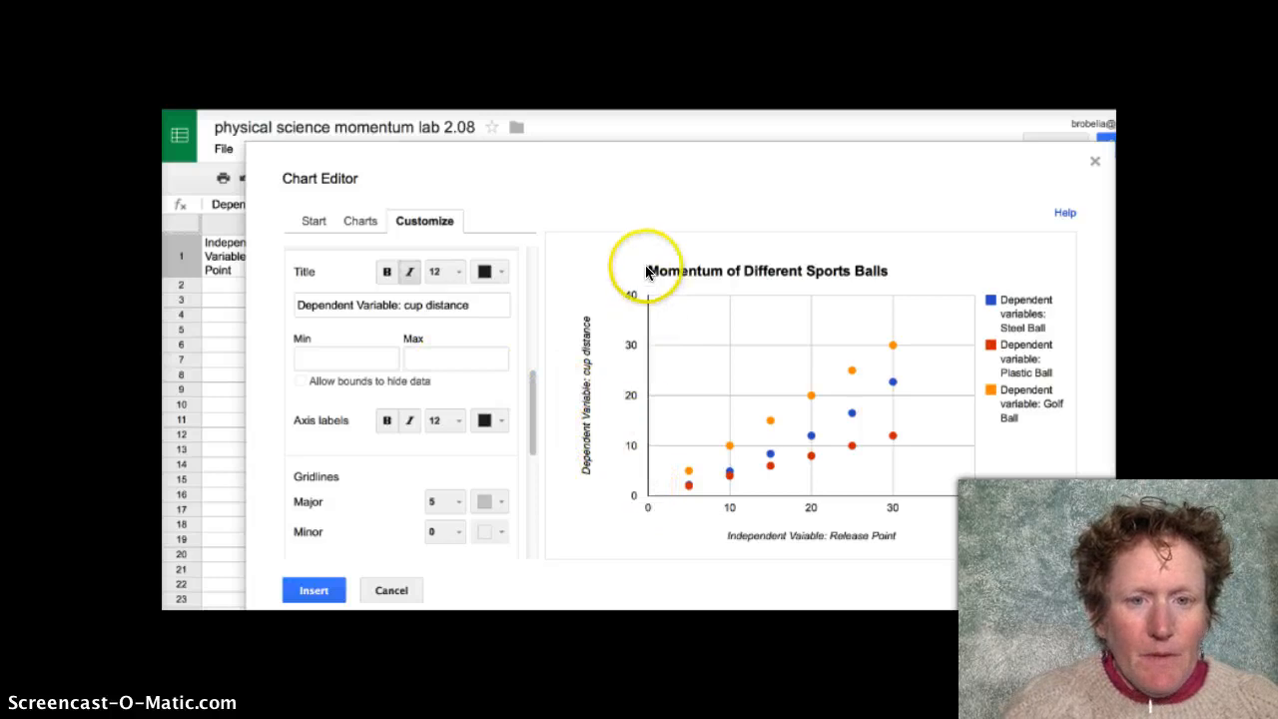
pyautogui.moveTo(617, 462)
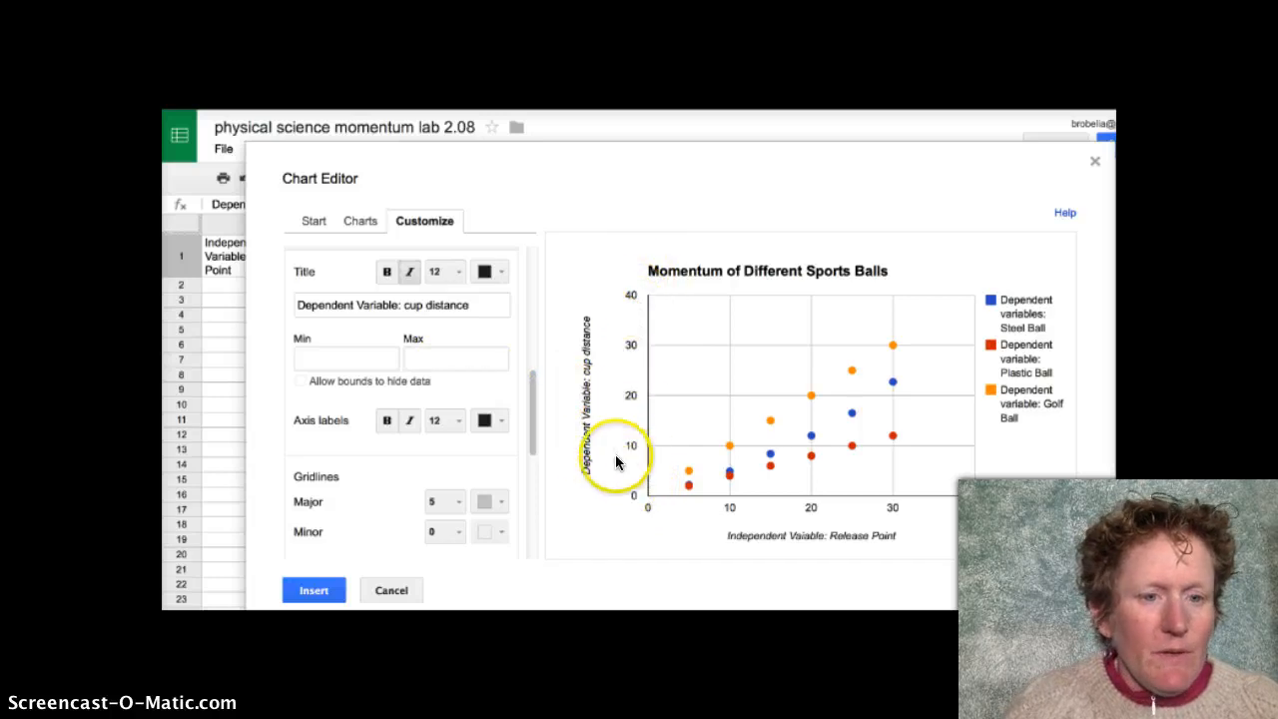
pyautogui.moveTo(423, 353)
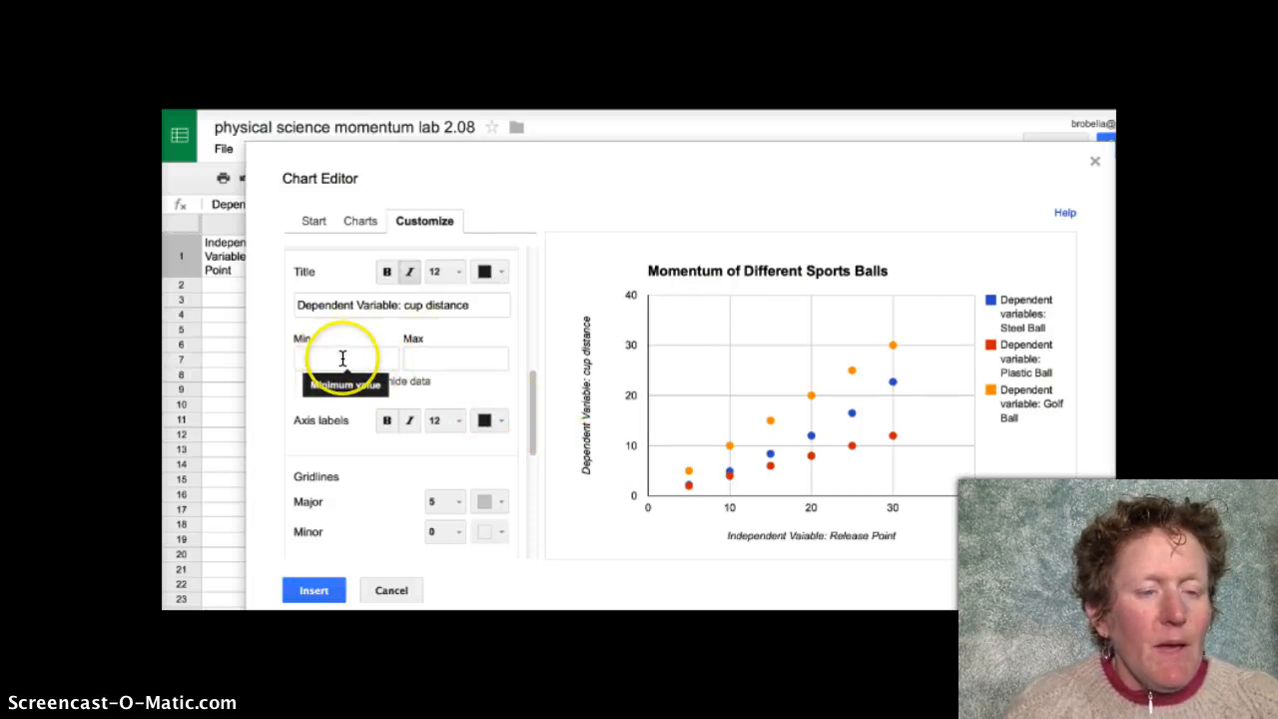
pyautogui.moveTo(425, 358)
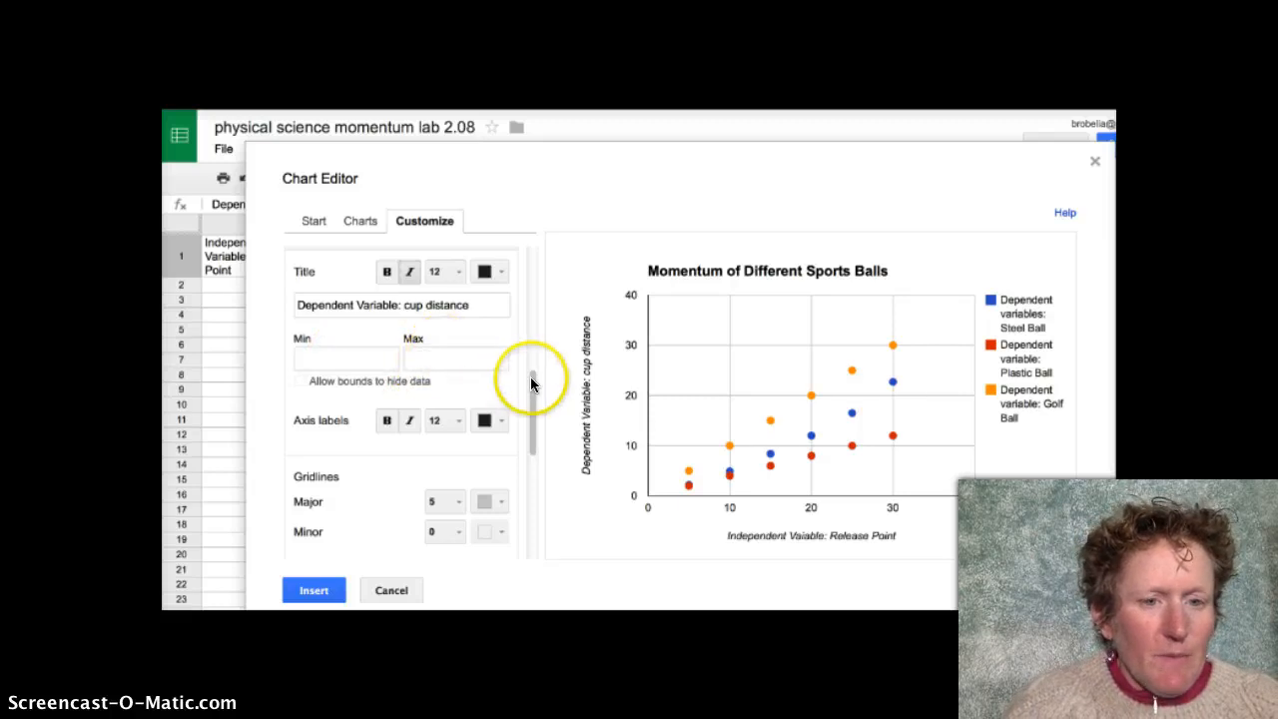
pyautogui.scroll(-3)
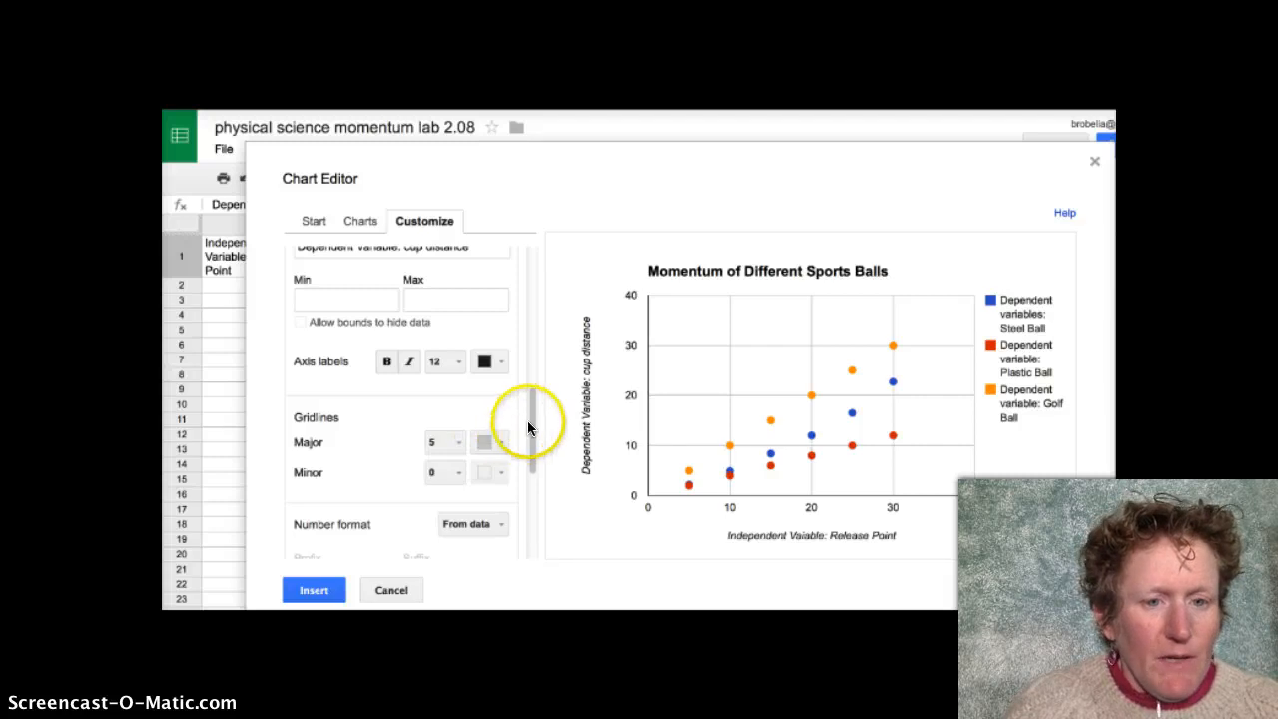
pyautogui.moveTo(445, 443)
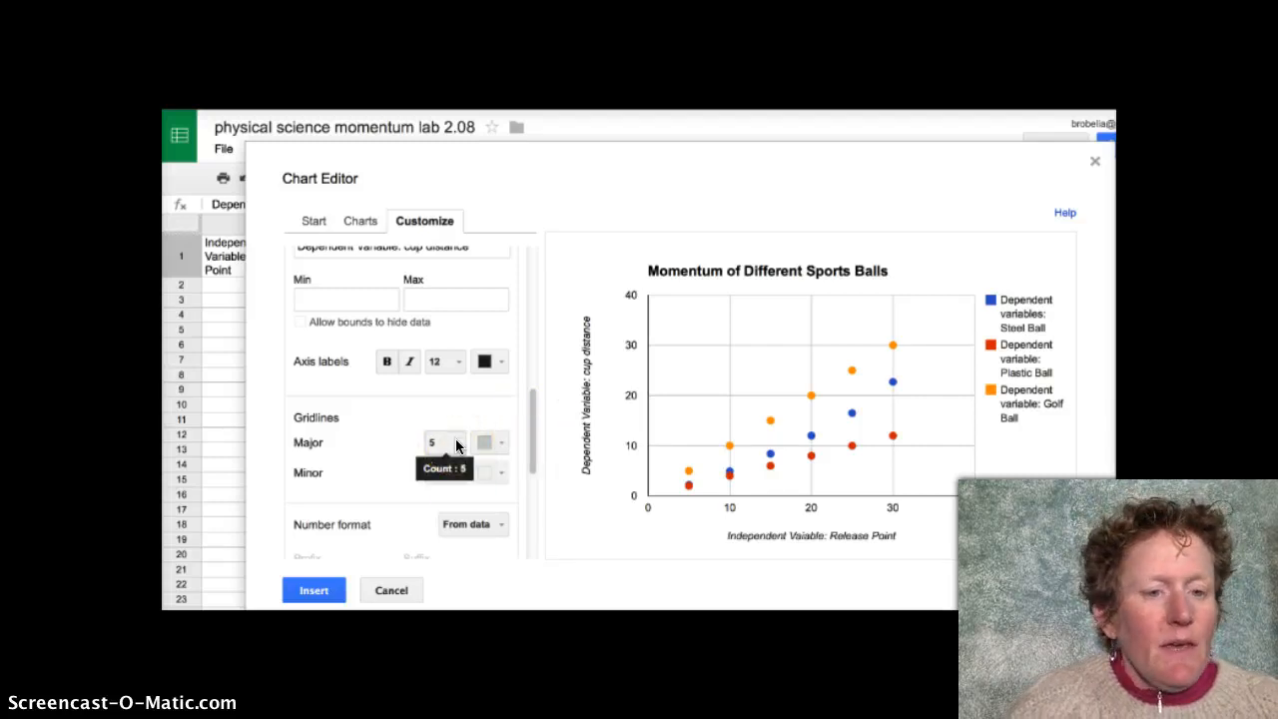
pyautogui.click(456, 442)
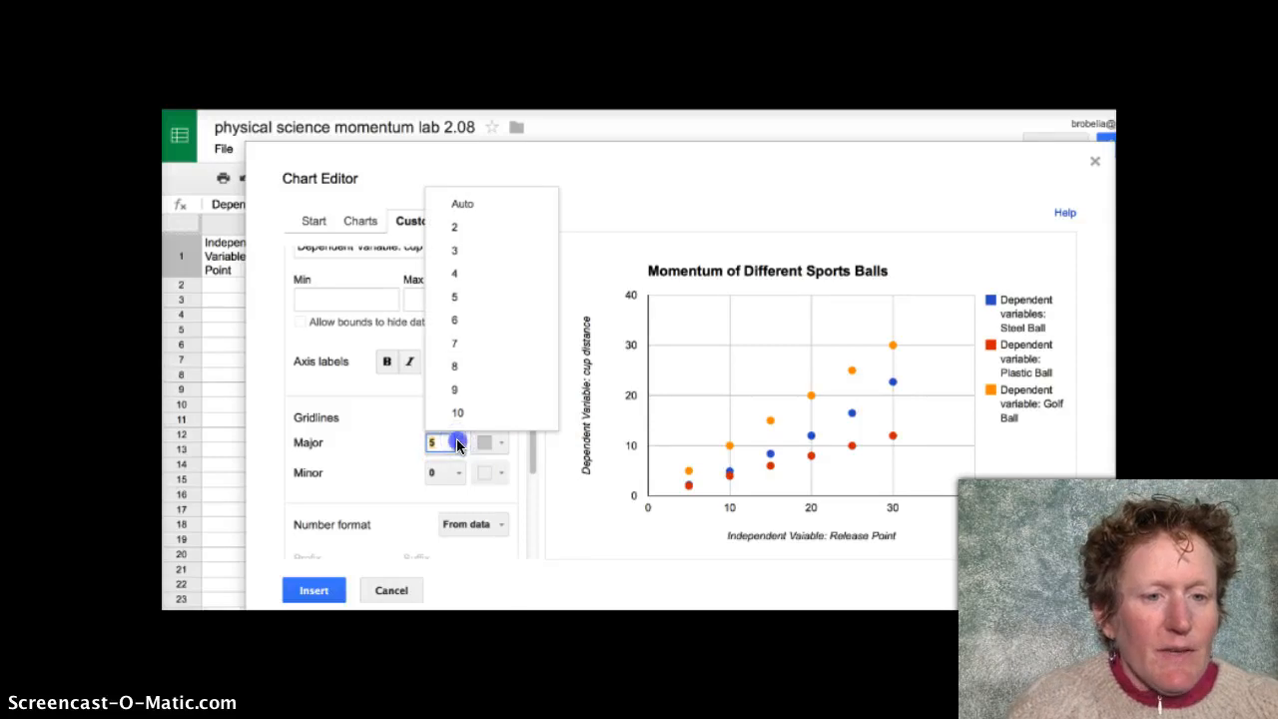
pyautogui.moveTo(399, 476)
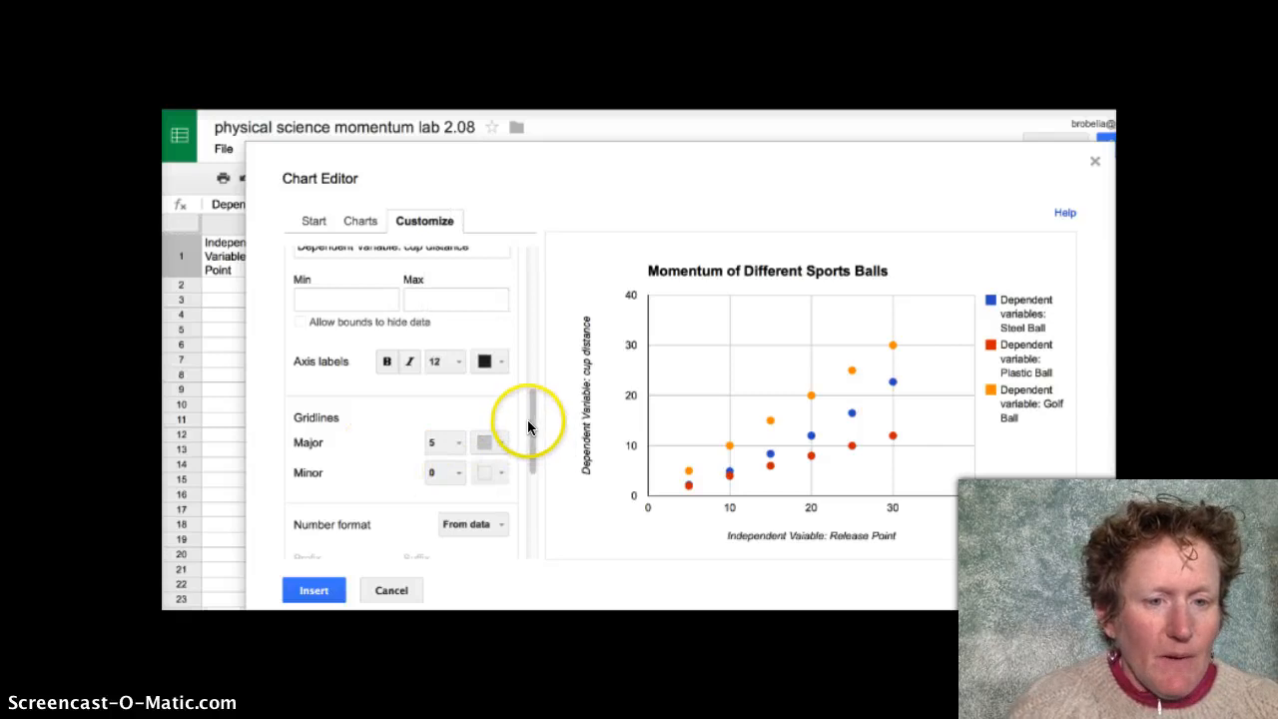
# - Recolour the Steel Ball points blue and insert the chart beside the data
pyautogui.scroll(-3)
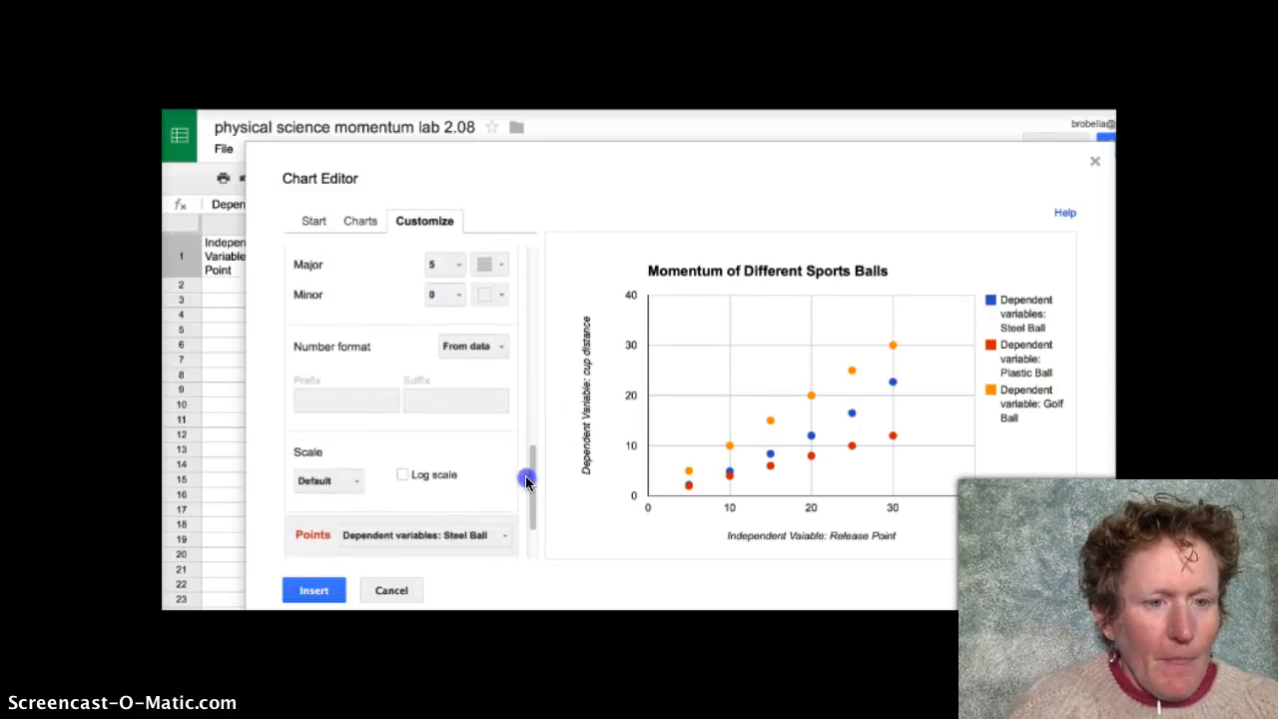
pyautogui.scroll(-3)
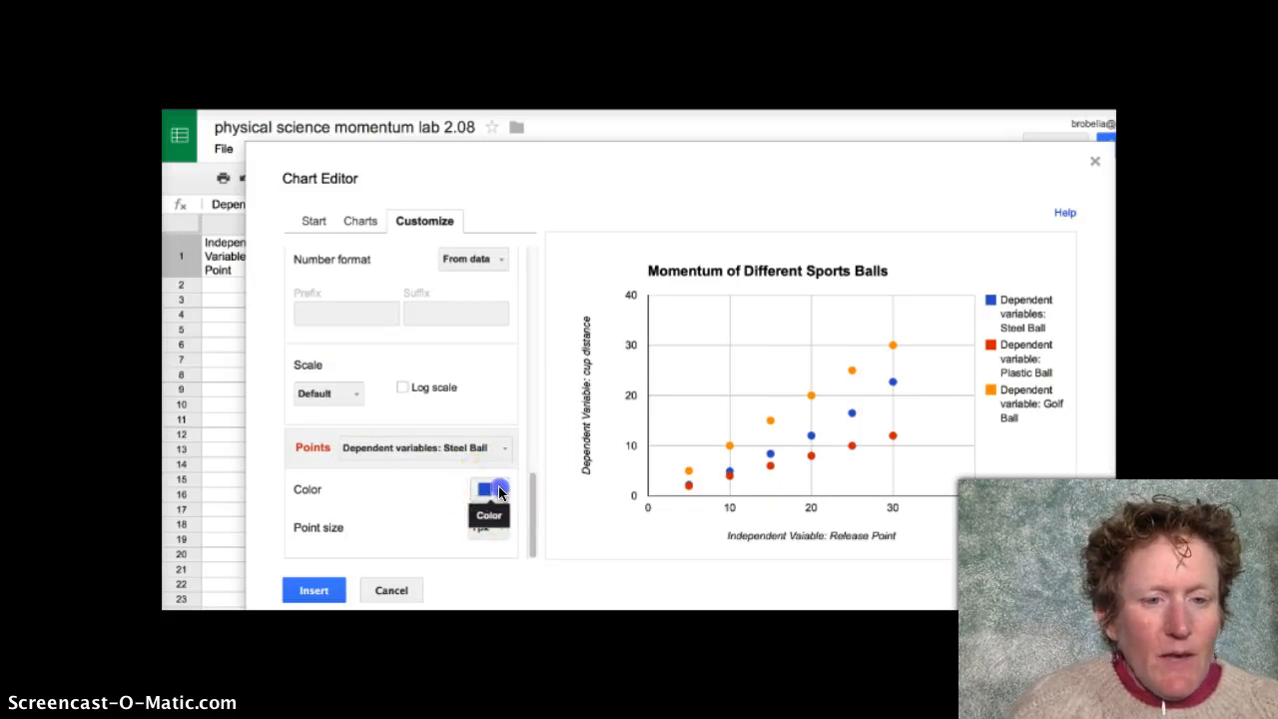
pyautogui.click(488, 489)
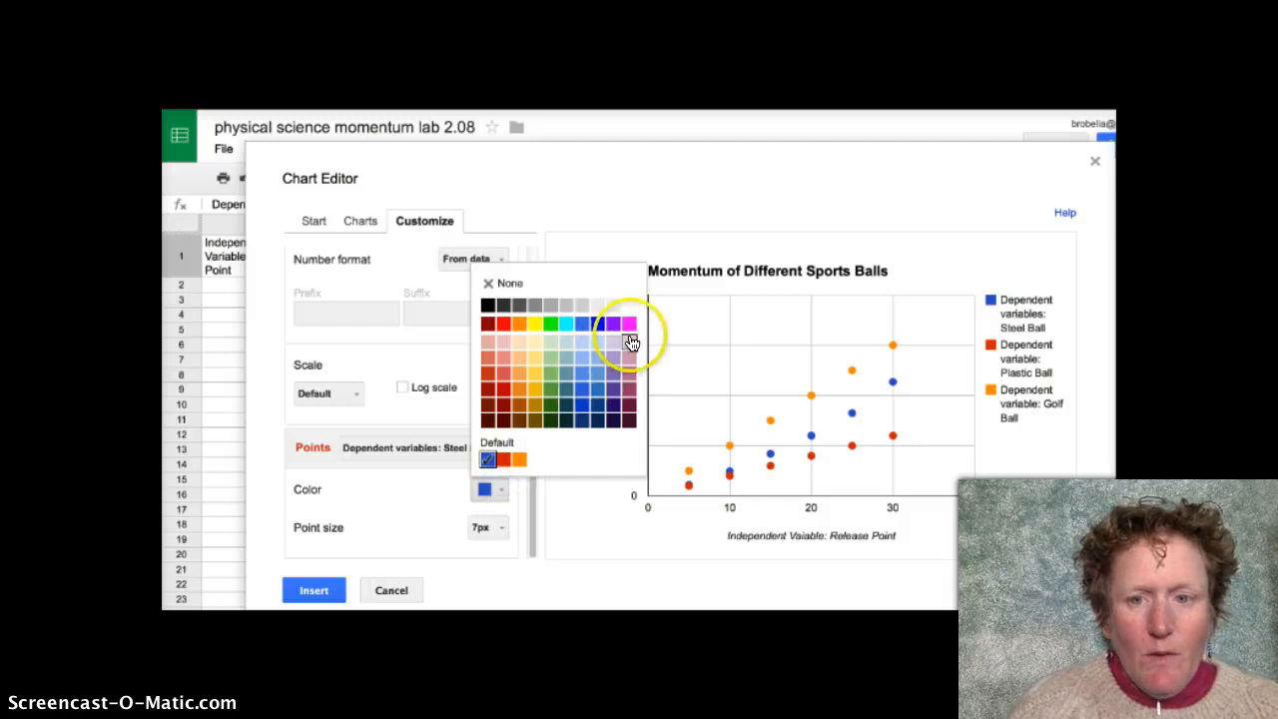
pyautogui.moveTo(581, 381)
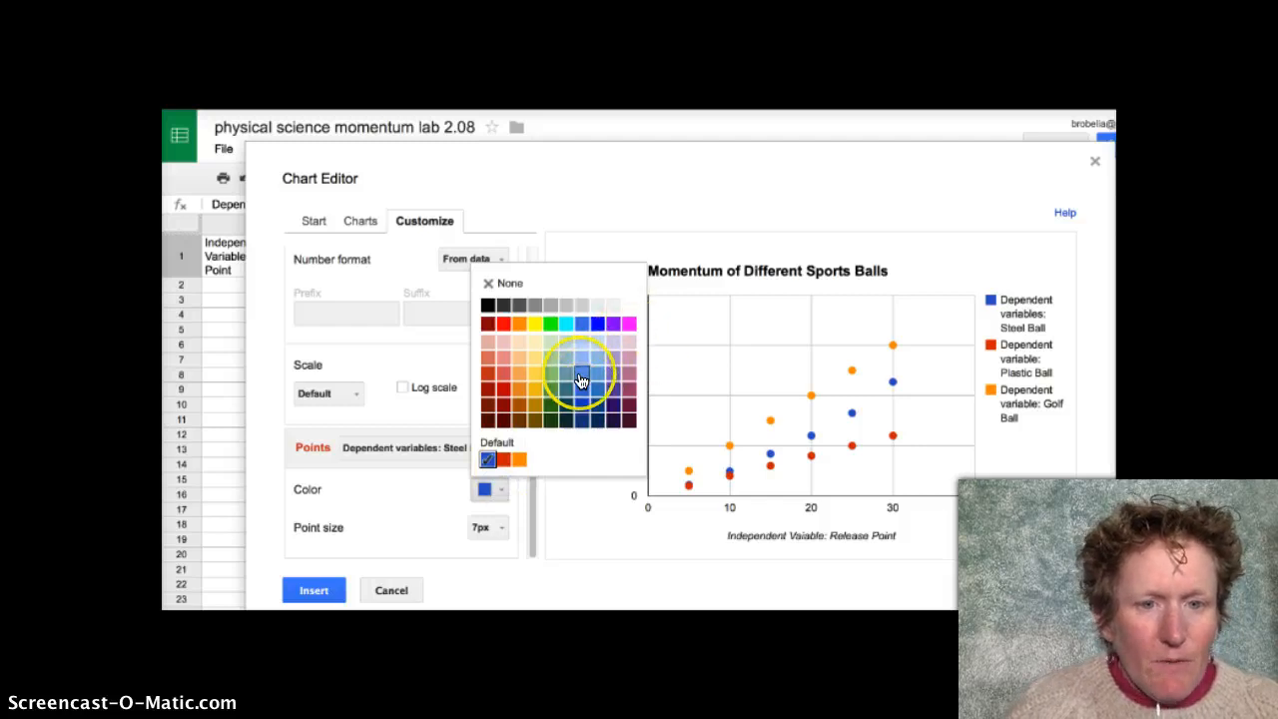
pyautogui.moveTo(562, 381)
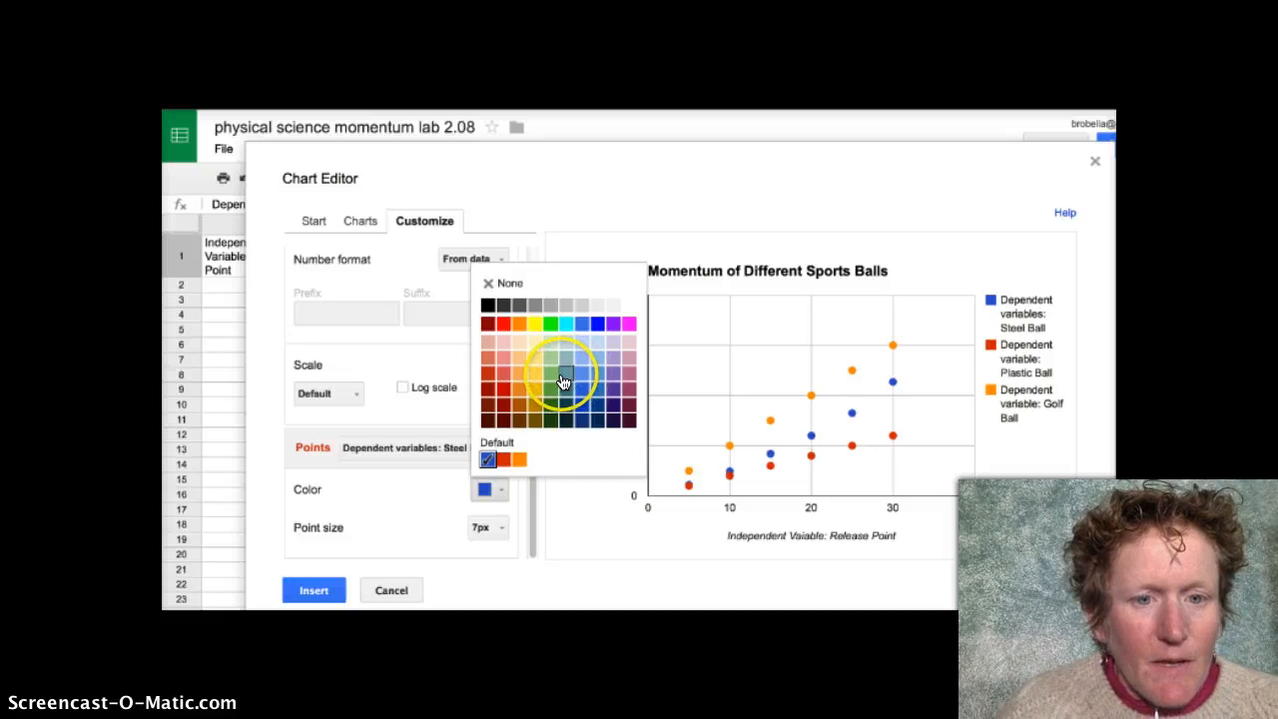
pyautogui.click(550, 380)
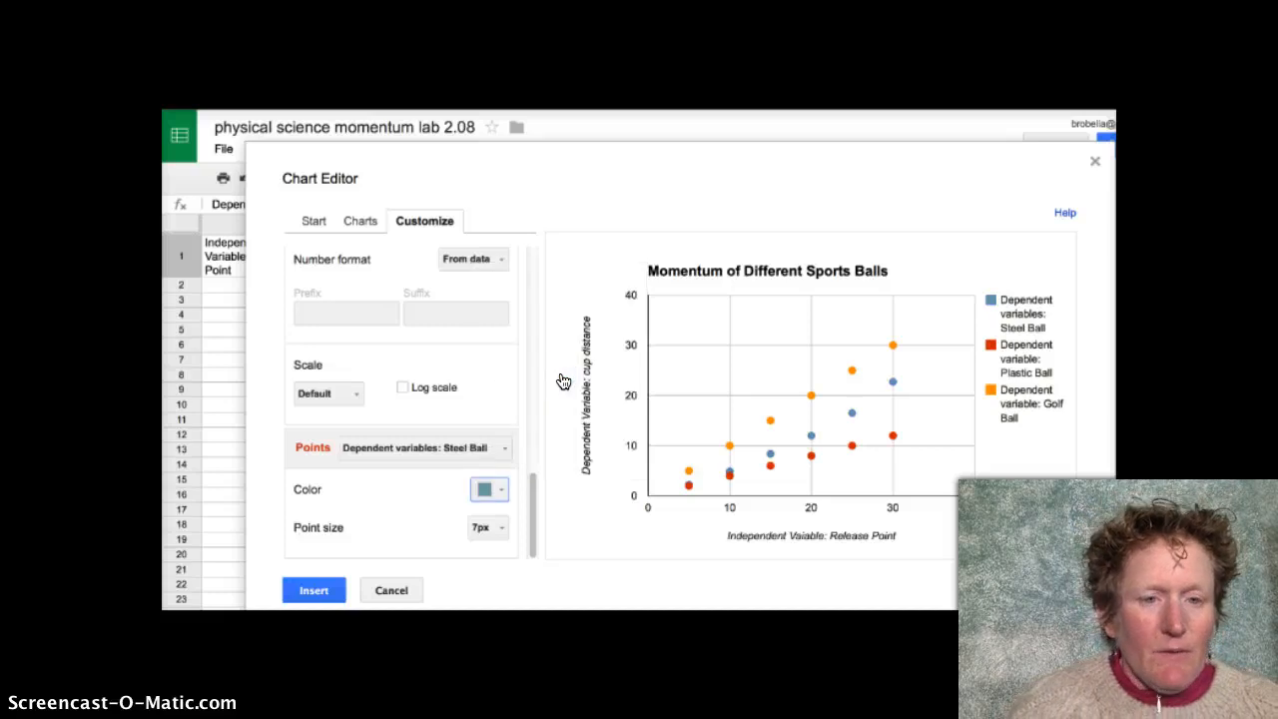
pyautogui.click(502, 489)
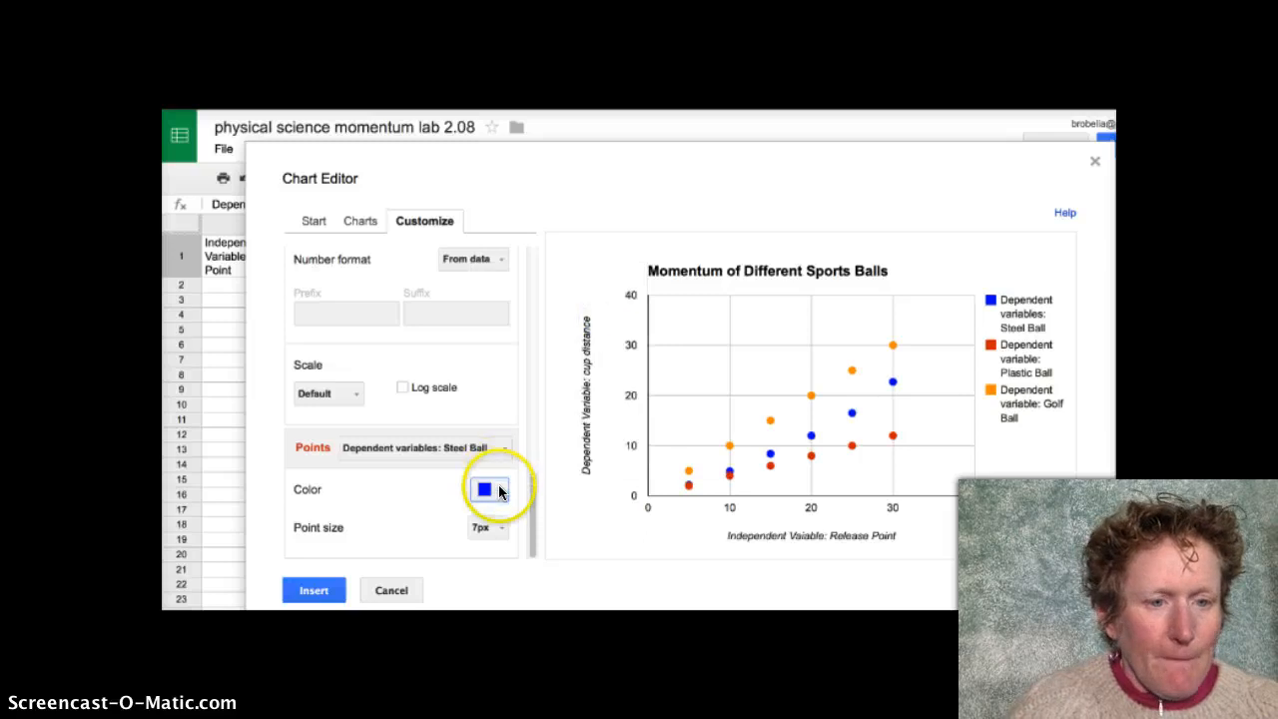
pyautogui.moveTo(539, 496)
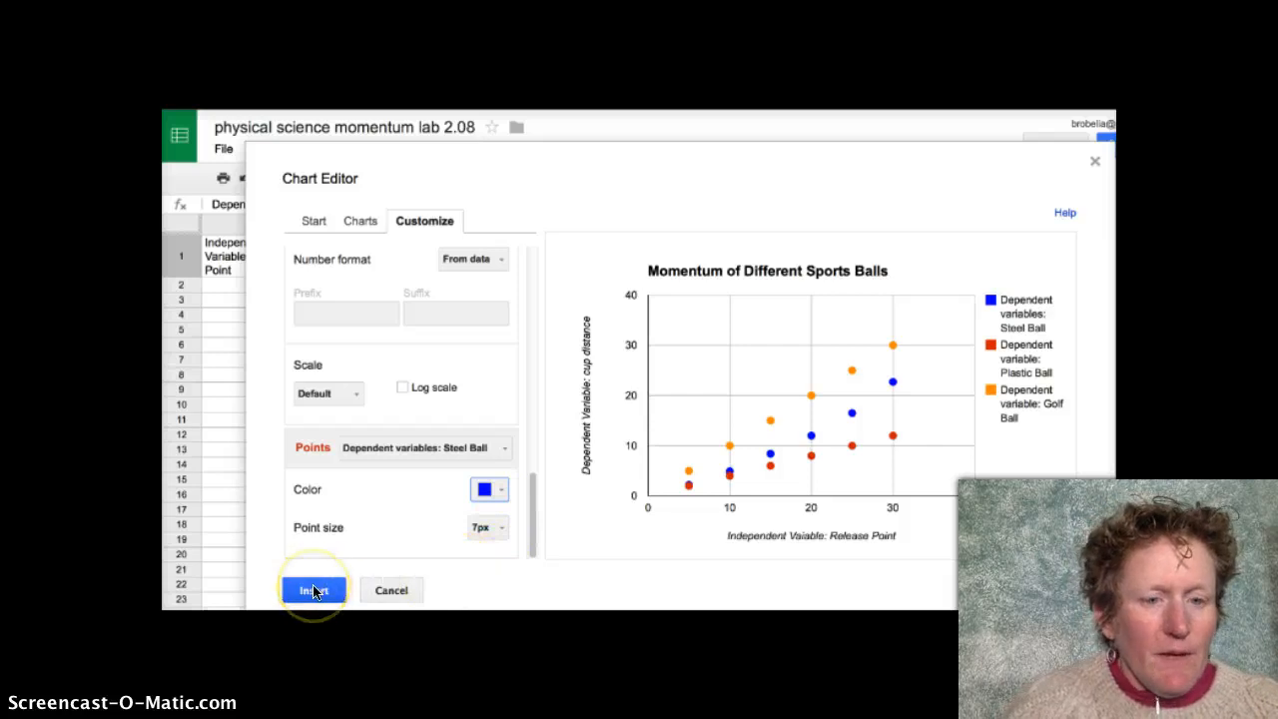
pyautogui.click(314, 589)
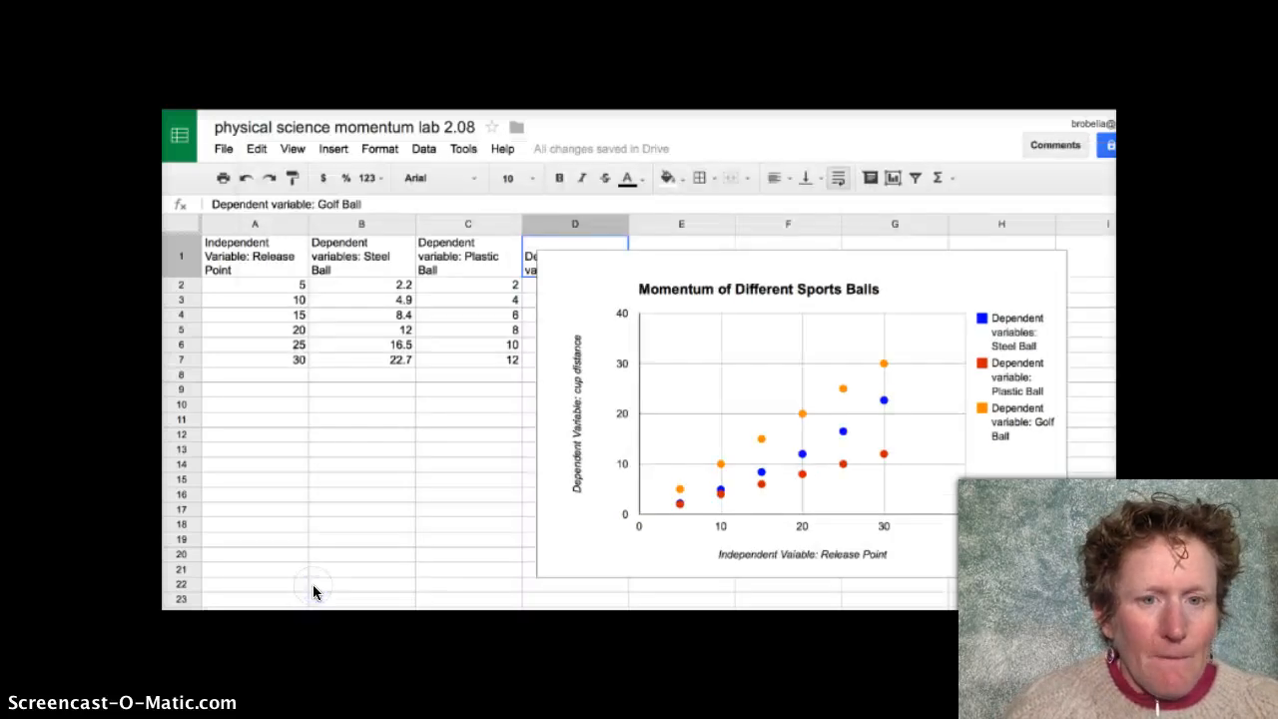
pyautogui.moveTo(724, 419)
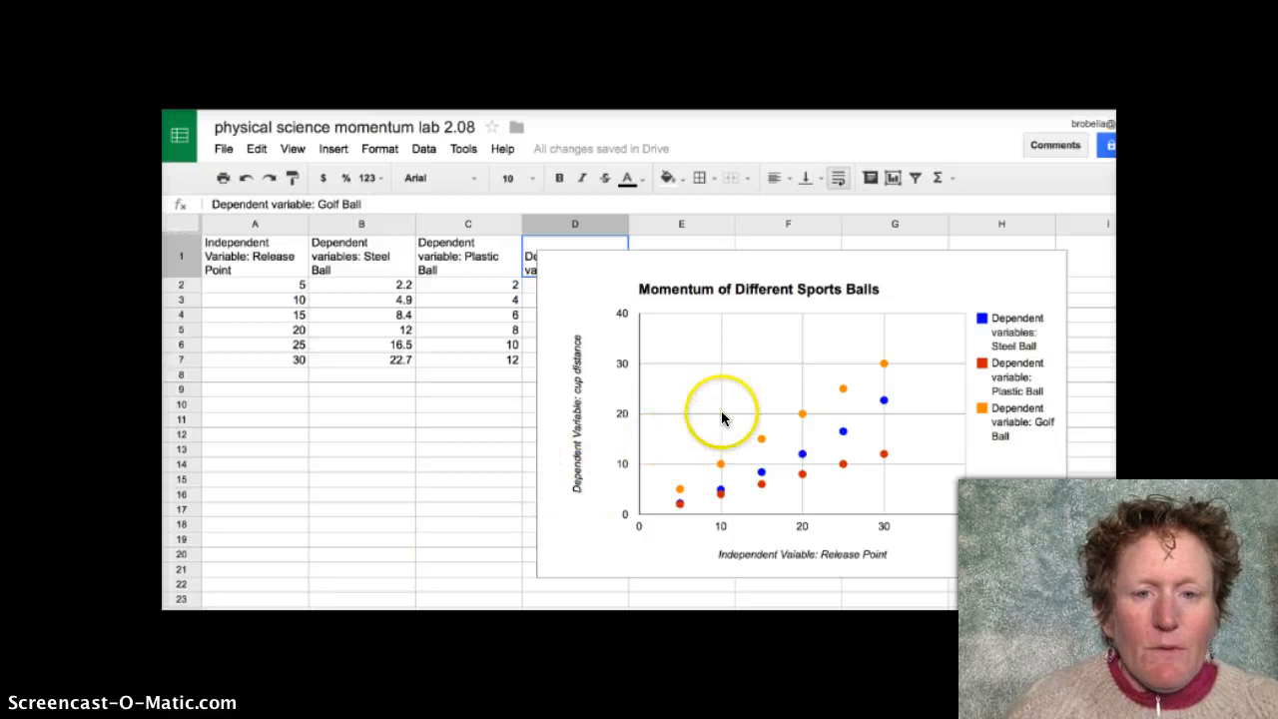
pyautogui.moveTo(948, 277)
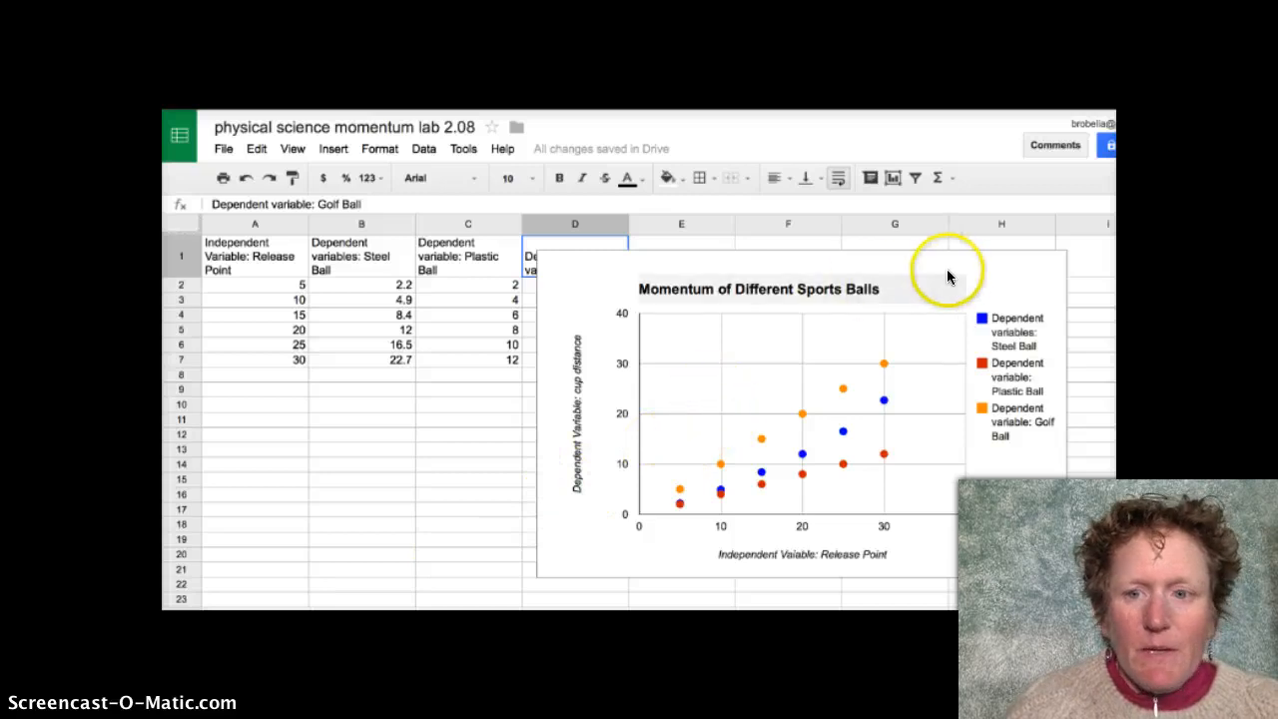
# - Save the momentum chart as the image chart_2.png from the chart's menu
pyautogui.doubleClick(759, 419)
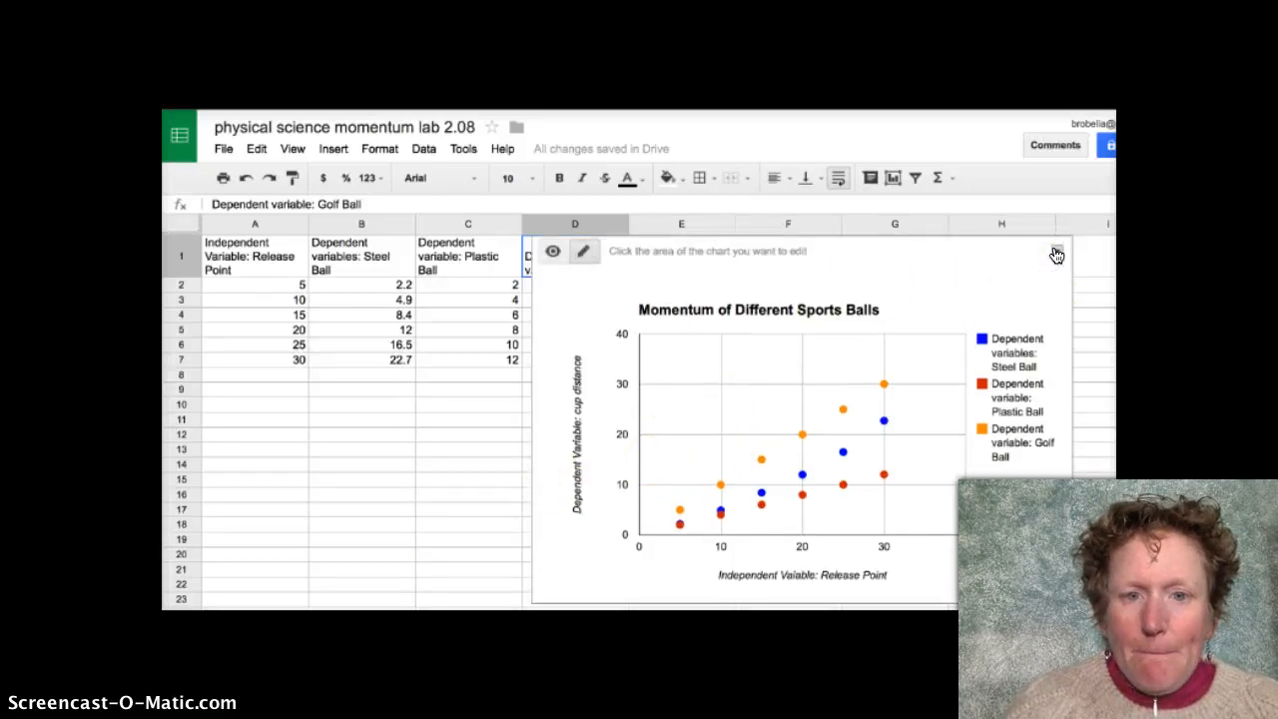
pyautogui.click(1056, 250)
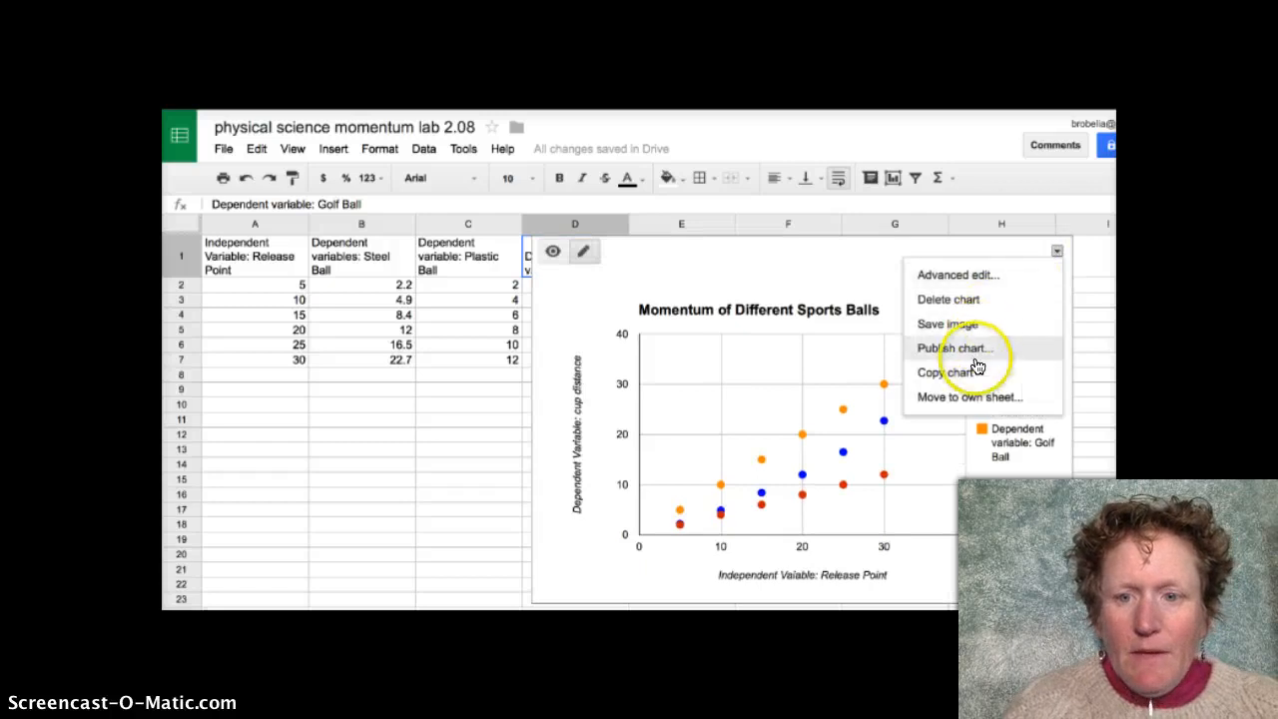
pyautogui.moveTo(969, 372)
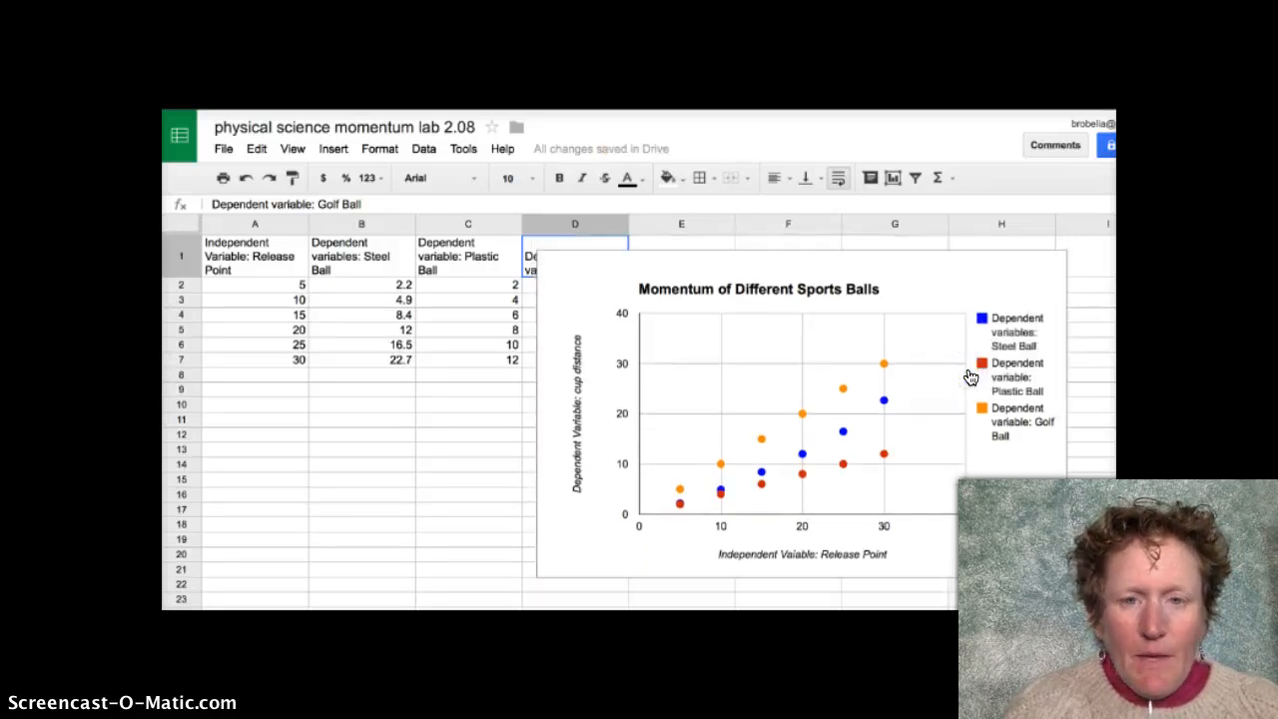
pyautogui.moveTo(1029, 275)
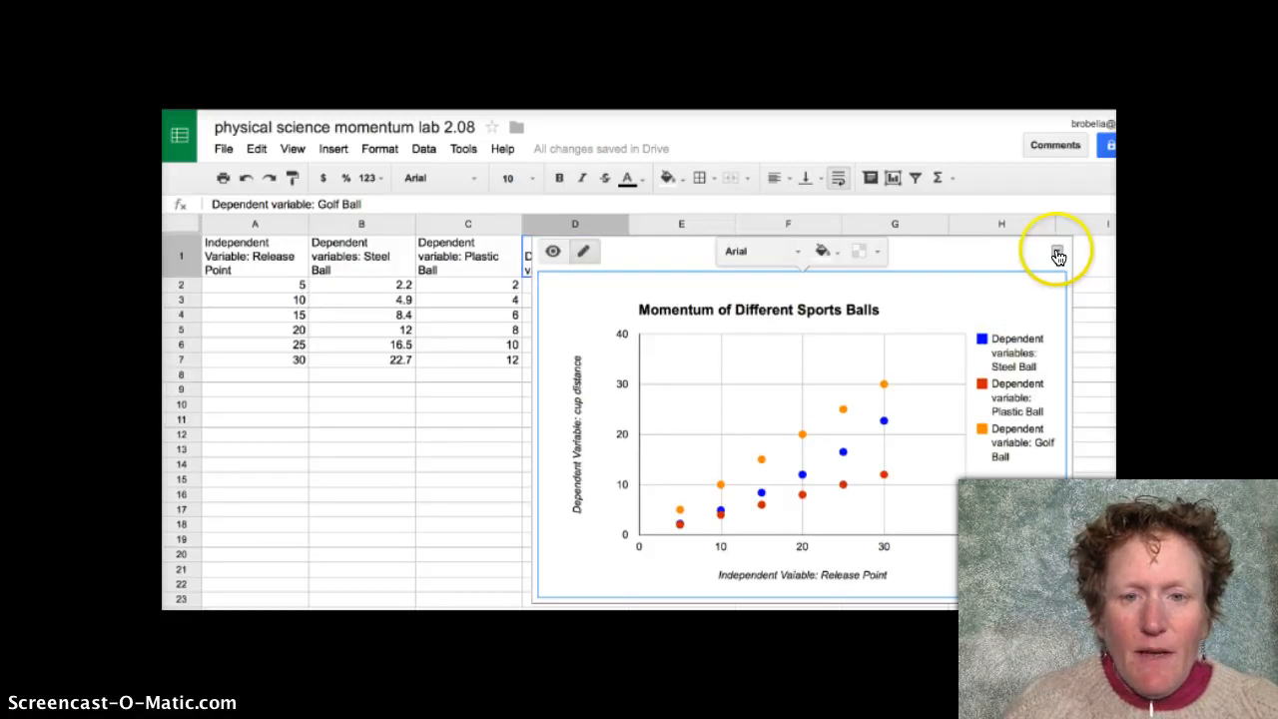
pyautogui.click(1057, 251)
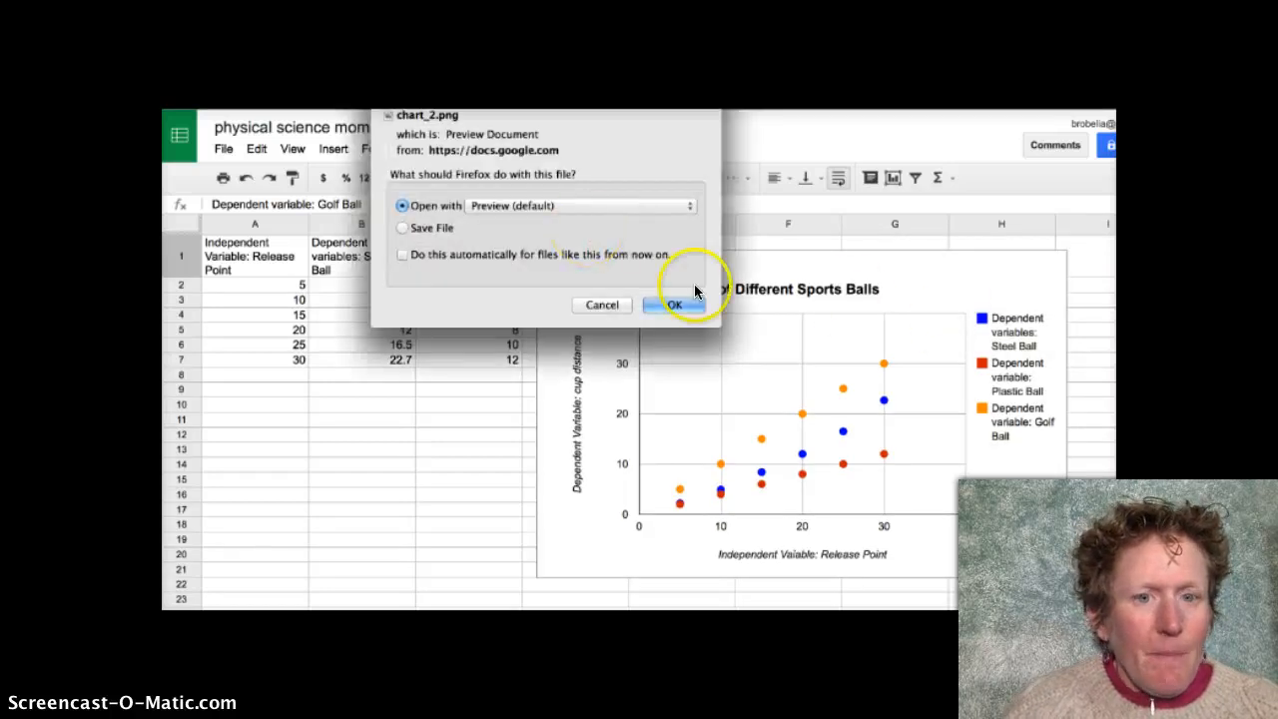
pyautogui.moveTo(662, 184)
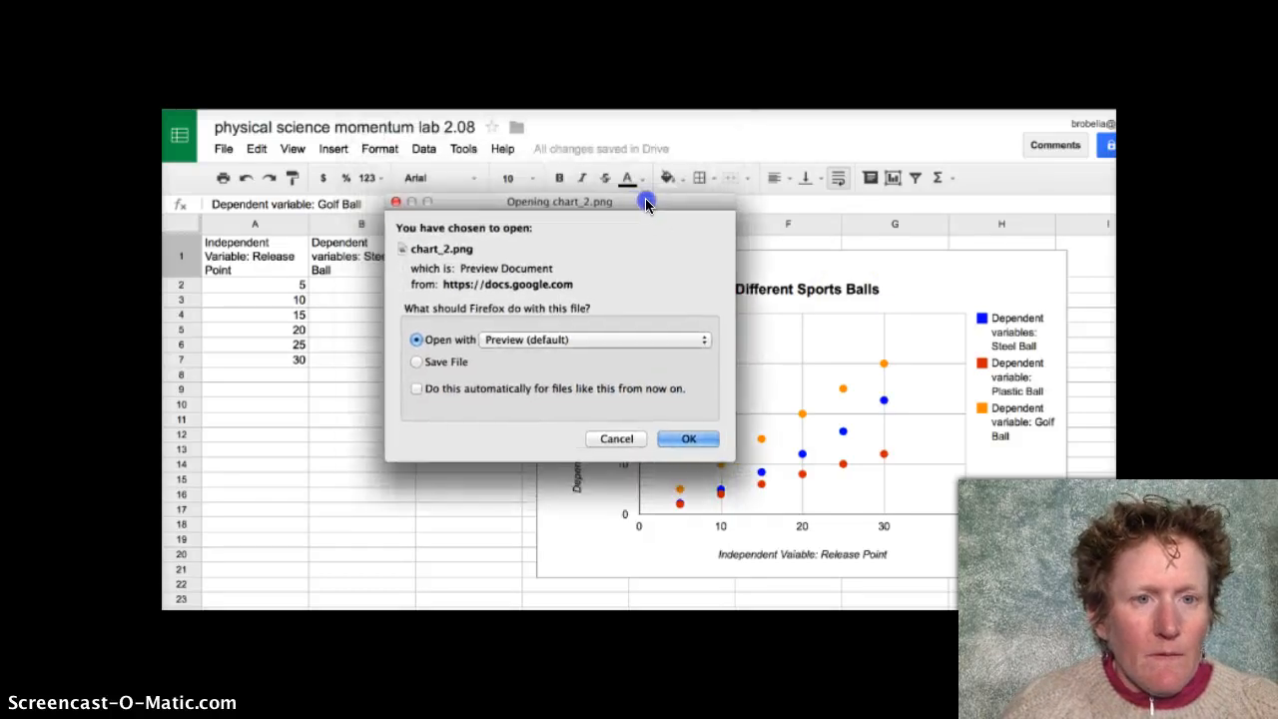
pyautogui.moveTo(651, 259)
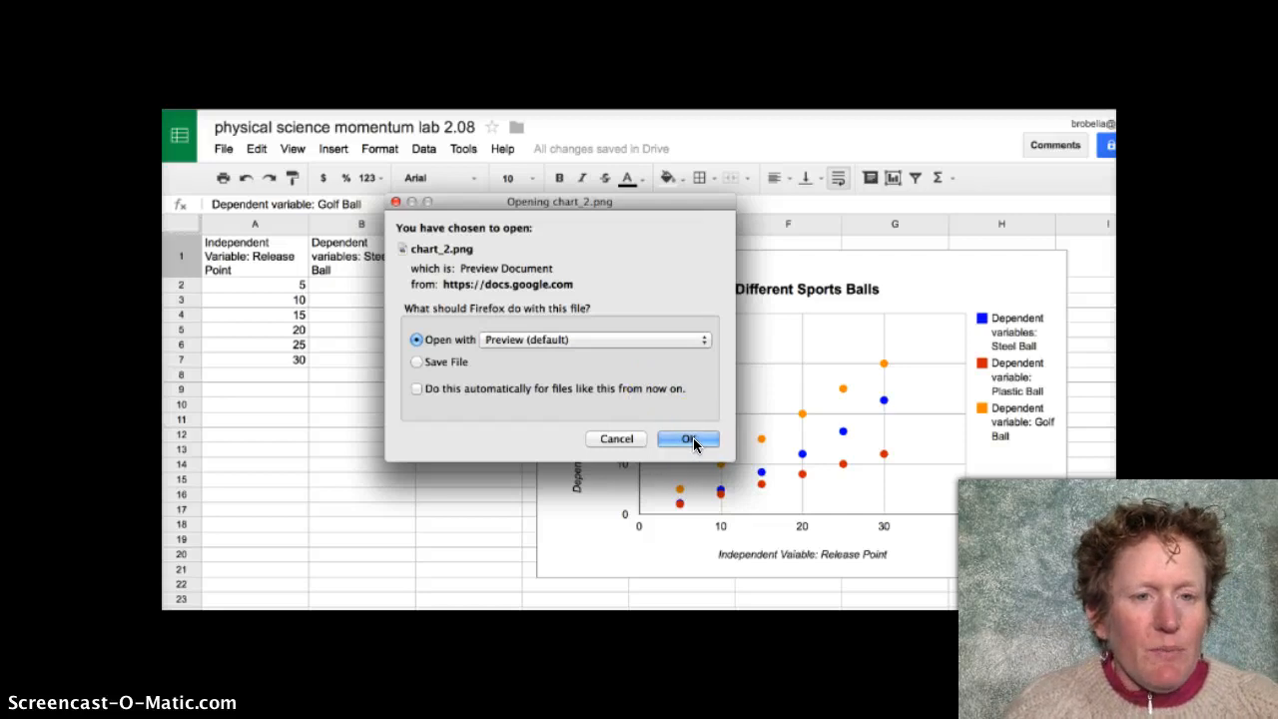
# - Confirm the download so chart_2.png opens in Preview
pyautogui.click(687, 439)
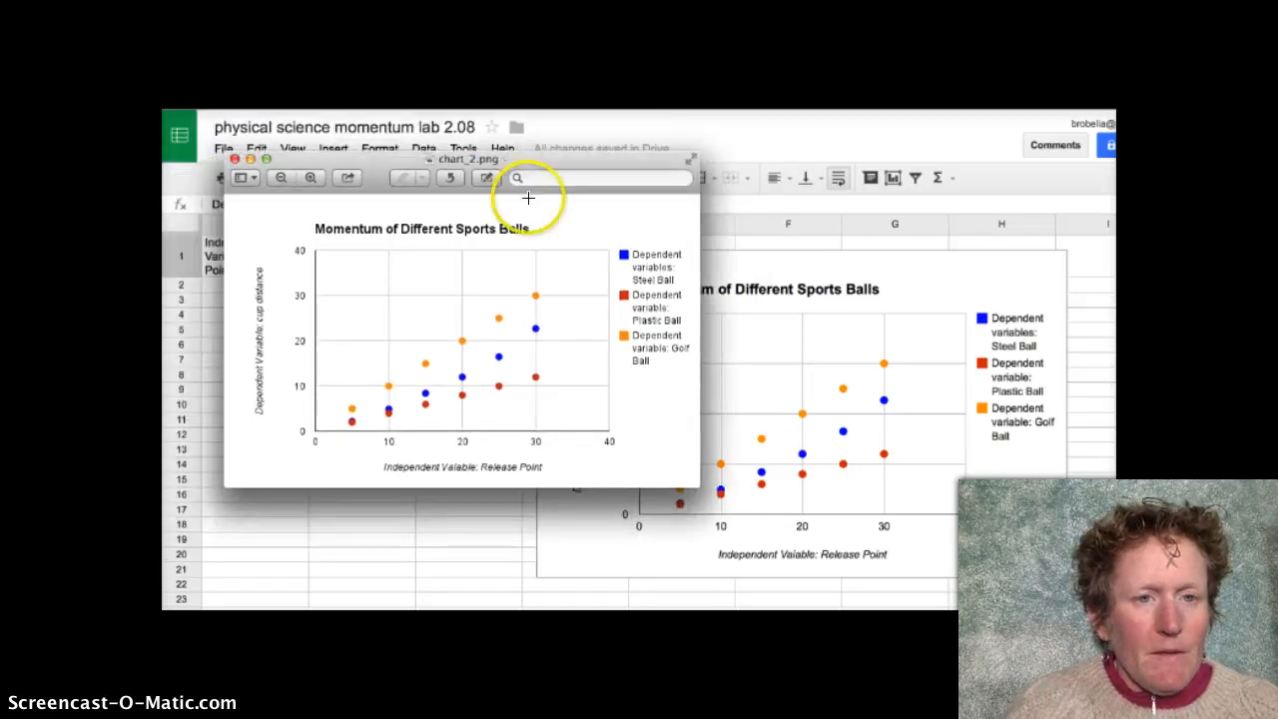
pyautogui.moveTo(564, 195)
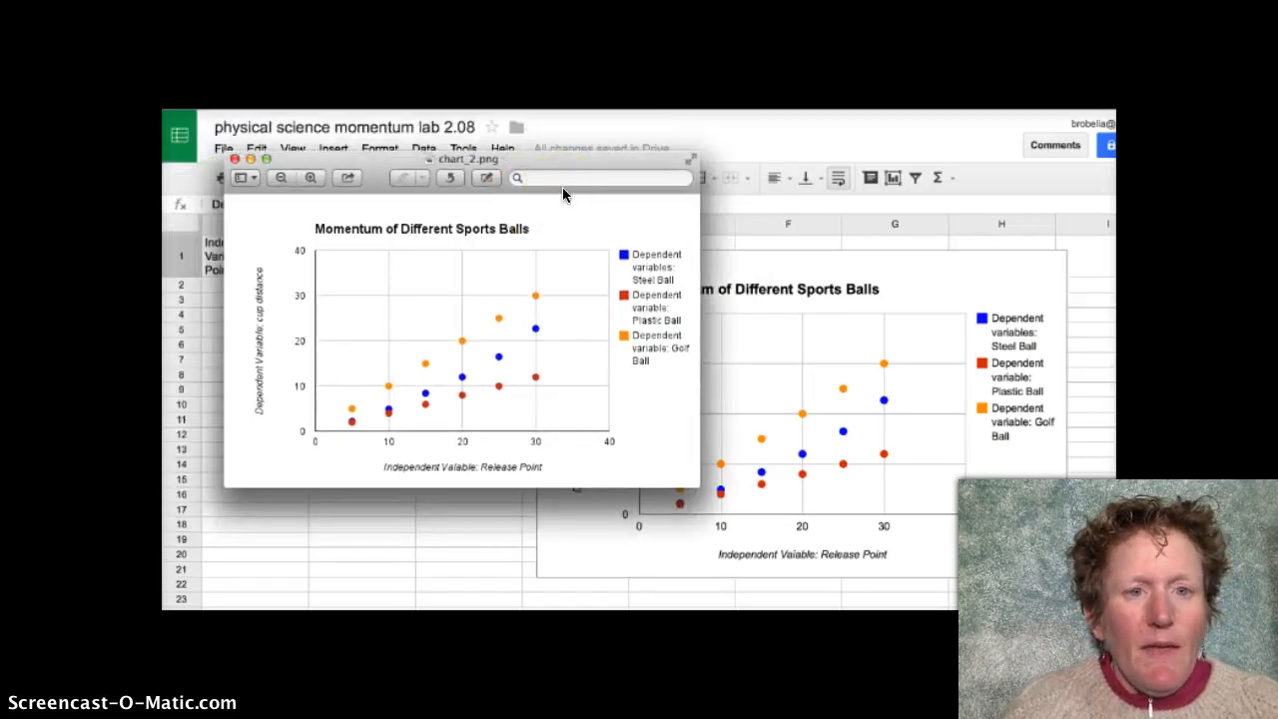
pyautogui.moveTo(599, 177)
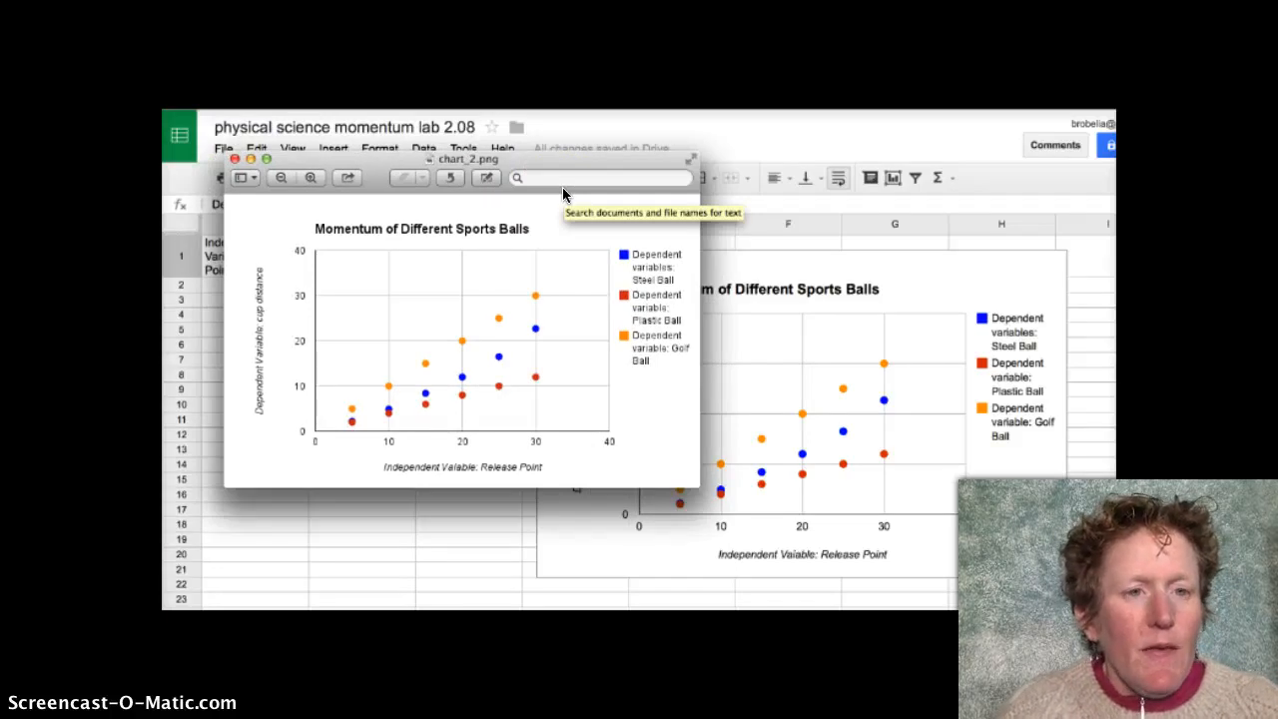
pyautogui.moveTo(549, 187)
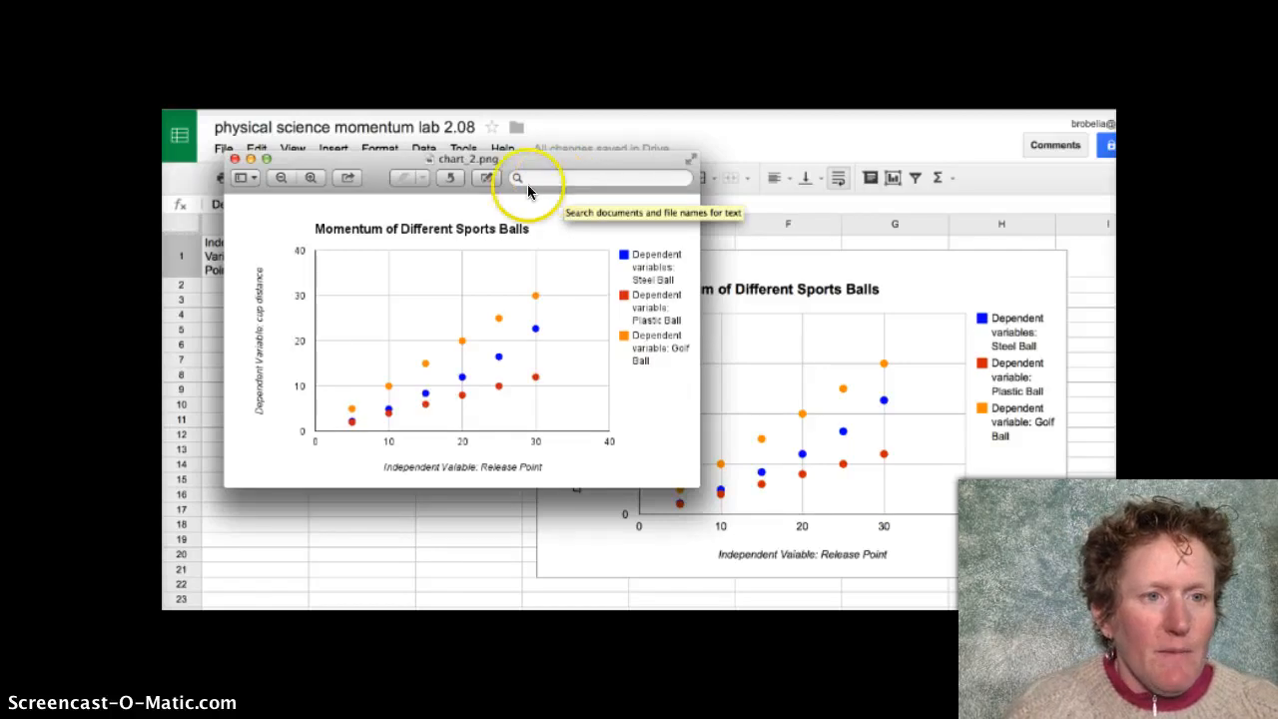
pyautogui.moveTo(310, 229)
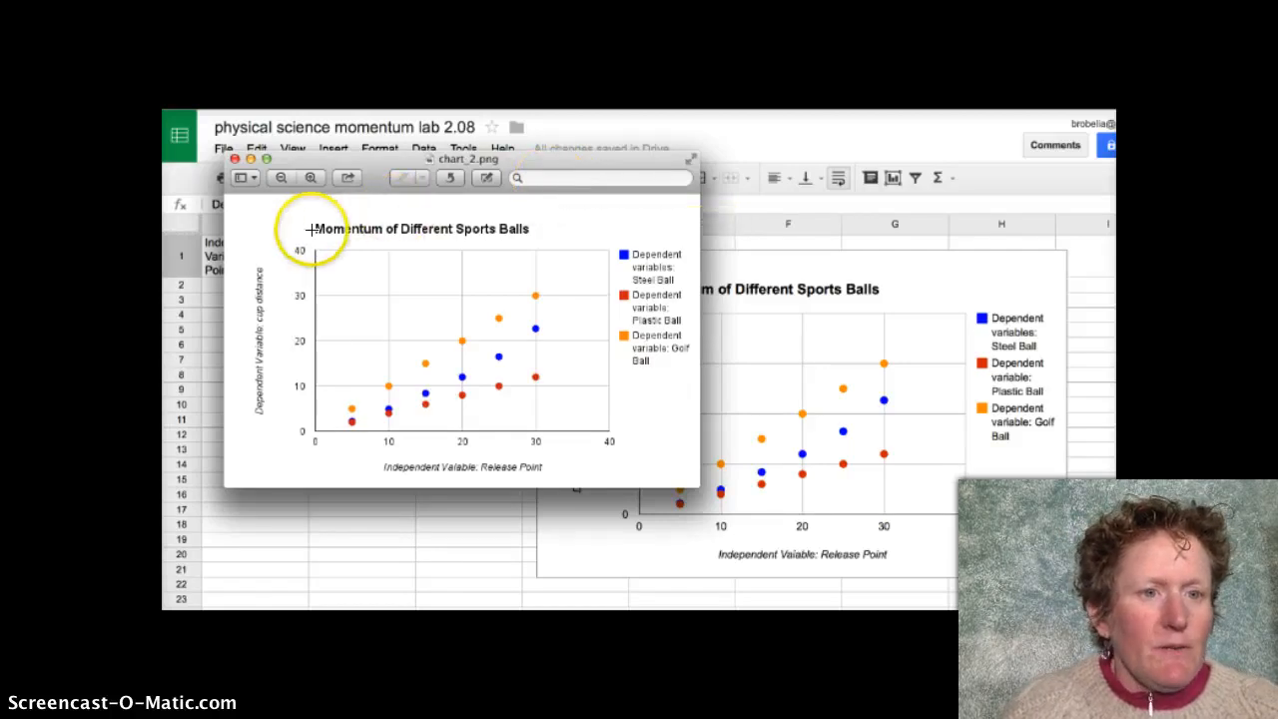
pyautogui.moveTo(267, 207)
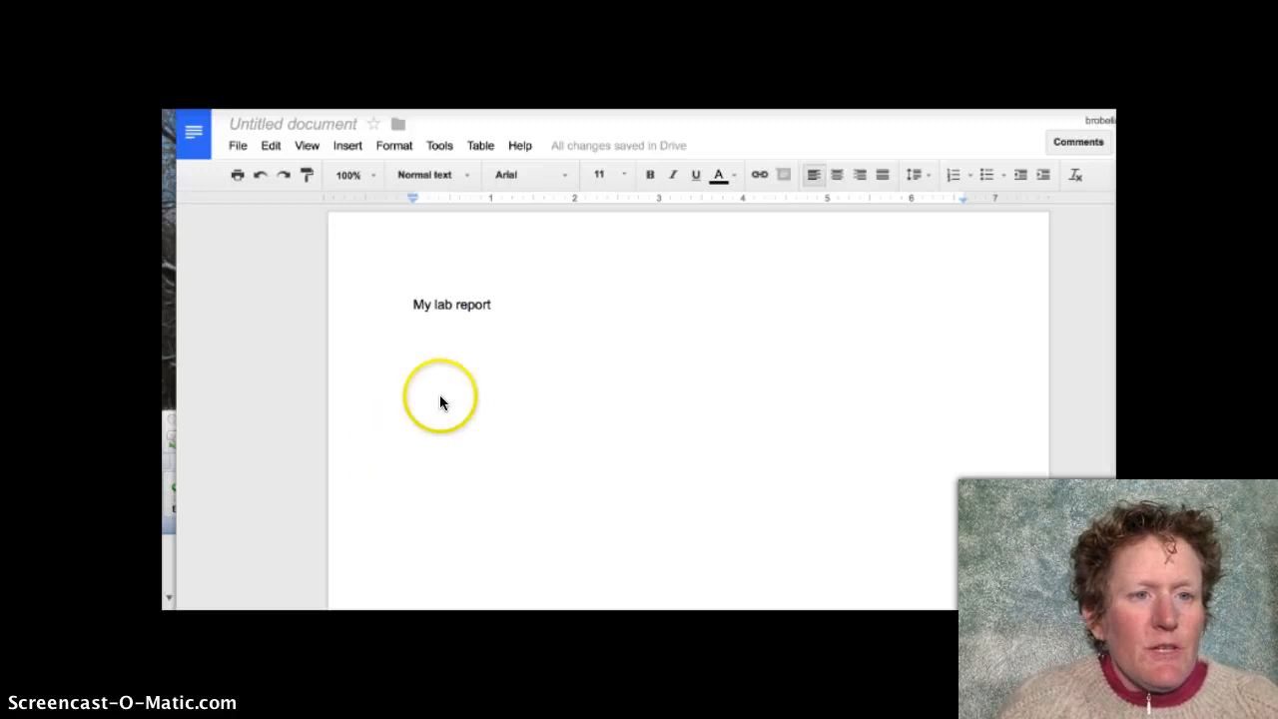
pyautogui.moveTo(492, 307)
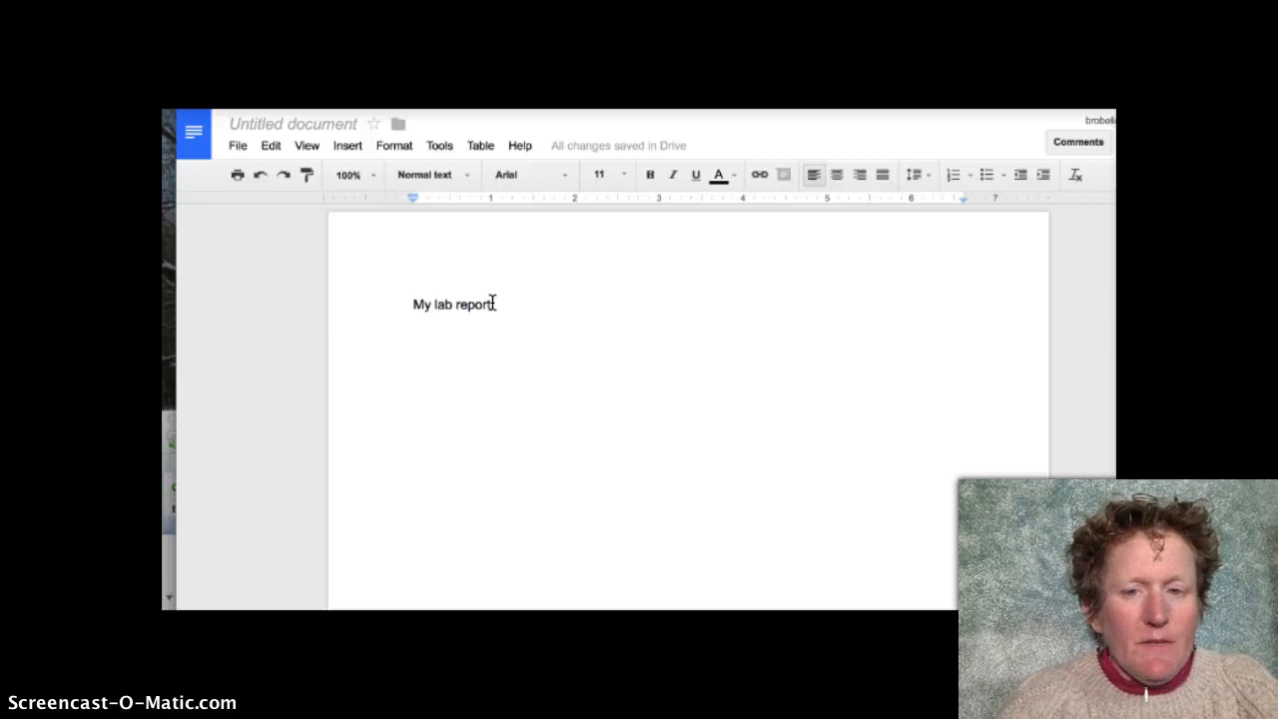
pyautogui.moveTo(512, 280)
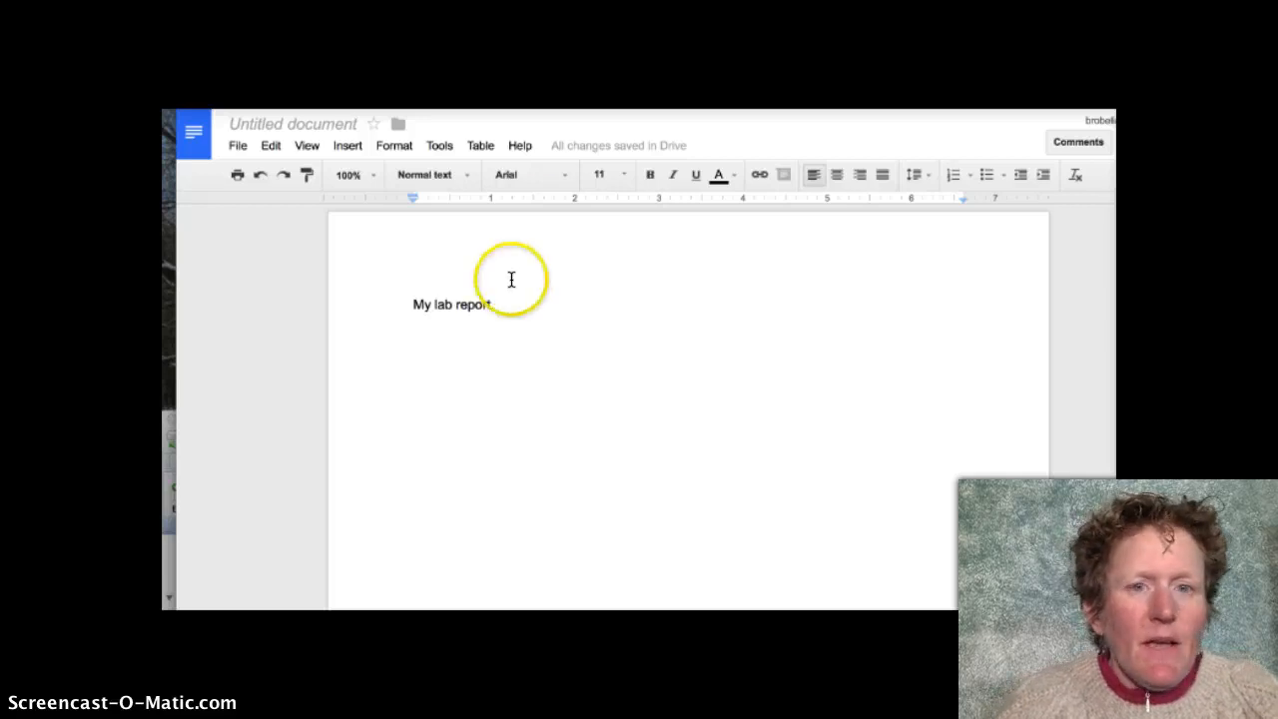
pyautogui.moveTo(232, 172)
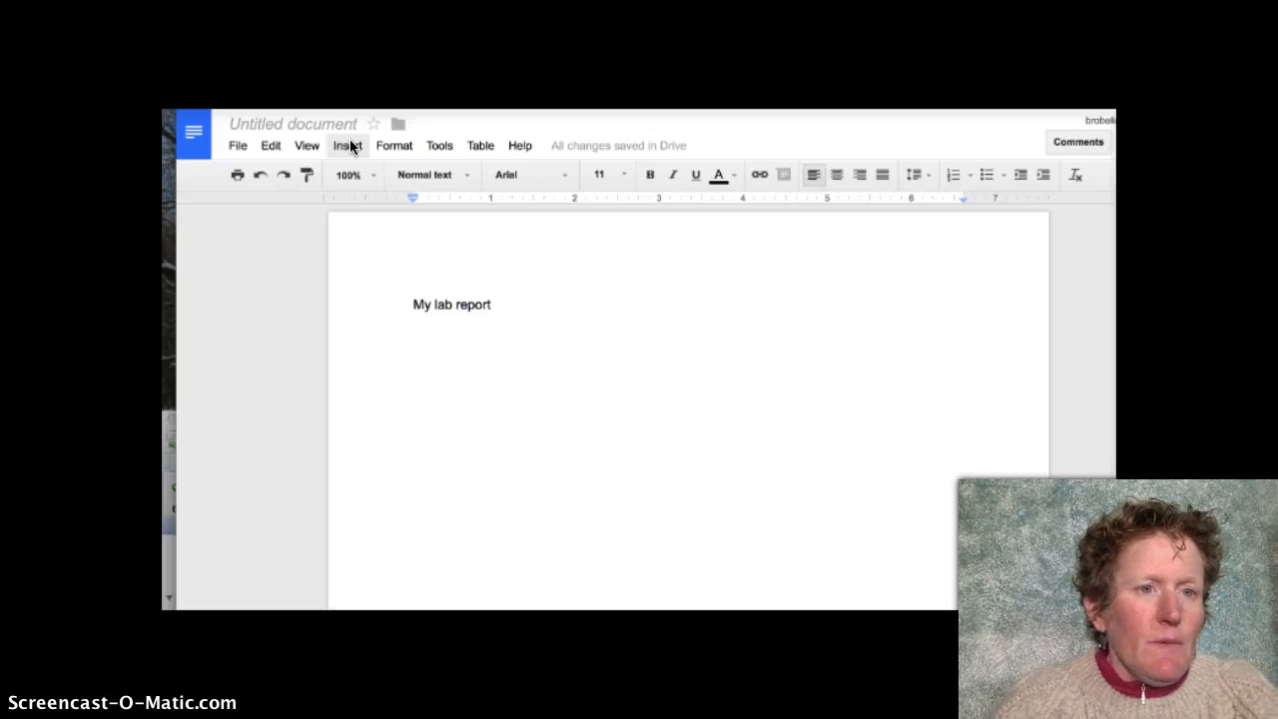
pyautogui.moveTo(421, 326)
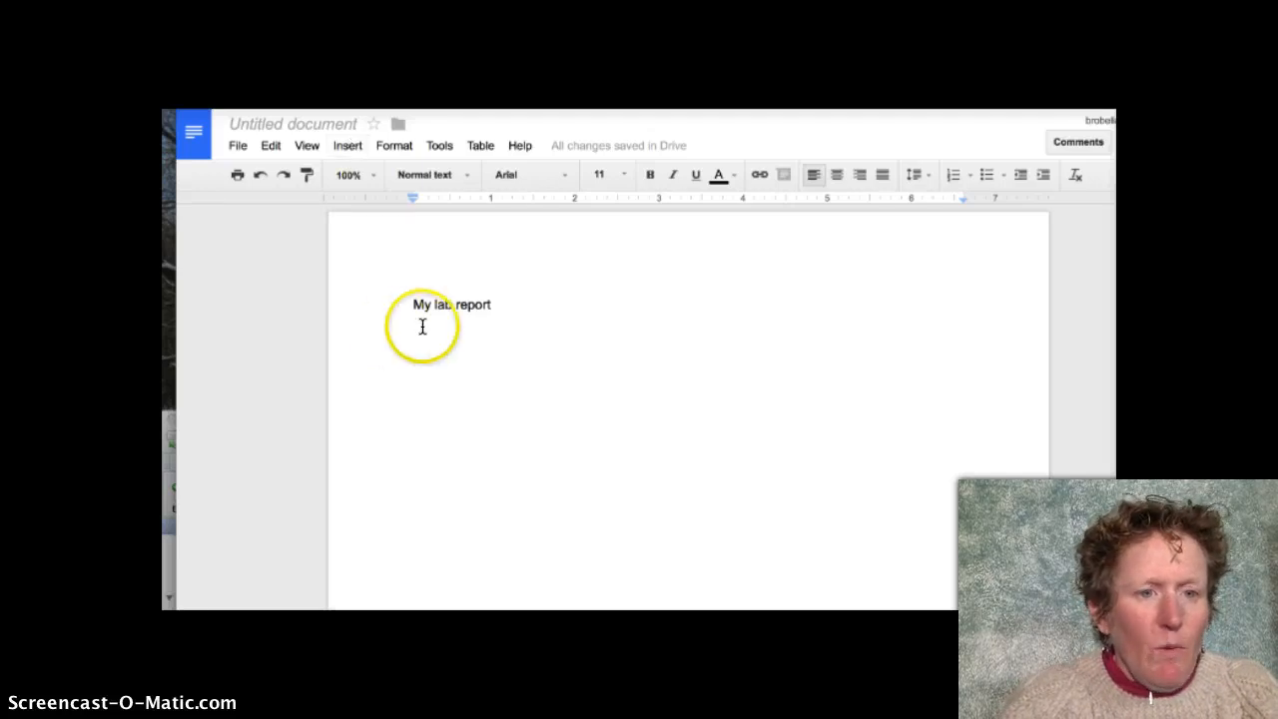
pyautogui.moveTo(348, 145)
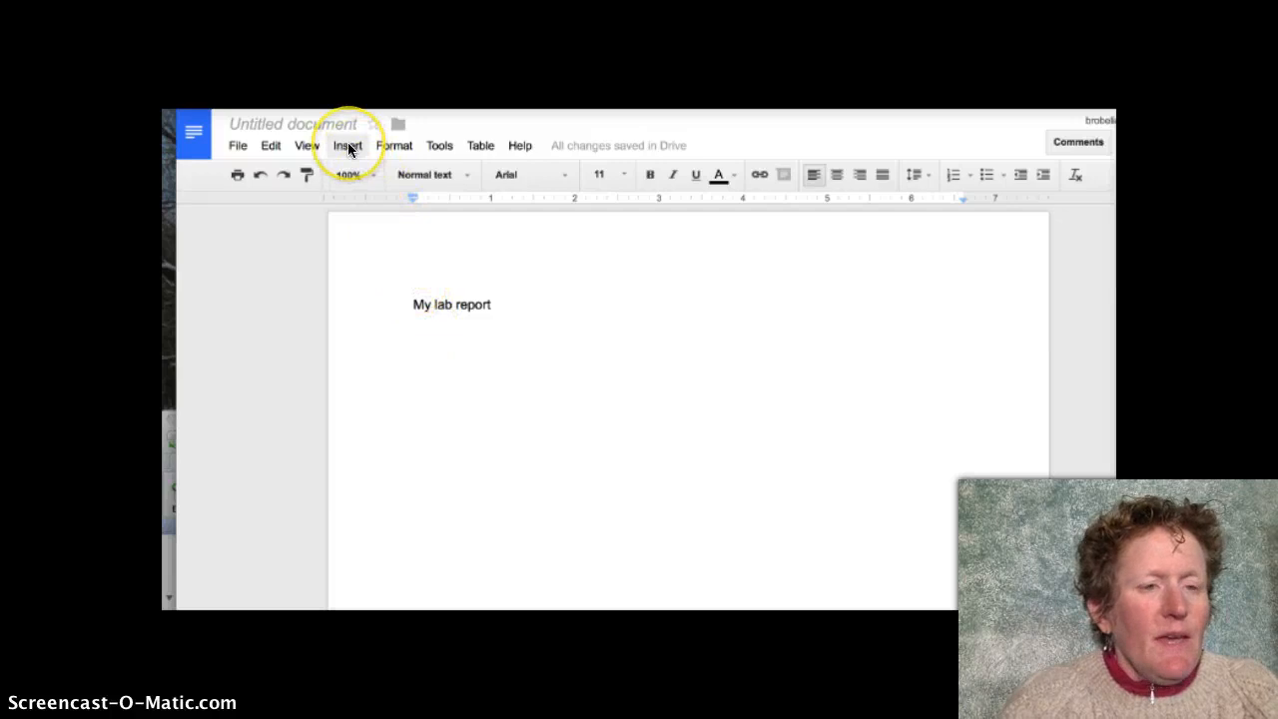
# - Open the Insert menu in the 'My lab report' Google Doc
pyautogui.click(347, 145)
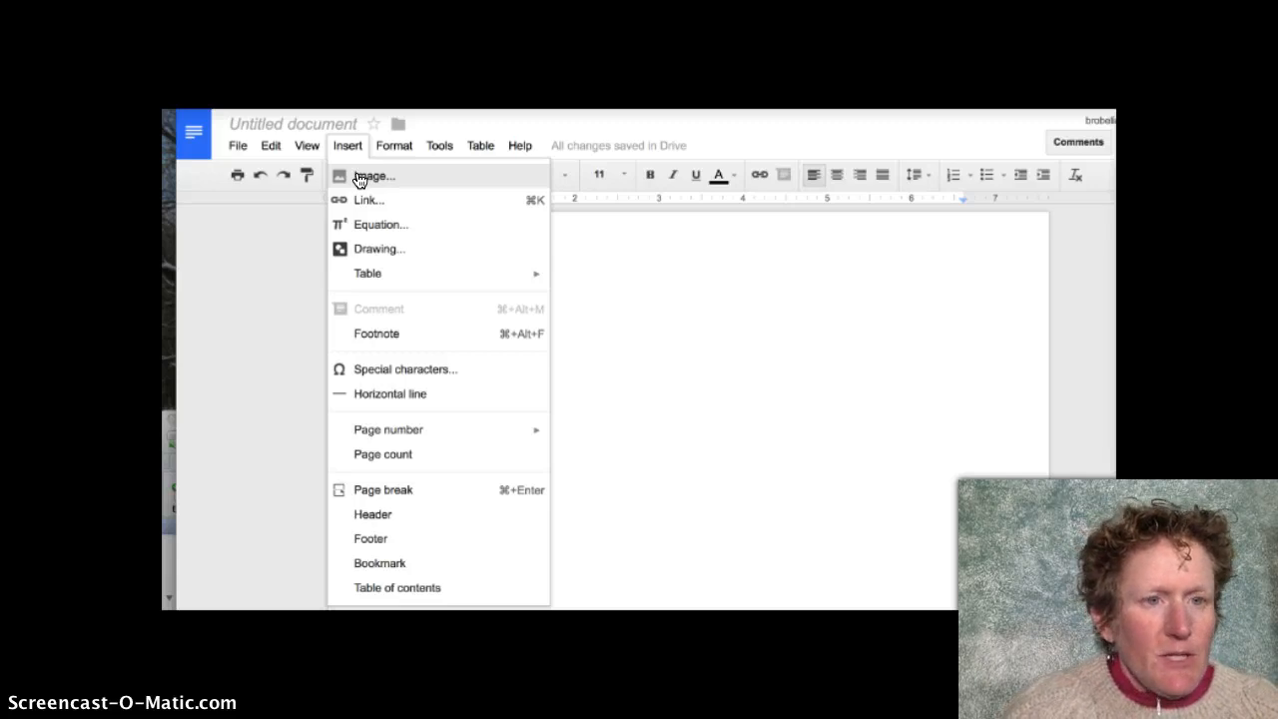
# - Upload an image from the computer into the lab report via Insert > Image
pyautogui.click(374, 176)
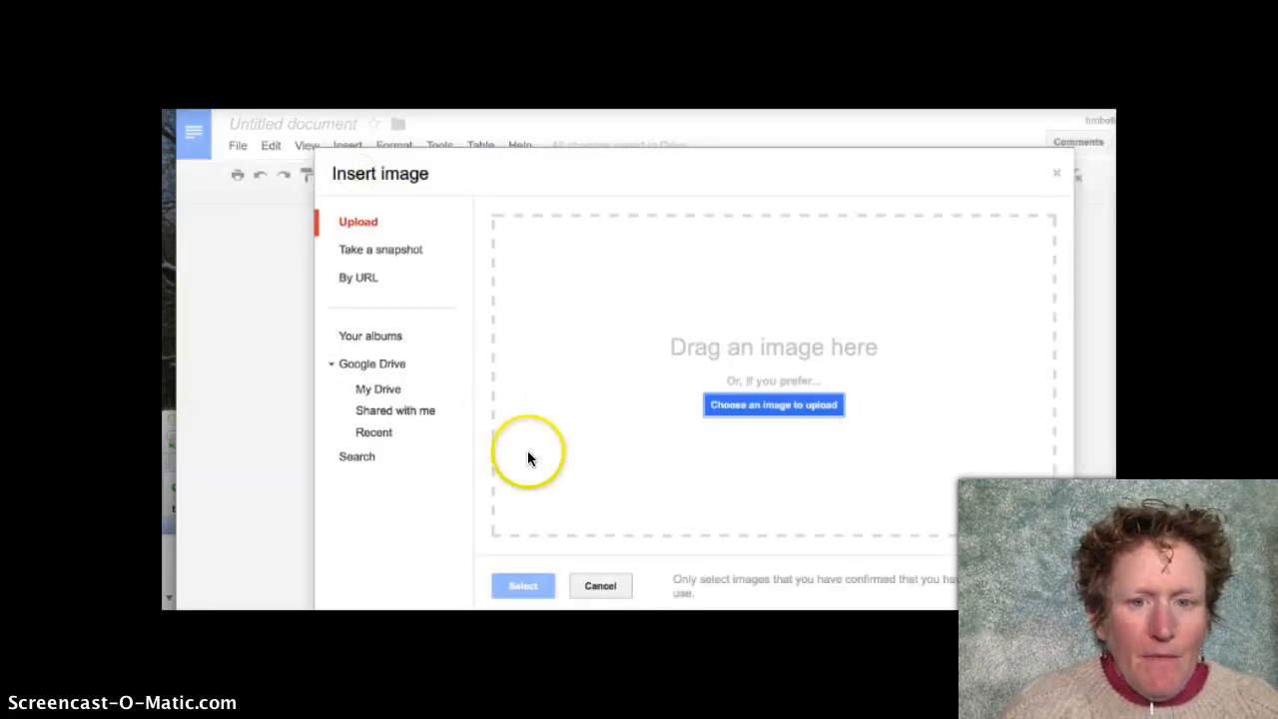
pyautogui.moveTo(737, 346)
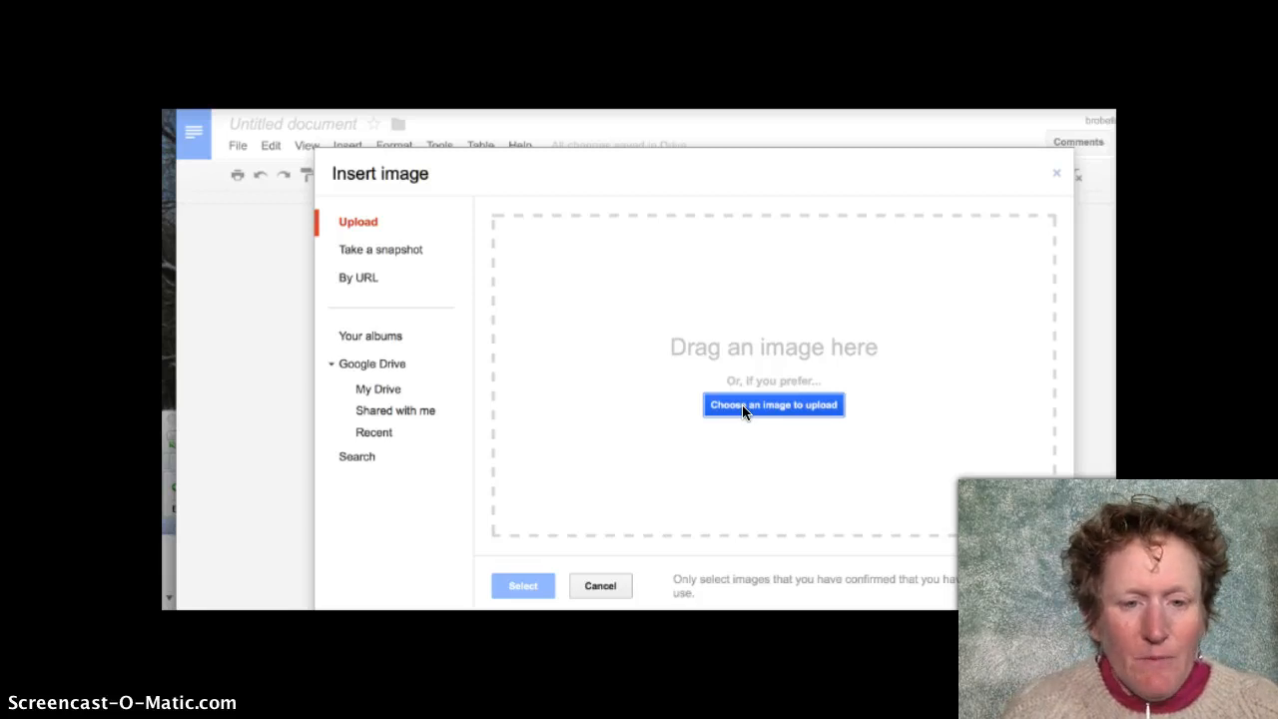
pyautogui.click(772, 405)
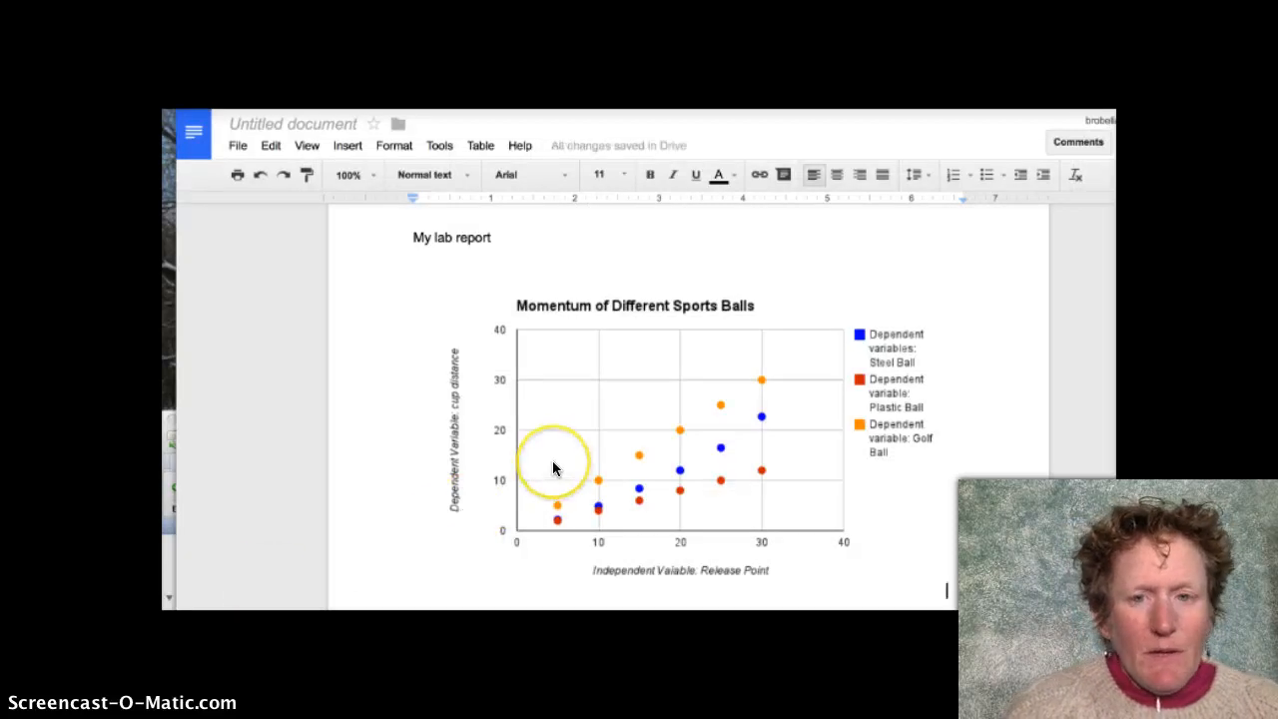
pyautogui.moveTo(629, 419)
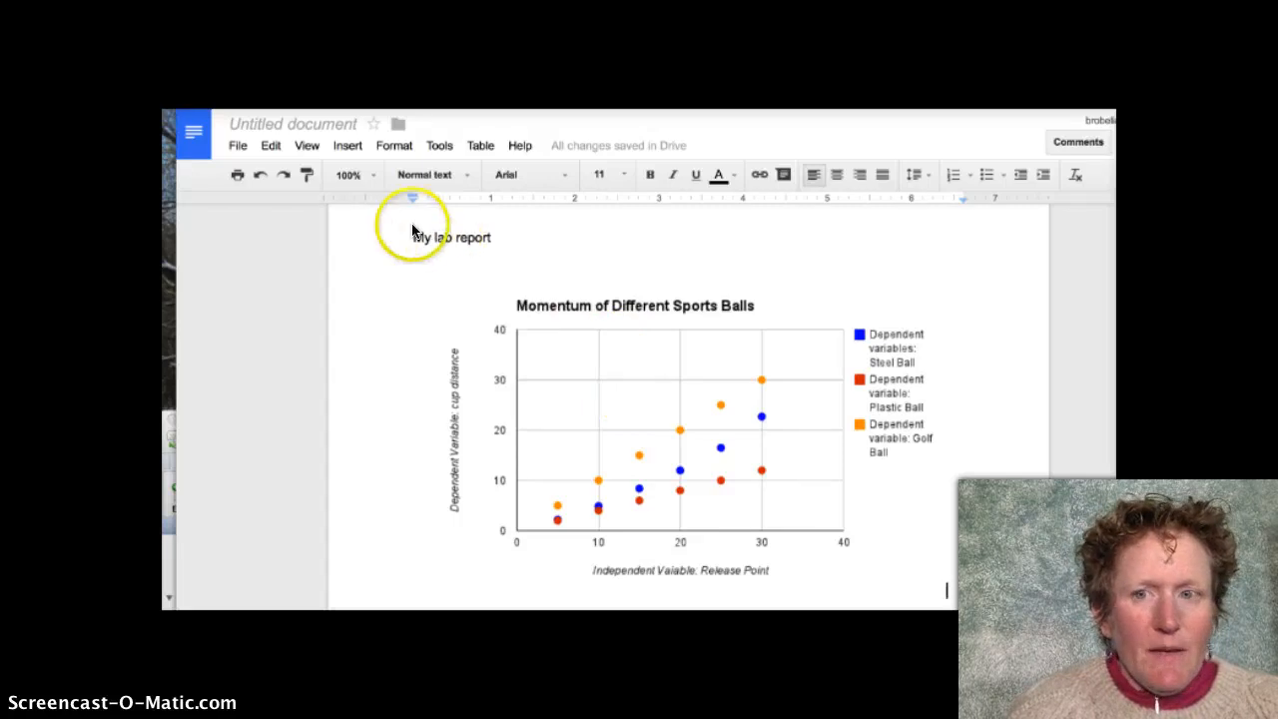
pyautogui.moveTo(348, 144)
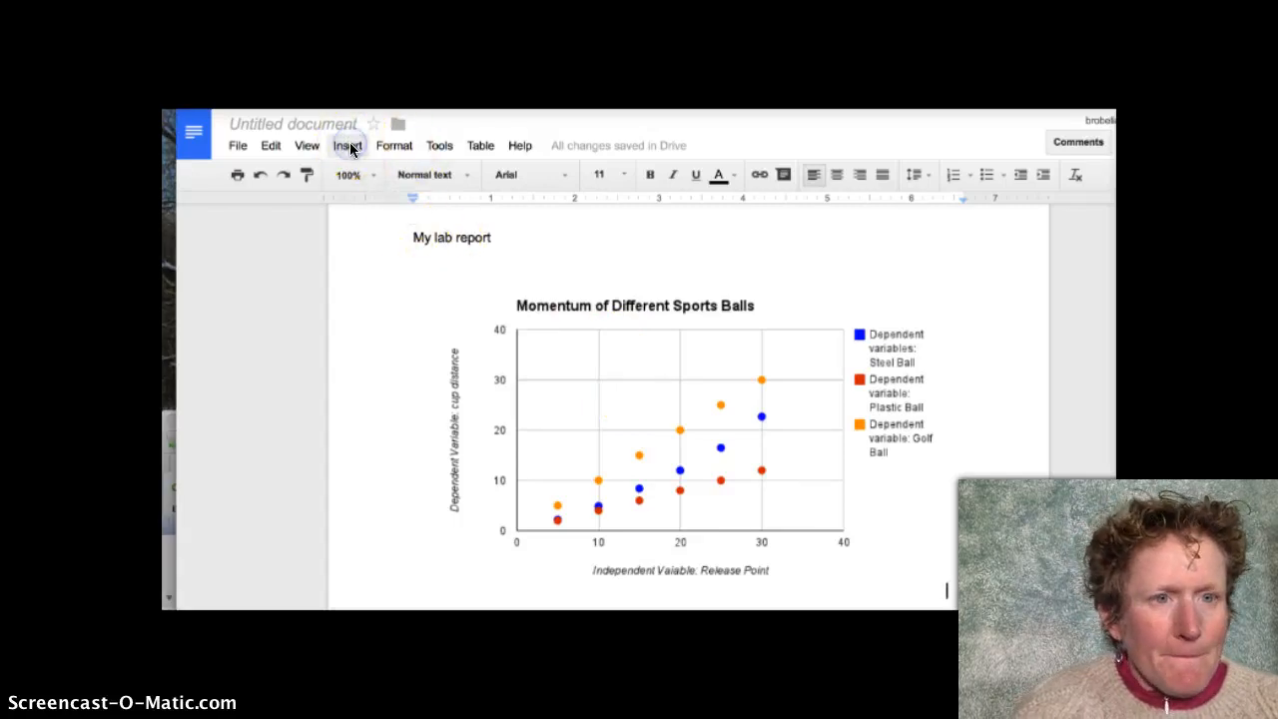
# - Reopen the Insert menu in the lab report, below the placed scatter chart
pyautogui.click(347, 144)
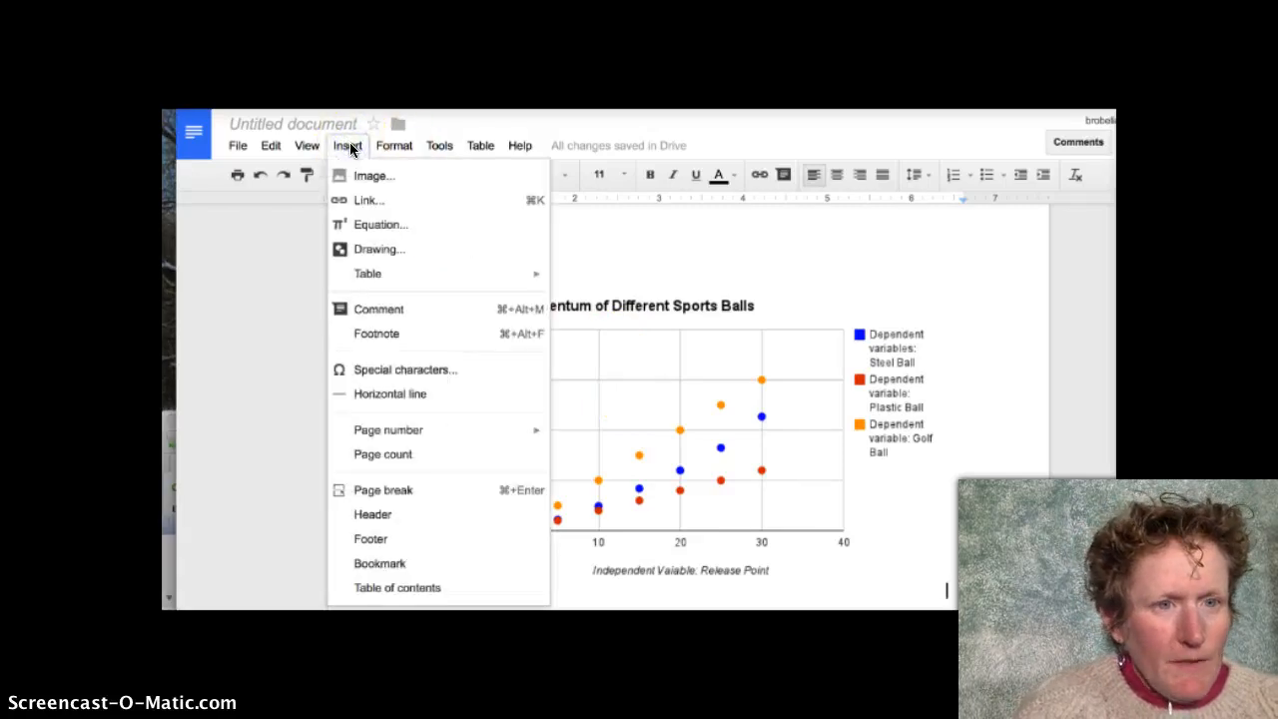
pyautogui.moveTo(379, 248)
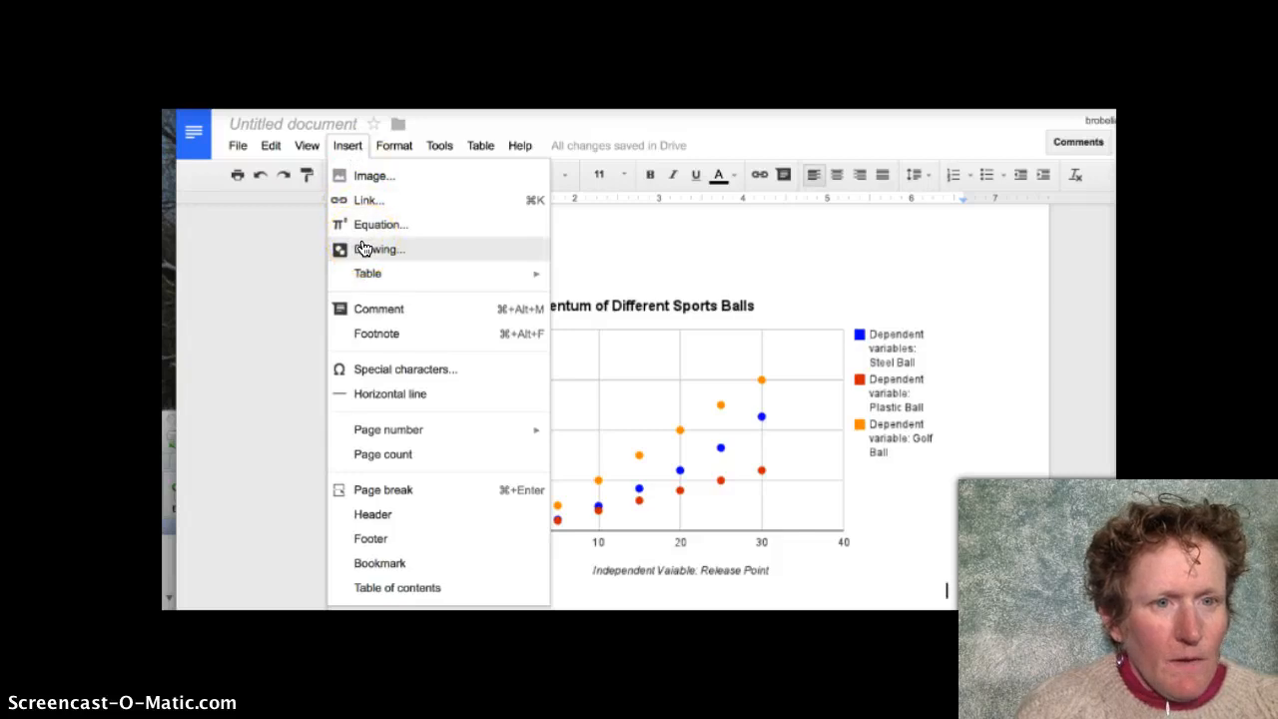
pyautogui.moveTo(374, 176)
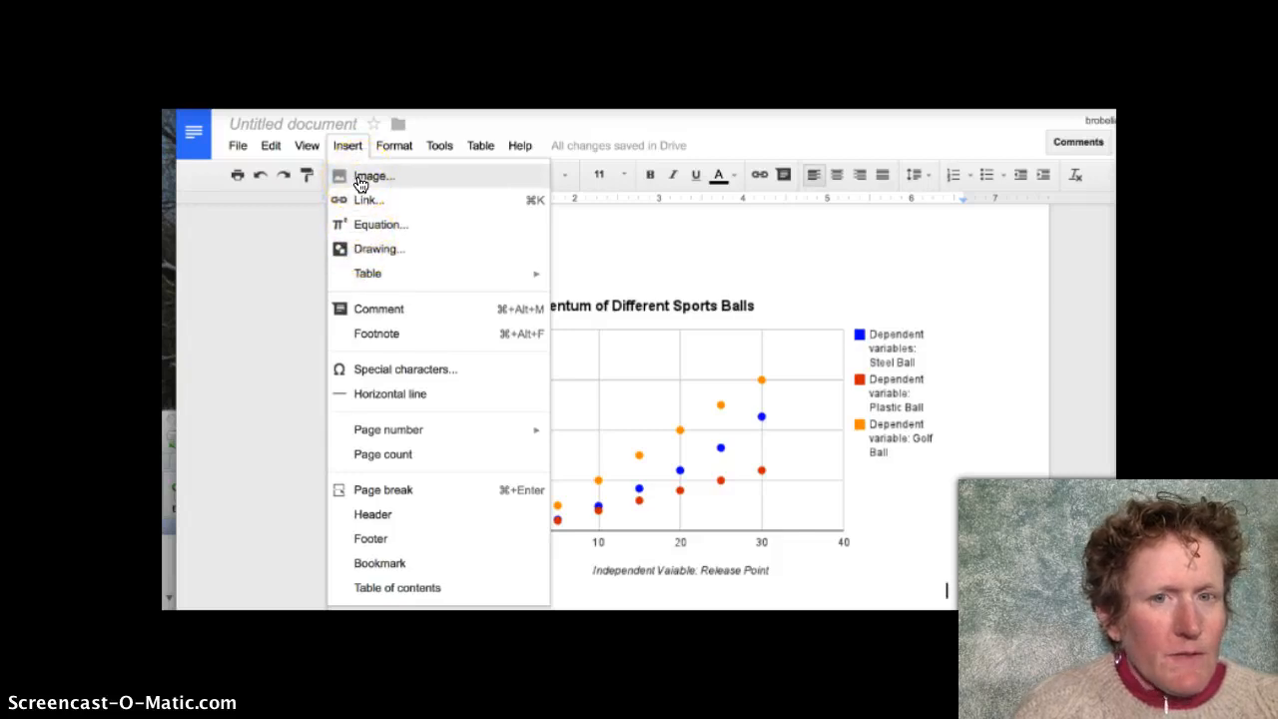
pyautogui.moveTo(368, 252)
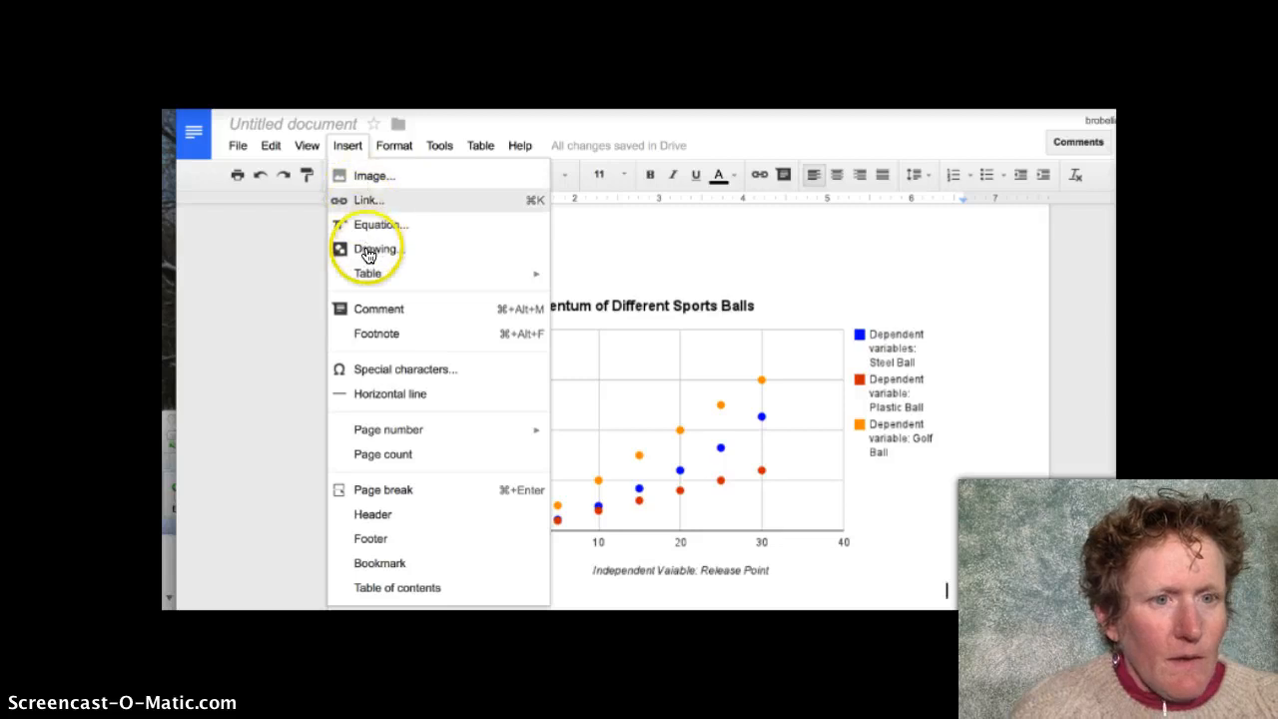
pyautogui.moveTo(357, 184)
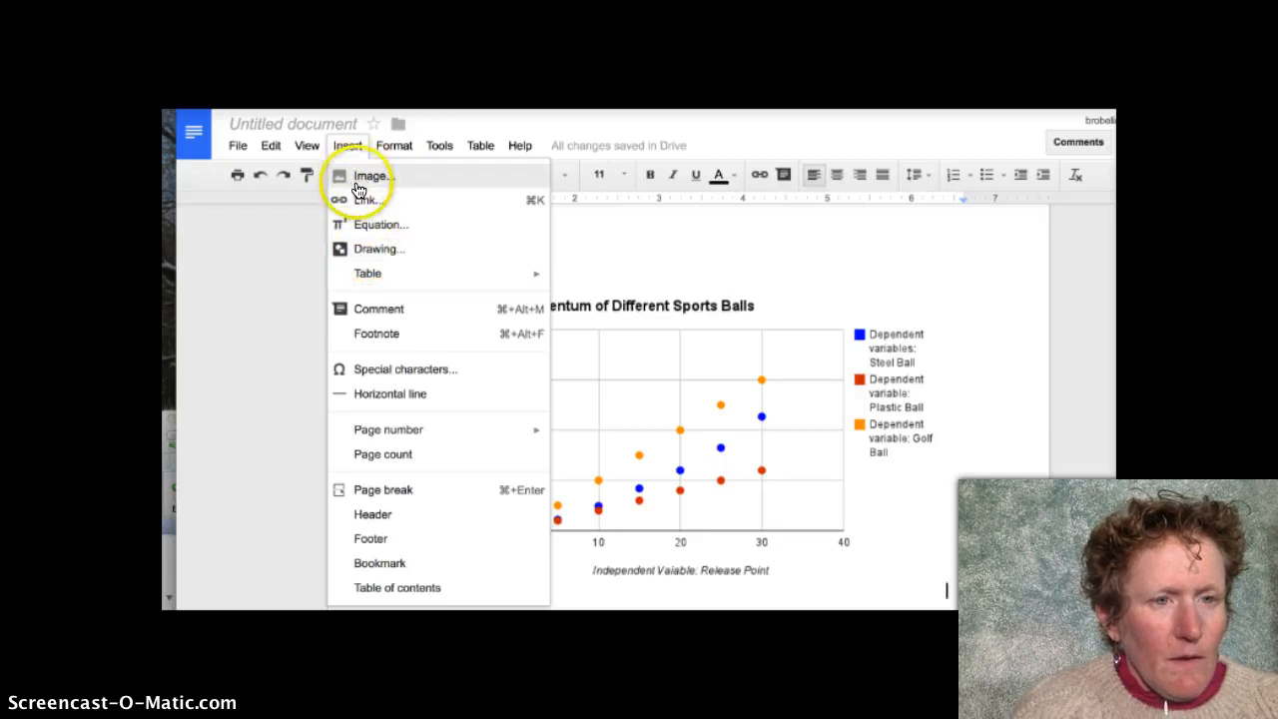
pyautogui.moveTo(378, 249)
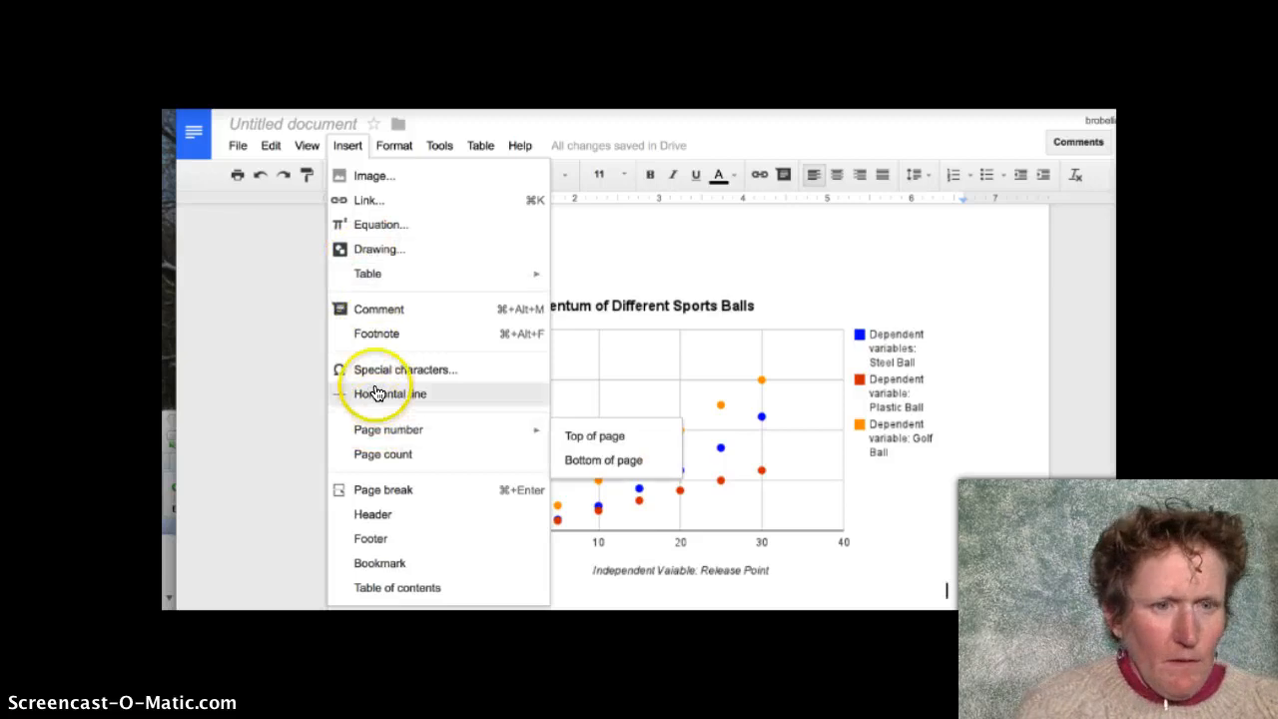
# - Insert an upwards arrow special character from the Arrows category below the chart
pyautogui.click(405, 368)
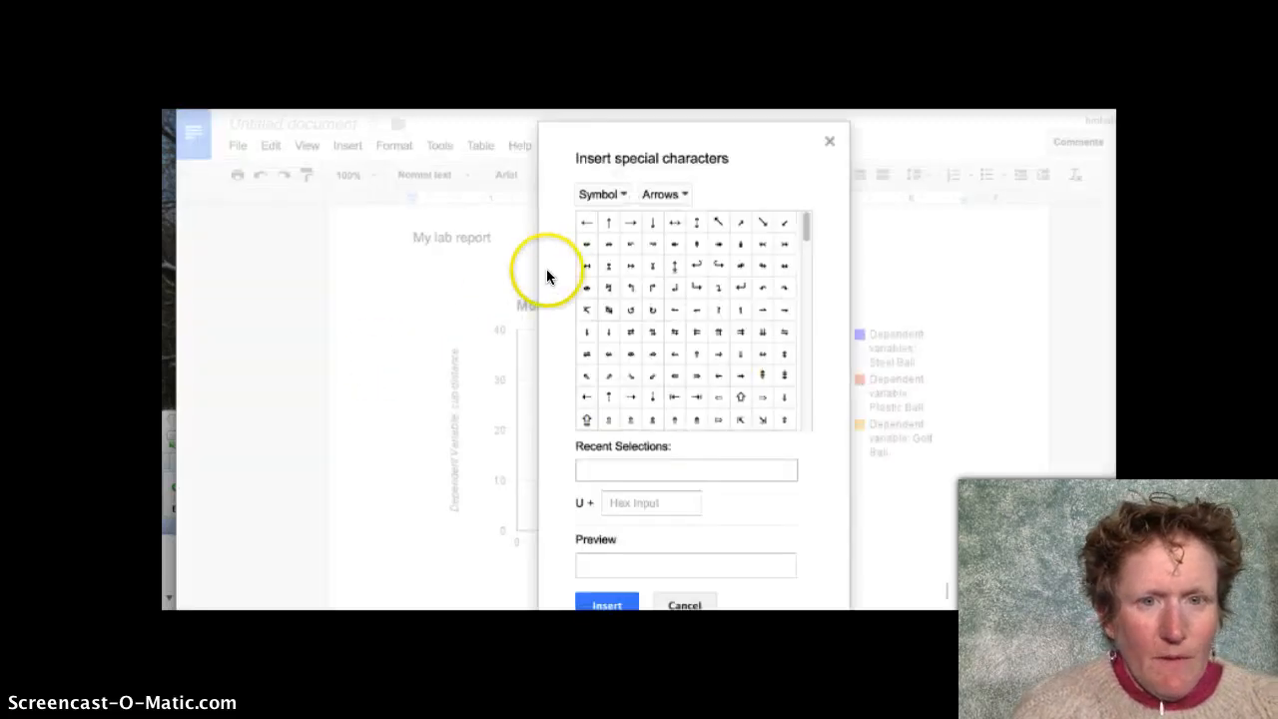
pyautogui.moveTo(717, 226)
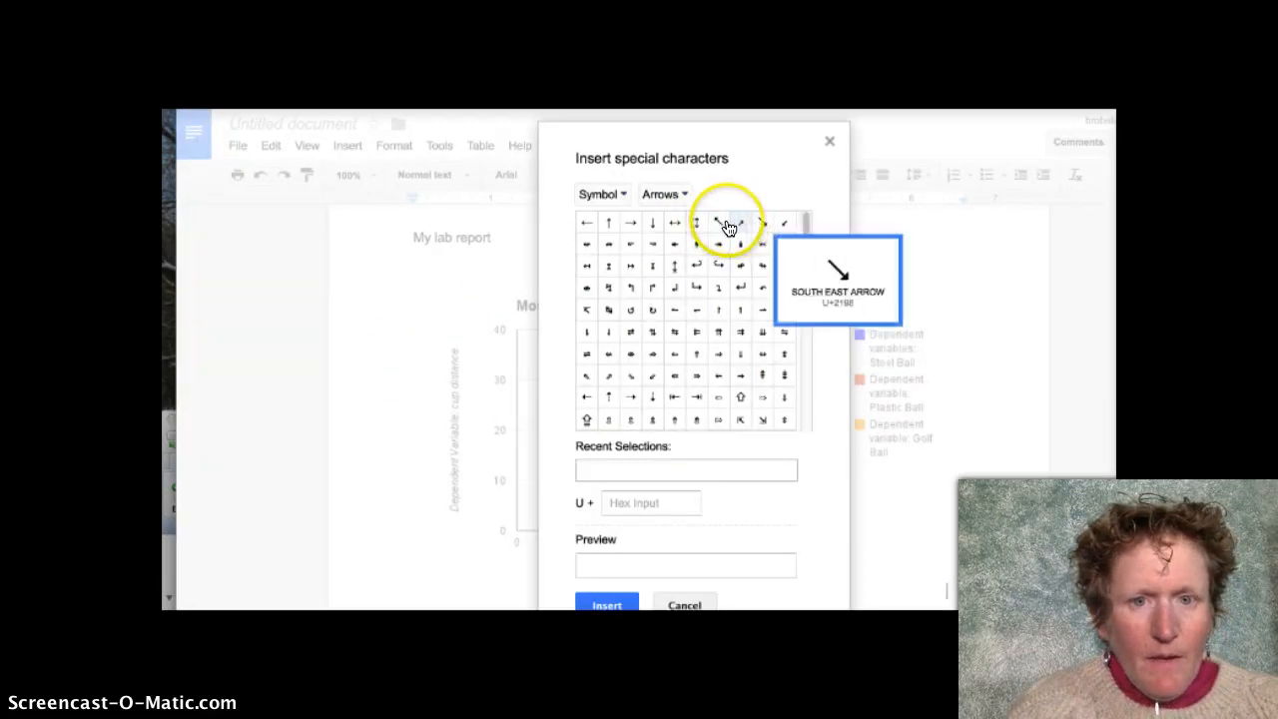
pyautogui.moveTo(630, 224)
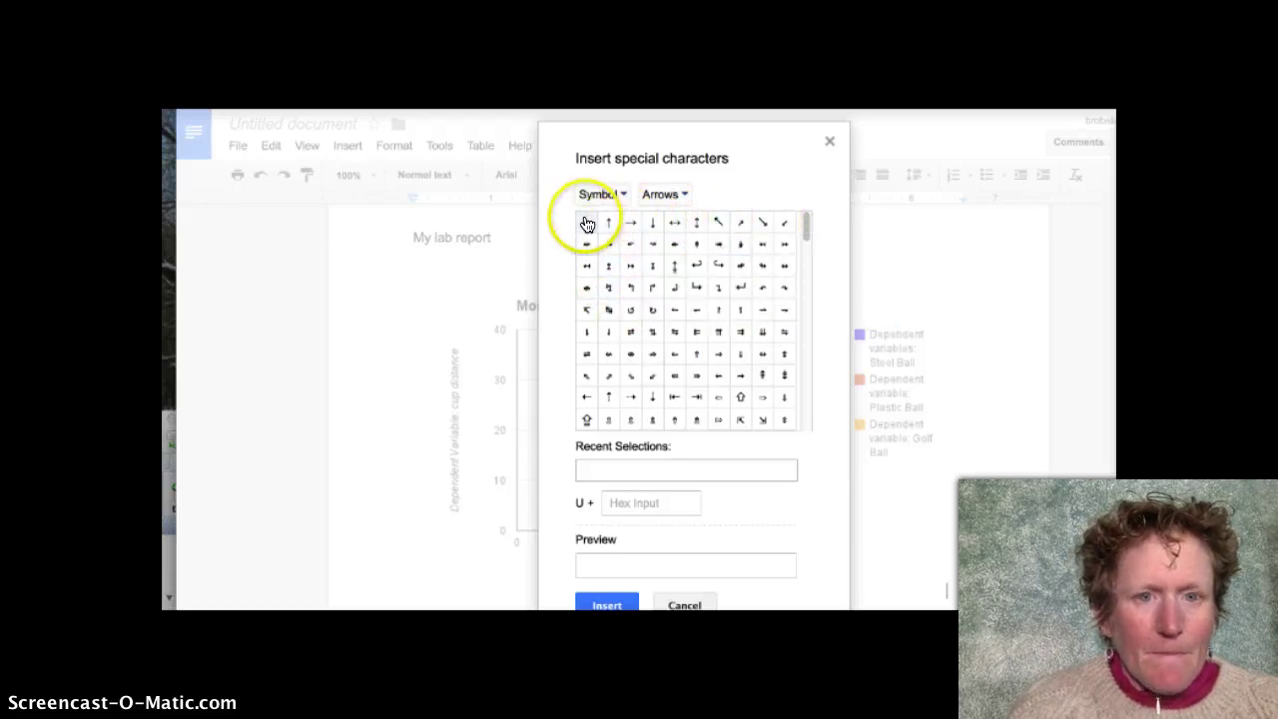
pyautogui.click(664, 193)
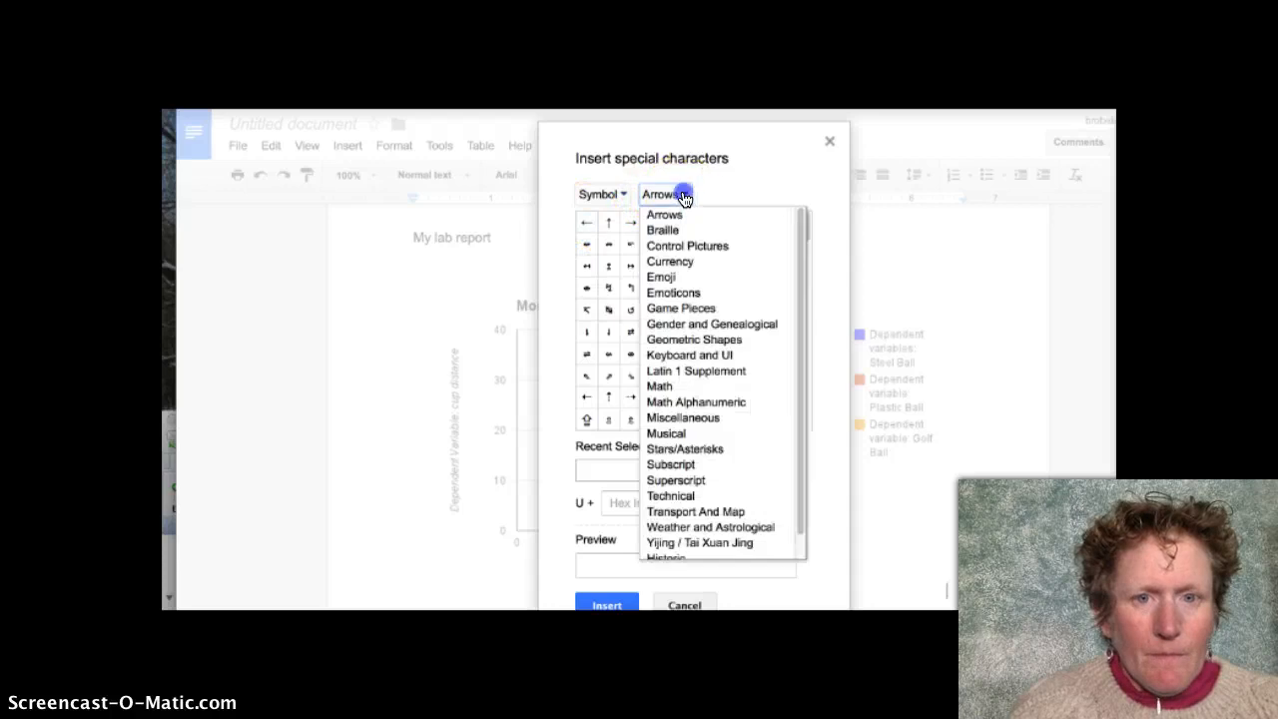
pyautogui.click(664, 214)
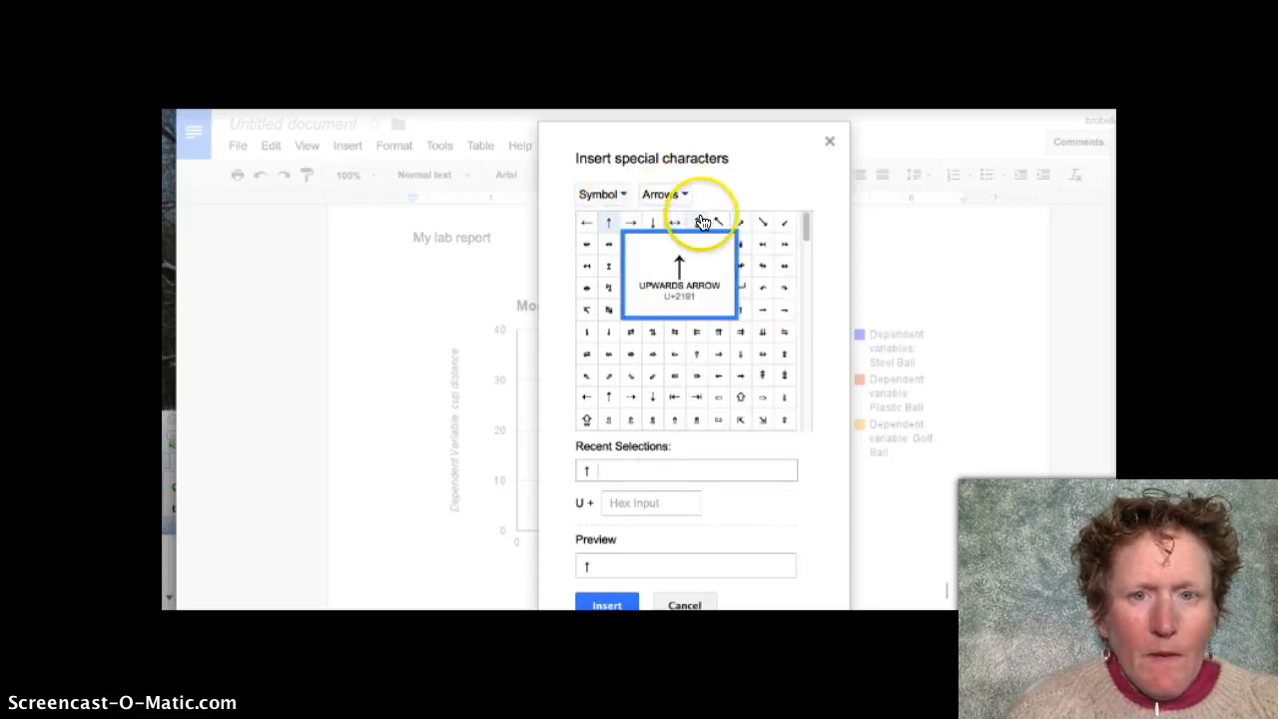
pyautogui.moveTo(719, 398)
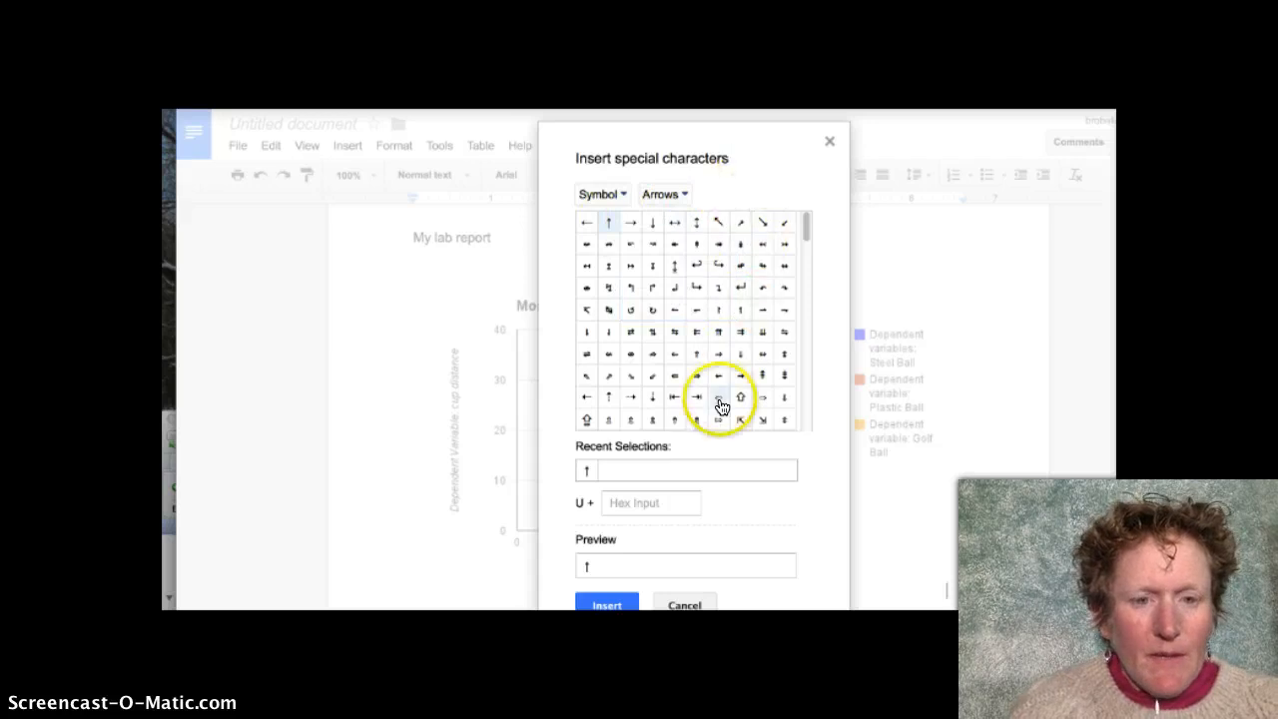
pyautogui.moveTo(606, 605)
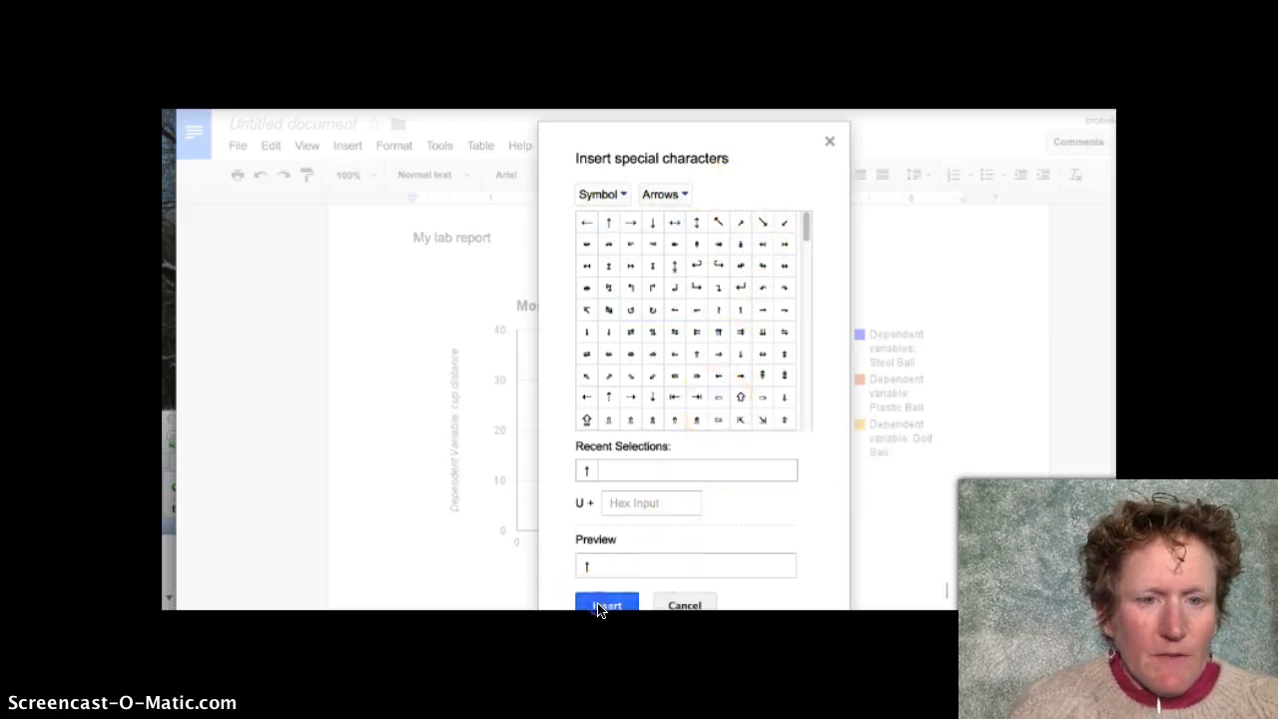
pyautogui.click(606, 604)
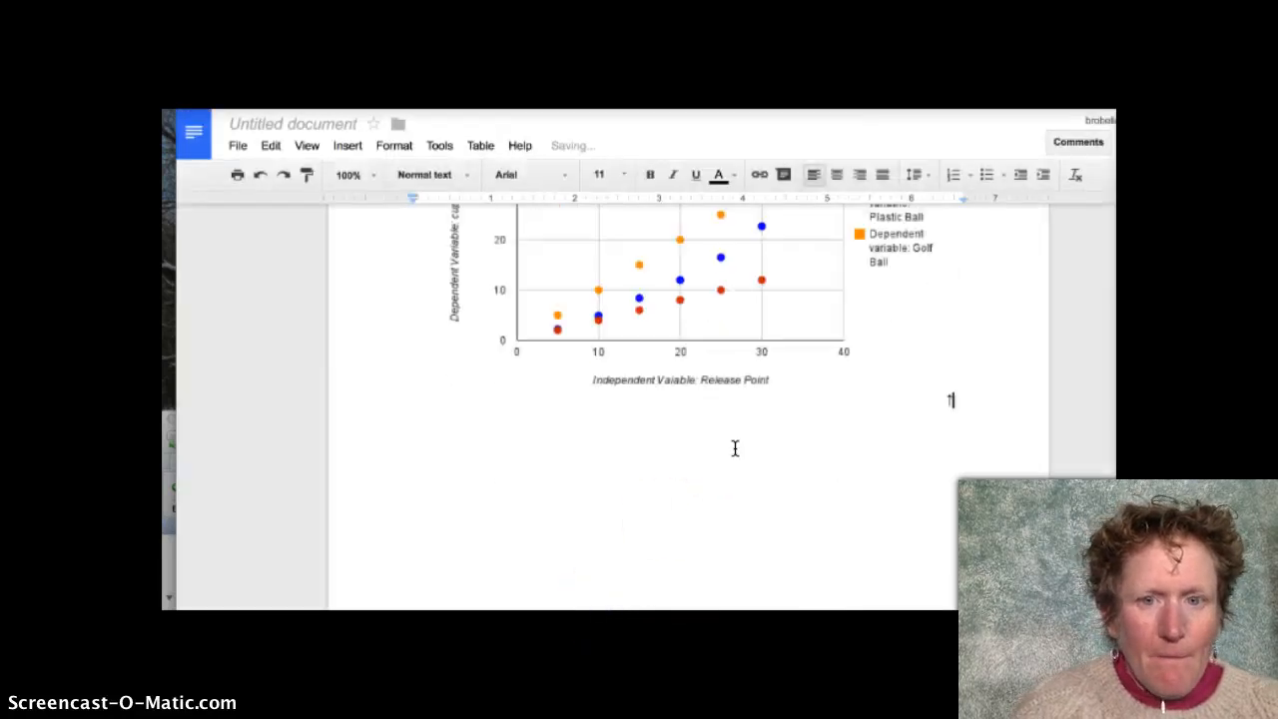
pyautogui.scroll(3)
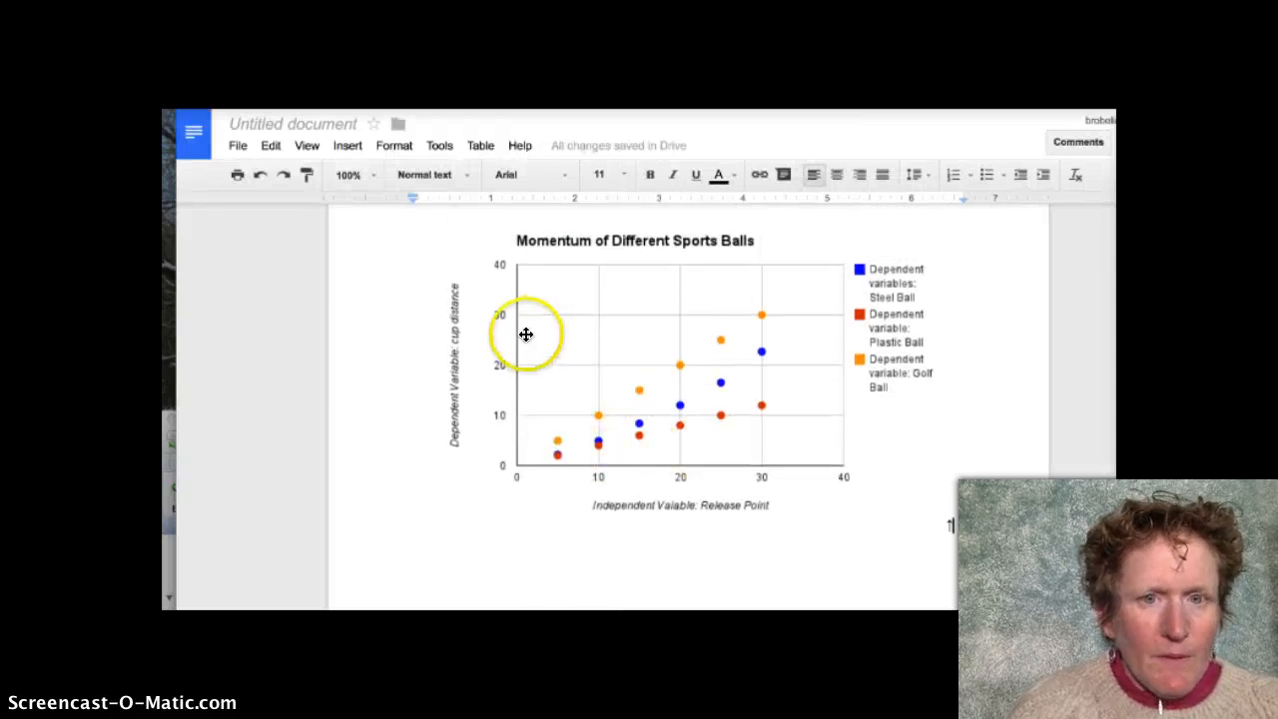
pyautogui.moveTo(537, 449)
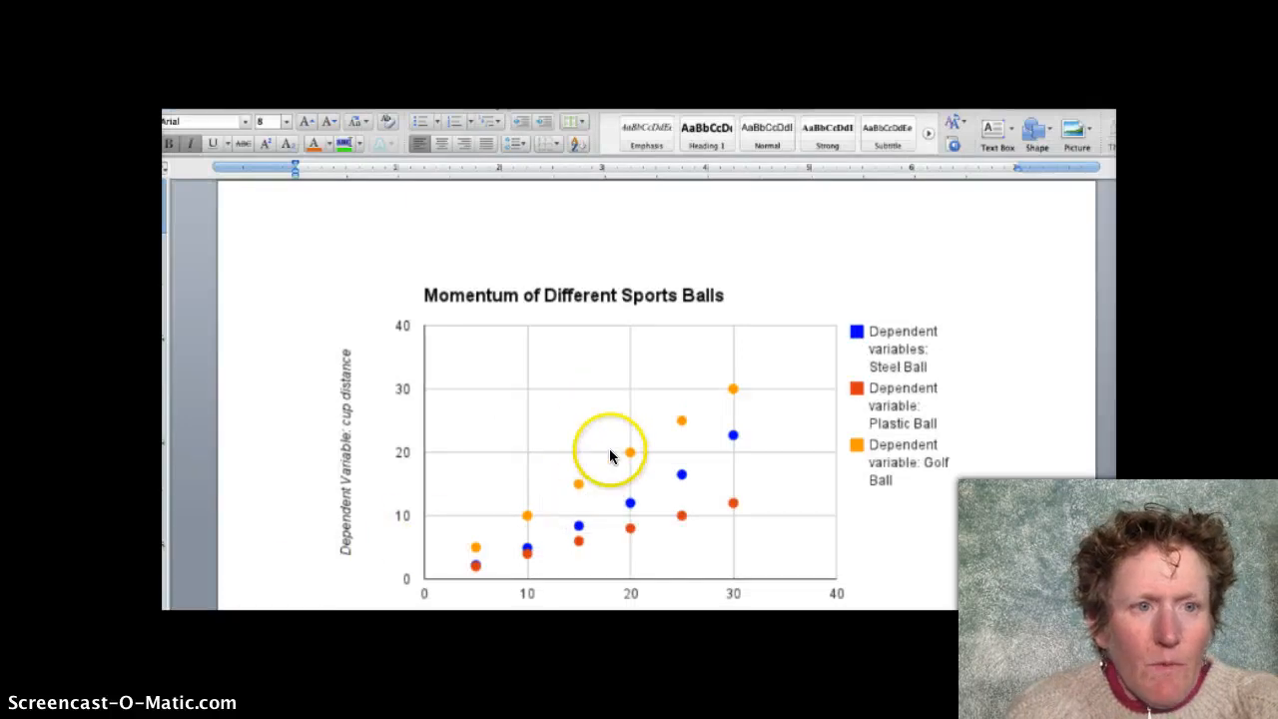
pyautogui.moveTo(1034, 133)
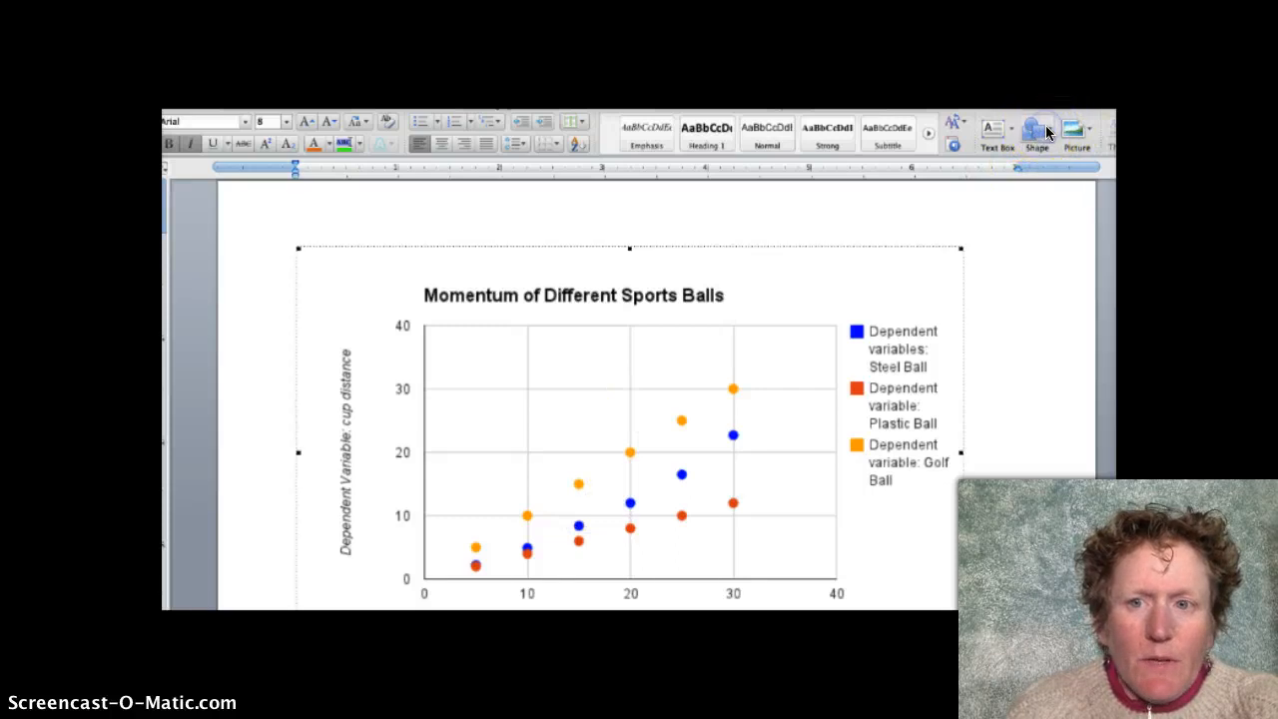
pyautogui.moveTo(1039, 130)
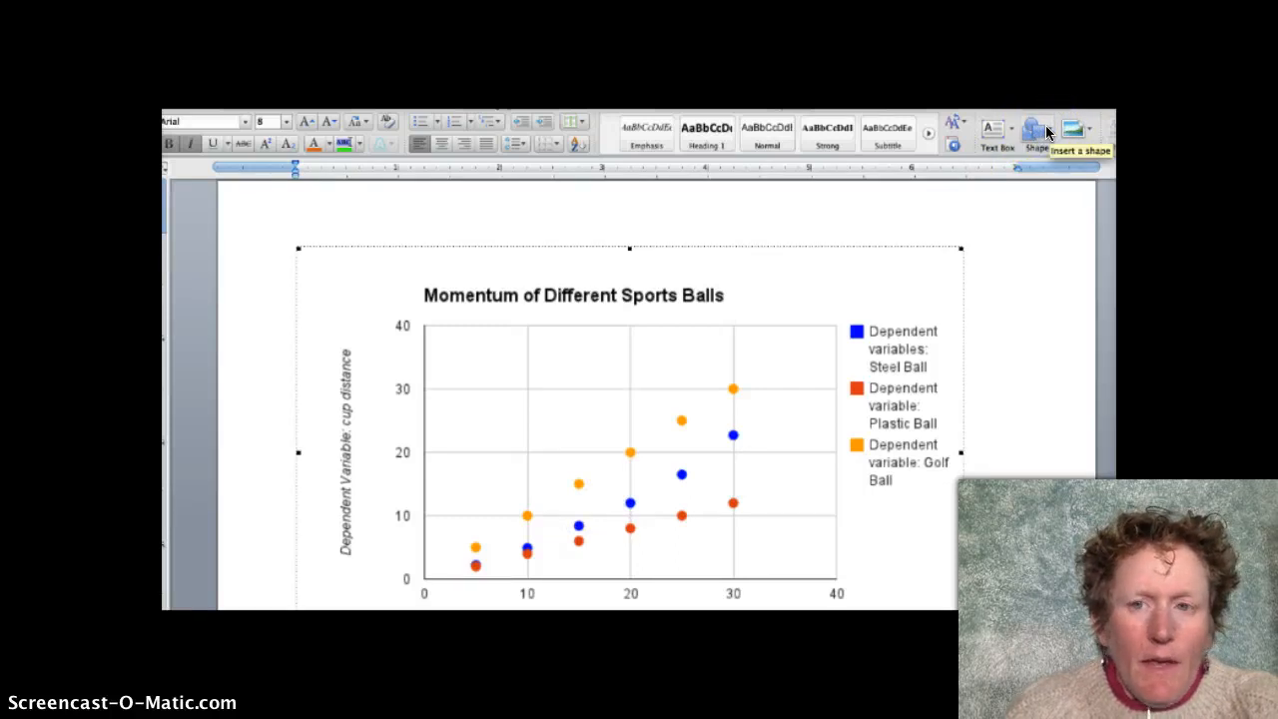
pyautogui.moveTo(1035, 133)
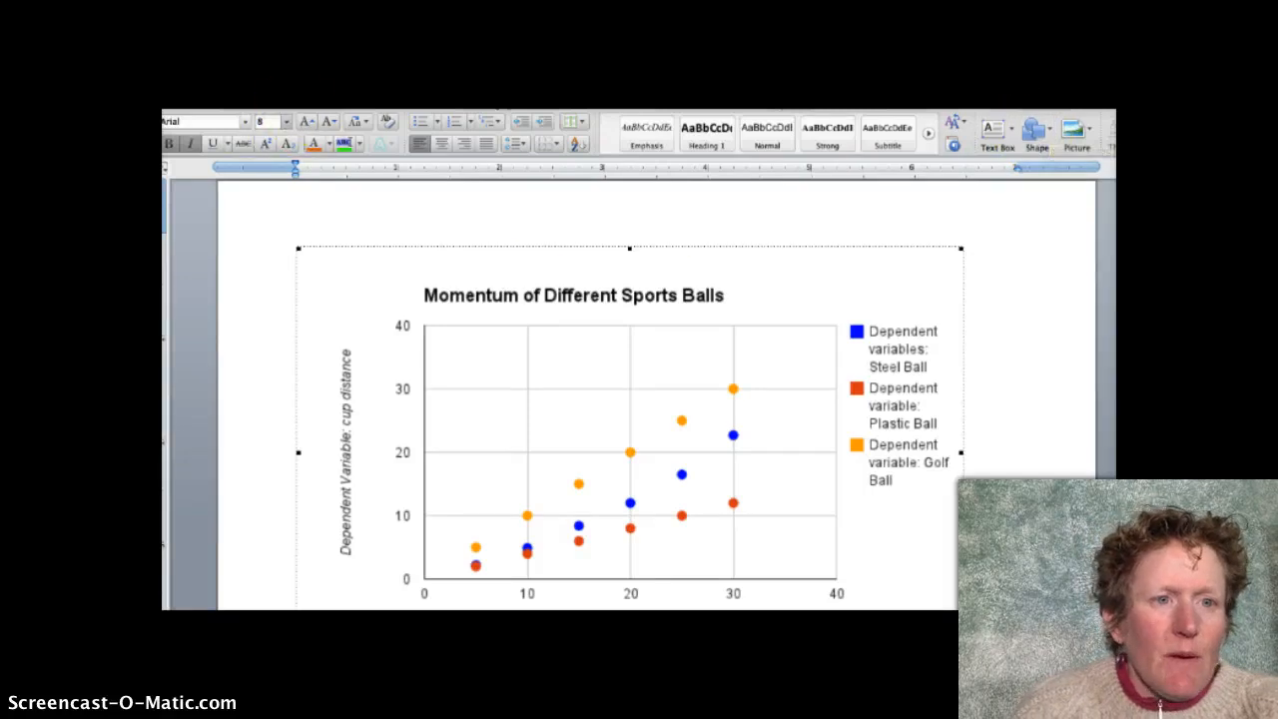
pyautogui.moveTo(464, 197)
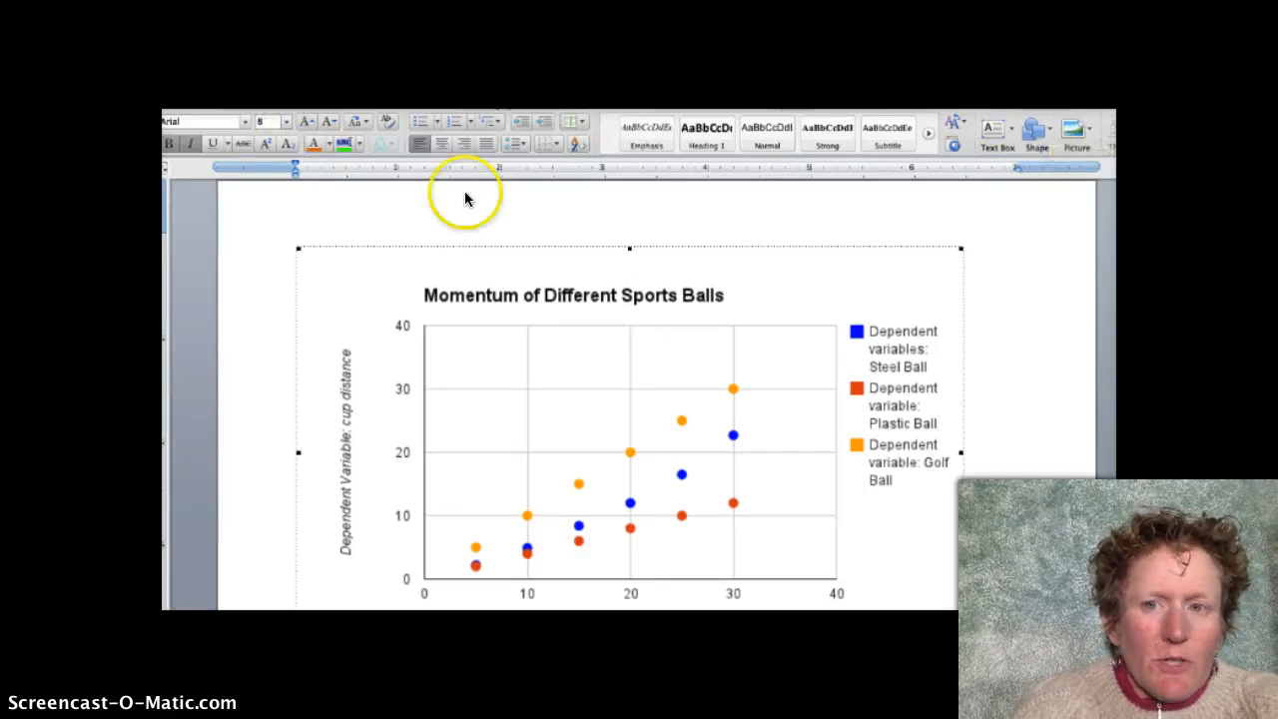
# - Pick the Line shape in Word to draw over the momentum chart
pyautogui.click(1036, 130)
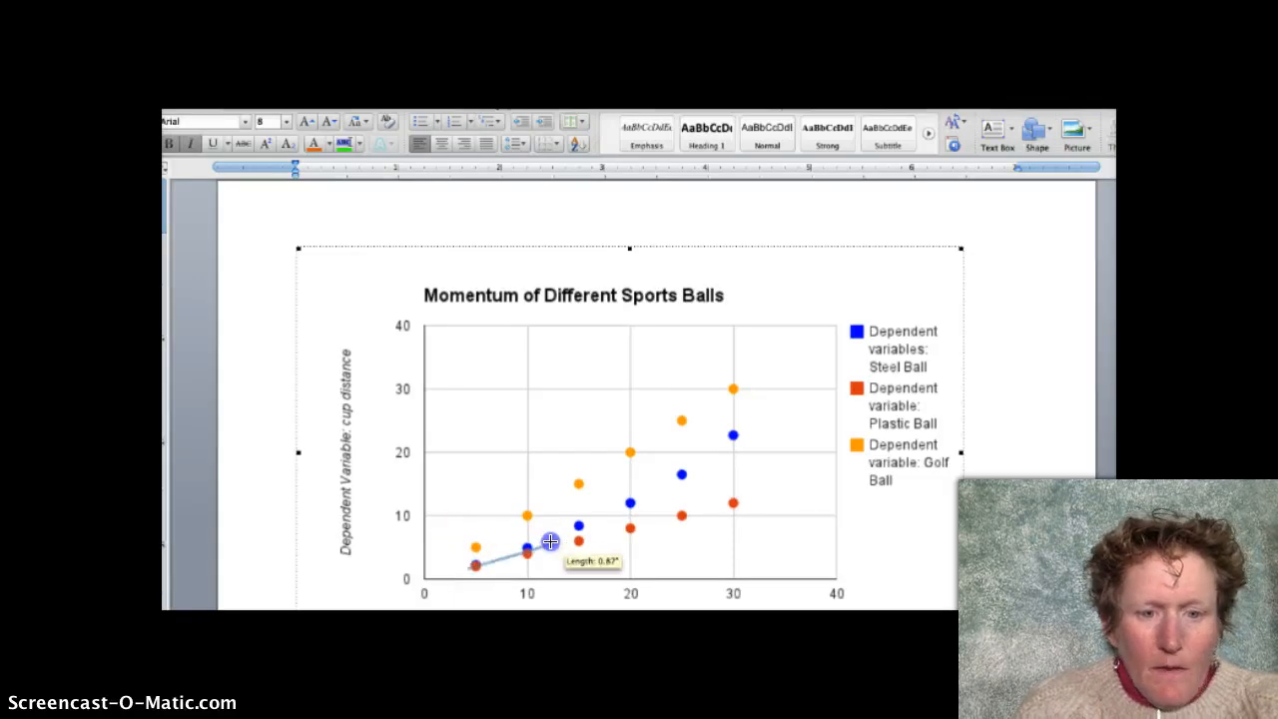
# - Draw a rising best-fit line from near the origin through the Steel Ball points
pyautogui.moveTo(532, 542); pyautogui.dragTo(759, 427)
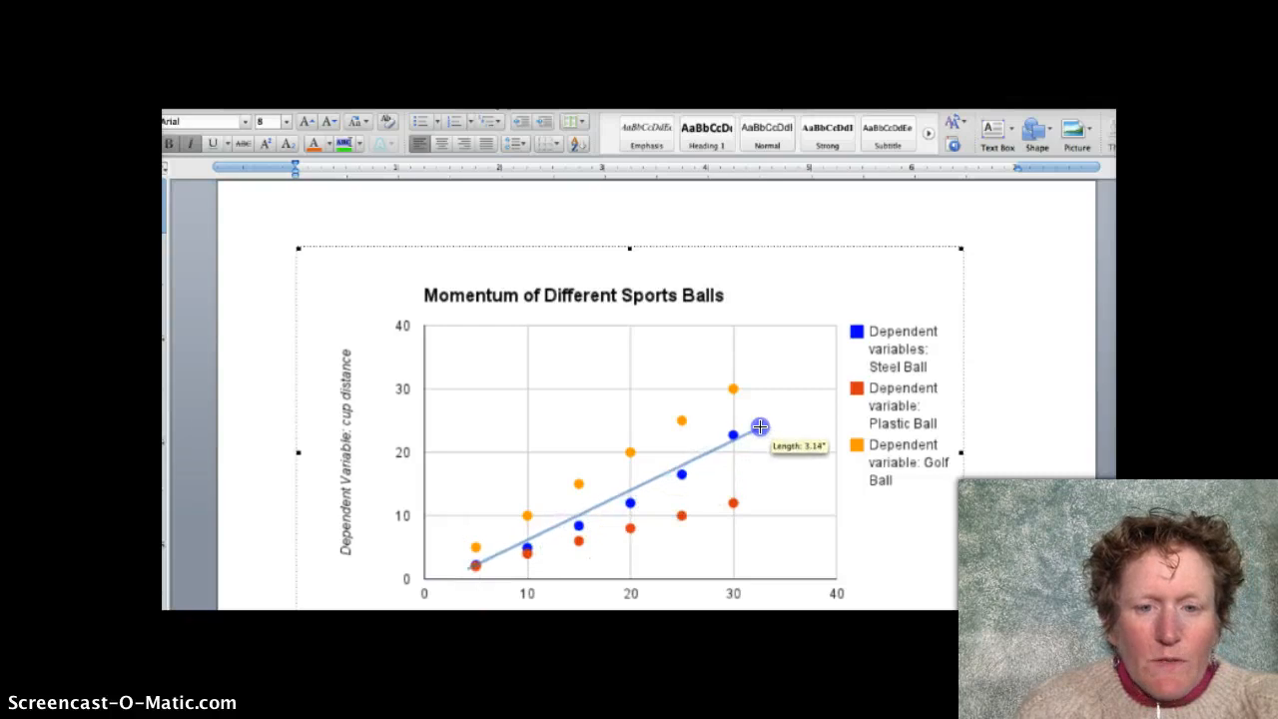
pyautogui.moveTo(759, 424); pyautogui.dragTo(832, 391)
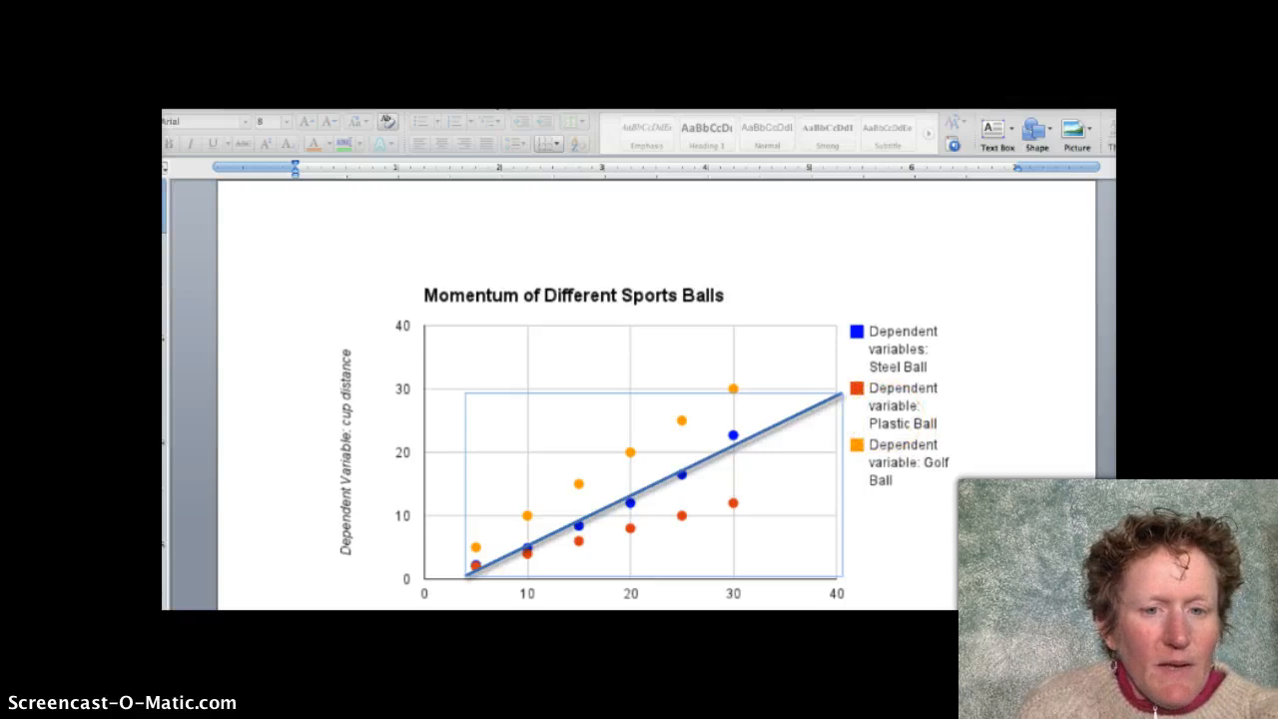
pyautogui.moveTo(198, 604)
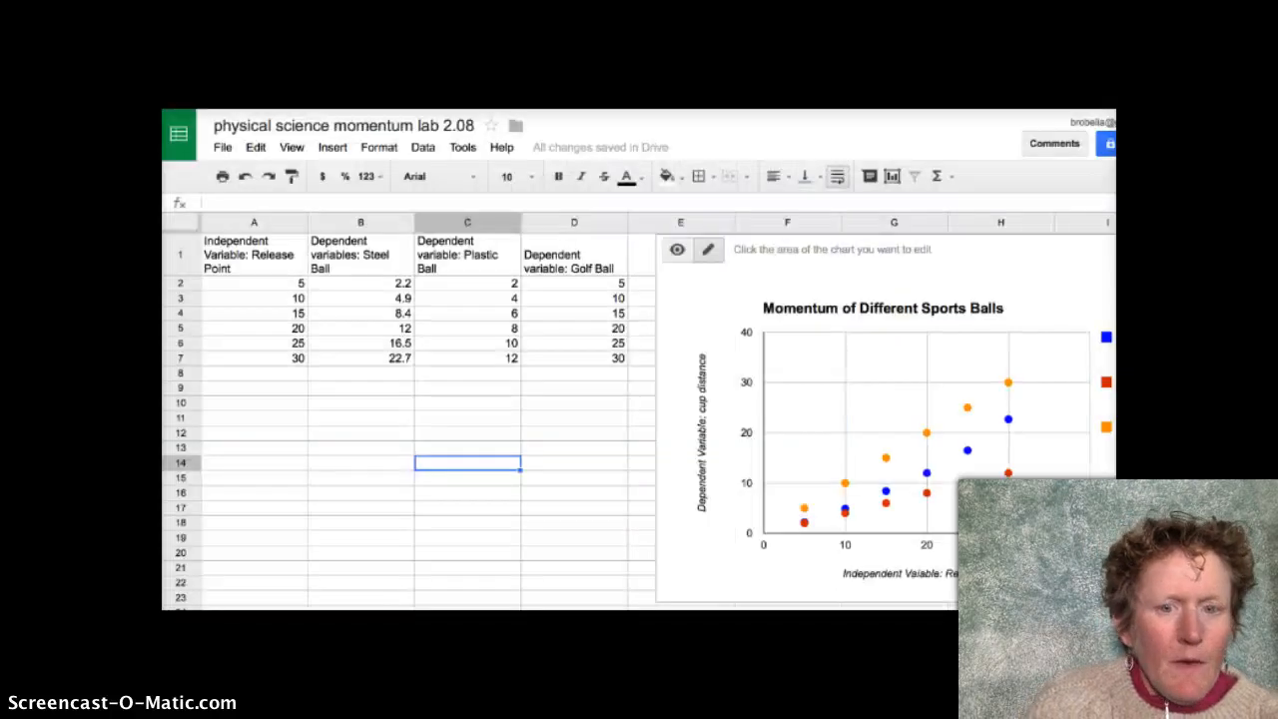
pyautogui.moveTo(210, 190)
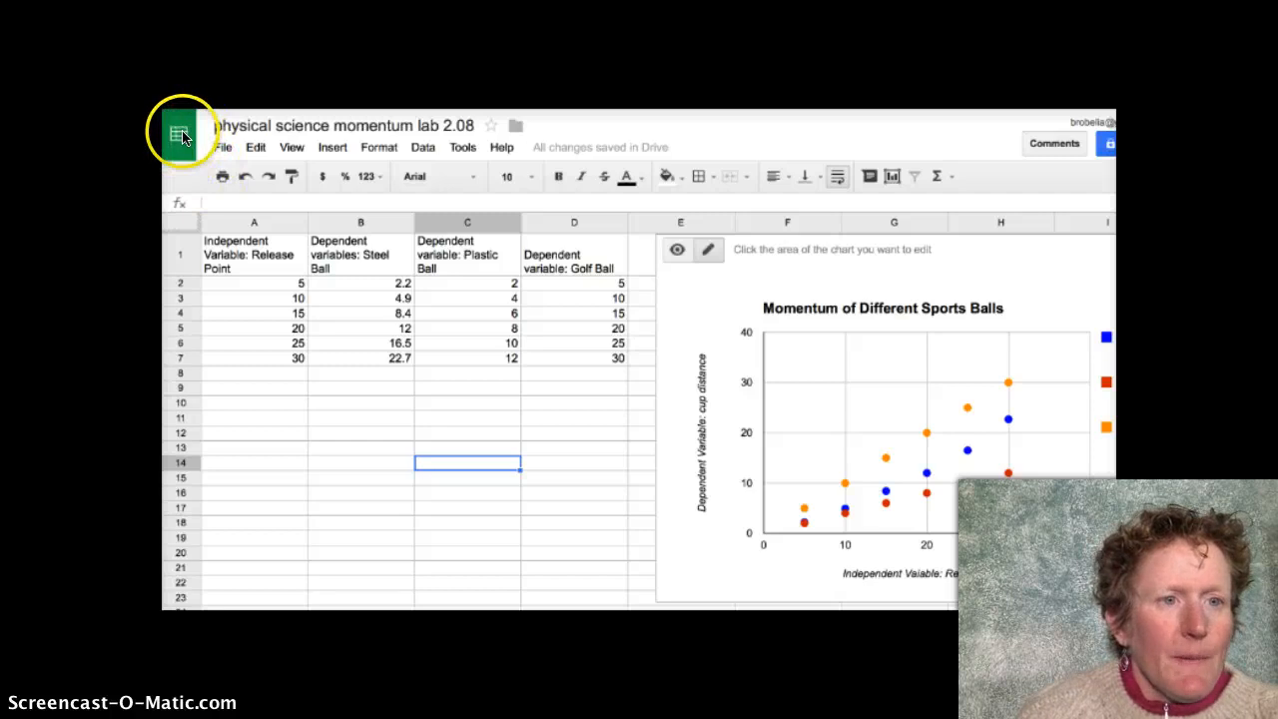
pyautogui.moveTo(223, 260)
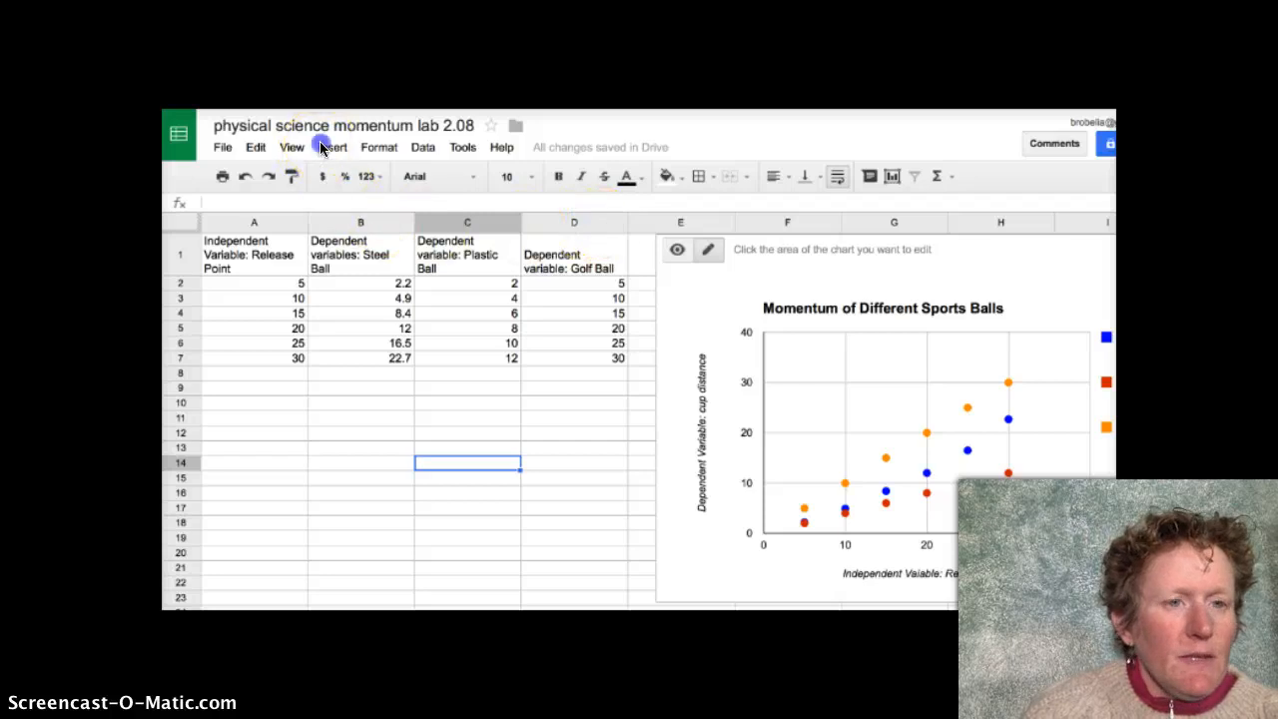
# - Open the Insert menu in the momentum lab spreadsheet
pyautogui.click(334, 147)
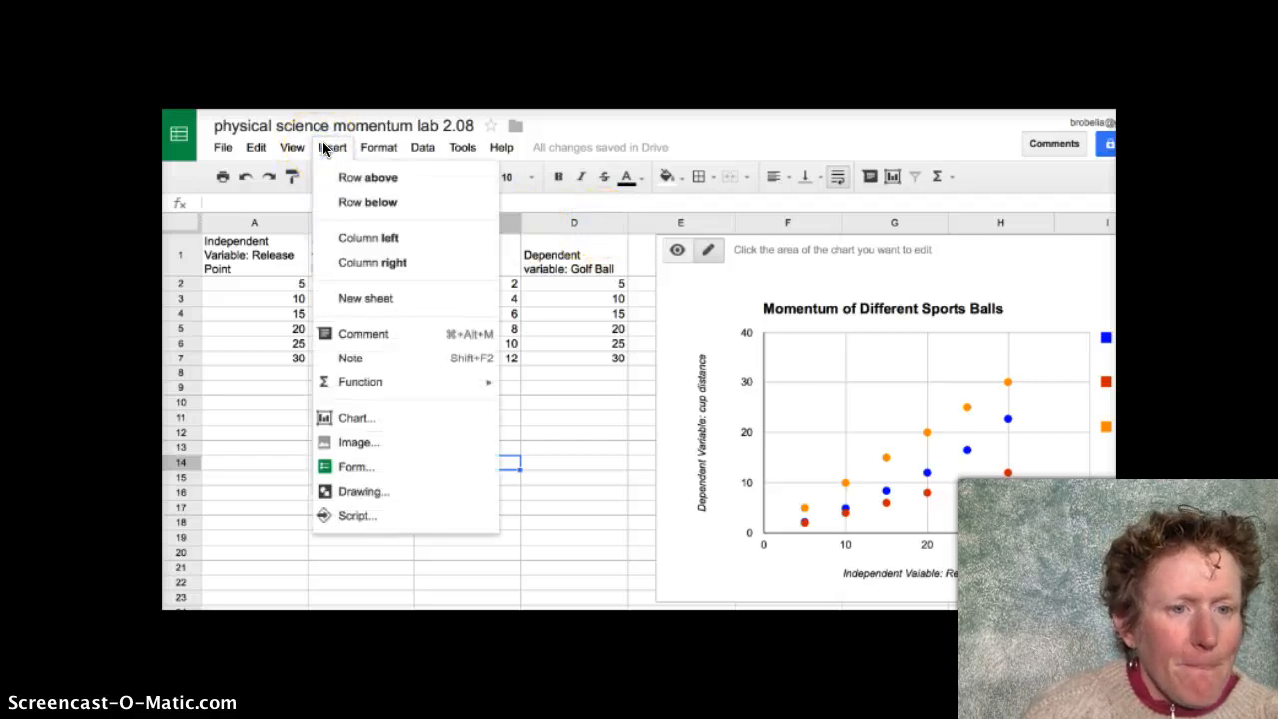
pyautogui.moveTo(356, 418)
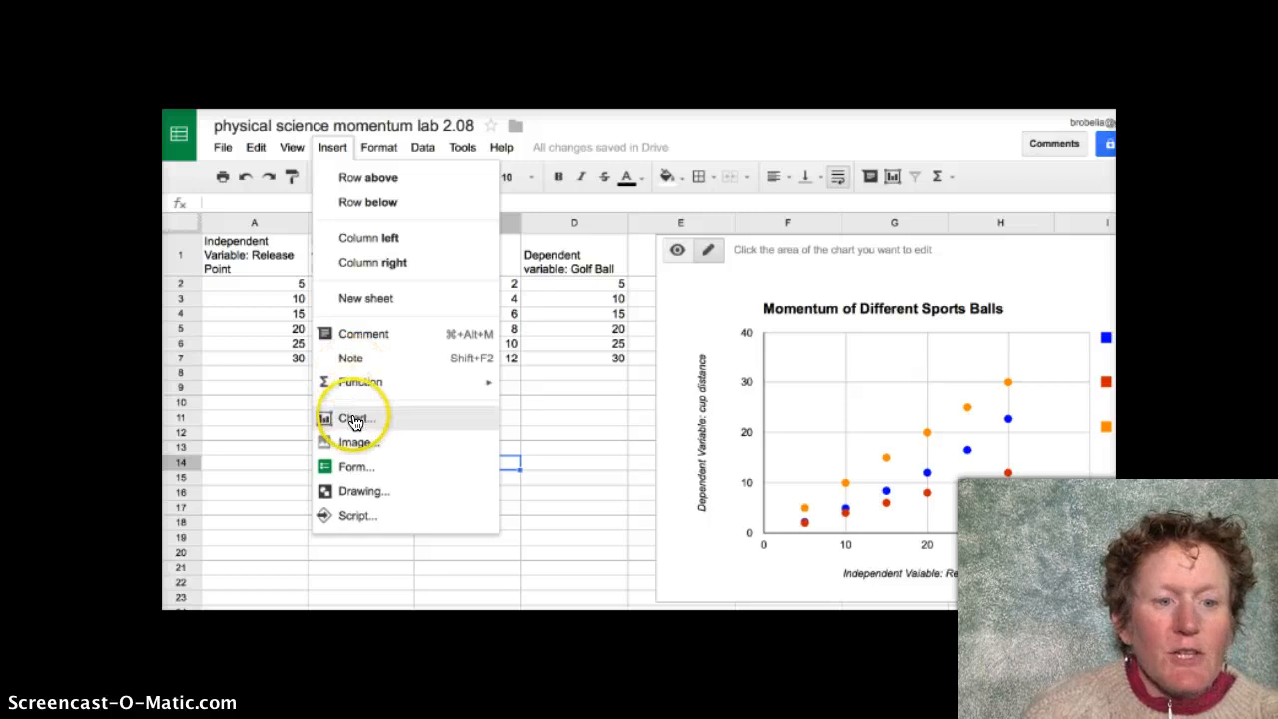
# - Preview a plain scatter chart in the chart editor, then close it unused
pyautogui.click(350, 418)
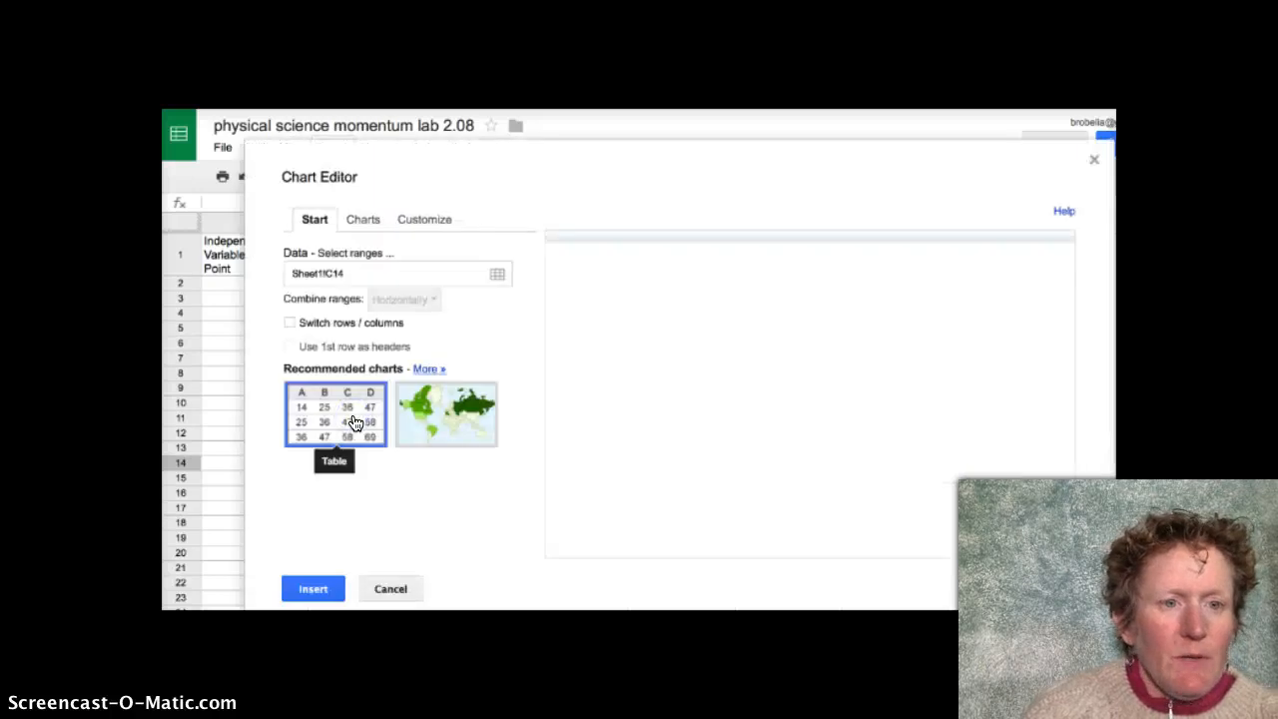
pyautogui.click(361, 219)
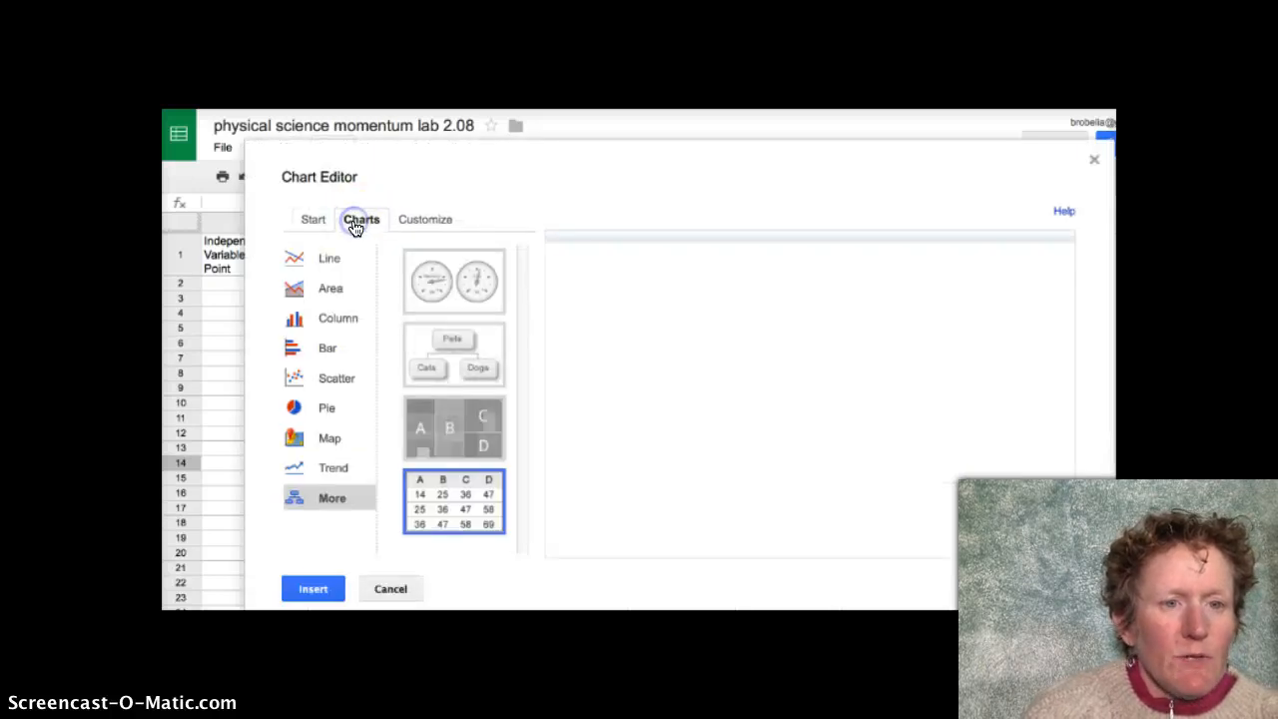
pyautogui.moveTo(336, 377)
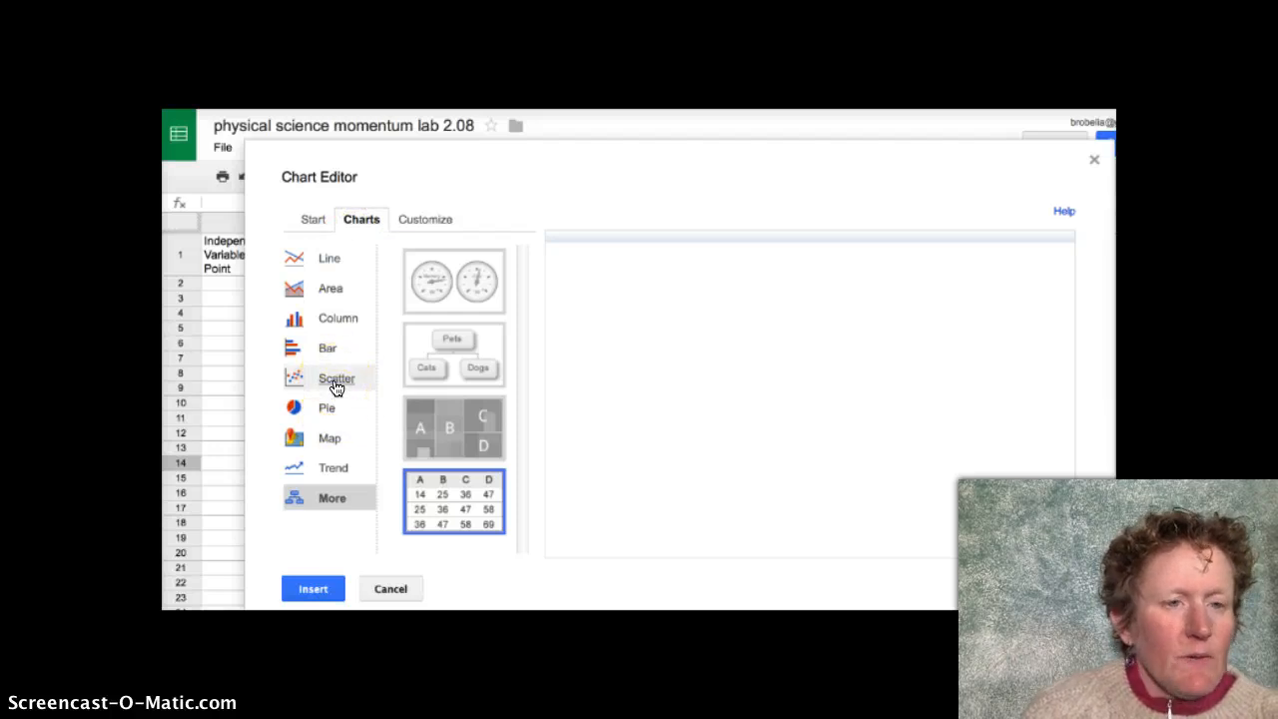
pyautogui.moveTo(339, 345)
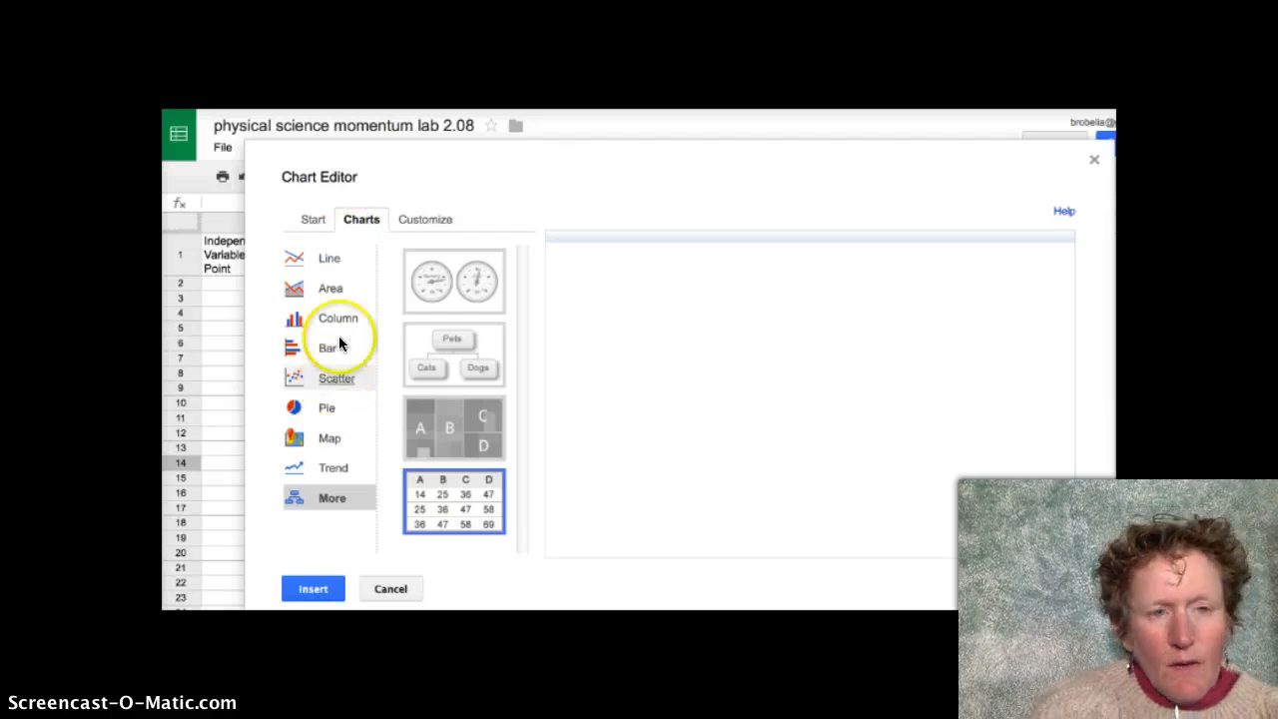
pyautogui.moveTo(335, 382)
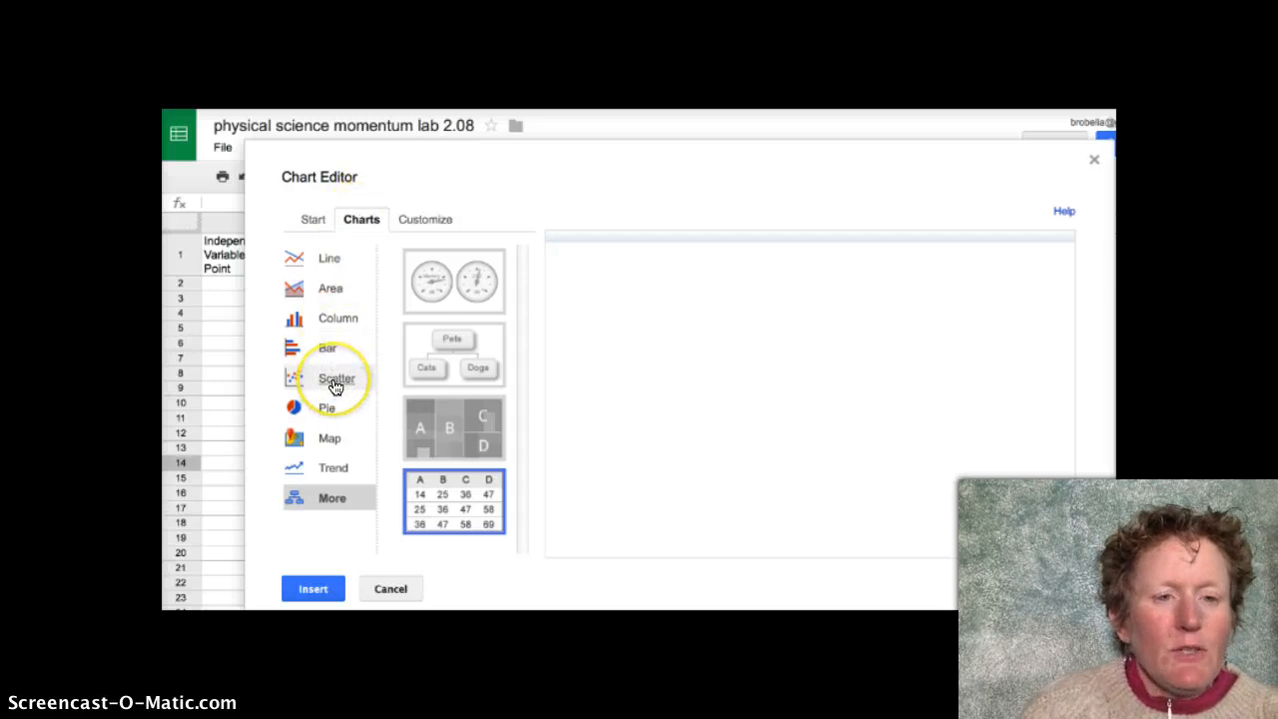
pyautogui.click(338, 378)
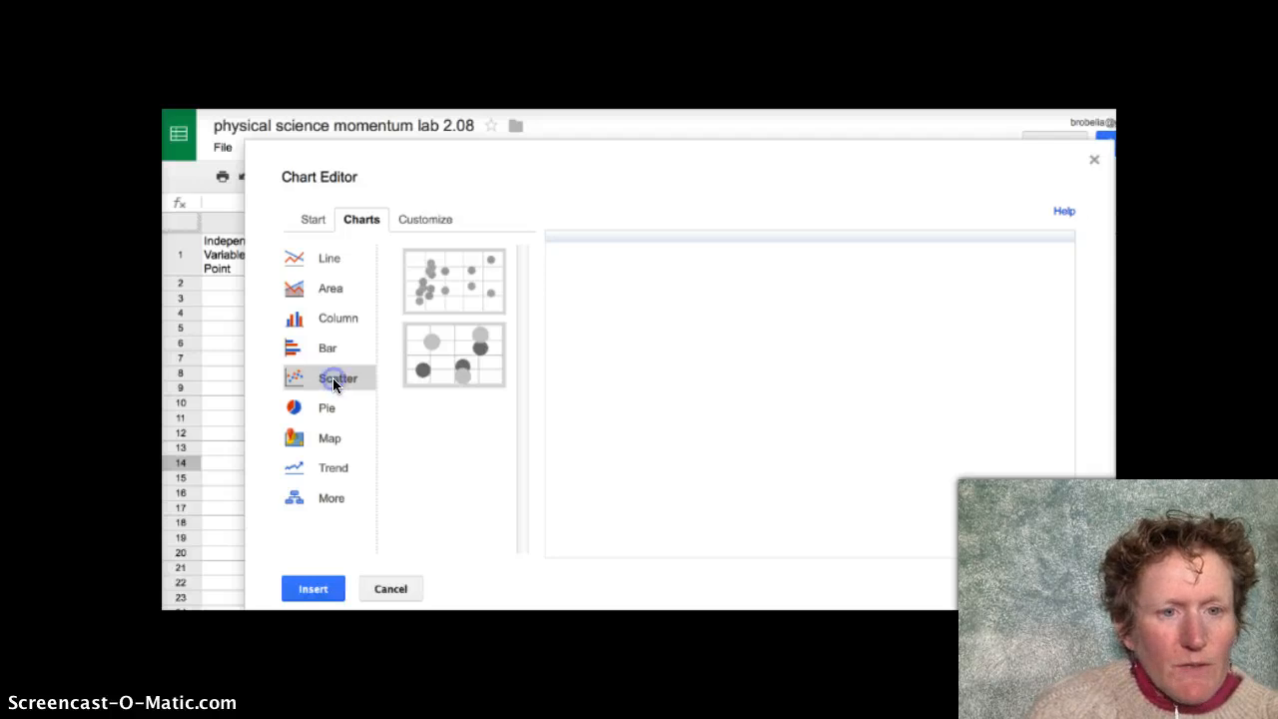
pyautogui.click(454, 280)
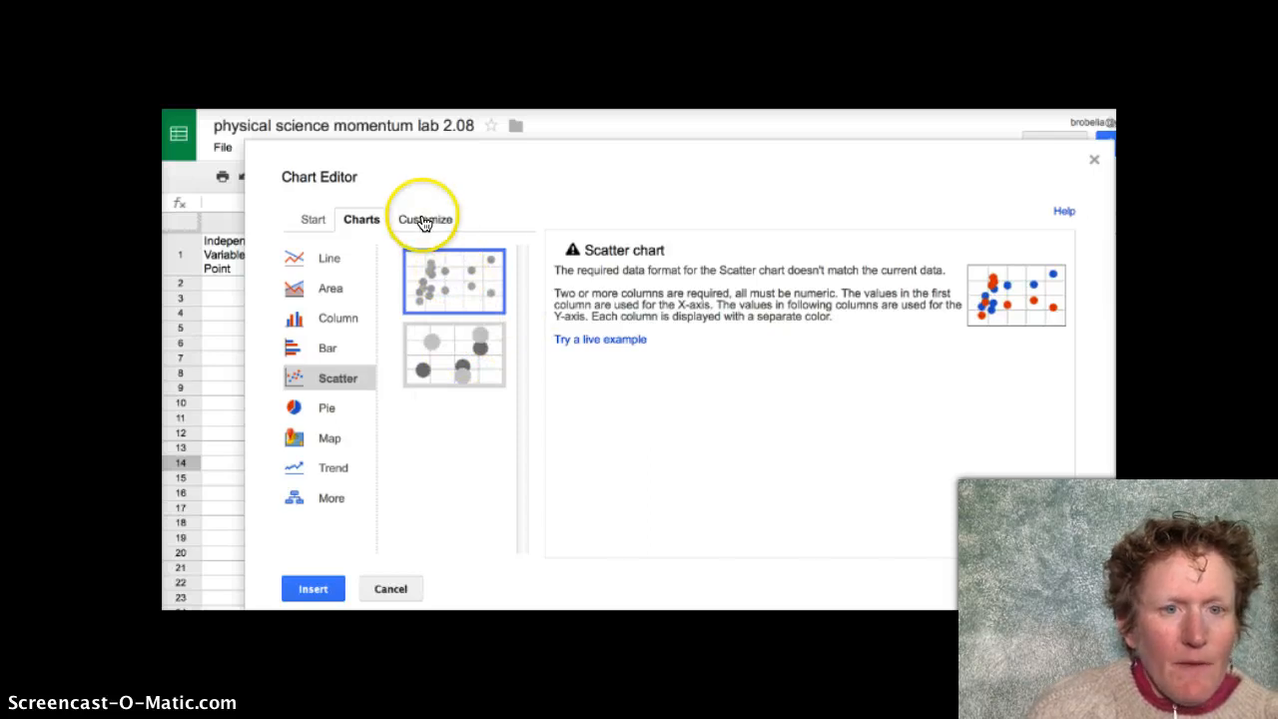
pyautogui.moveTo(843, 167)
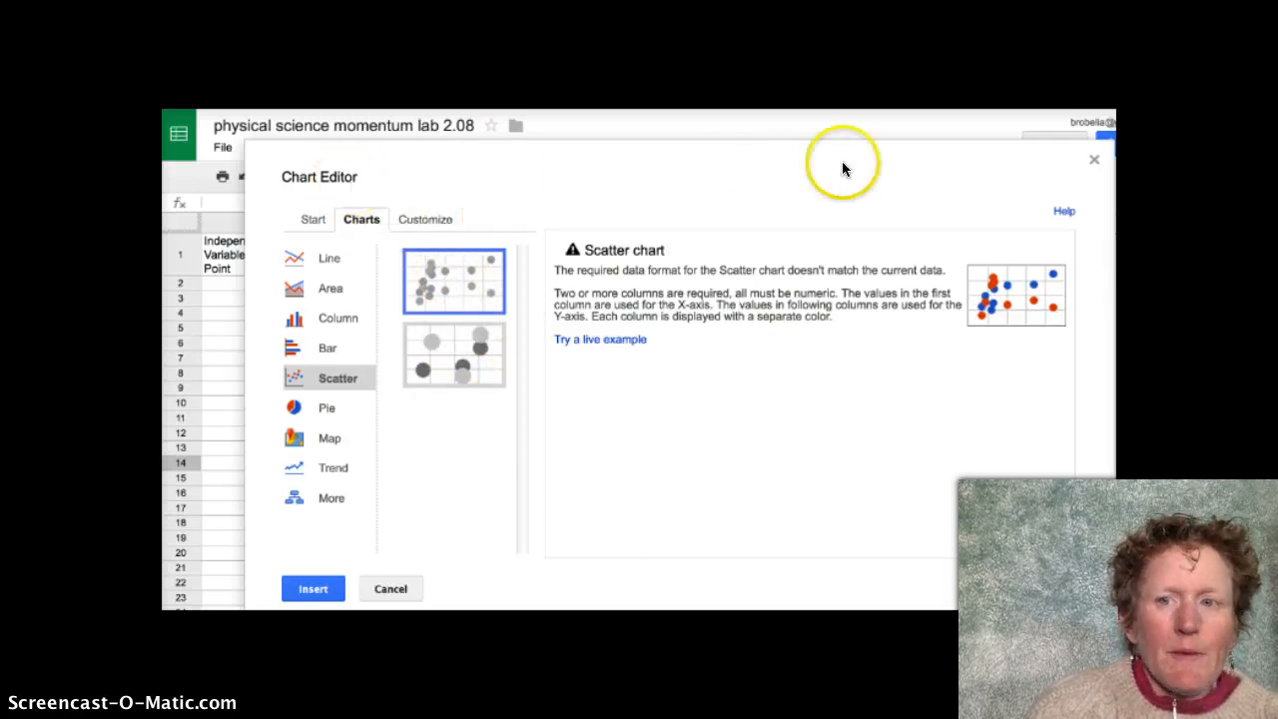
pyautogui.click(313, 588)
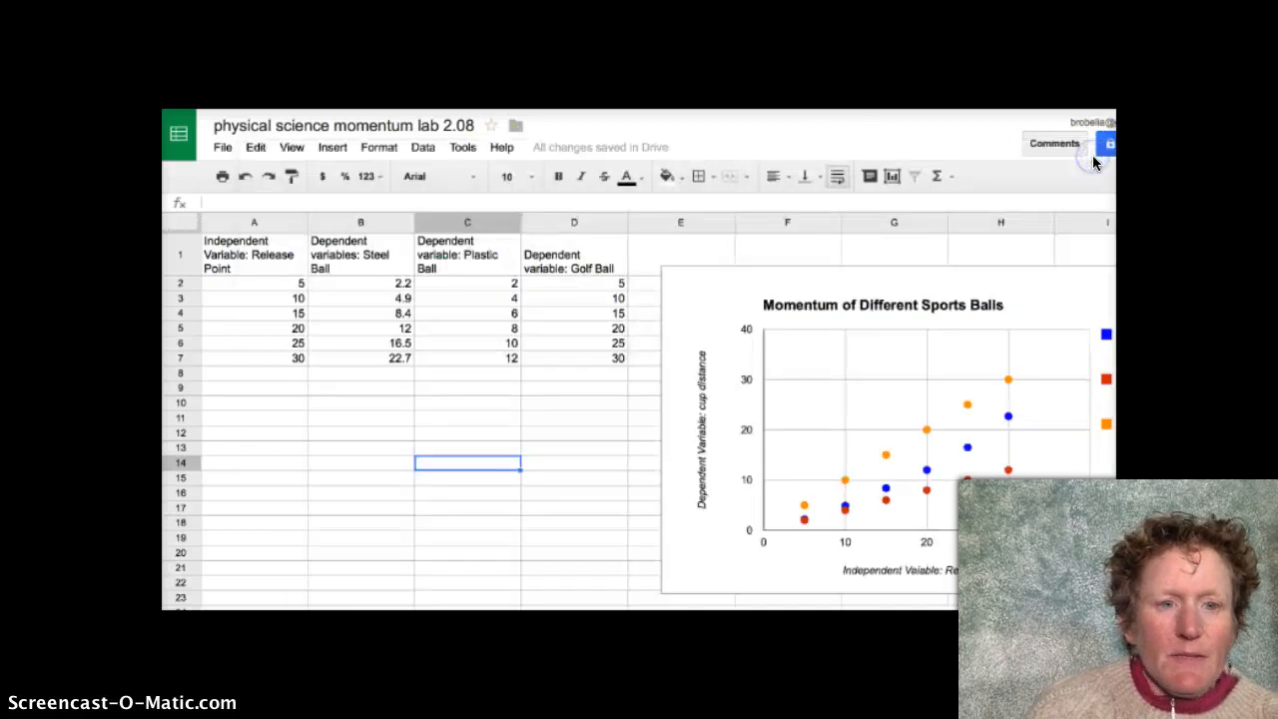
# - Select the momentum data range A1:D7 and open the Insert menu
pyautogui.click(253, 254)
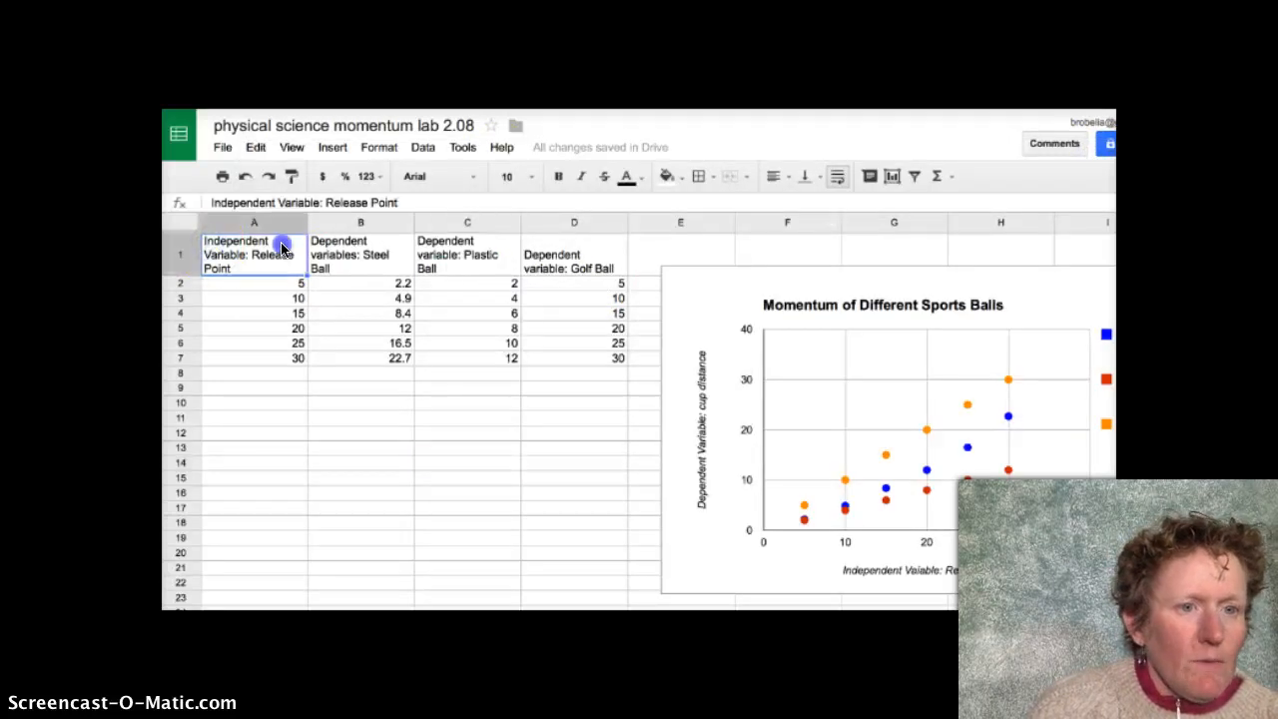
pyautogui.moveTo(283, 248); pyautogui.dragTo(568, 354)
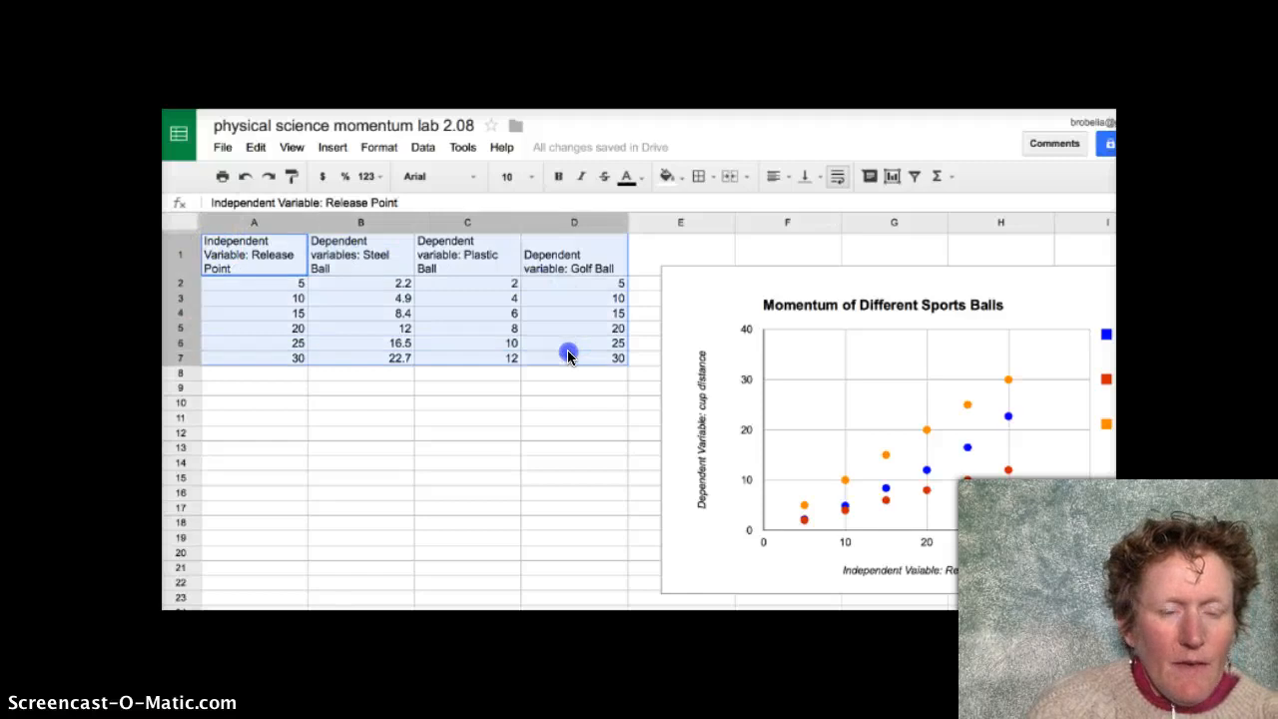
pyautogui.moveTo(332, 146)
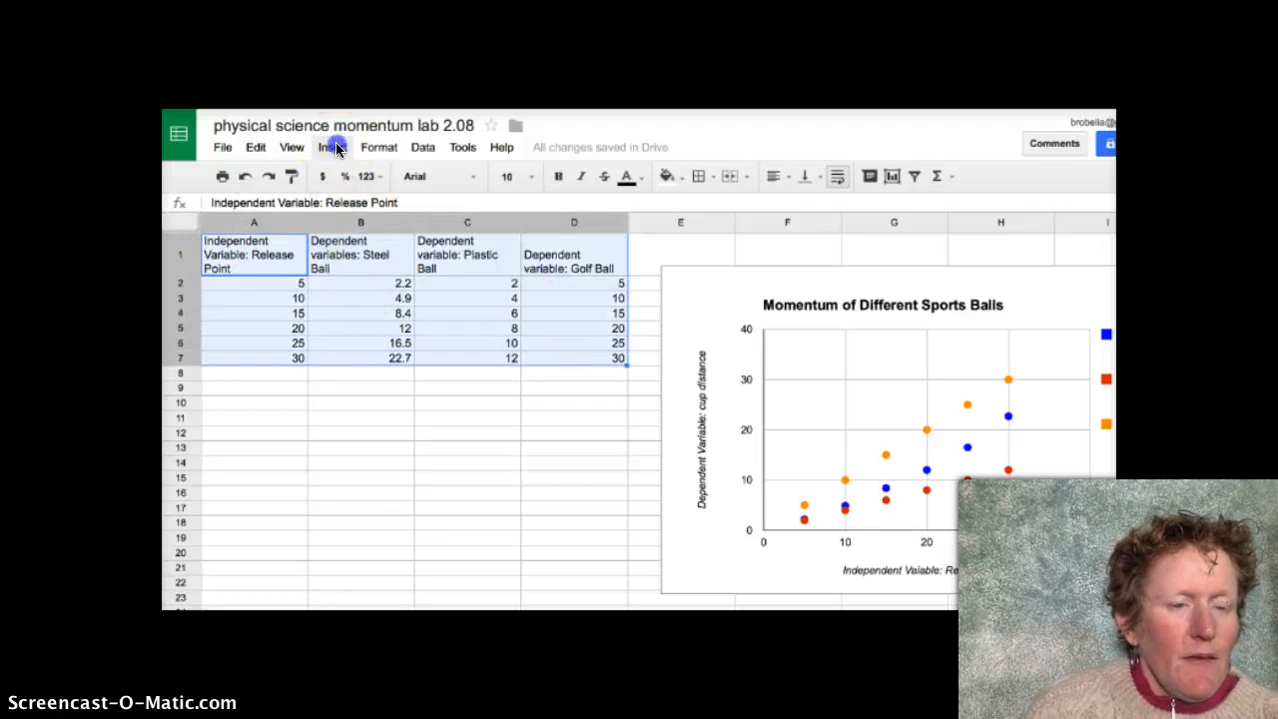
pyautogui.click(332, 146)
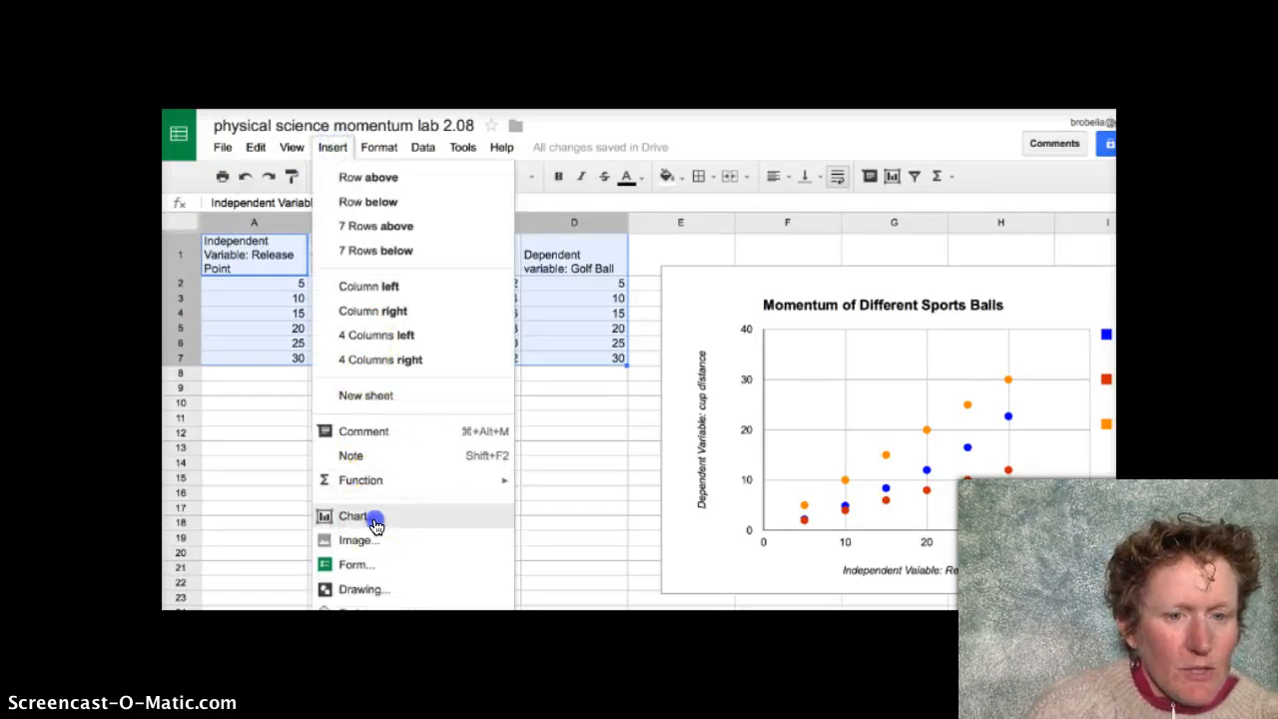
# - Insert a plain scatter chart of the ball data and open its Customize settings
pyautogui.click(355, 517)
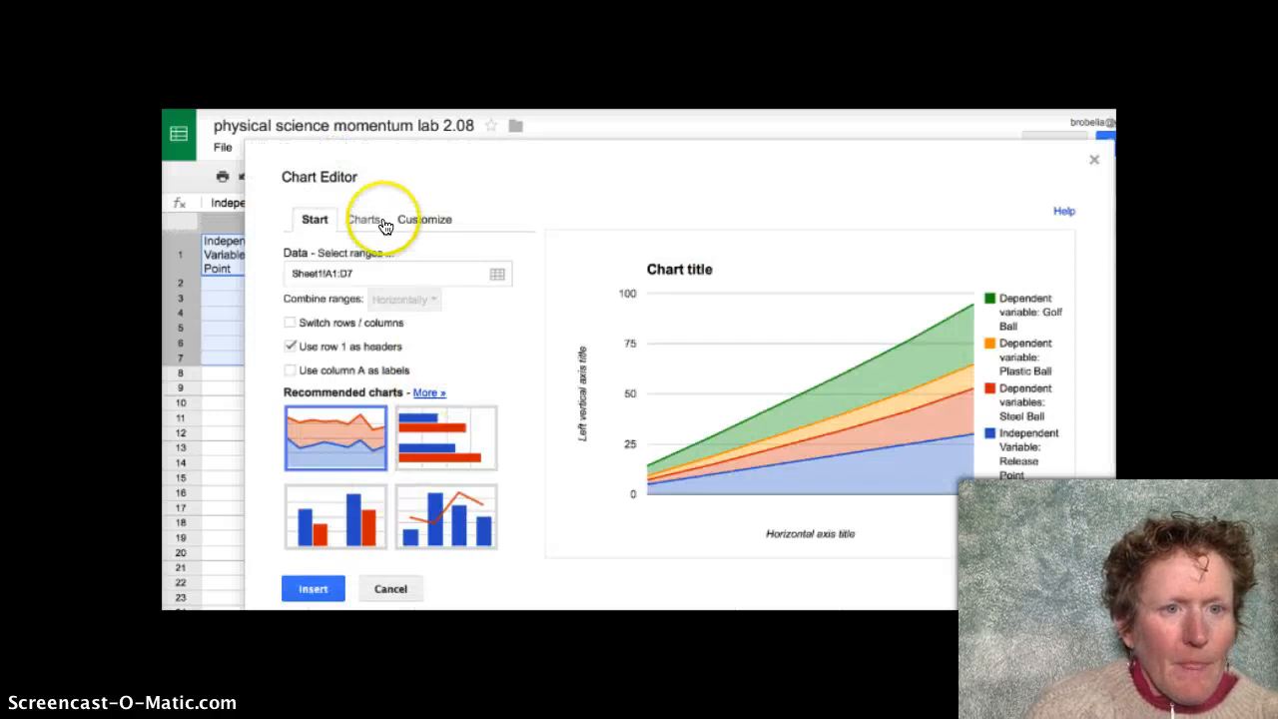
pyautogui.click(363, 219)
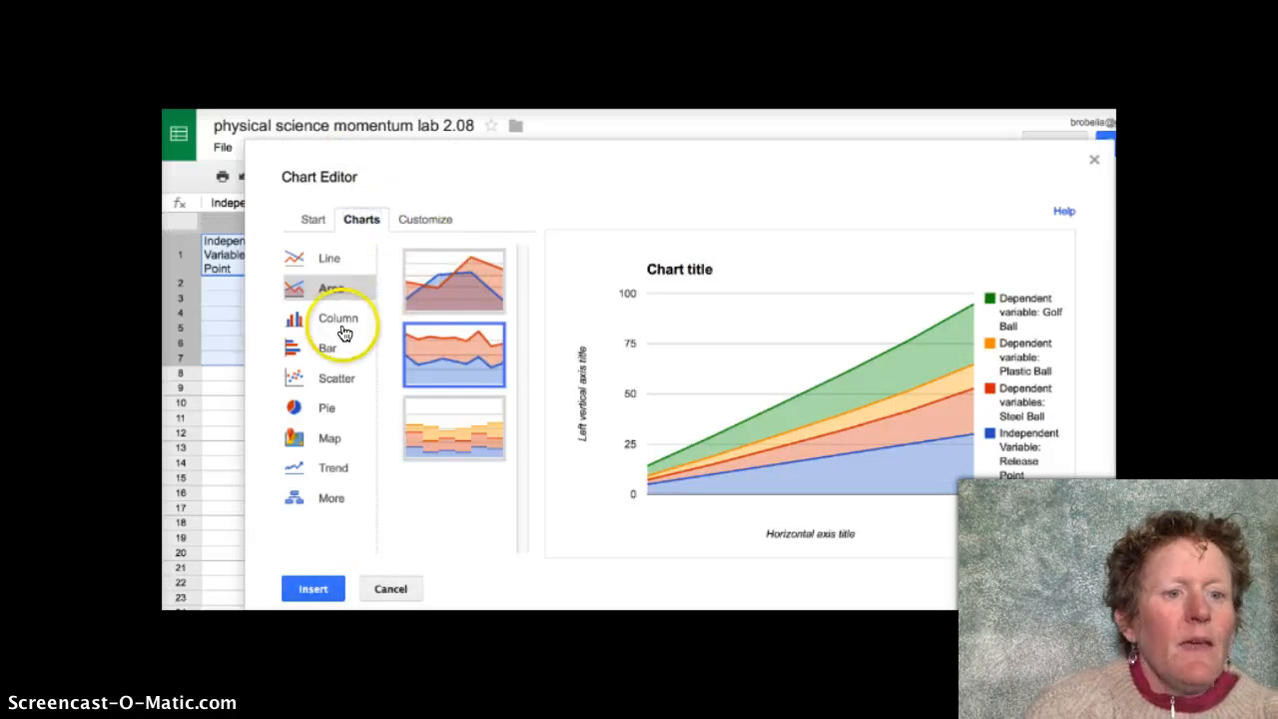
pyautogui.click(337, 377)
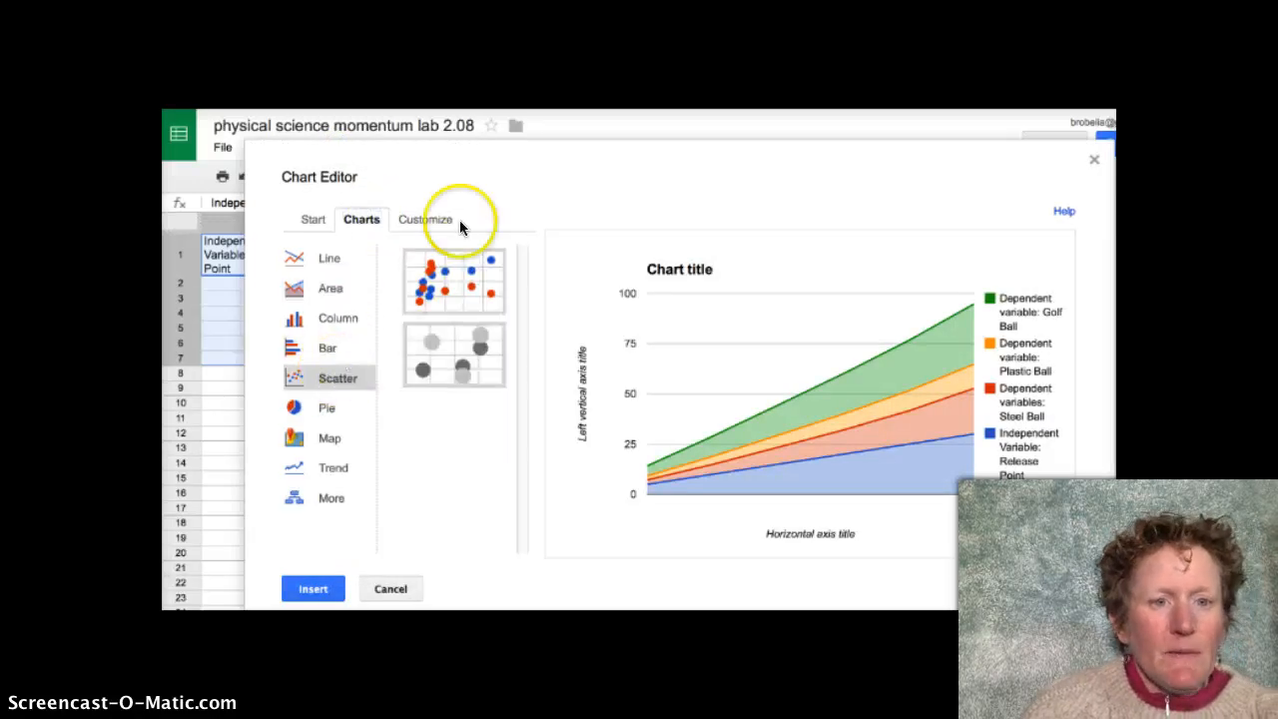
pyautogui.click(453, 281)
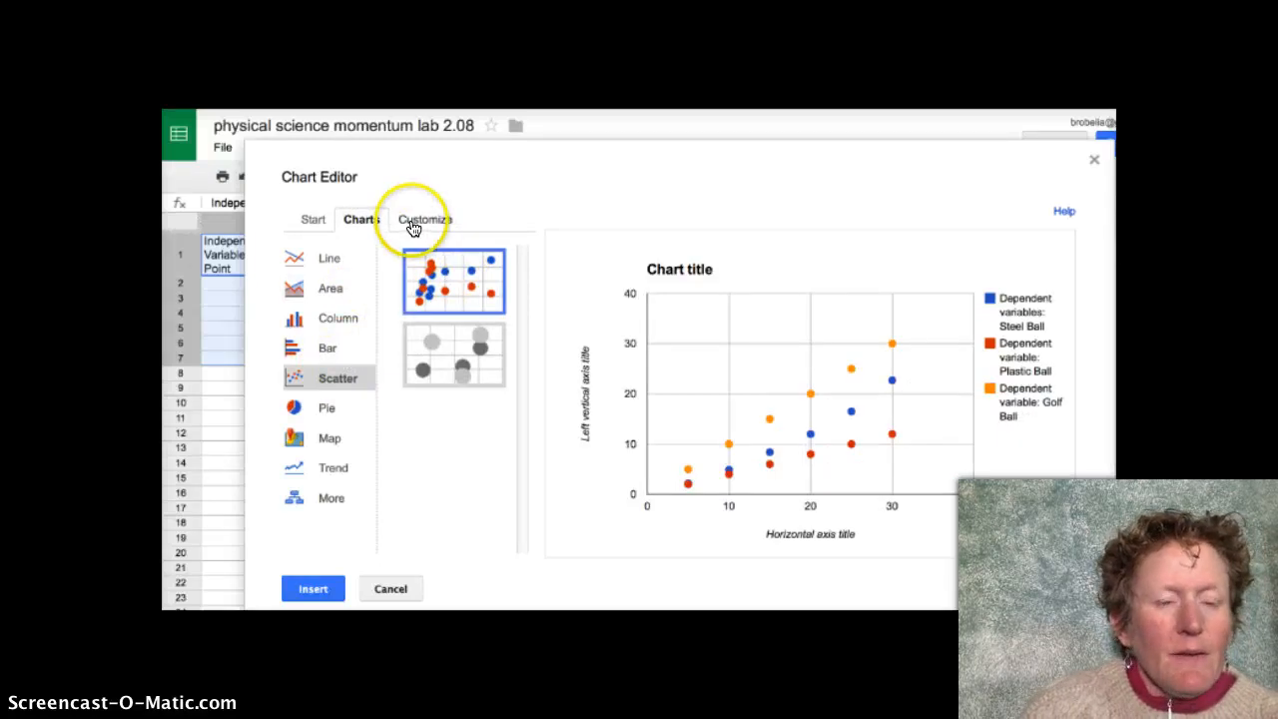
pyautogui.click(423, 219)
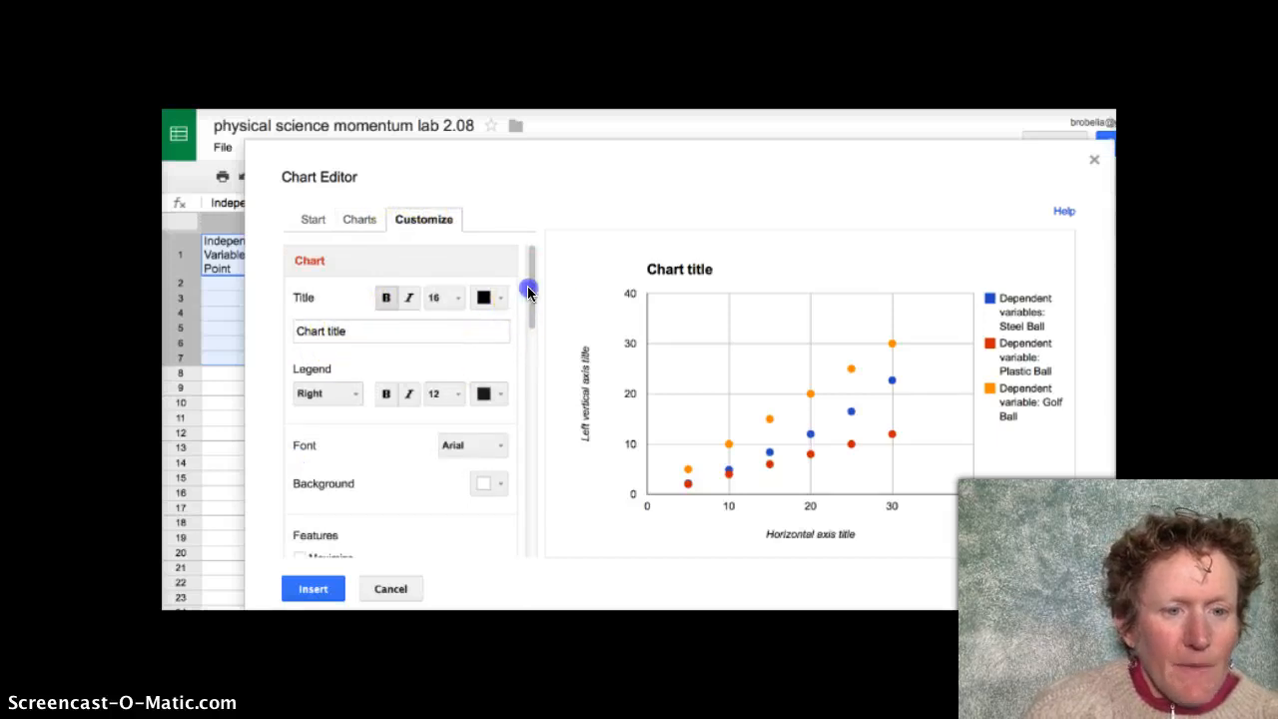
# - Switch Customize to the left vertical axis and review its gridlines, number format and scale
pyautogui.scroll(-3)
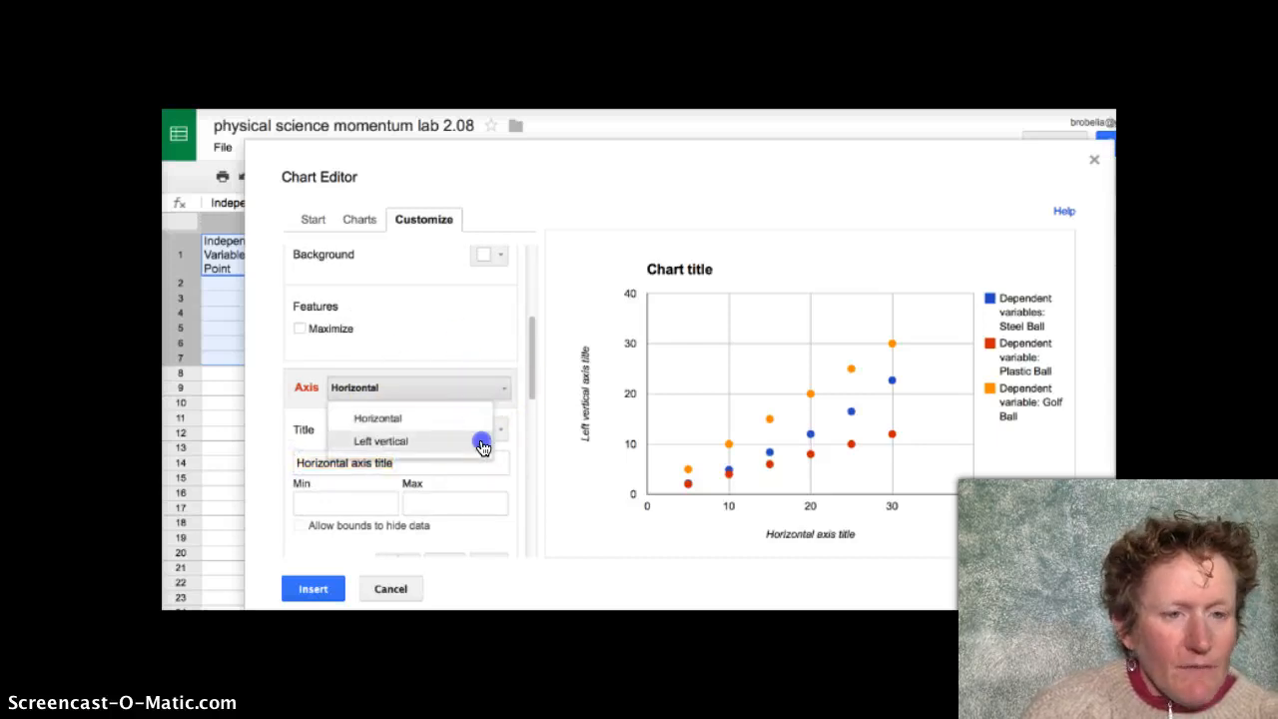
pyautogui.click(380, 441)
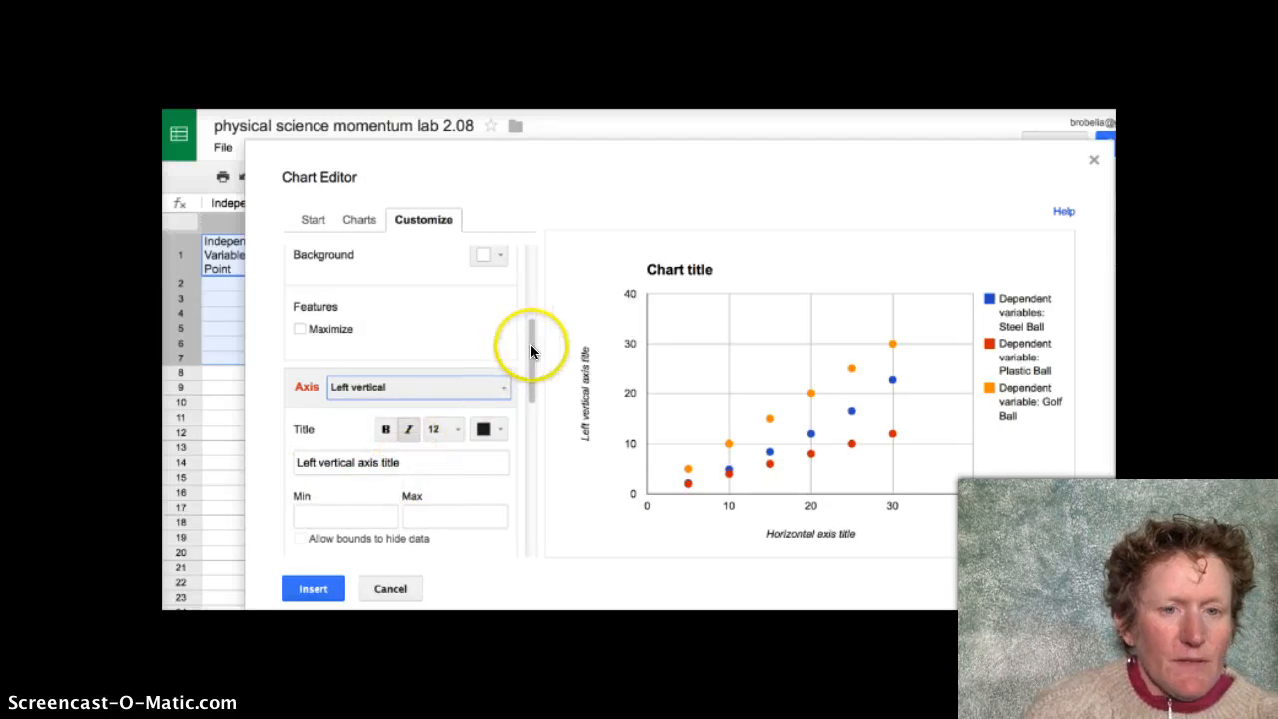
pyautogui.scroll(-3)
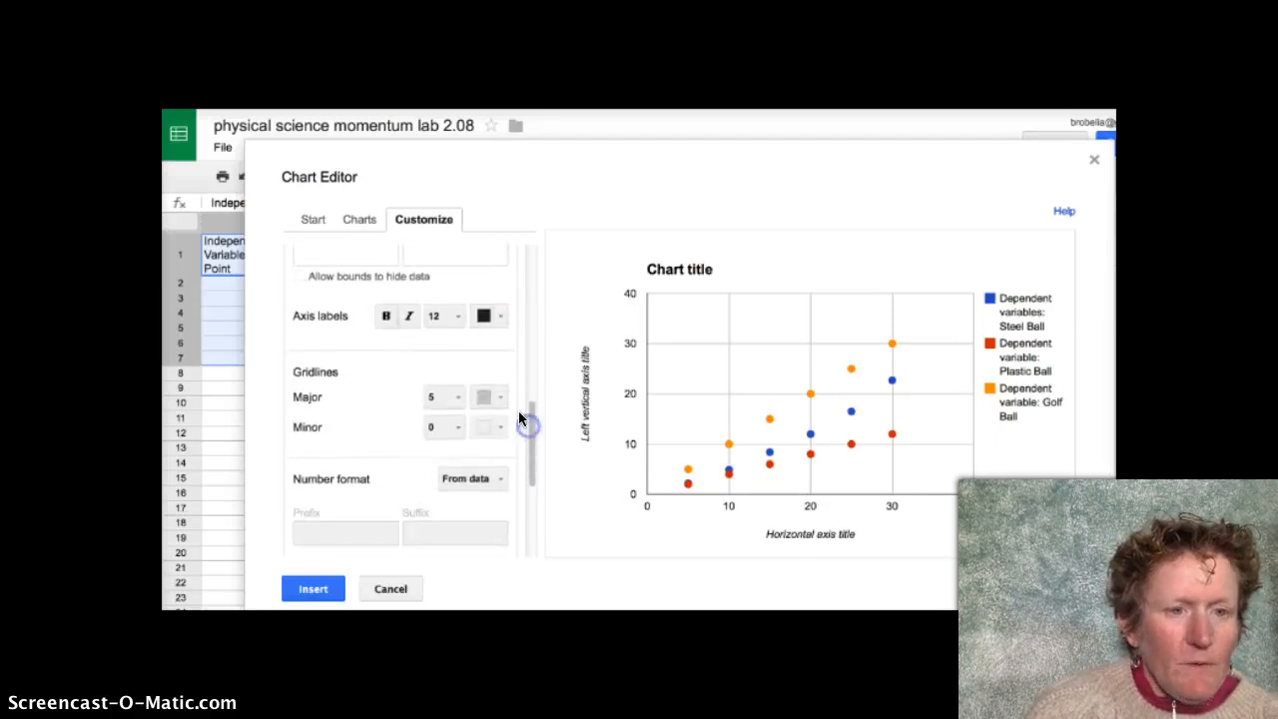
pyautogui.scroll(-3)
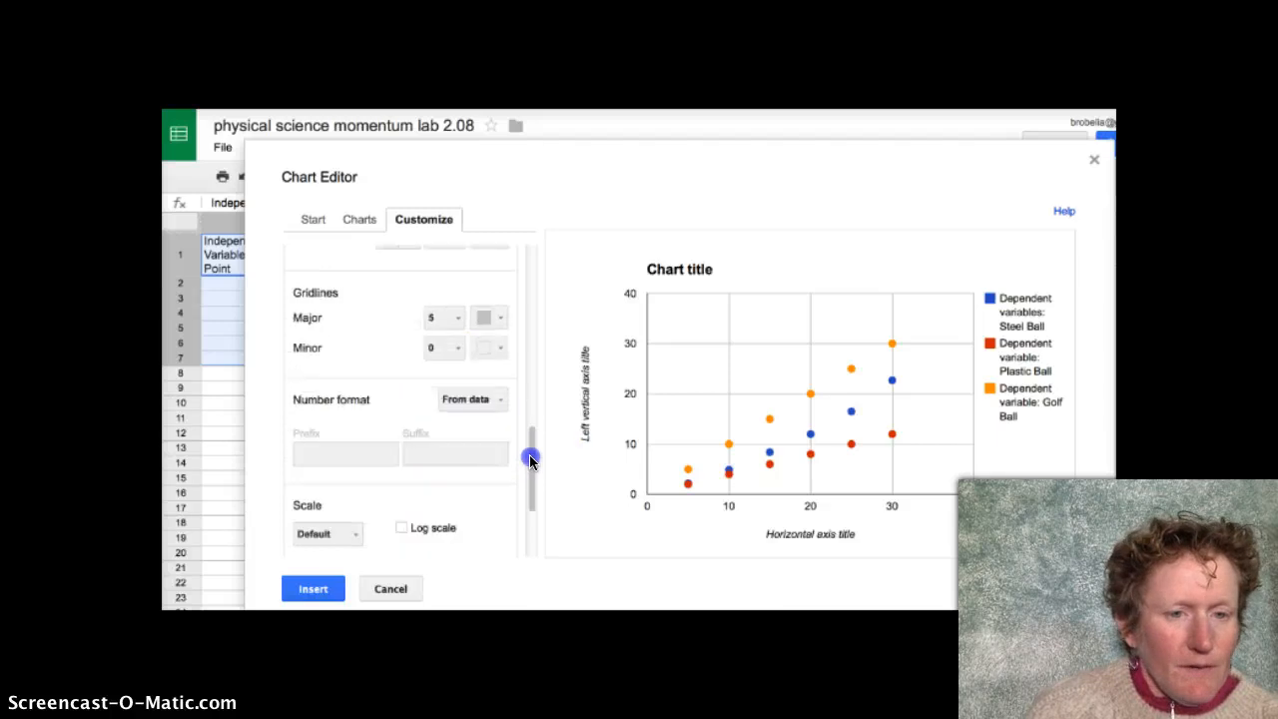
pyautogui.scroll(-3)
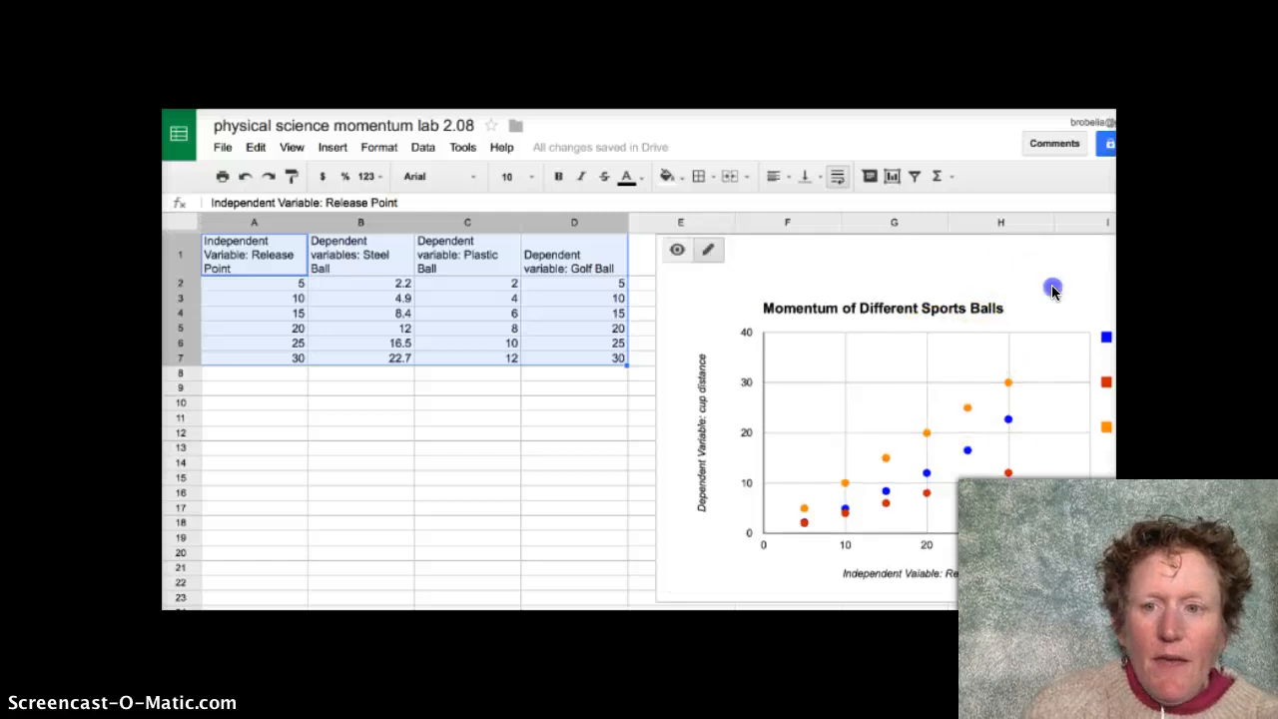
# - Open the momentum chart's action menu showing Copy chart and Save image
pyautogui.click(883, 449)
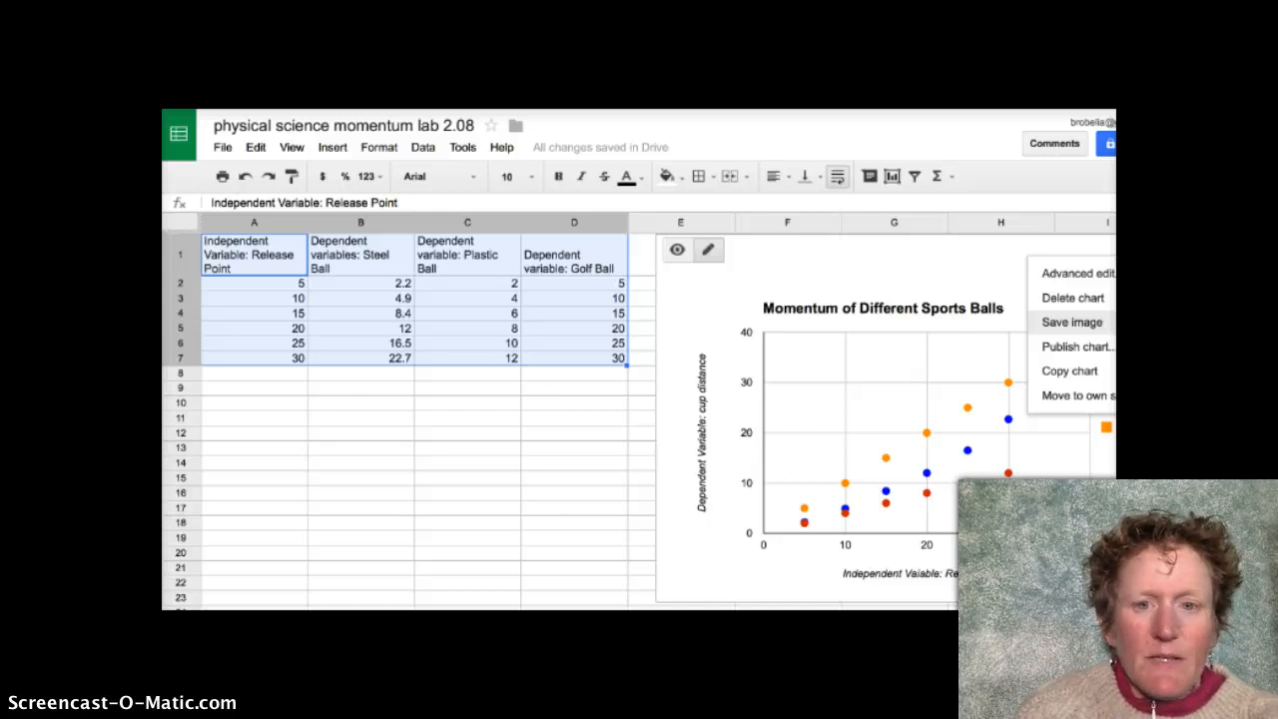
pyautogui.moveTo(324, 477)
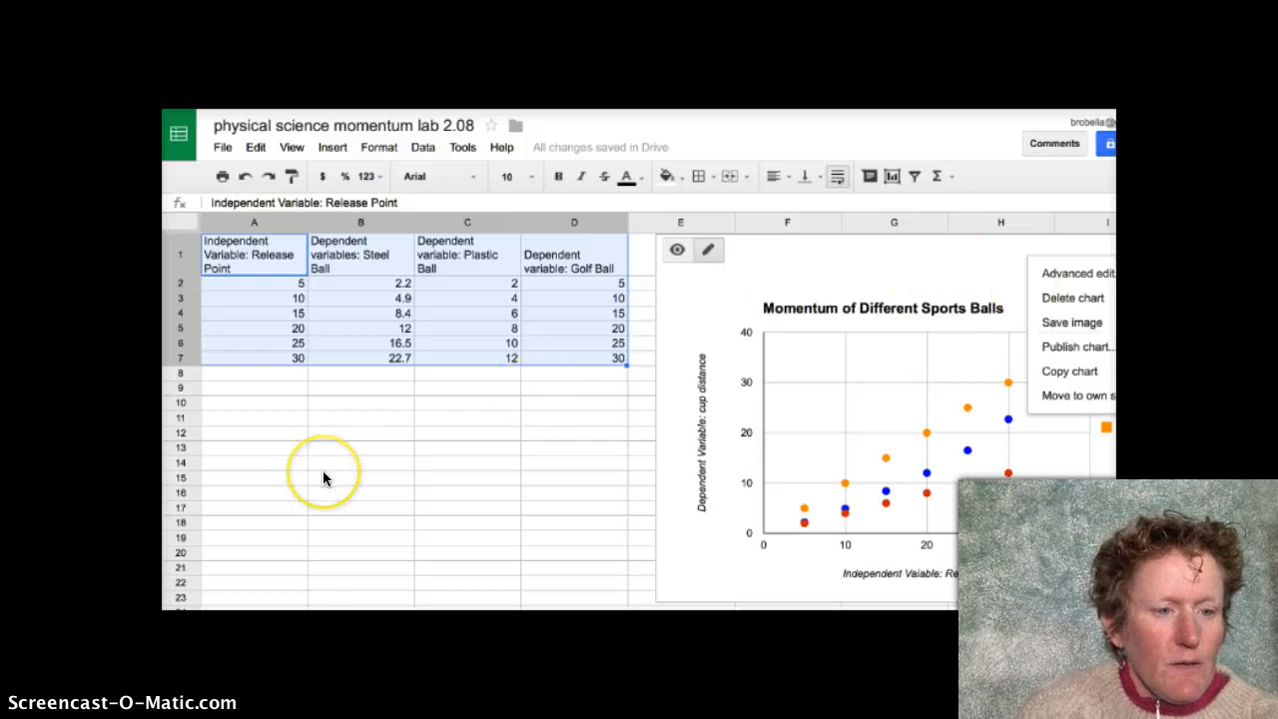
pyautogui.moveTo(240, 564)
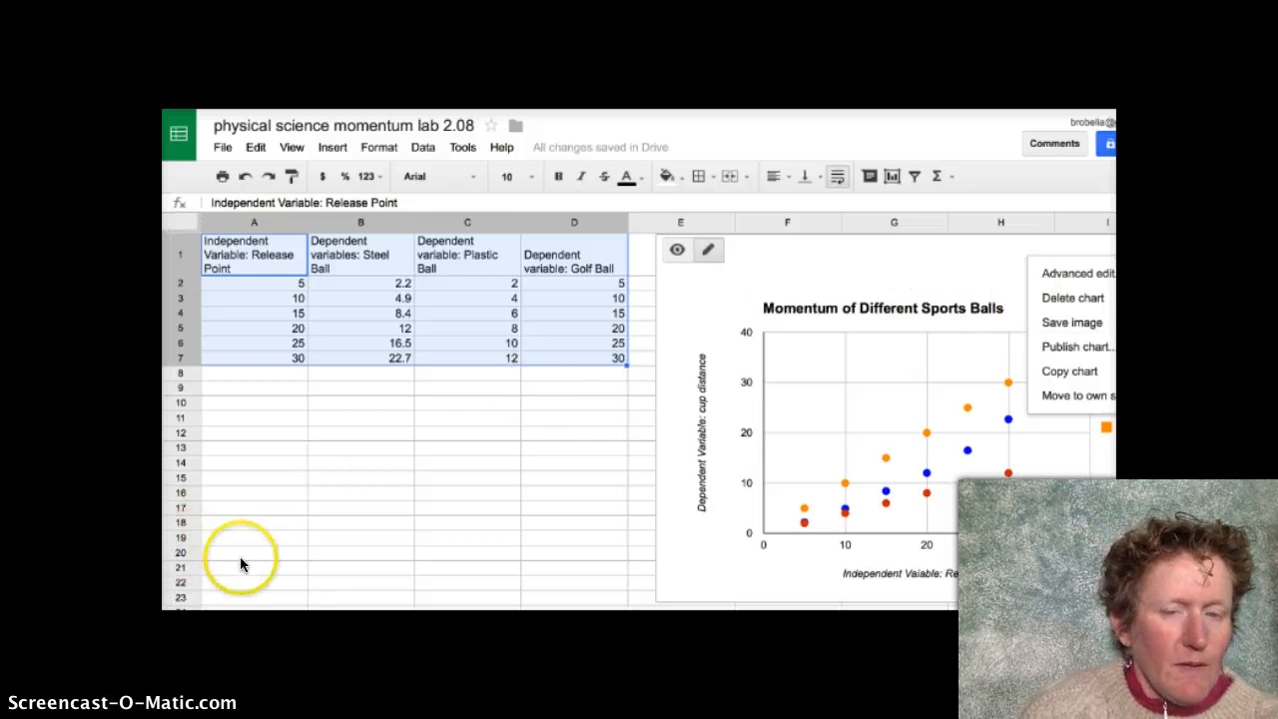
pyautogui.moveTo(349, 504)
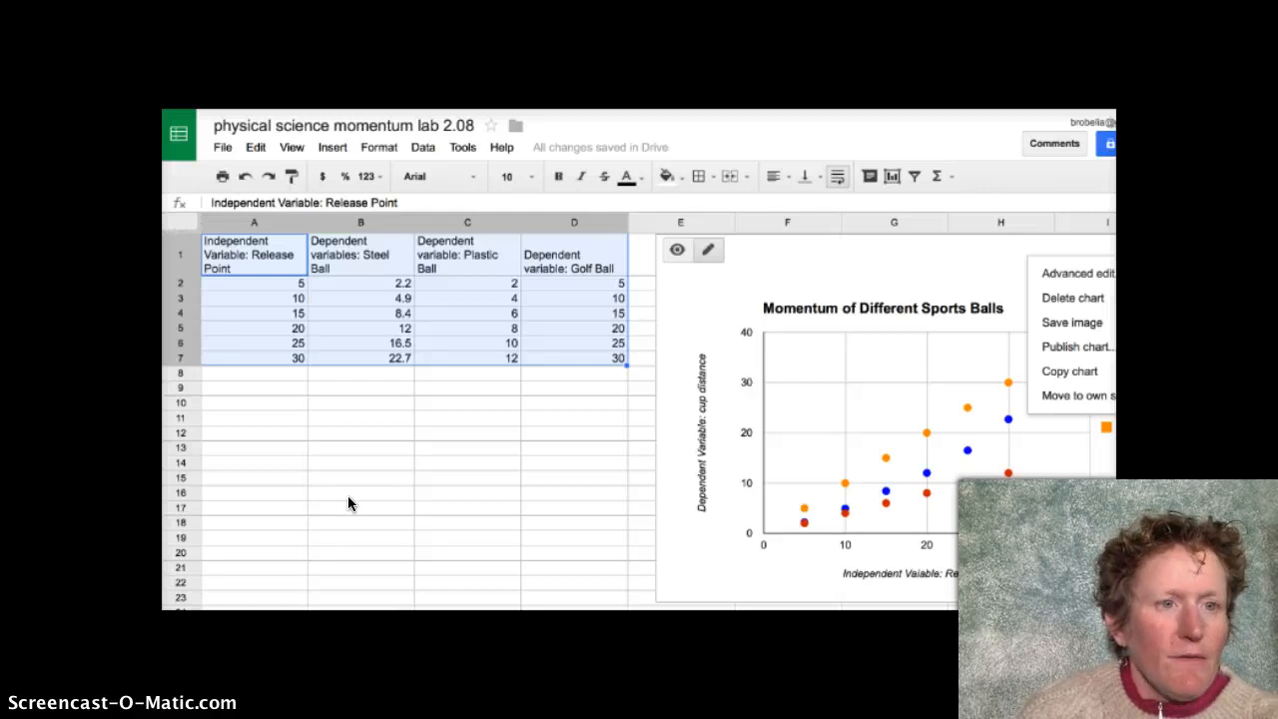
pyautogui.moveTo(179, 132)
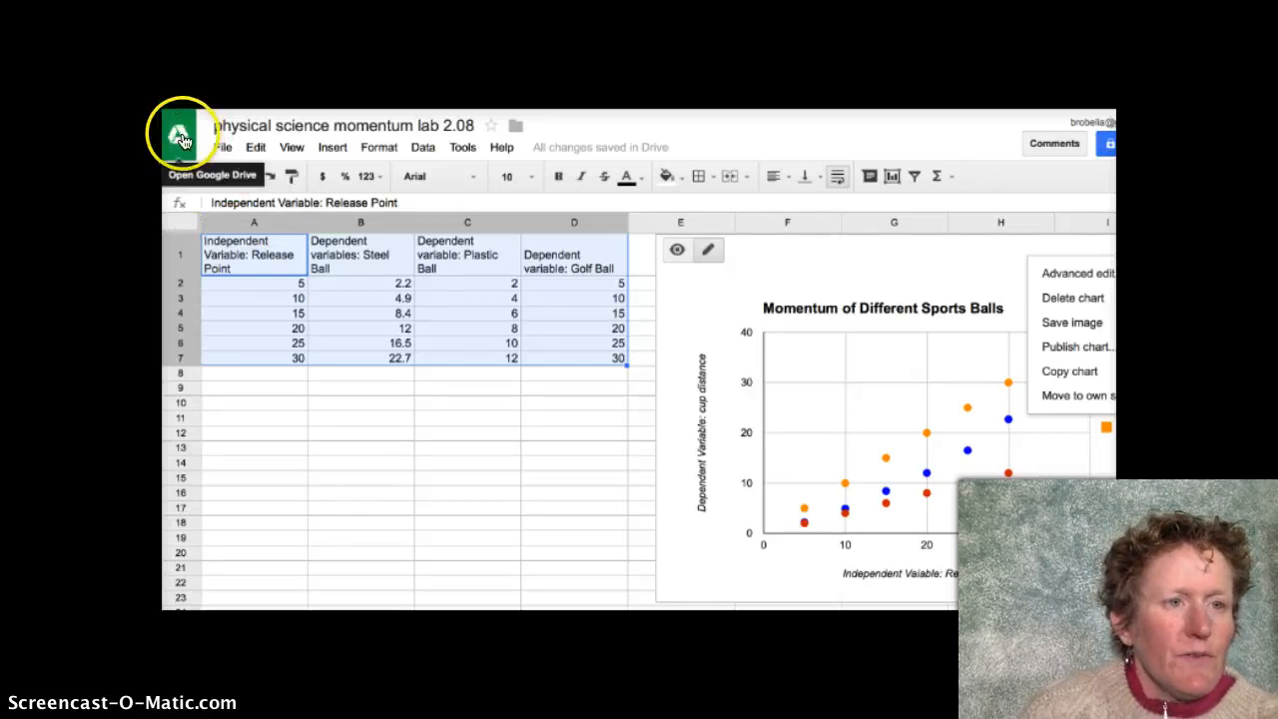
pyautogui.moveTo(184, 132)
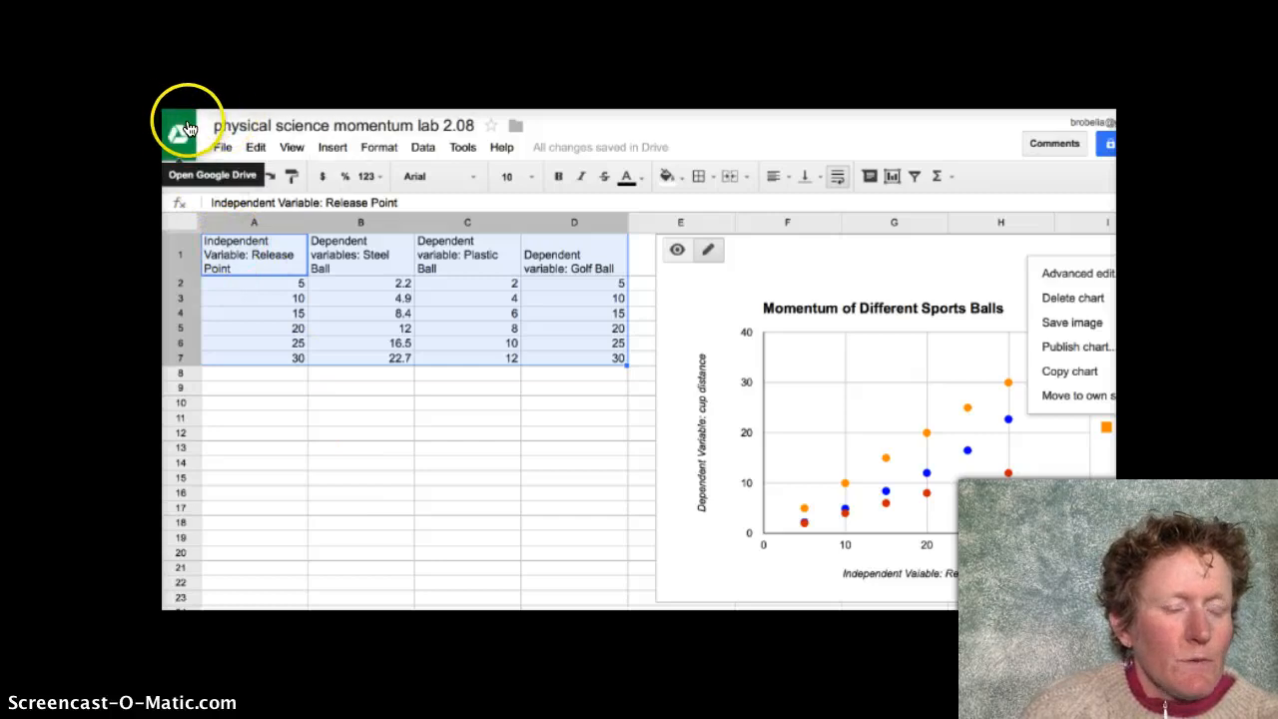